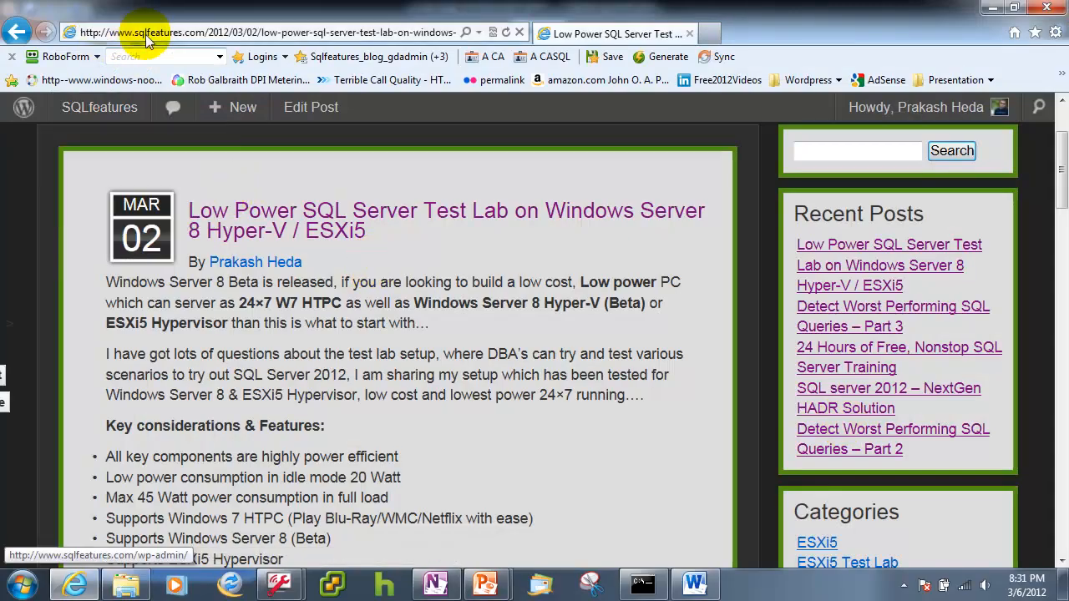
mouse_move(225, 220)
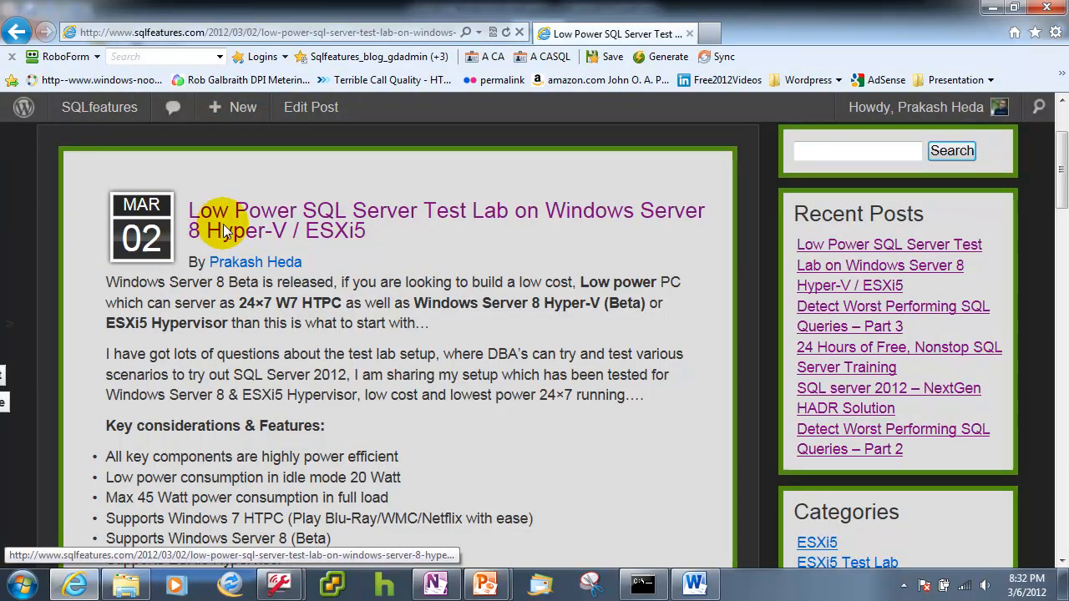
mouse_move(349, 237)
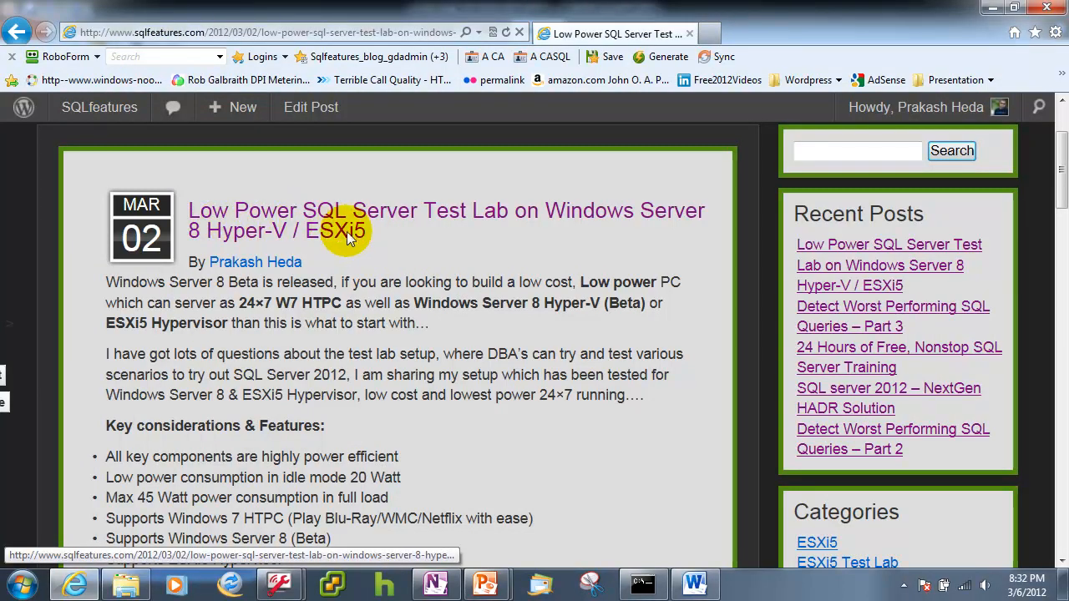
mouse_move(571, 259)
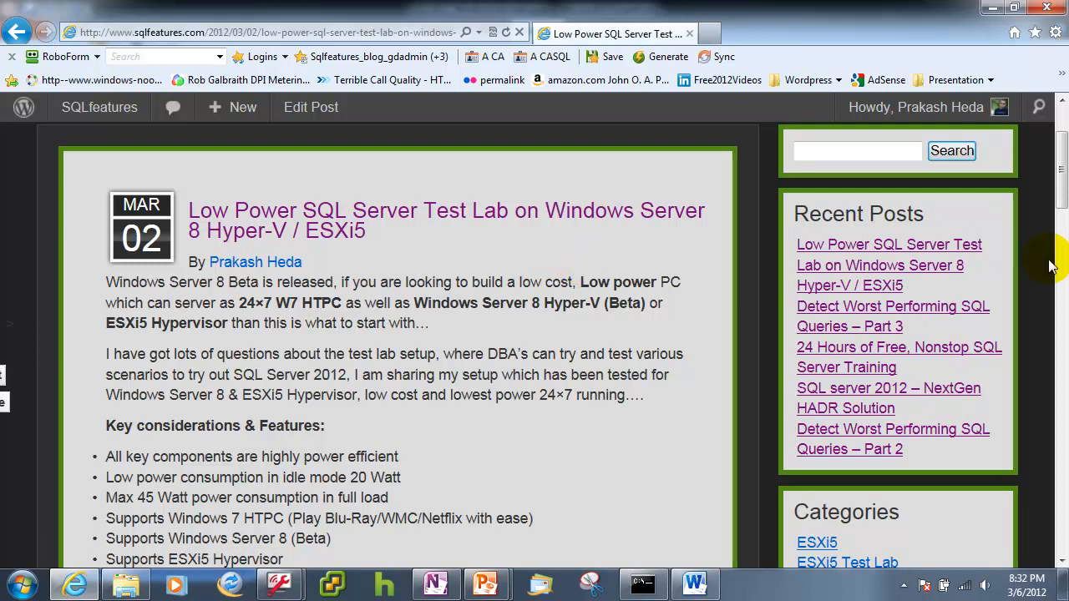
mouse_move(457, 254)
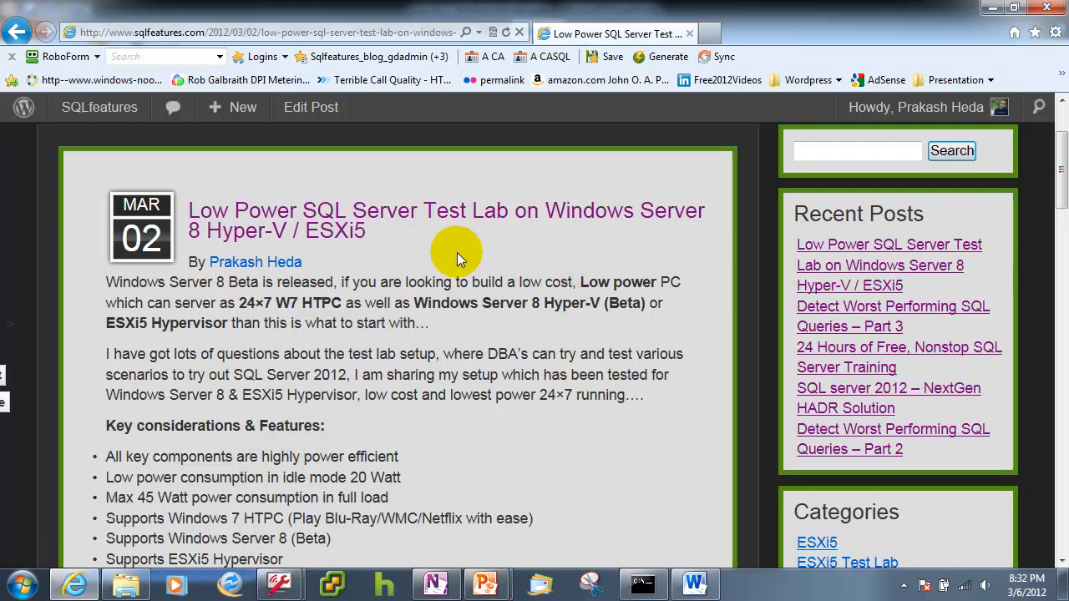
mouse_move(395, 321)
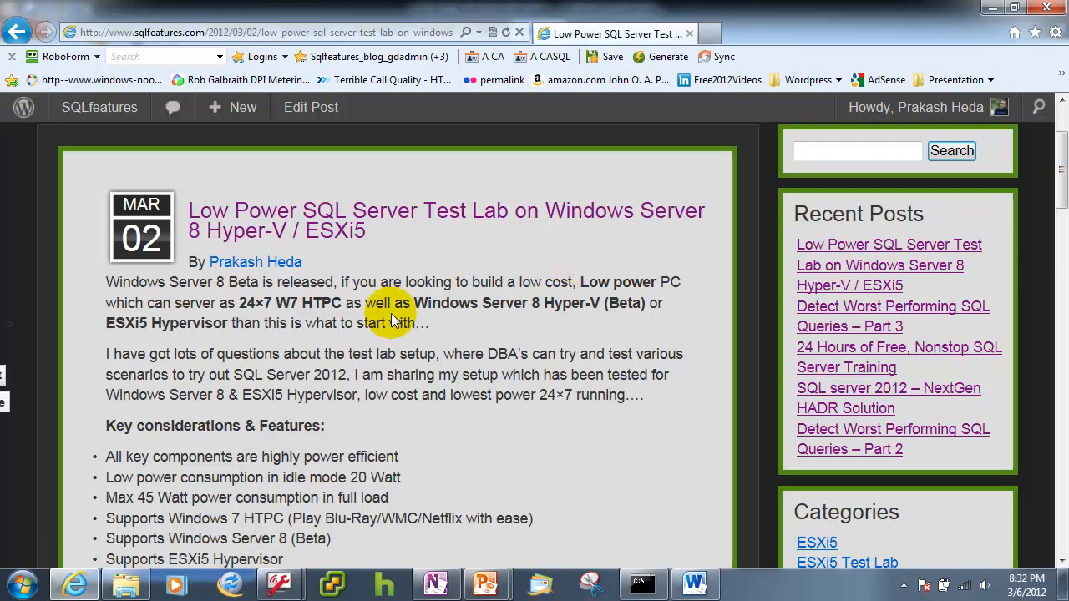
Scroll the SQLfeatures post to the Key considerations & Features list (ESXi5 USB booting, Hyper-V, Windows To Go).
scroll("down", 3)
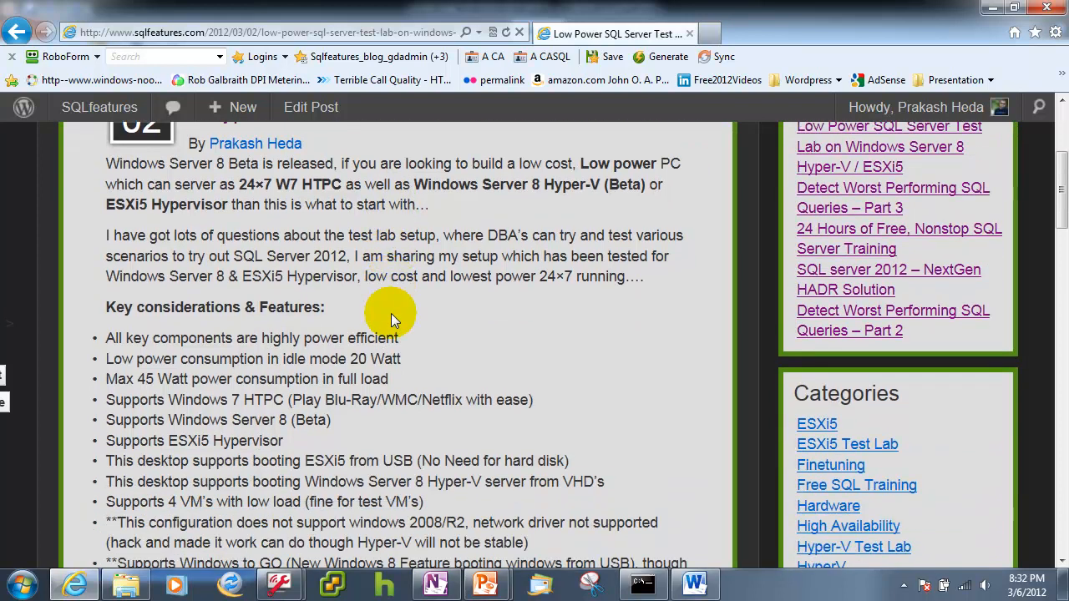
scroll("up", 3)
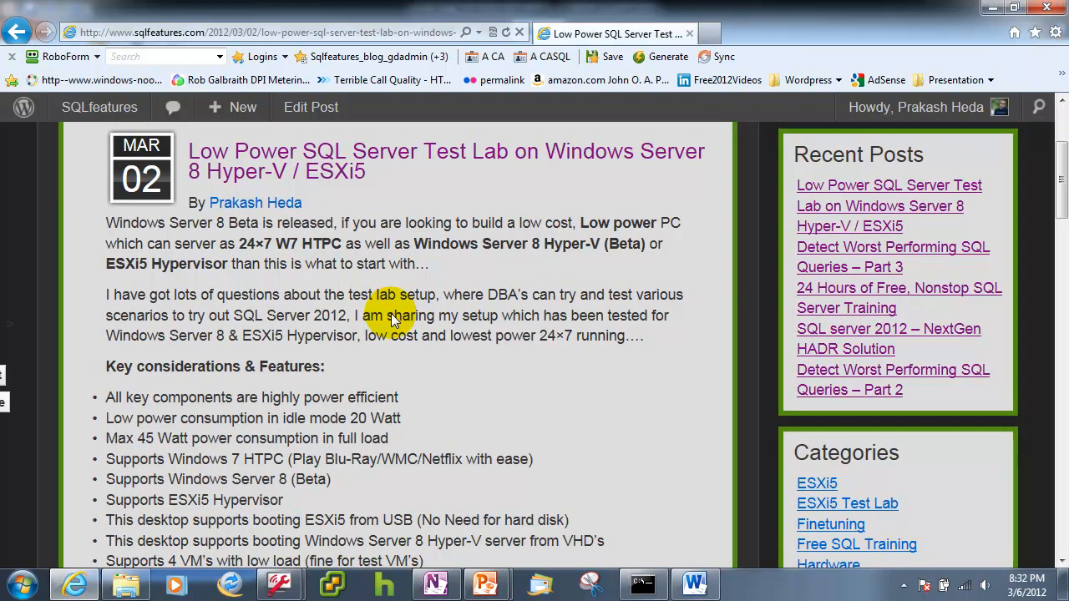
scroll("down", 3)
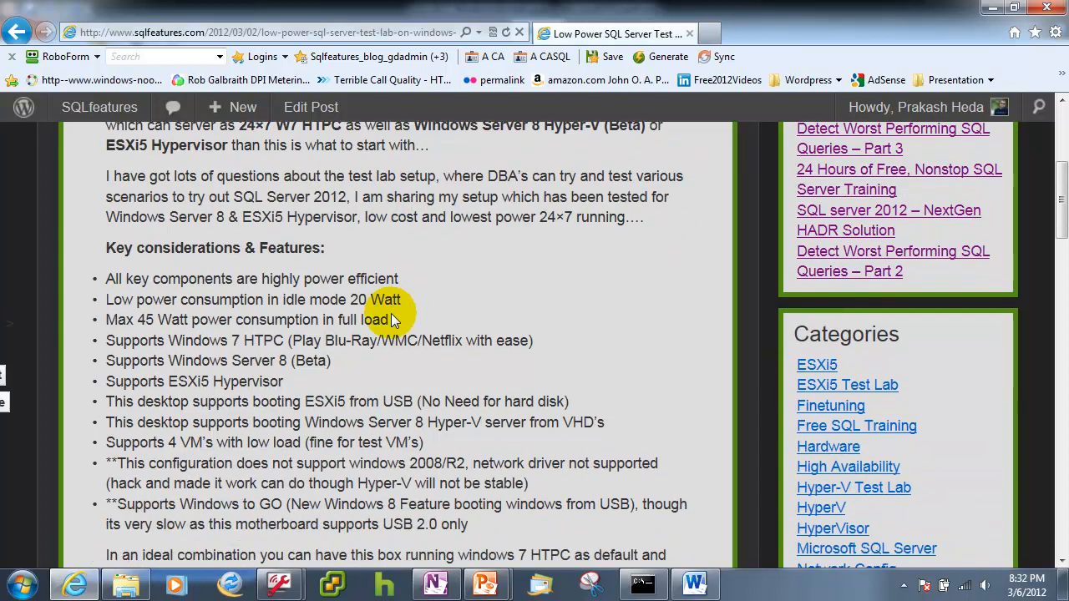
scroll("down", 3)
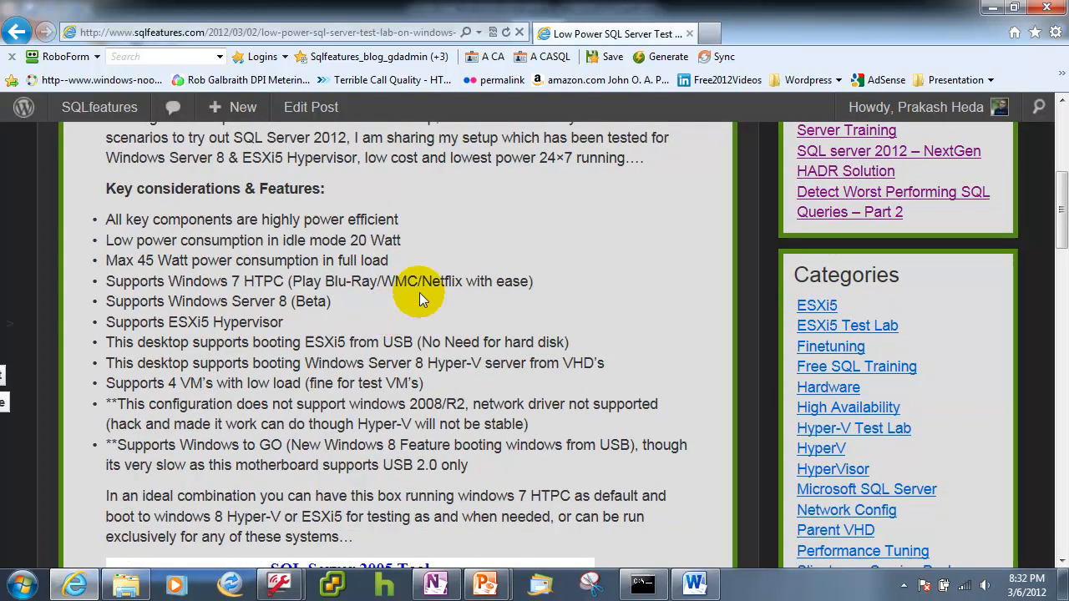
mouse_move(304, 325)
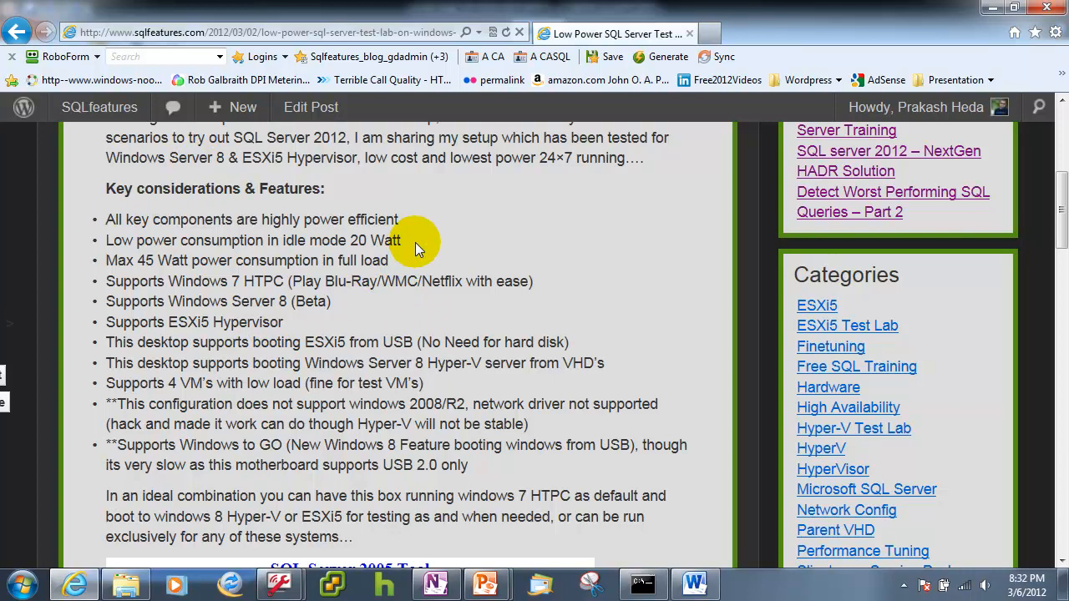
mouse_move(408, 244)
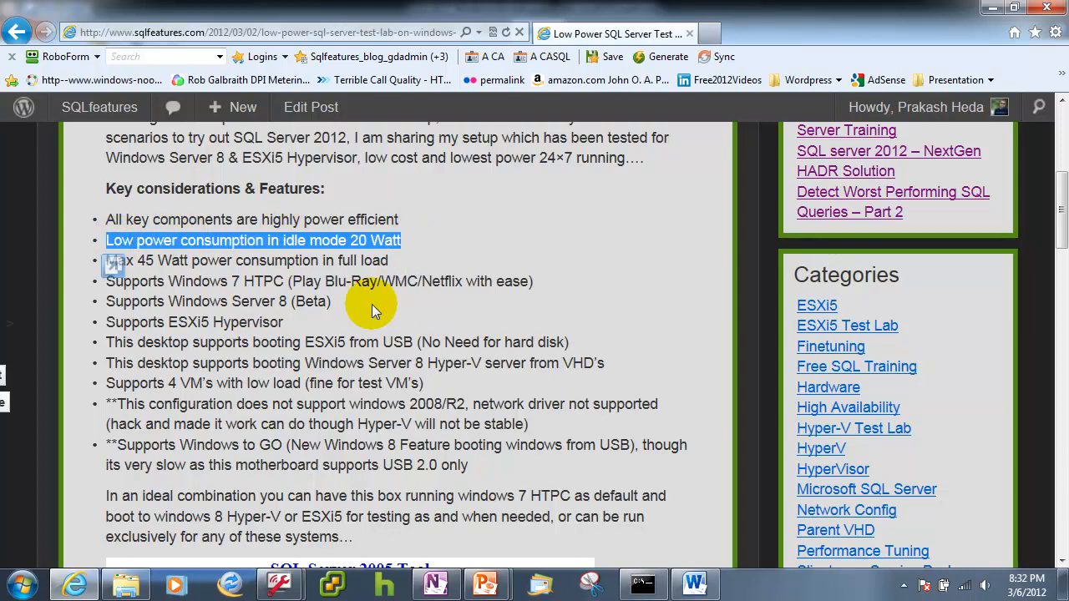
mouse_move(427, 232)
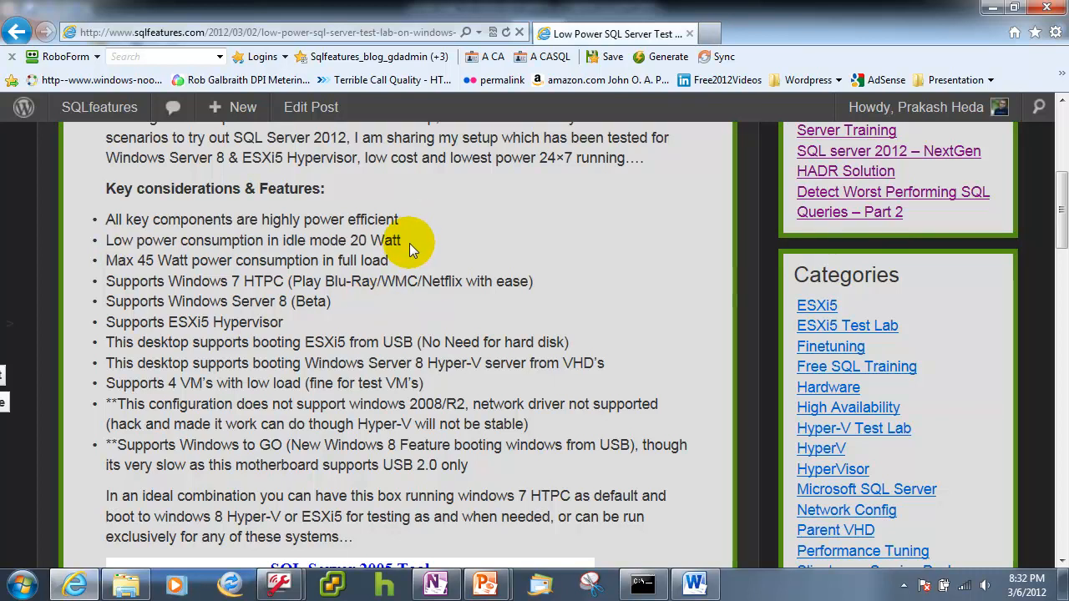
mouse_move(197, 284)
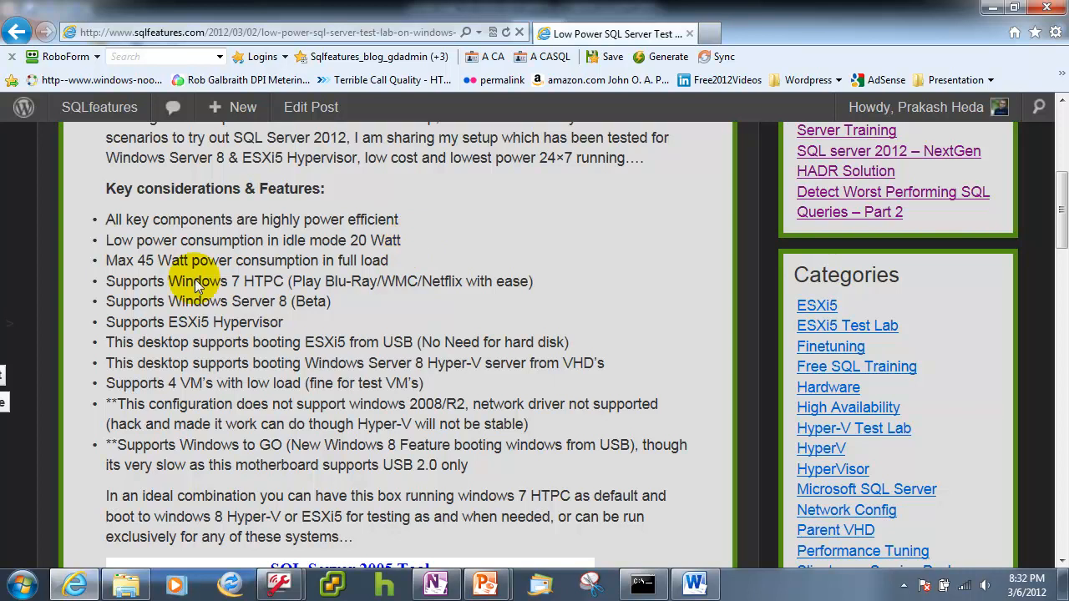
mouse_move(113, 291)
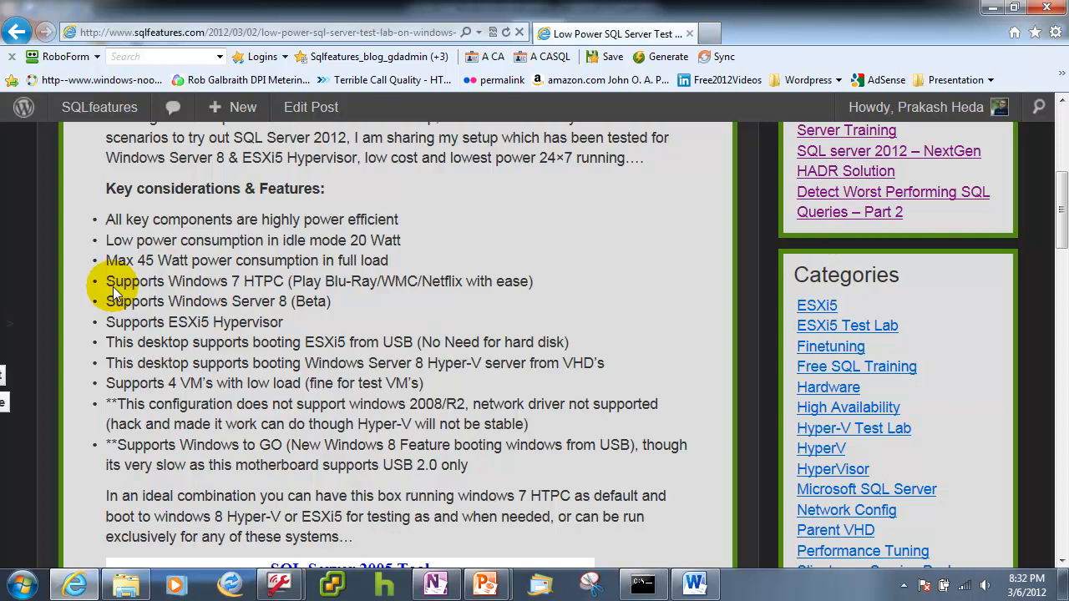
mouse_move(290, 301)
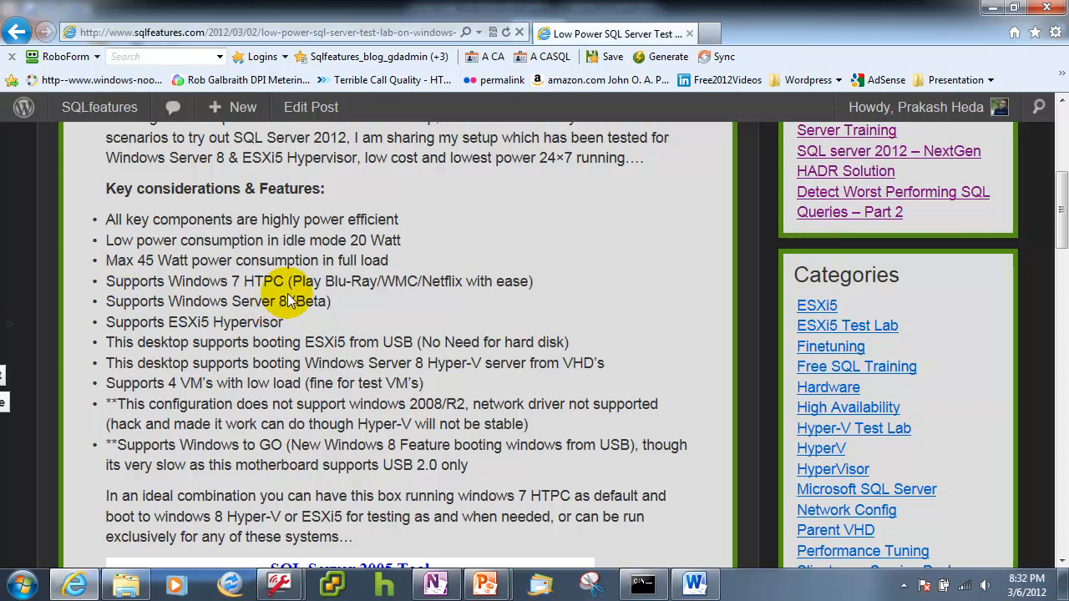
mouse_move(399, 297)
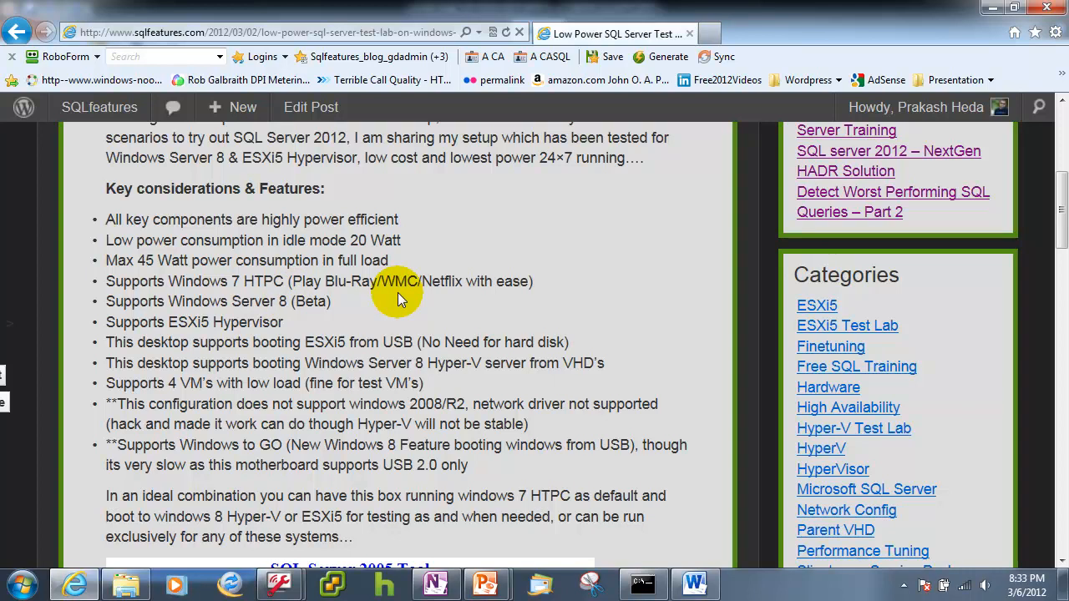
mouse_move(154, 304)
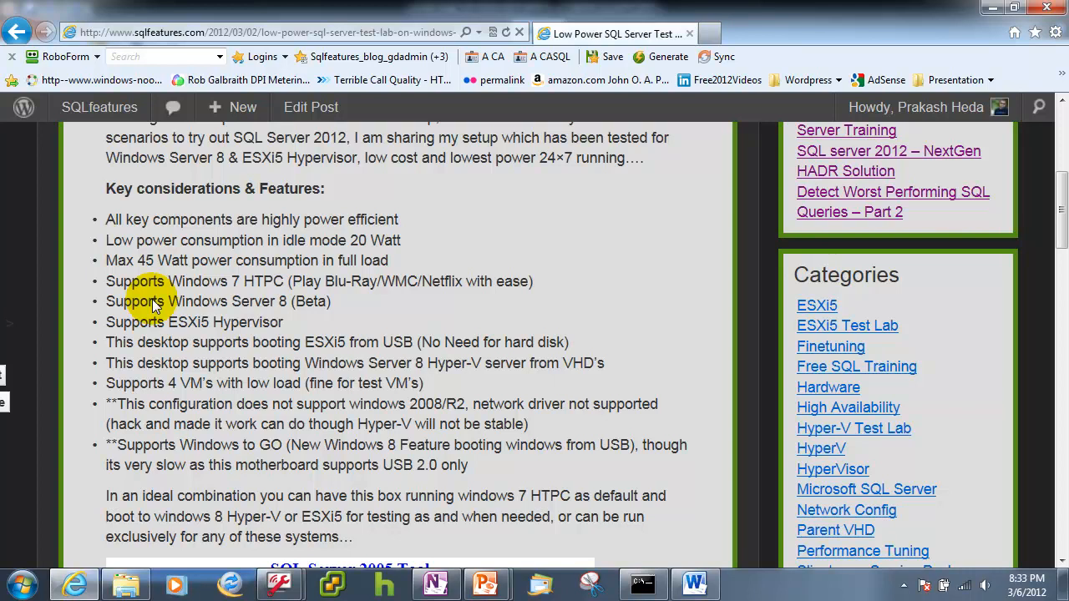
mouse_move(292, 325)
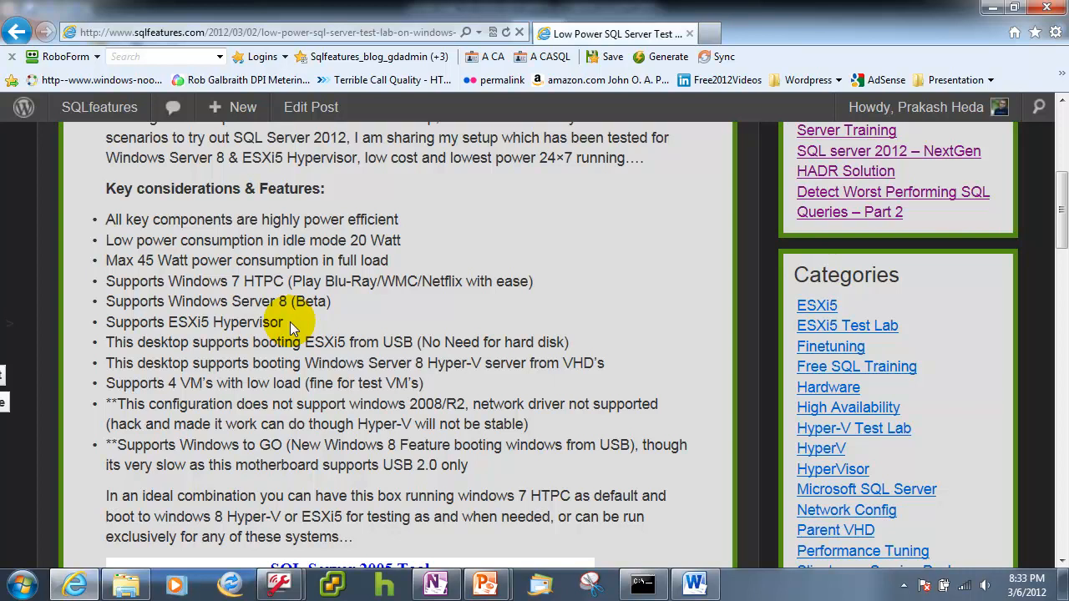
Scroll further to the component/price table with the Antec Mini ITX case, Corsair RAM and Foxconn board.
scroll("down", 3)
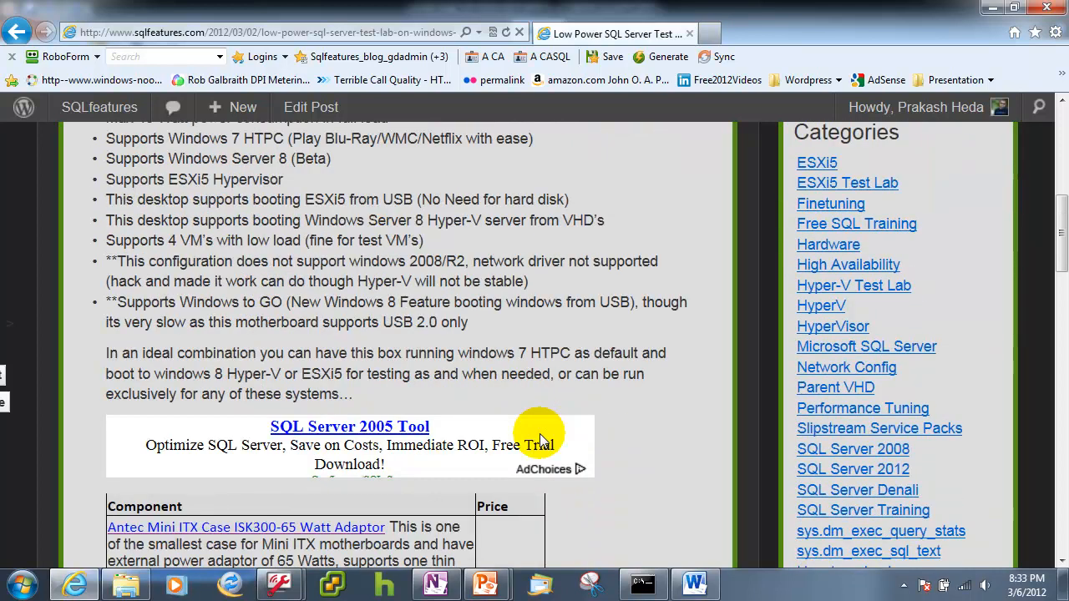
scroll("down", 3)
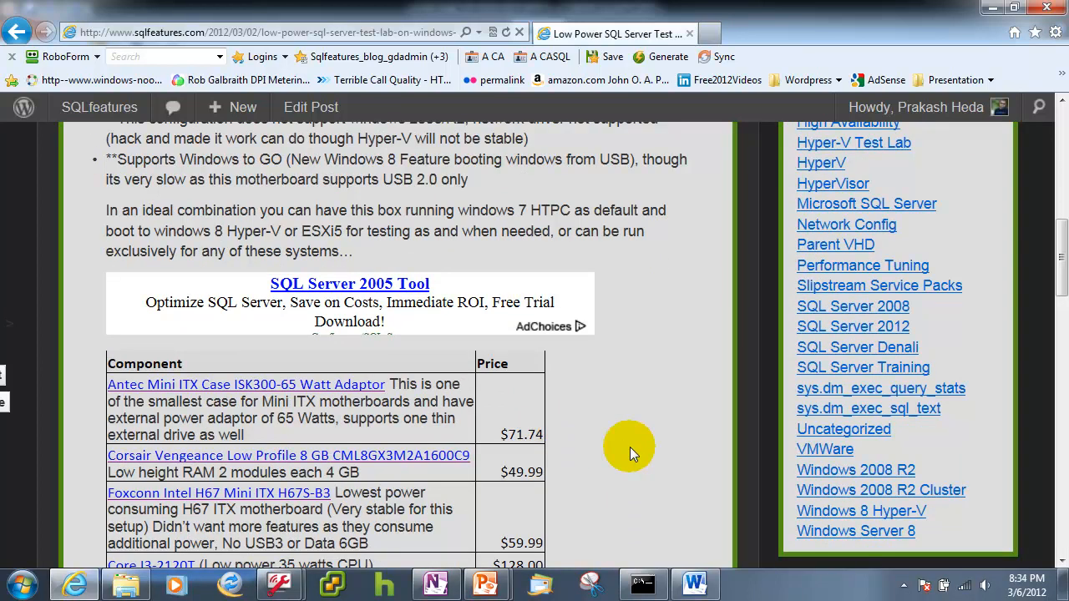
scroll("down", 3)
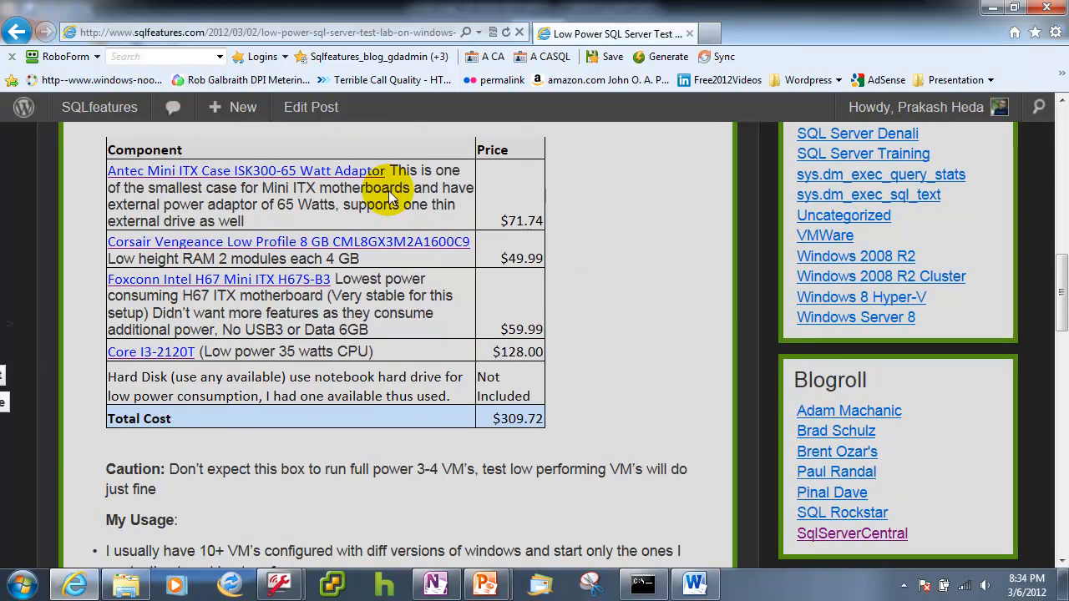
mouse_move(199, 204)
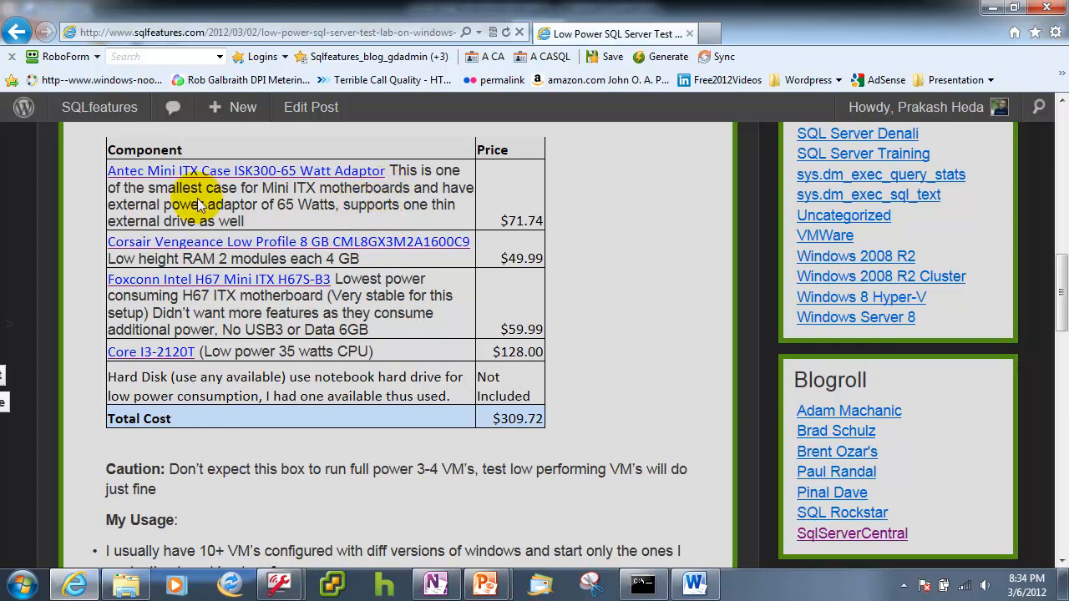
mouse_move(219, 171)
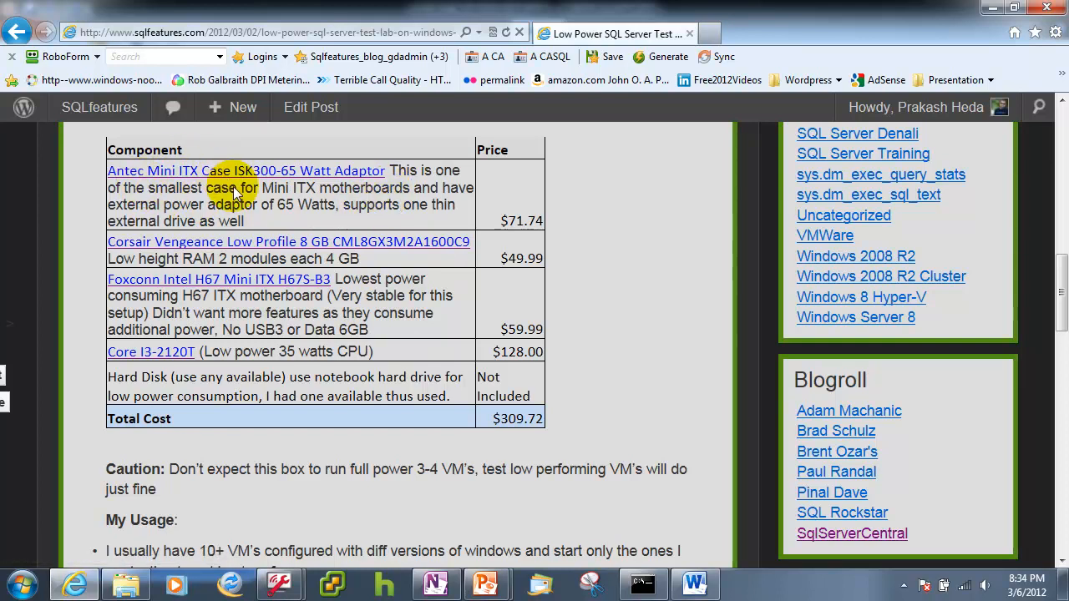
mouse_move(370, 208)
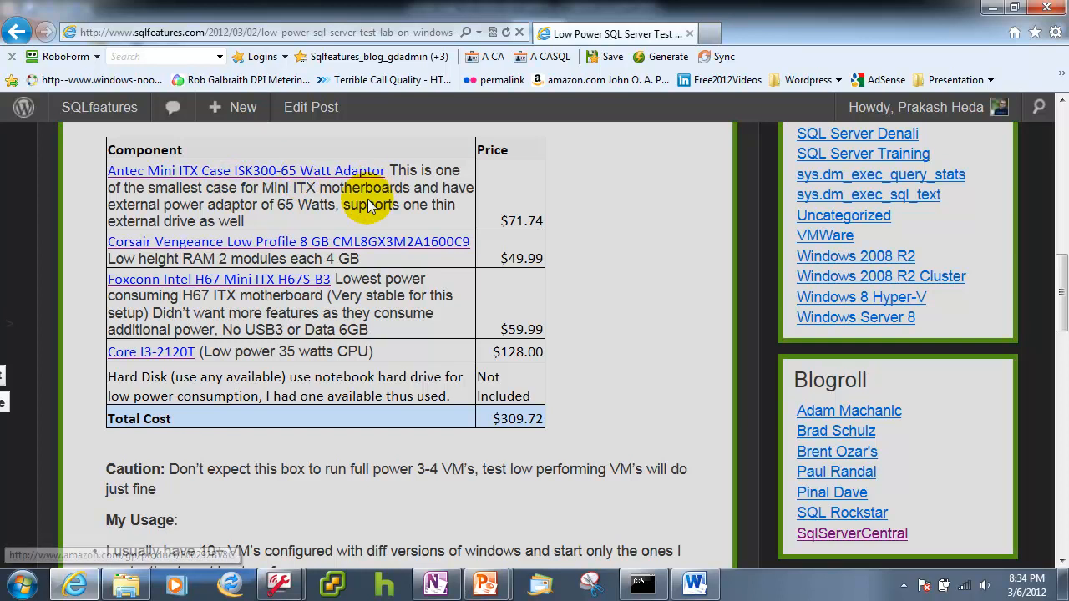
mouse_move(318, 227)
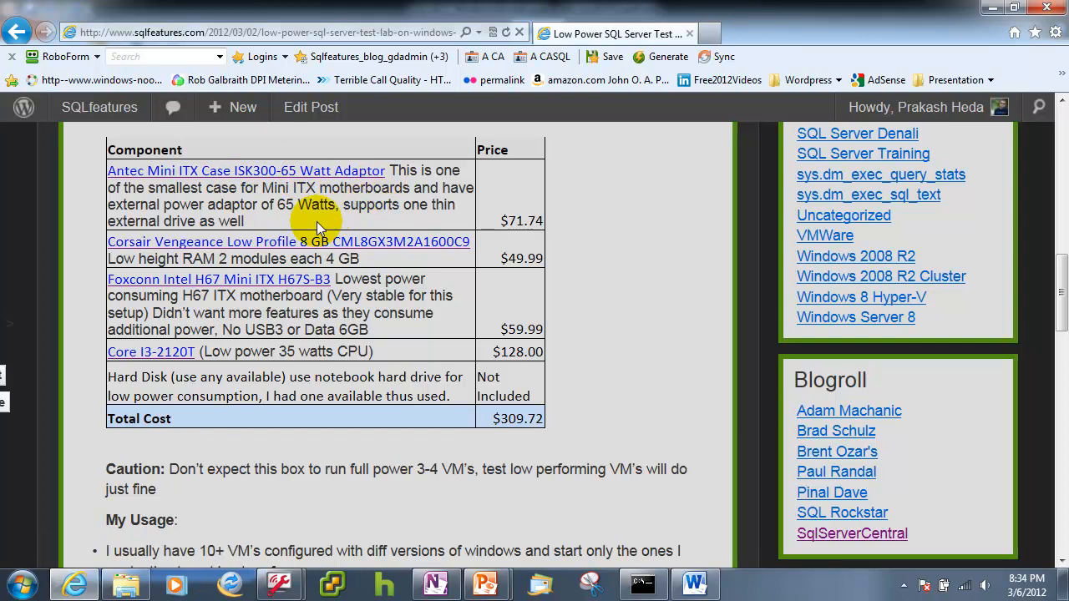
mouse_move(378, 265)
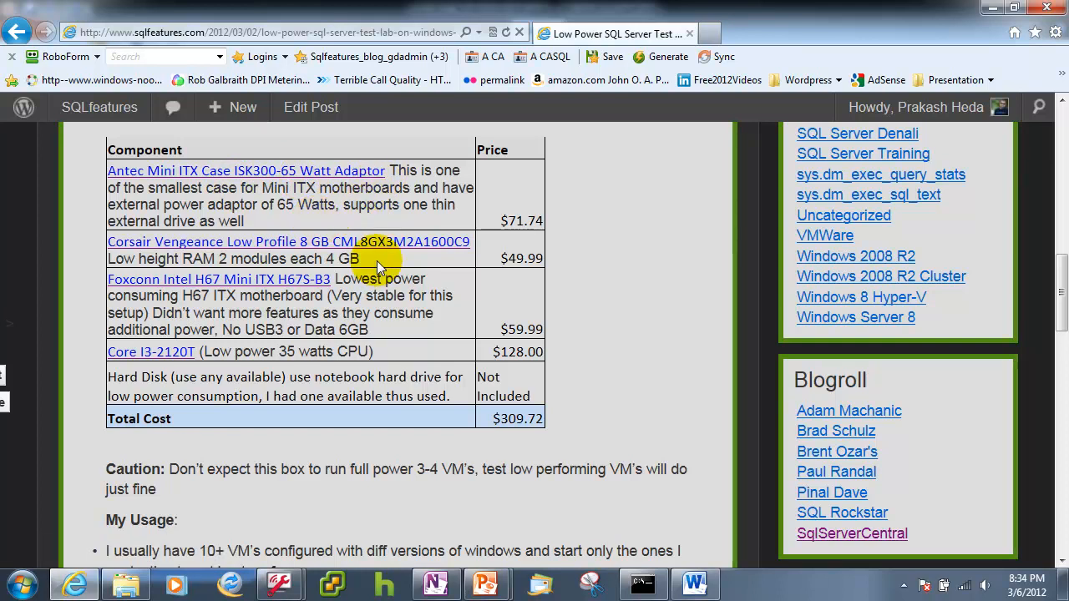
mouse_move(377, 337)
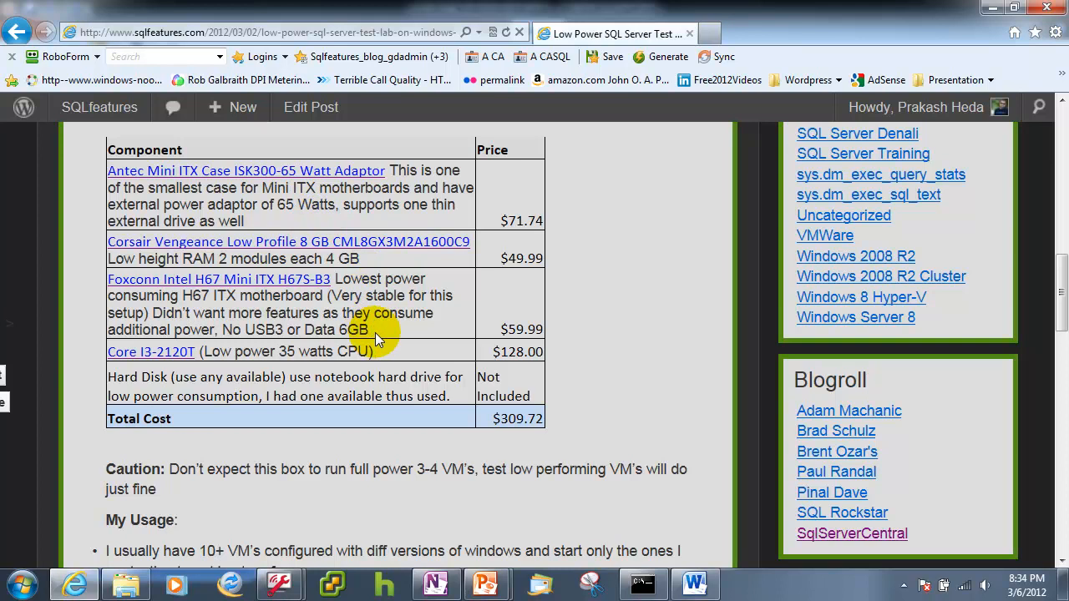
mouse_move(381, 264)
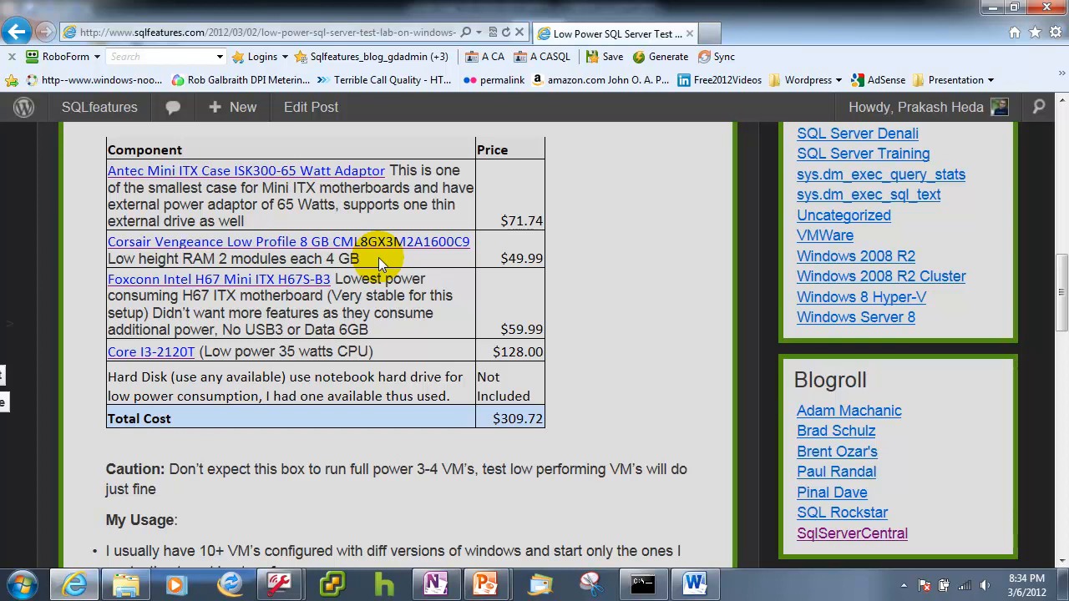
mouse_move(291, 349)
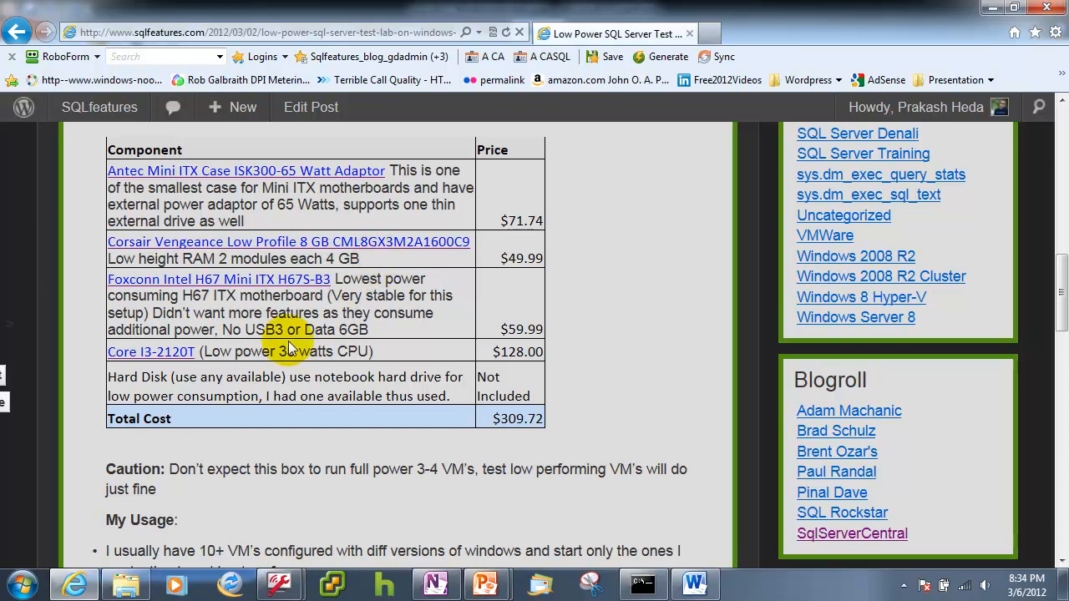
mouse_move(464, 354)
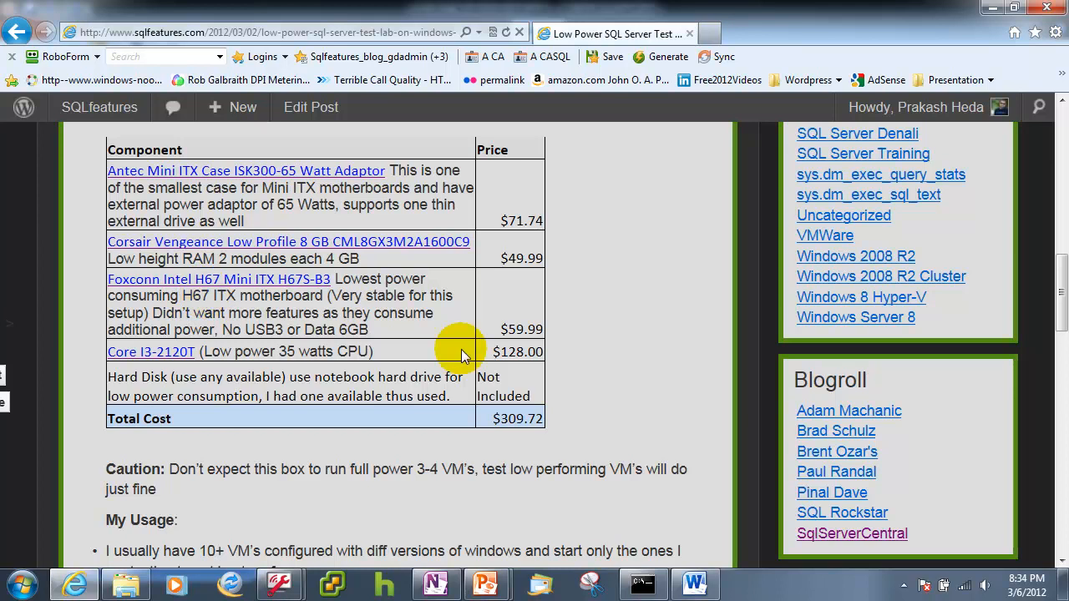
mouse_move(419, 325)
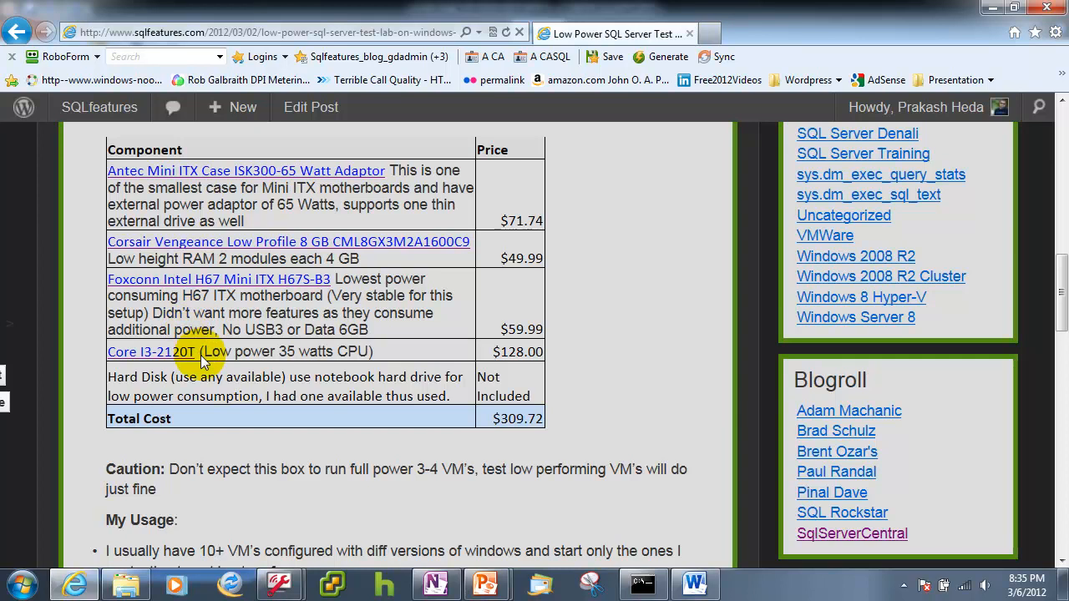
mouse_move(297, 360)
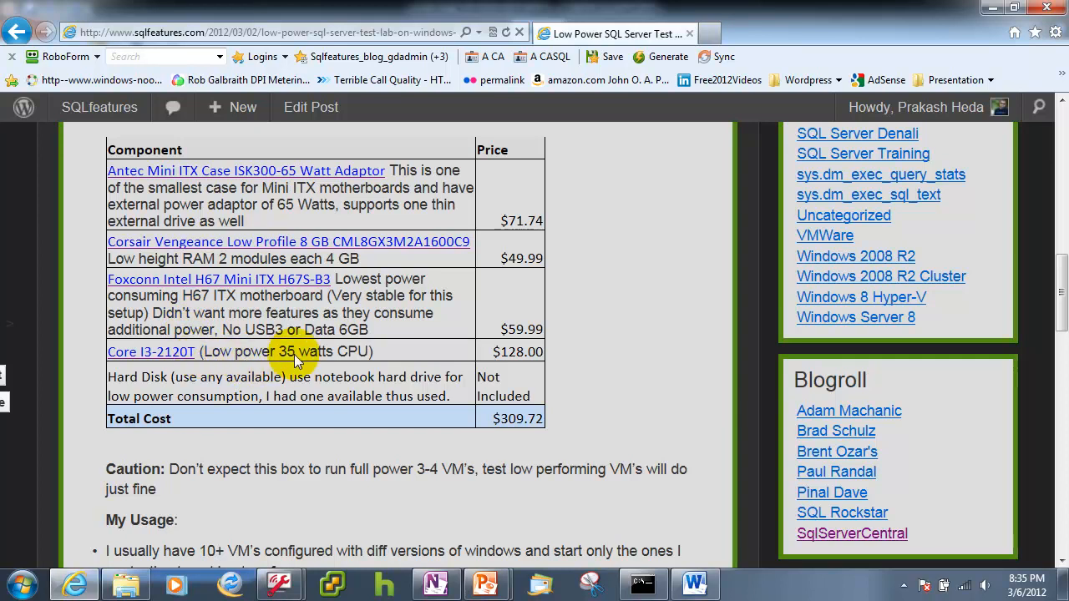
mouse_move(219, 361)
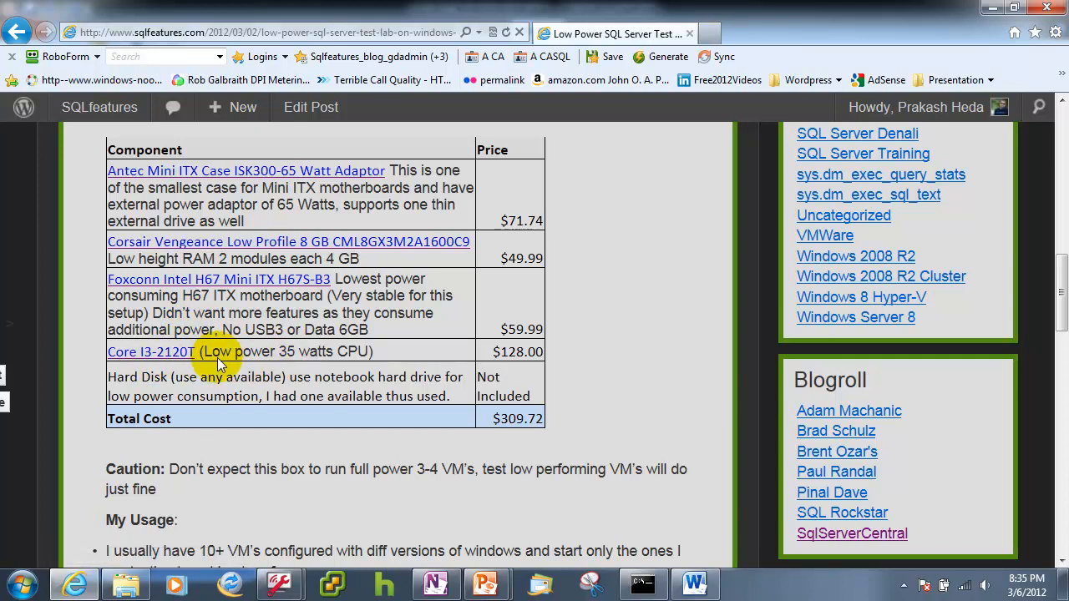
mouse_move(534, 358)
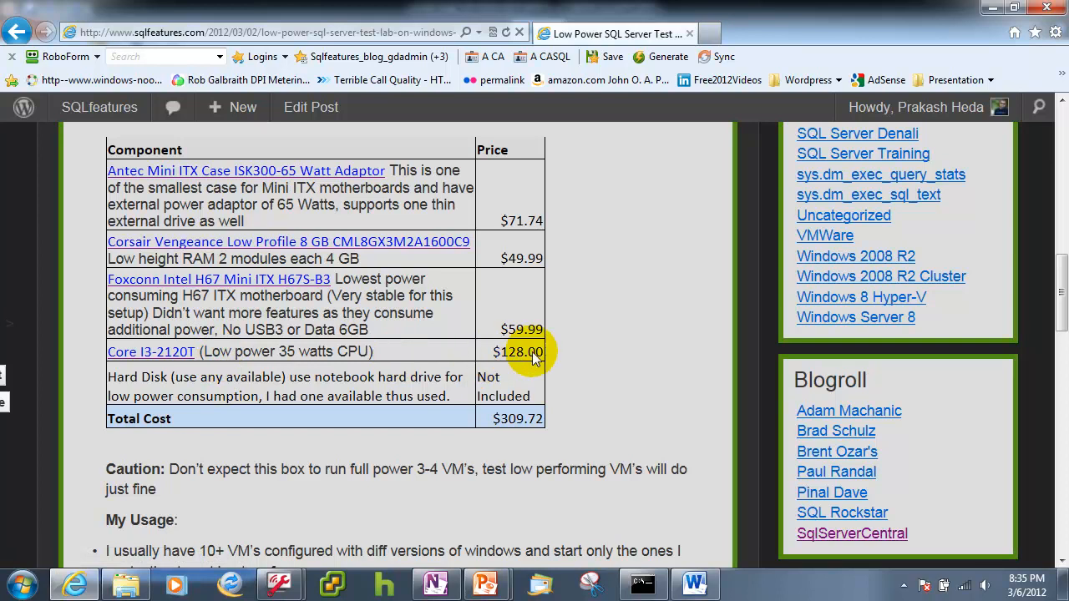
mouse_move(214, 279)
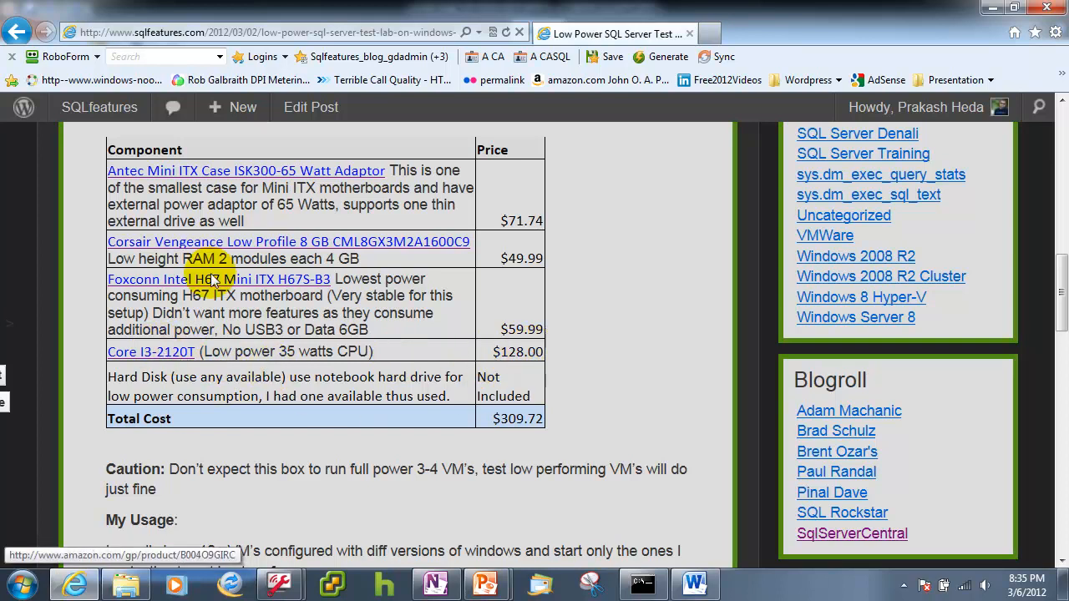
mouse_move(381, 401)
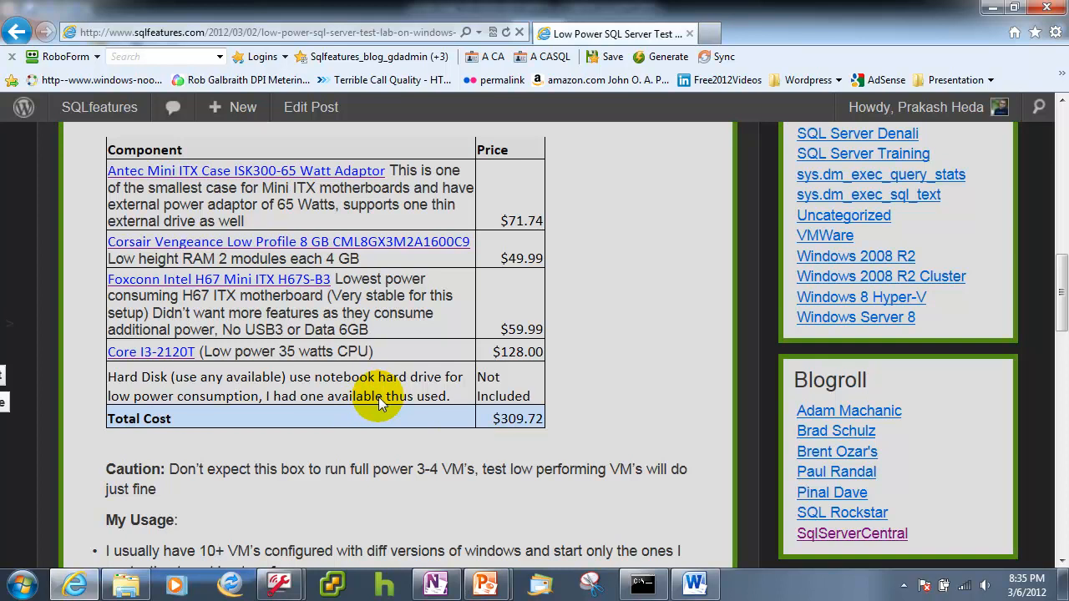
scroll("down", 3)
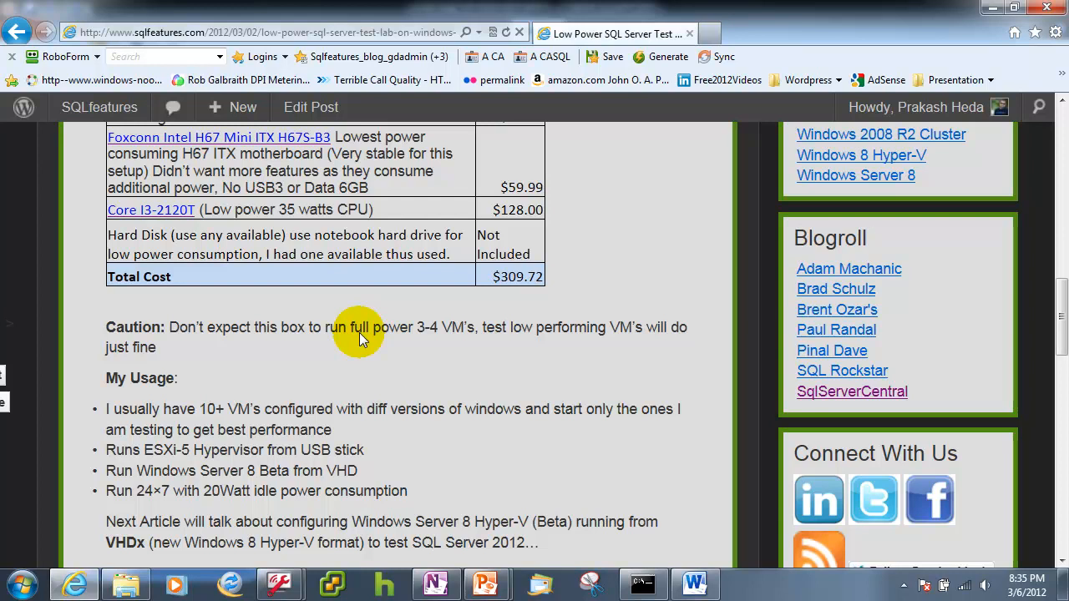
mouse_move(207, 259)
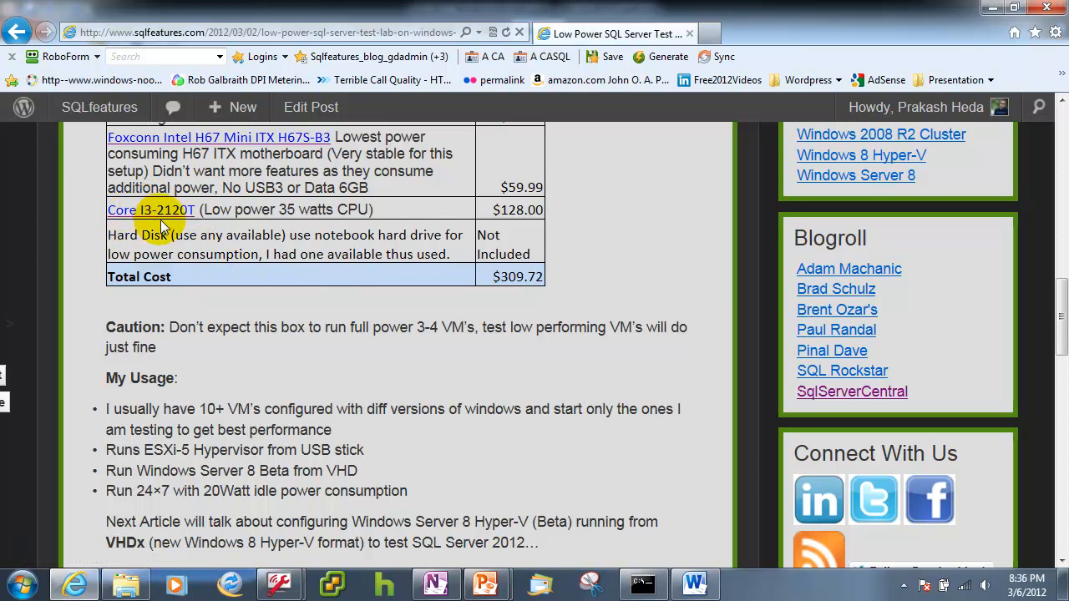
mouse_move(359, 276)
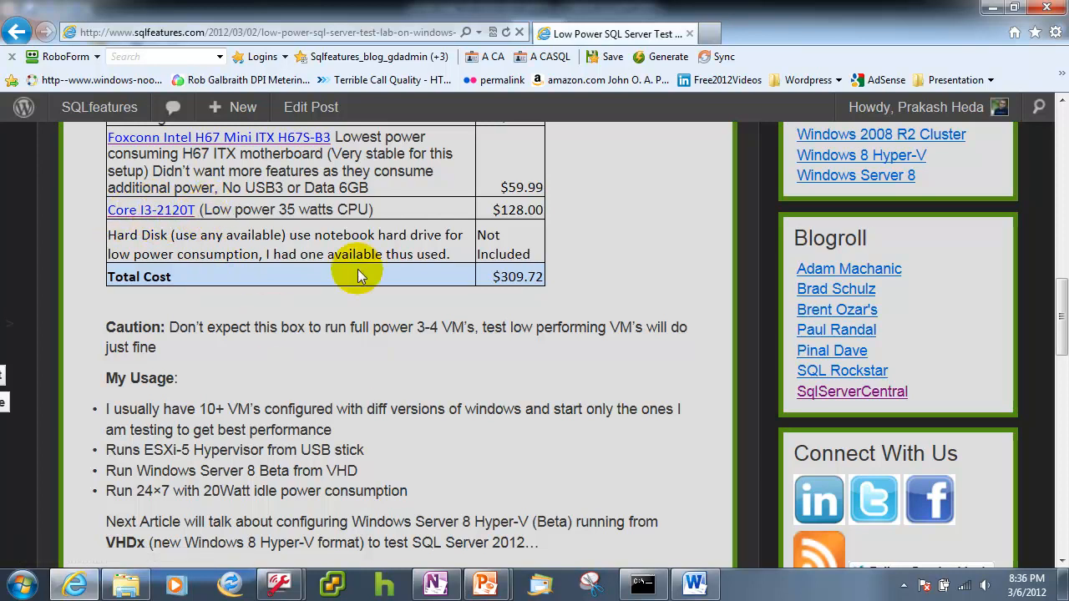
mouse_move(297, 247)
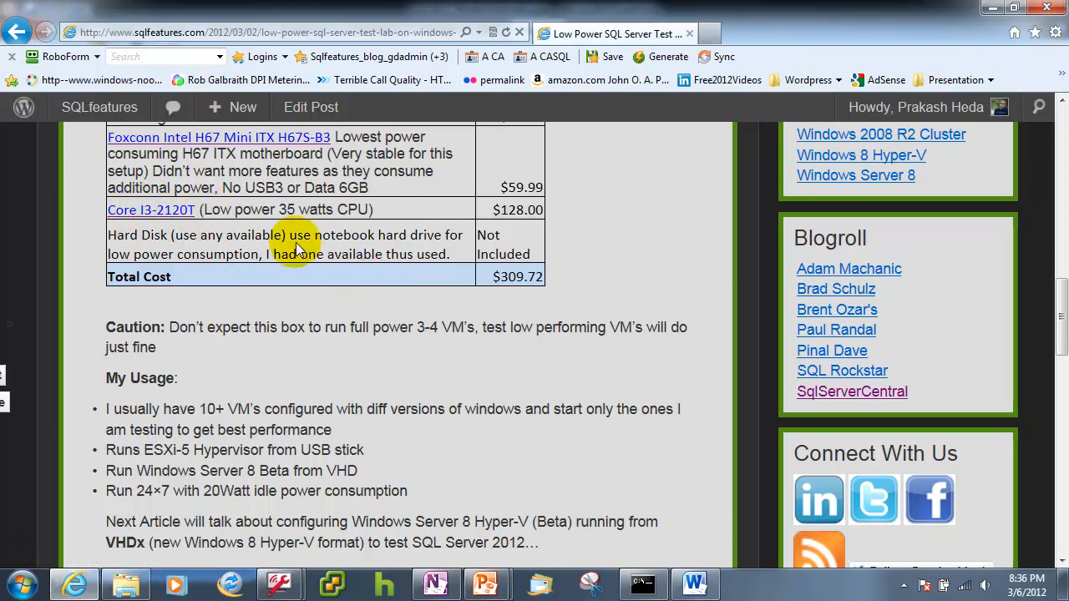
mouse_move(337, 324)
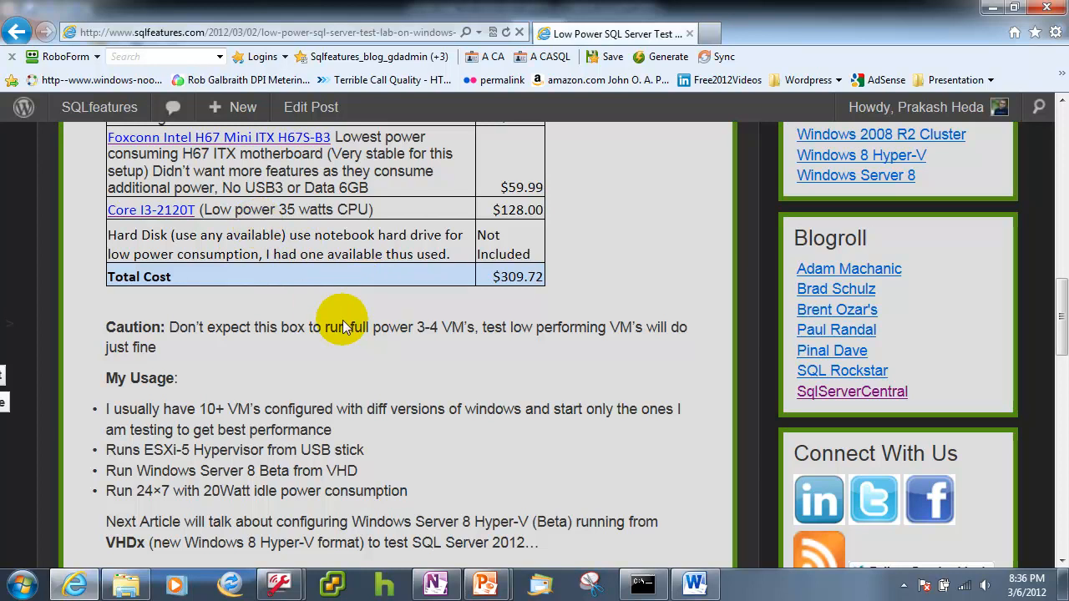
mouse_move(284, 391)
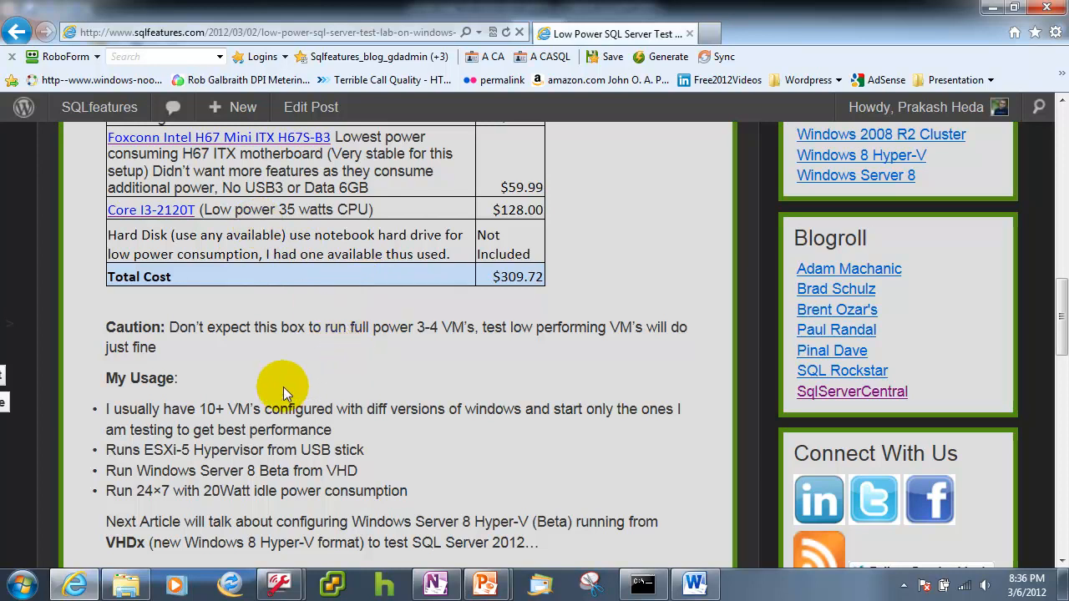
mouse_move(314, 403)
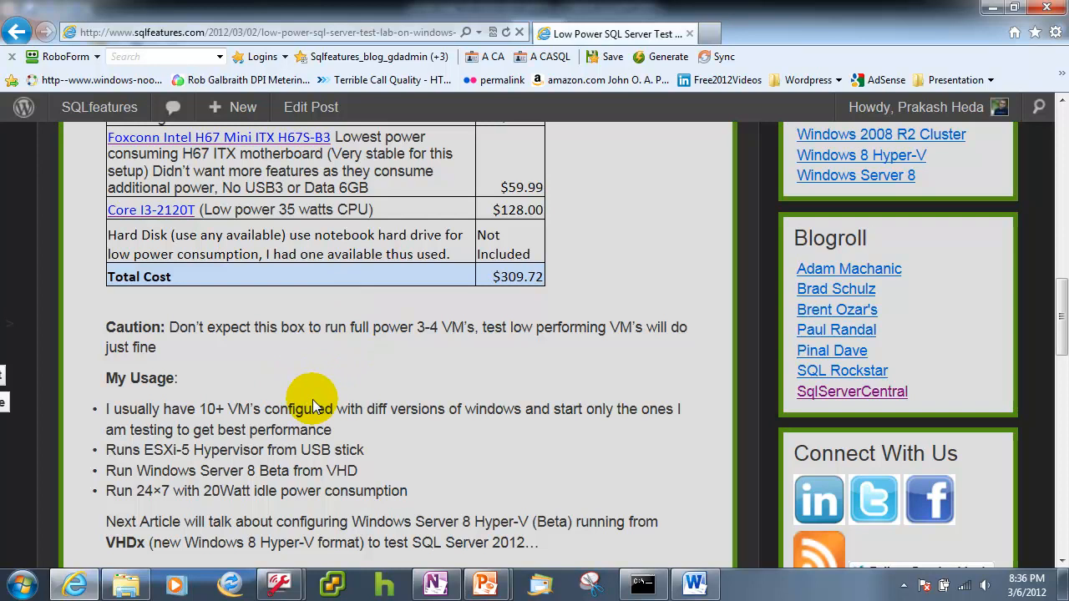
mouse_move(392, 451)
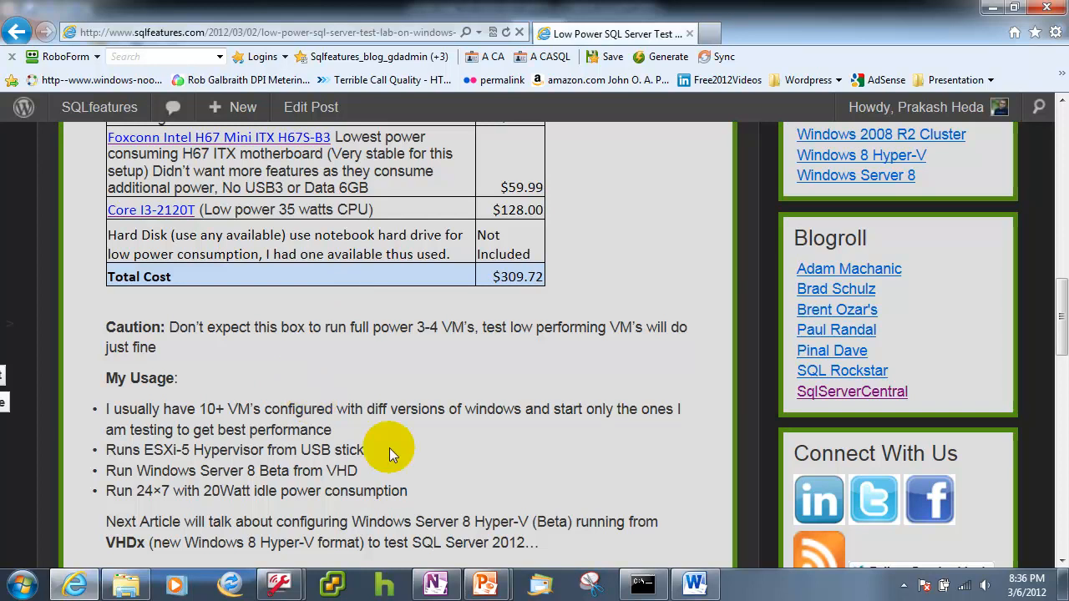
mouse_move(342, 510)
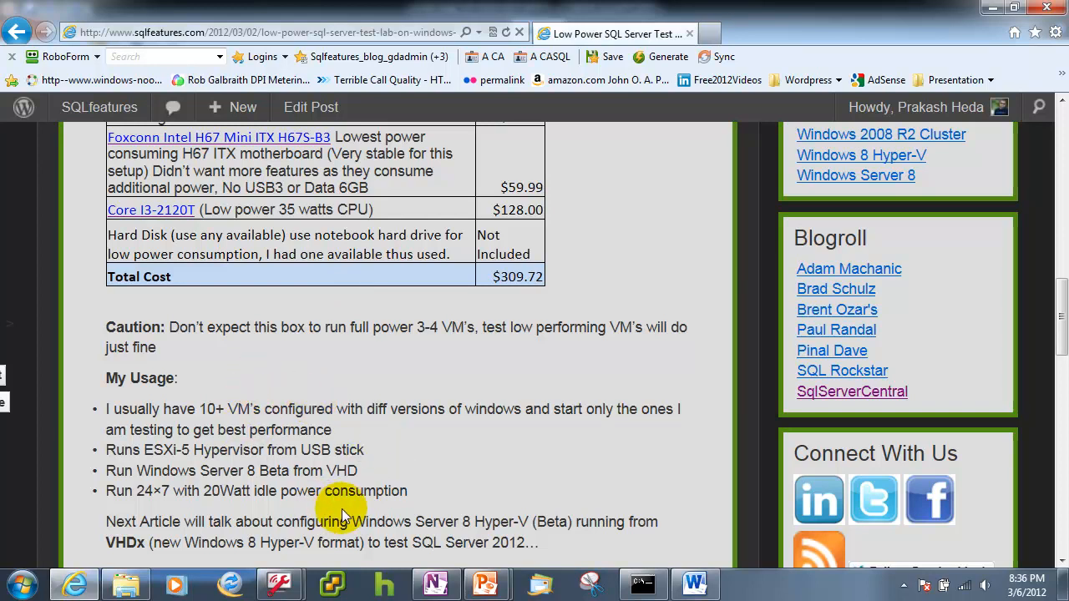
scroll("down", 3)
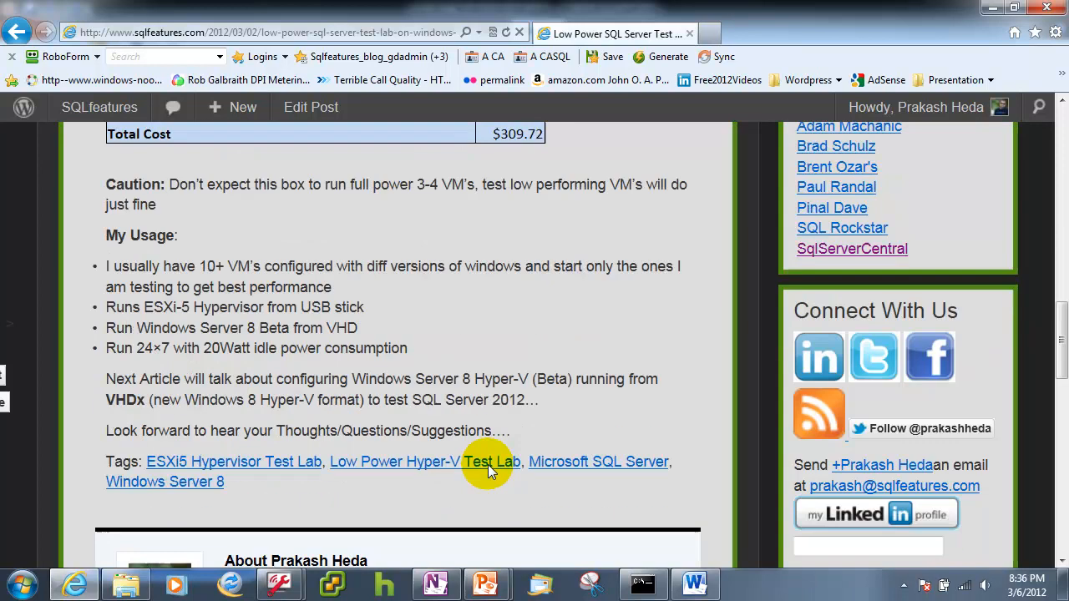
scroll("down", 3)
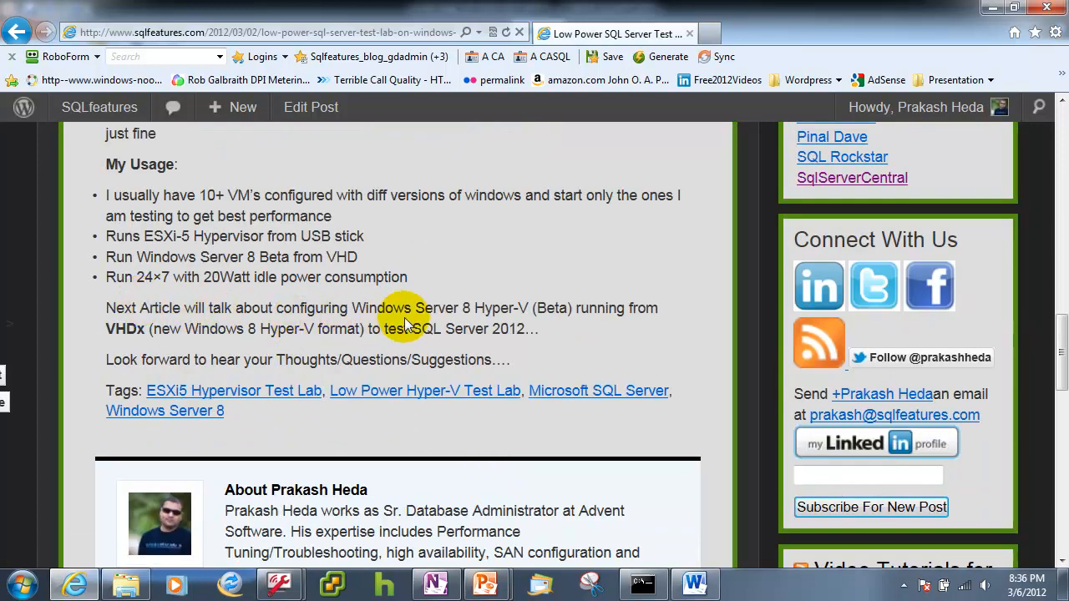
mouse_move(521, 309)
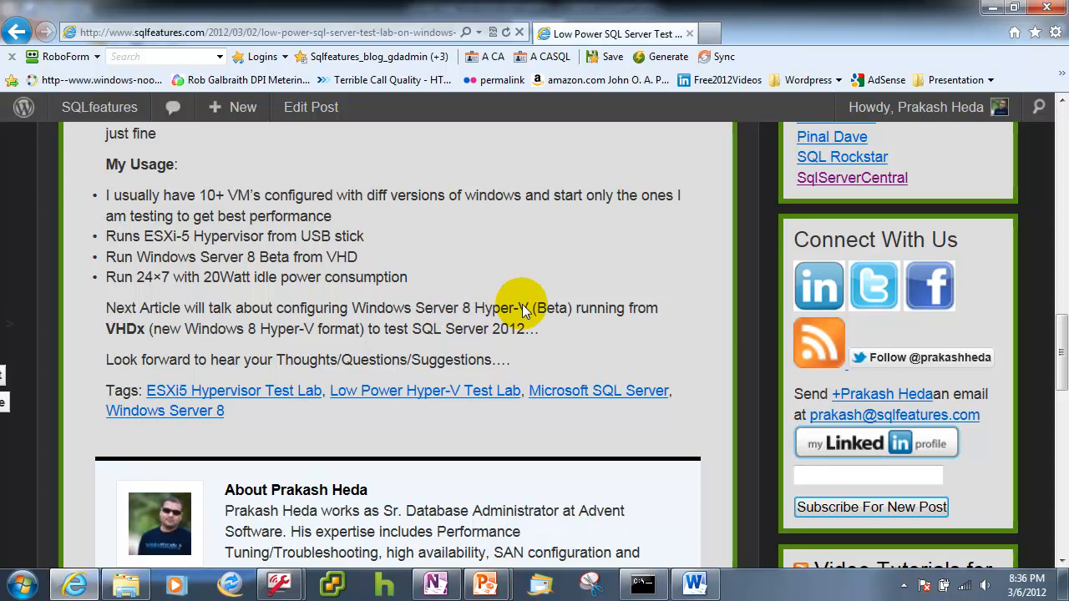
mouse_move(558, 315)
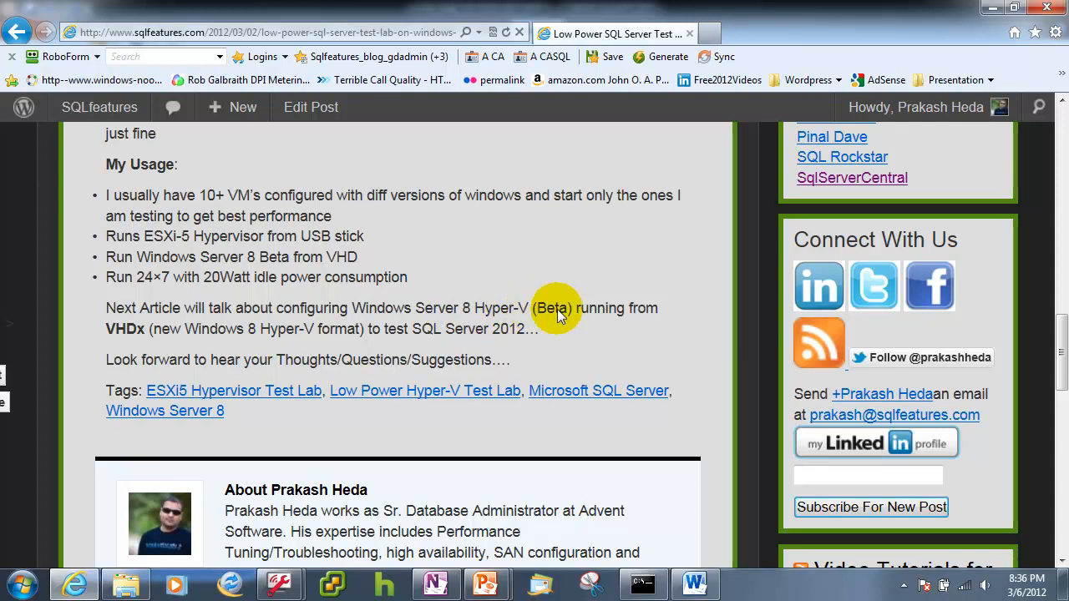
mouse_move(147, 335)
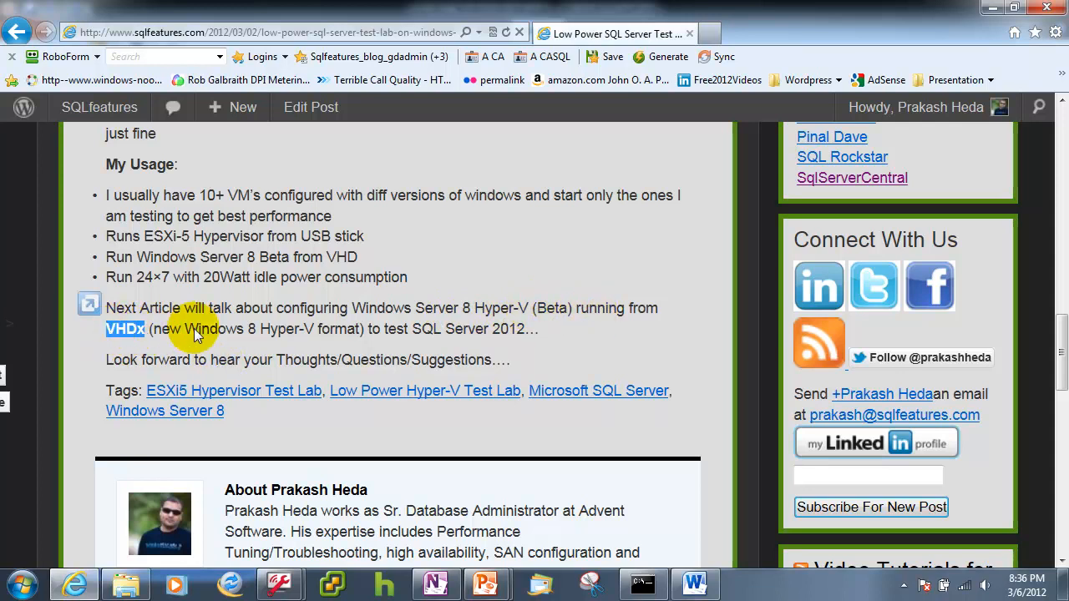
mouse_move(248, 338)
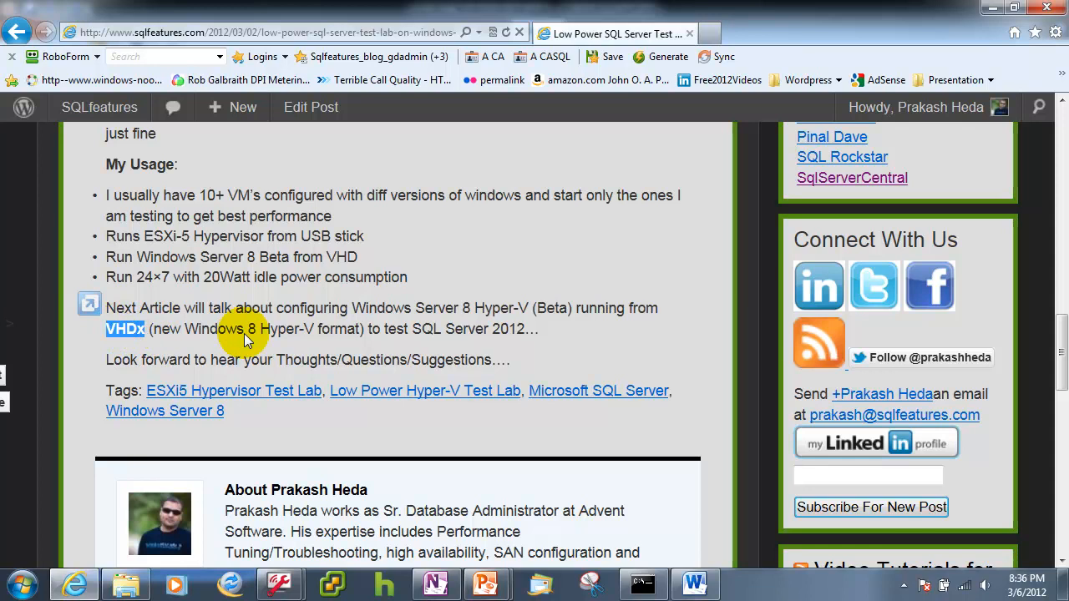
mouse_move(364, 337)
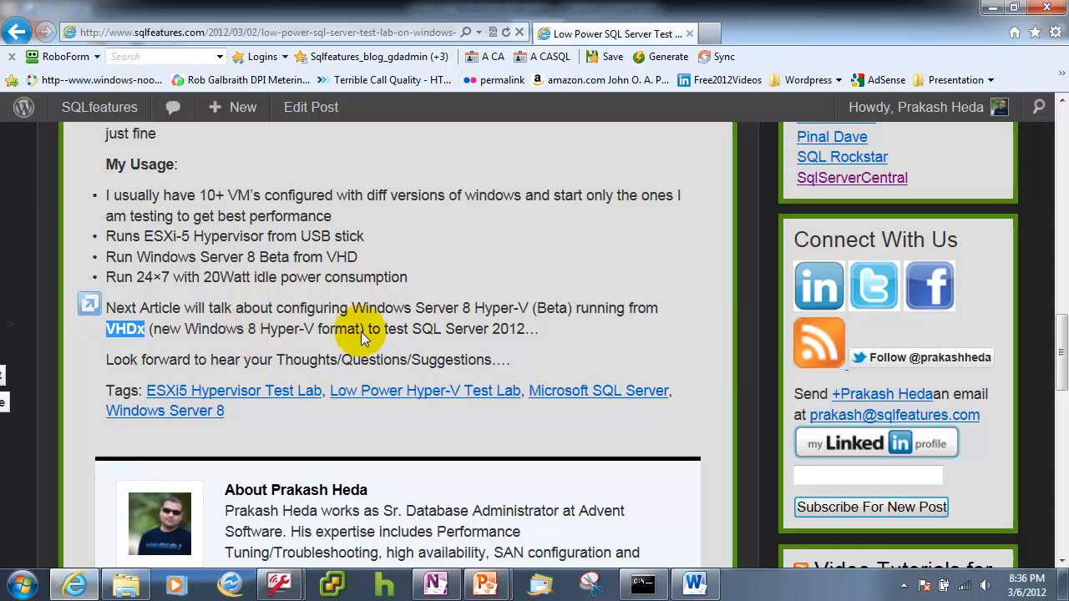
mouse_move(527, 335)
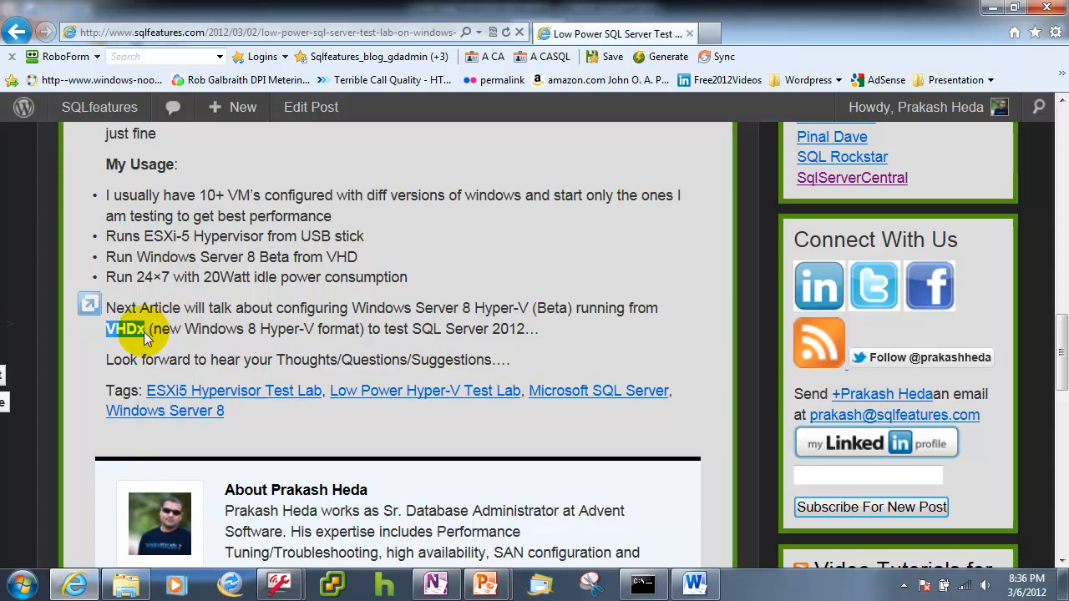
mouse_move(354, 345)
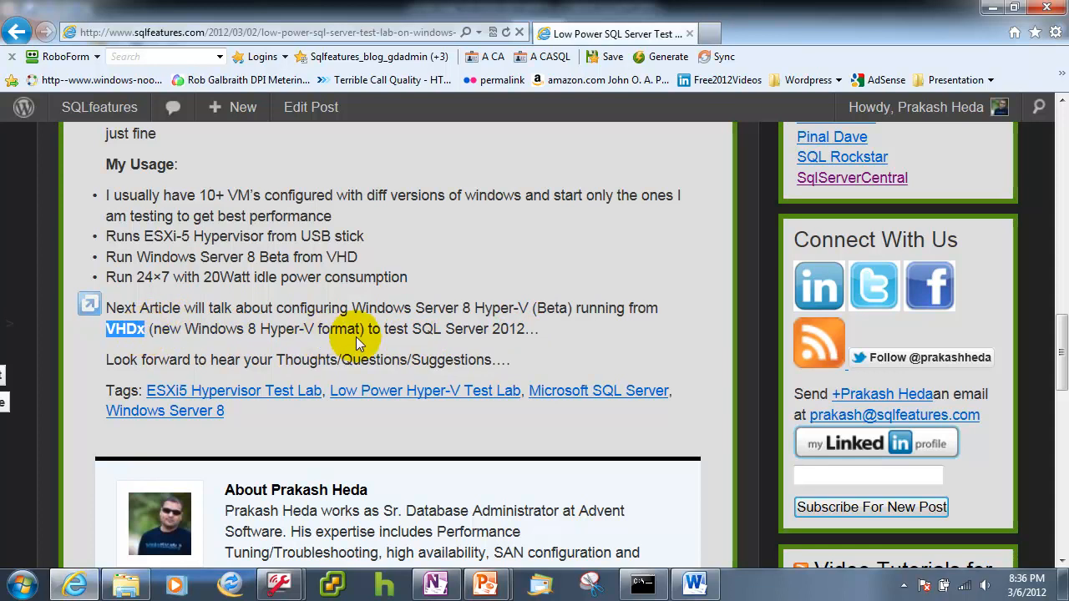
mouse_move(483, 342)
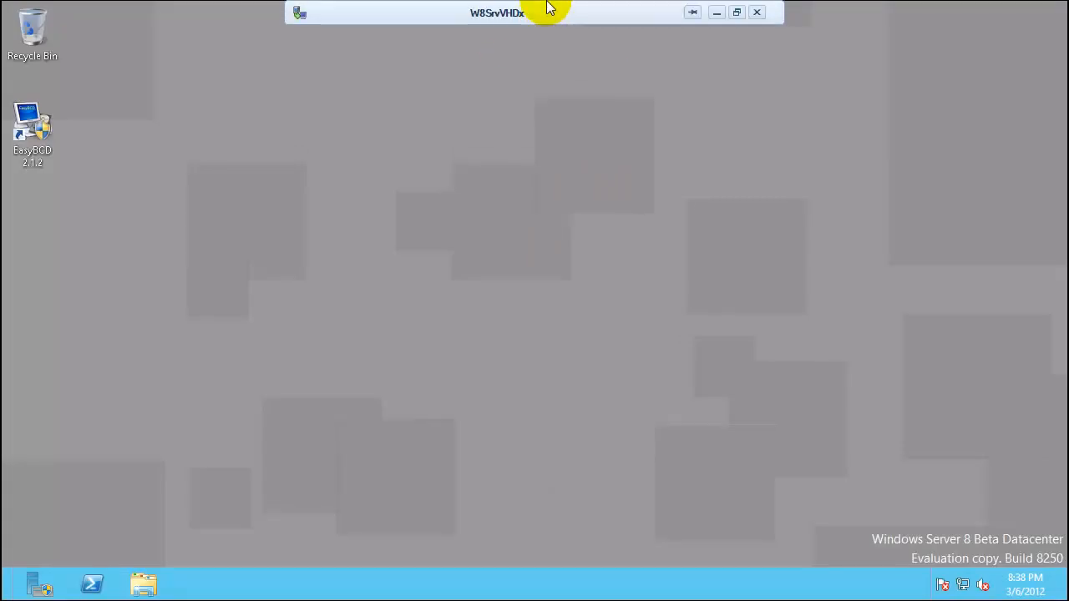
mouse_move(534, 20)
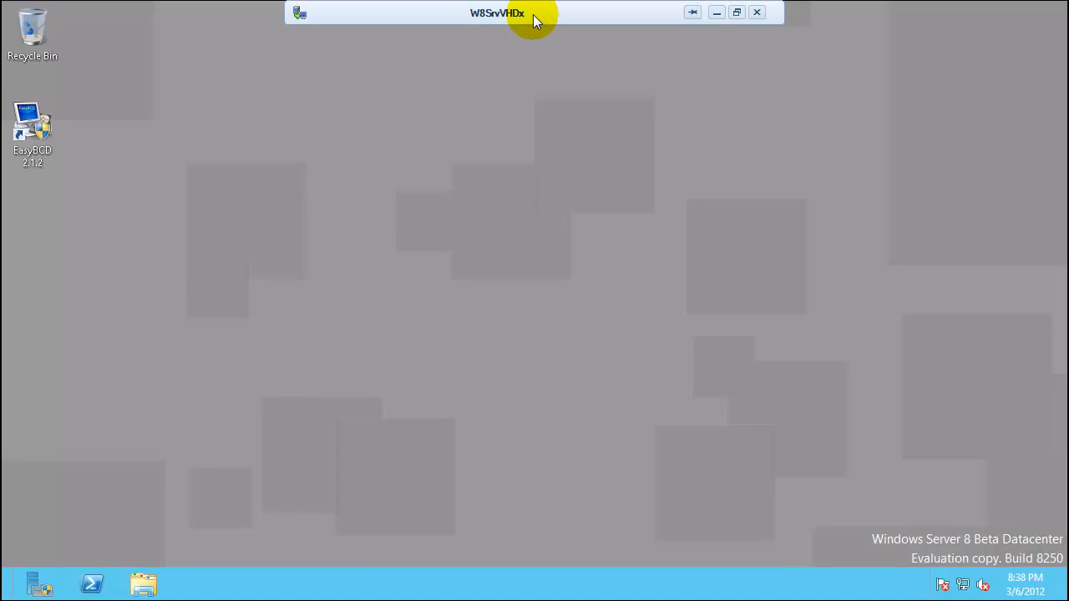
mouse_move(488, 26)
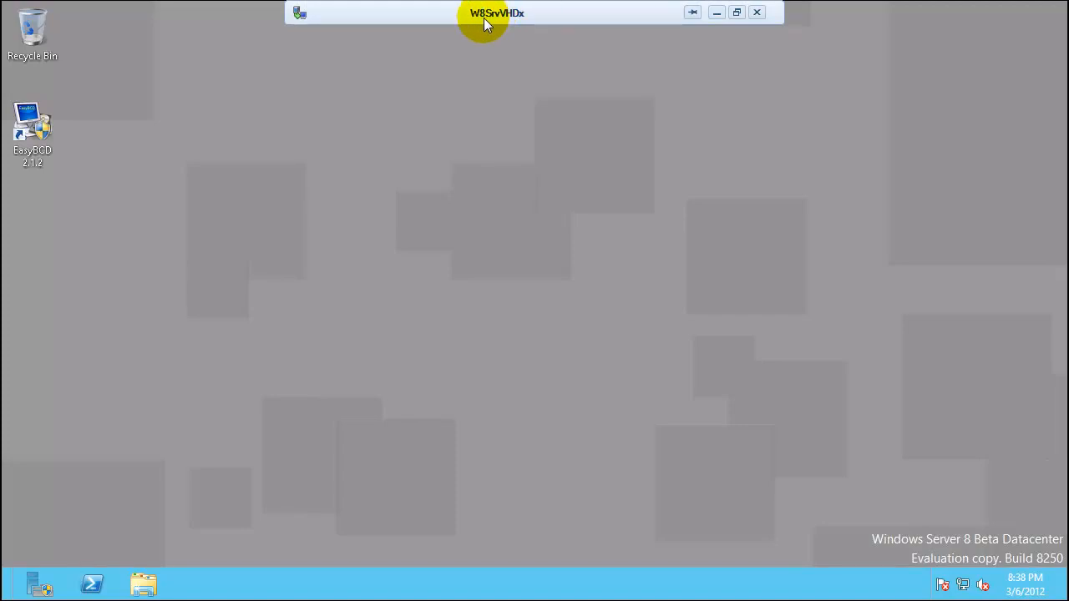
mouse_move(514, 37)
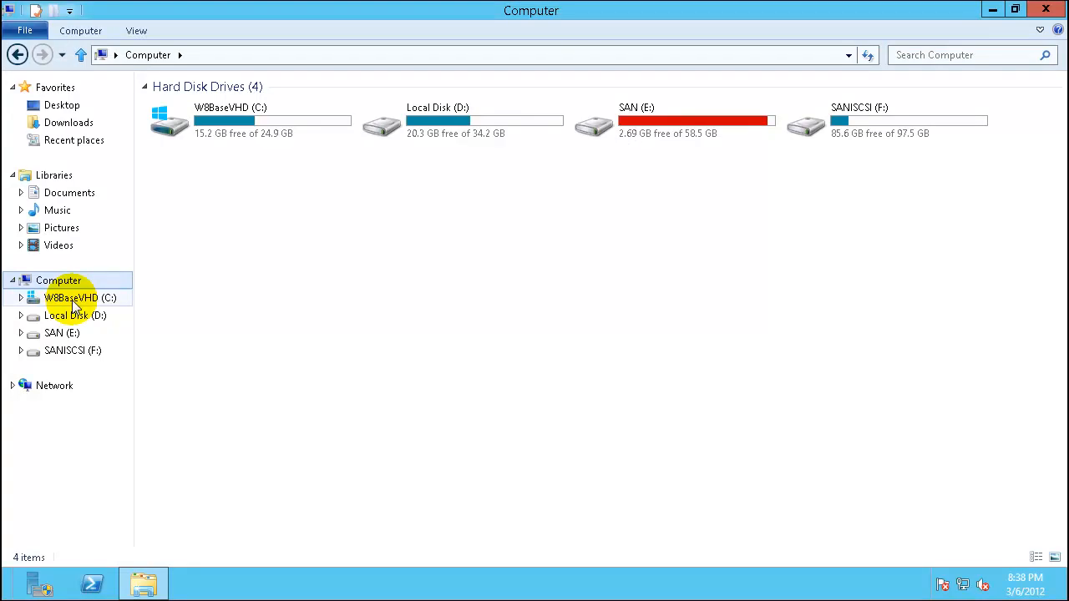
Browse C:, D: and SAN (E:), select the W8BaseVHD disk image, then leave Explorer.
double_click(80, 297)
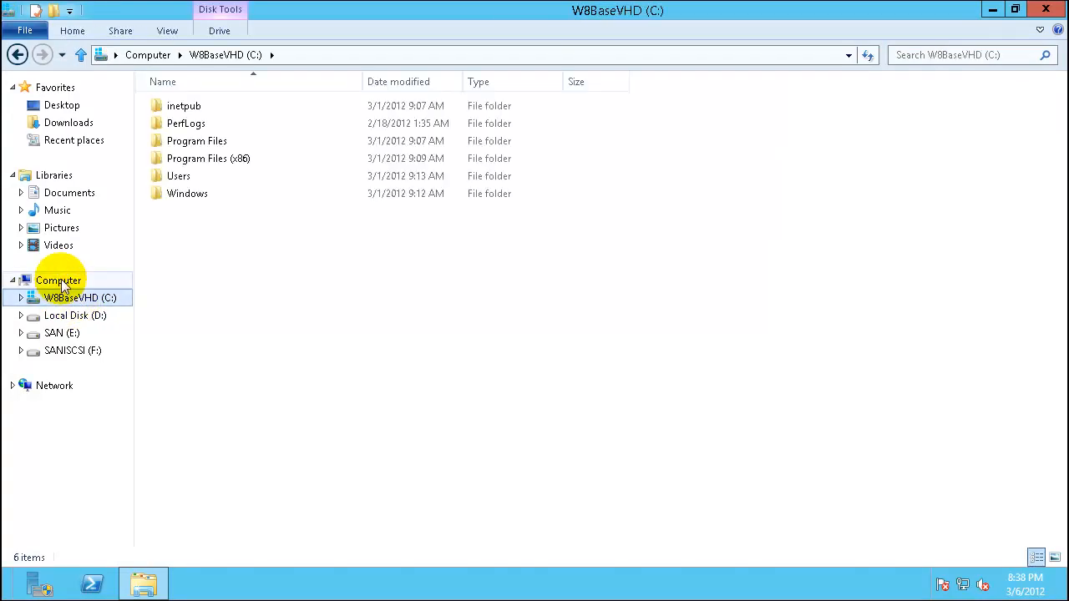
left_click(76, 314)
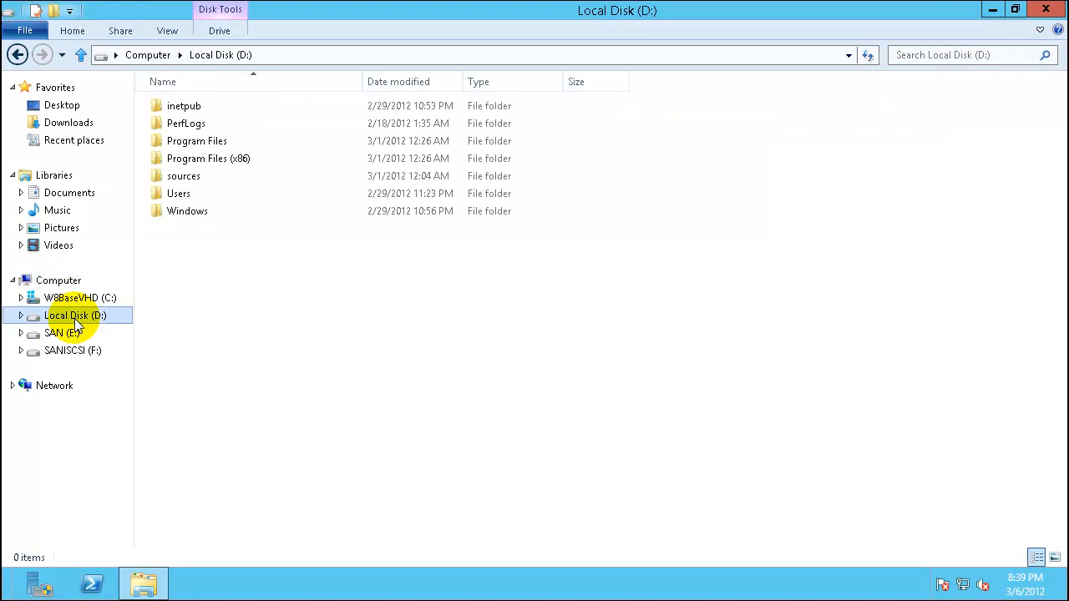
left_click(60, 335)
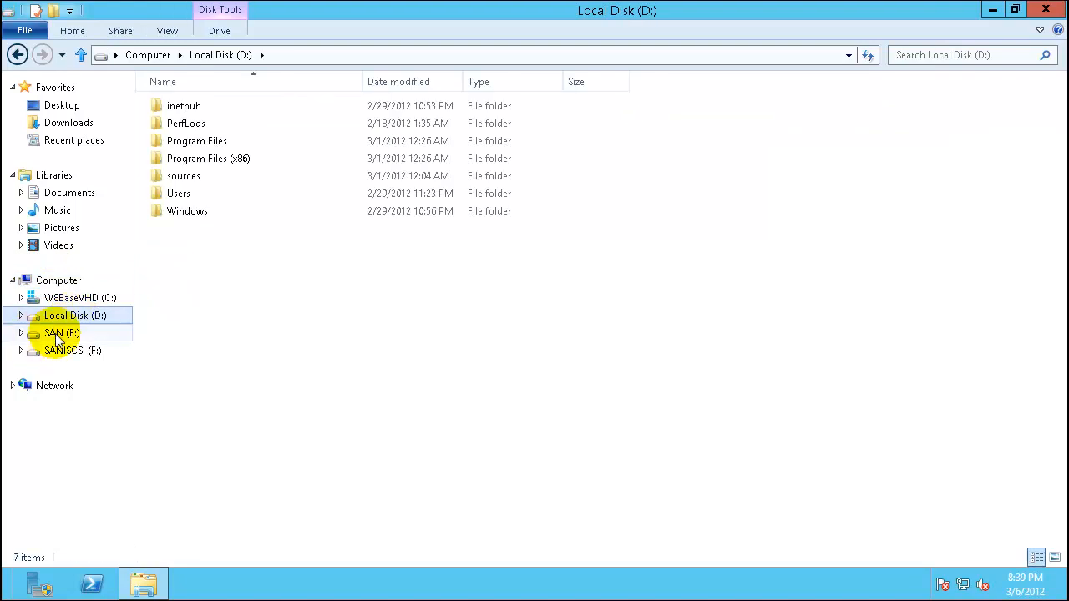
left_click(61, 333)
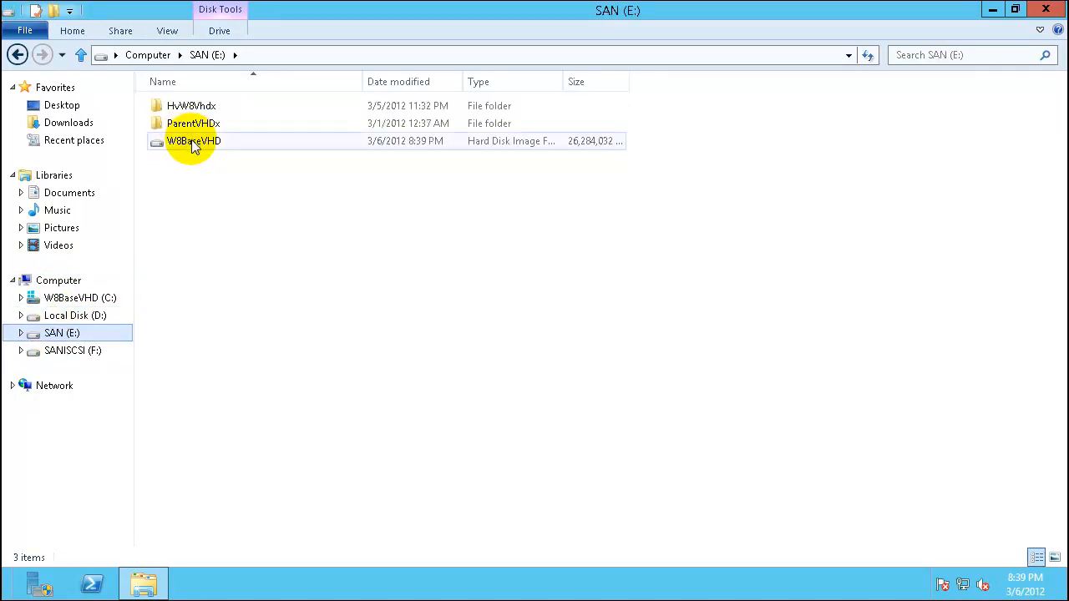
left_click(193, 140)
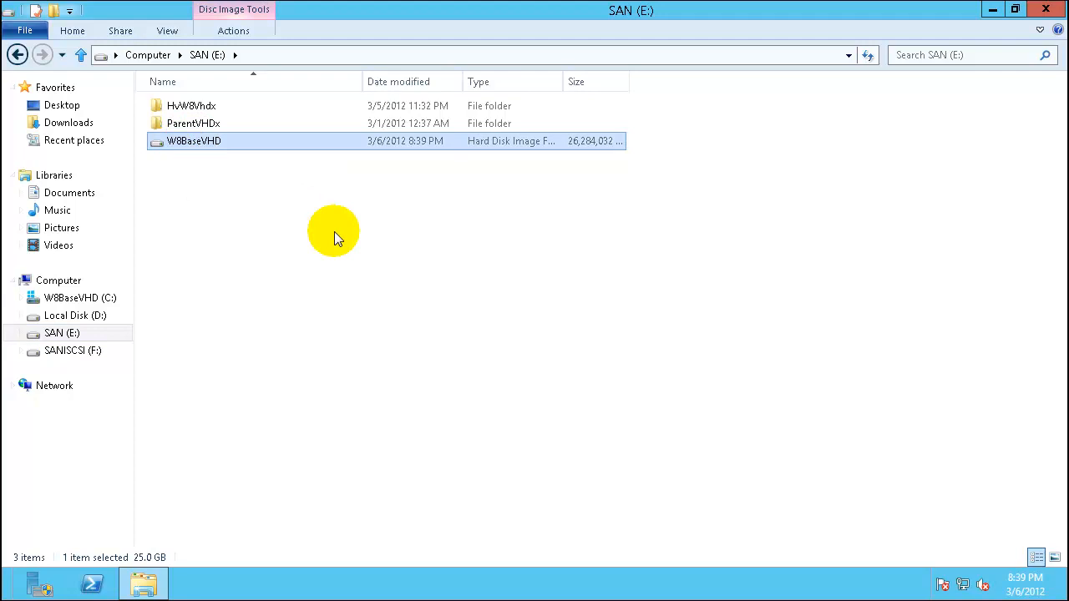
mouse_move(201, 172)
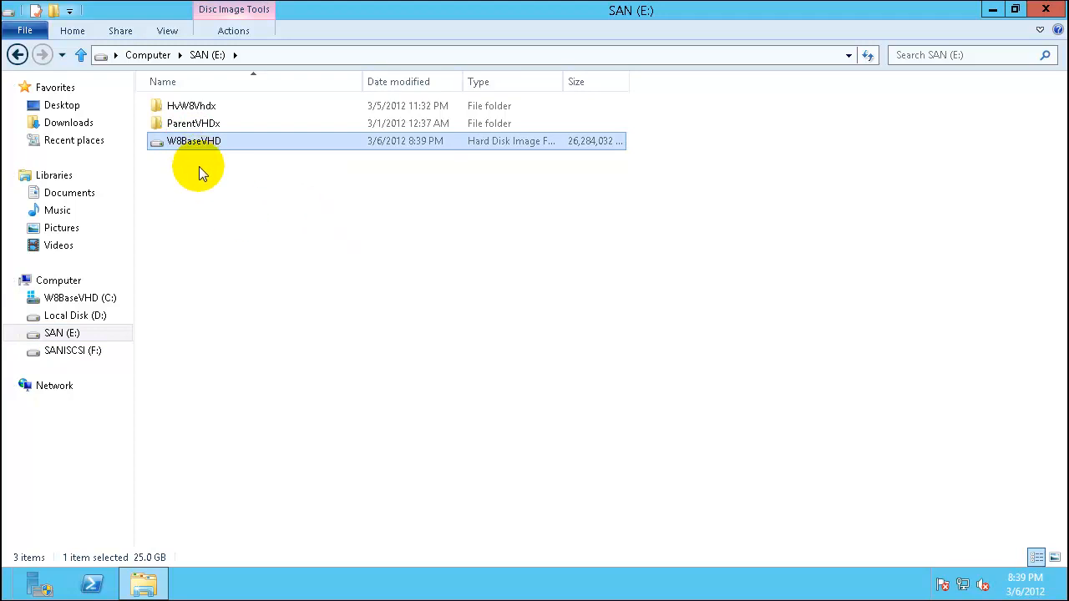
mouse_move(200, 149)
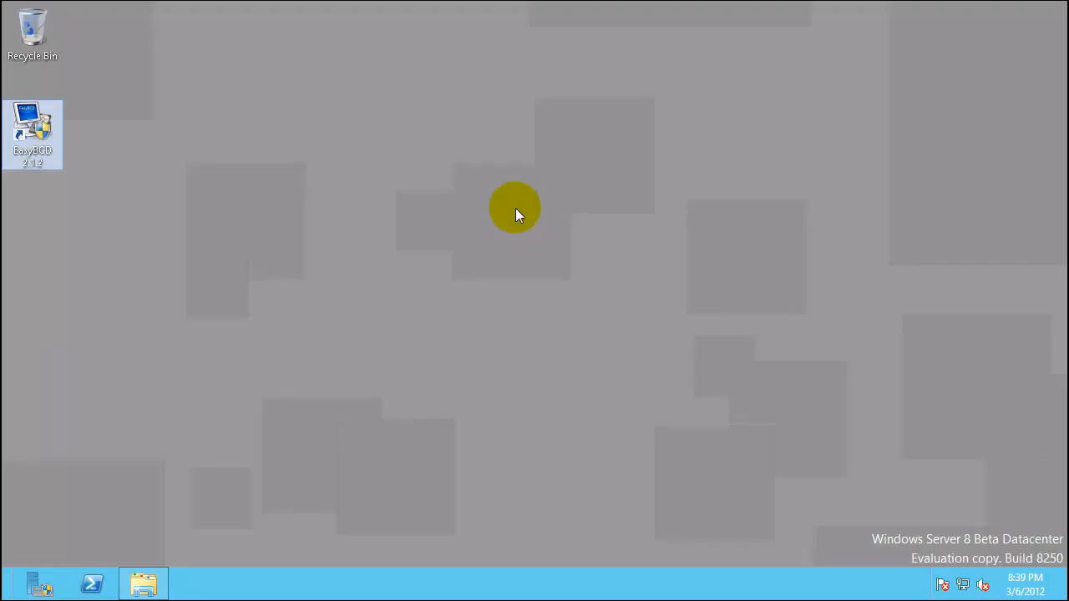
Launch EasyBCD and show its boot menu with three entries and a 30-second timeout.
double_click(33, 134)
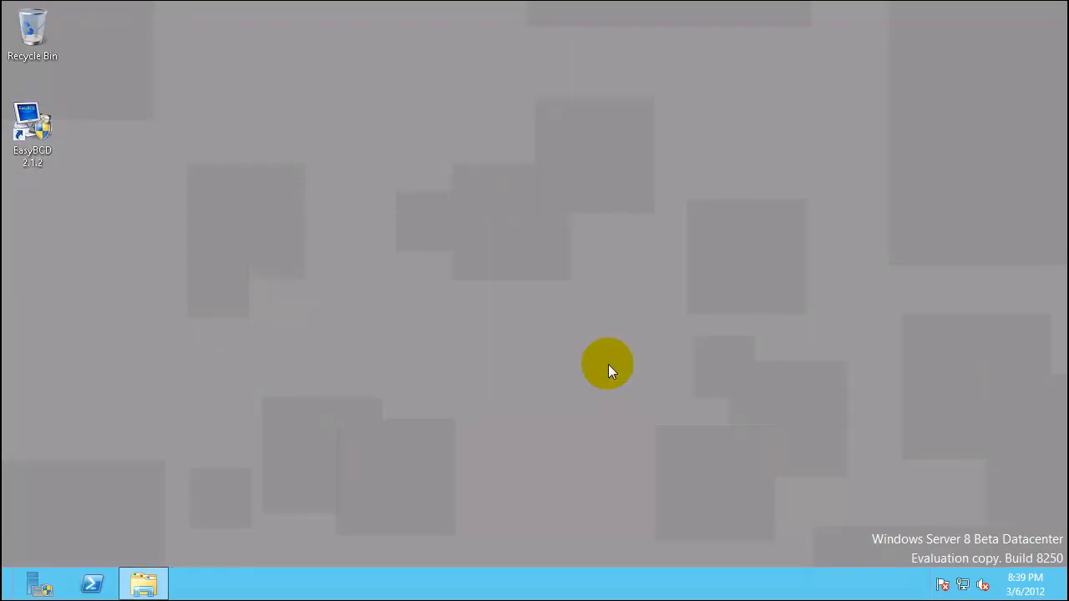
mouse_move(401, 250)
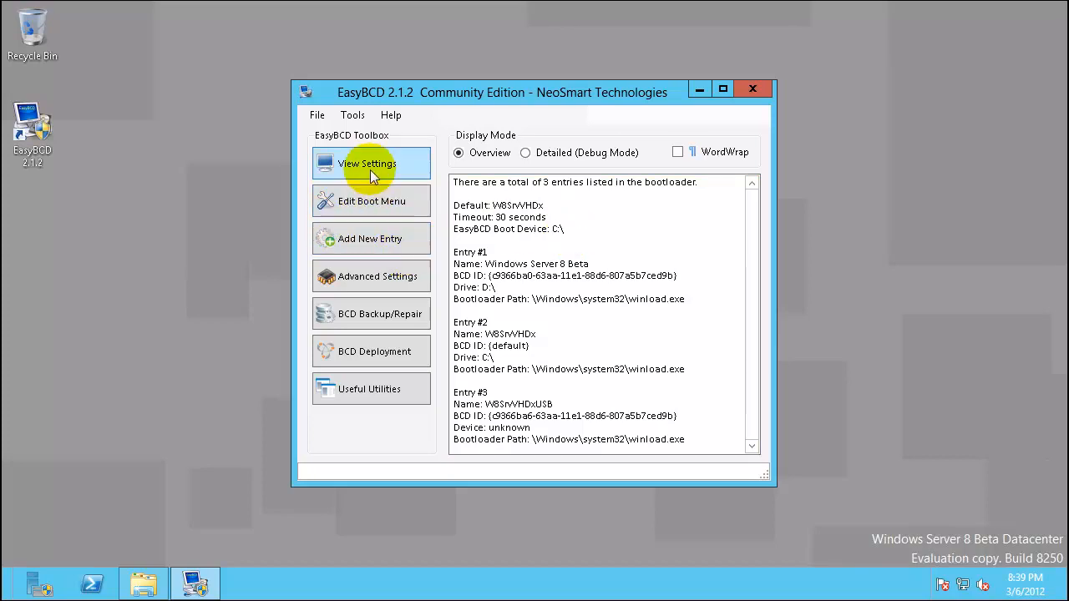
left_click(373, 201)
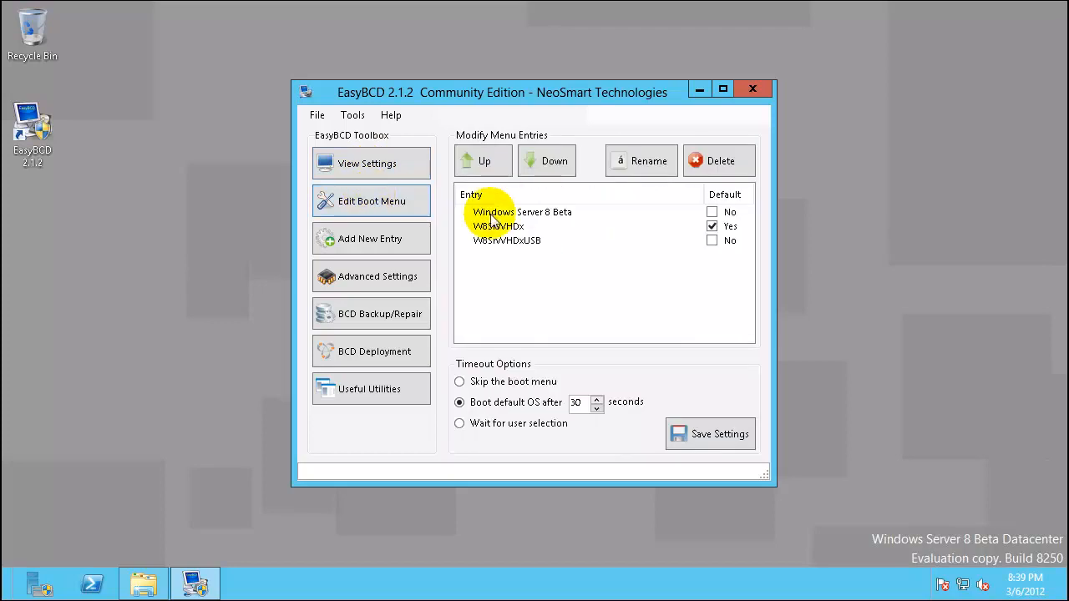
mouse_move(501, 226)
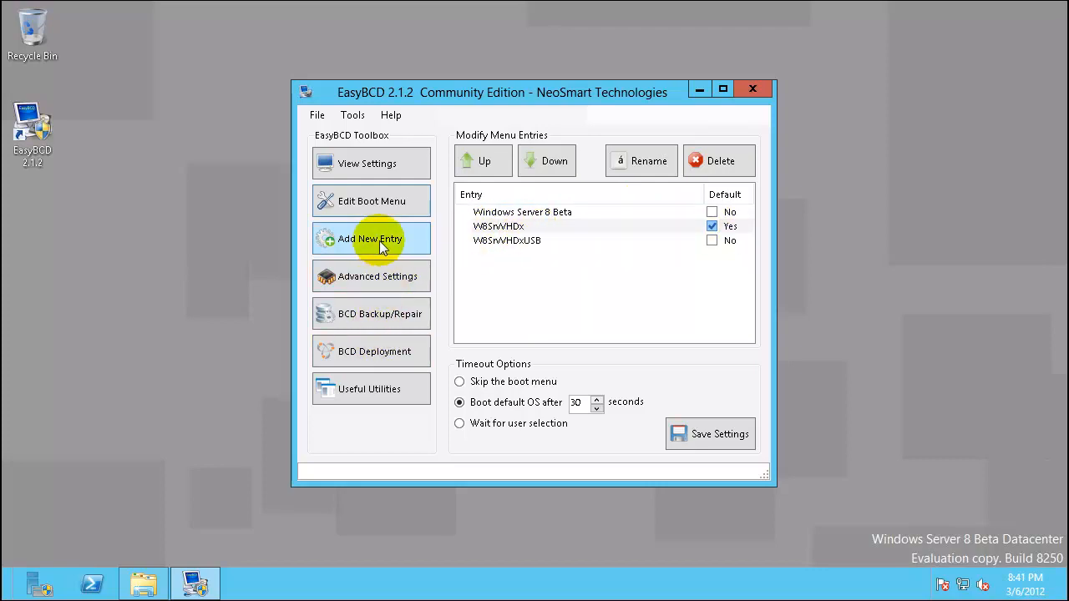
Add a new Microsoft VHD entry pointing at the W8BaseVHD disk image on SAN (E:).
left_click(369, 237)
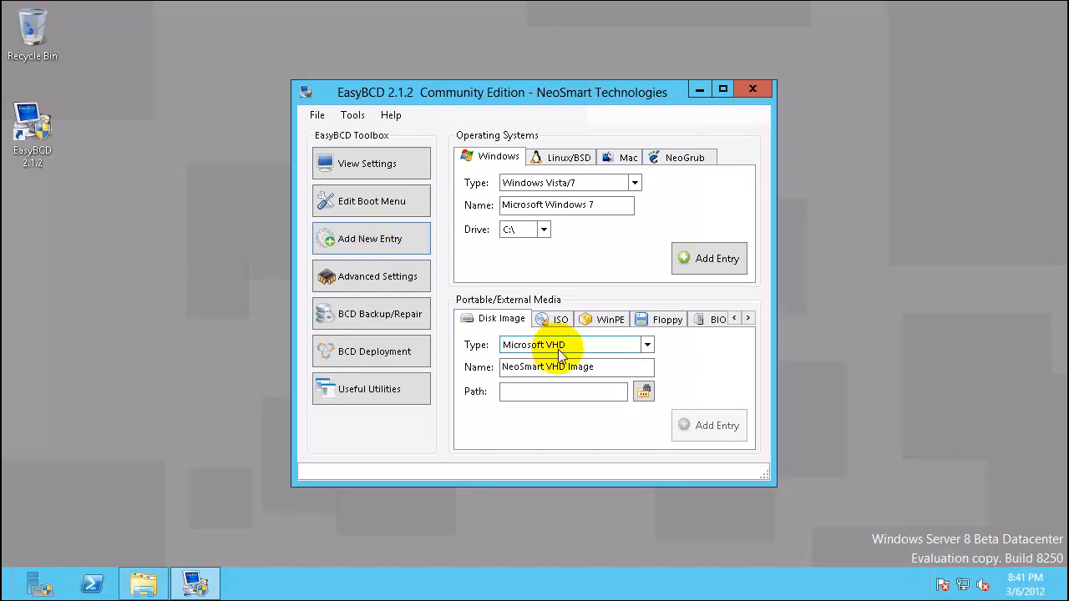
mouse_move(582, 350)
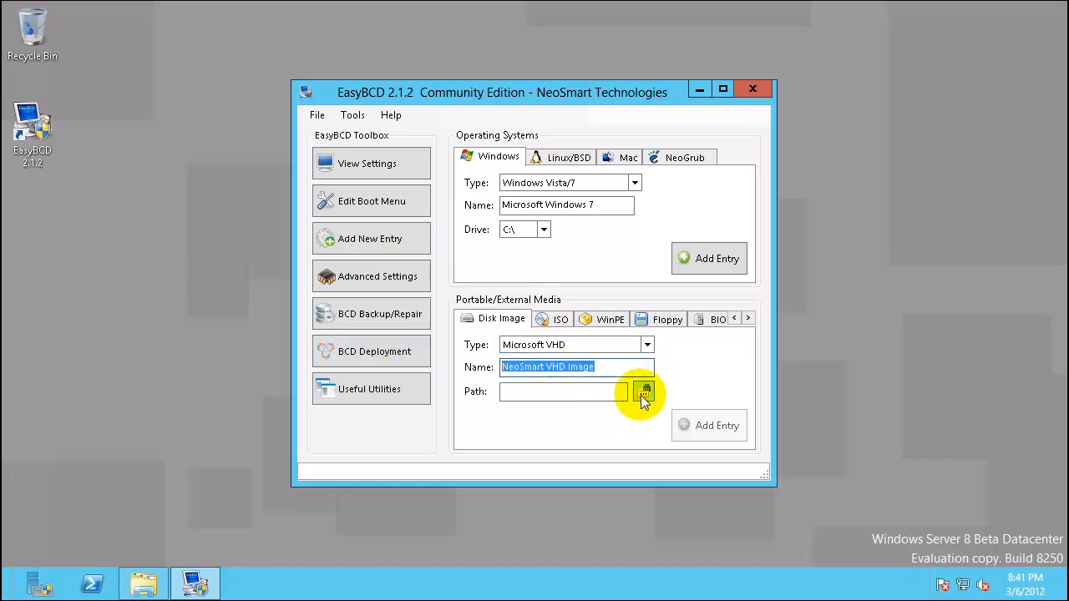
left_click(645, 391)
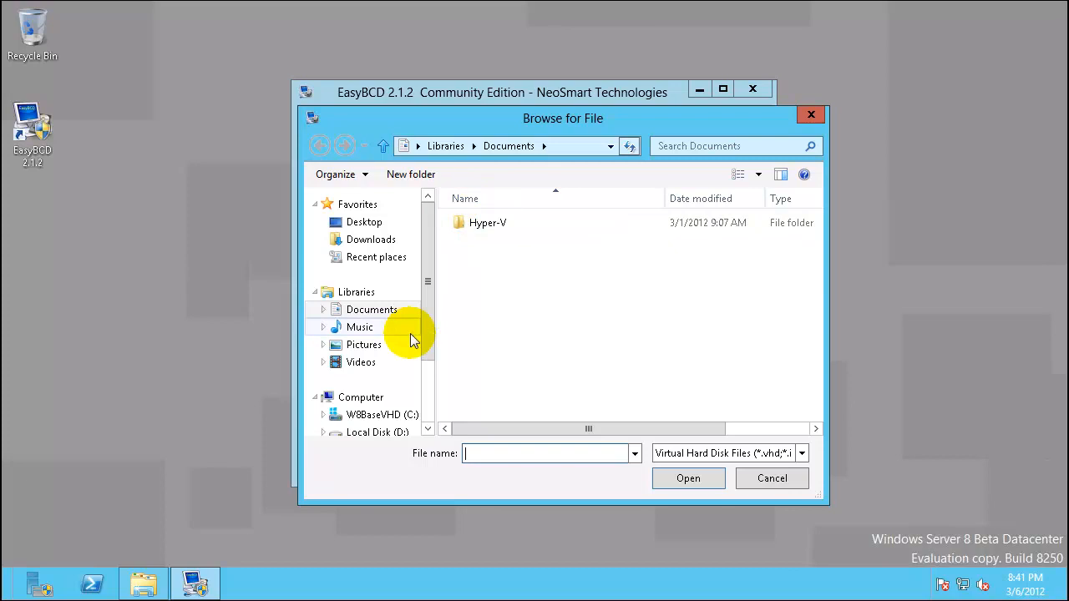
scroll("down", 3)
type("*.vhdx")
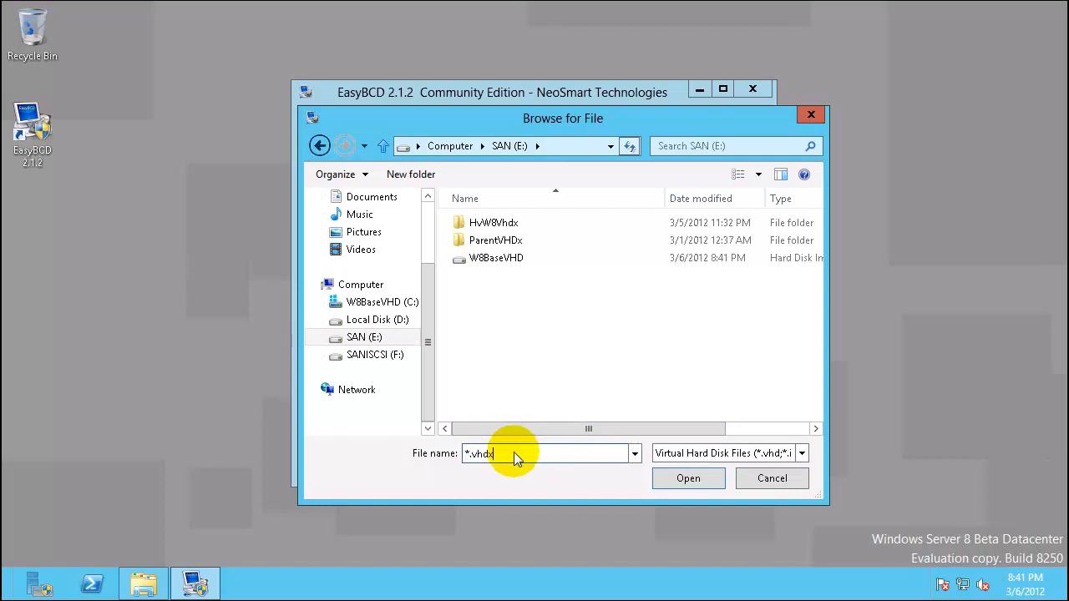
mouse_move(502, 271)
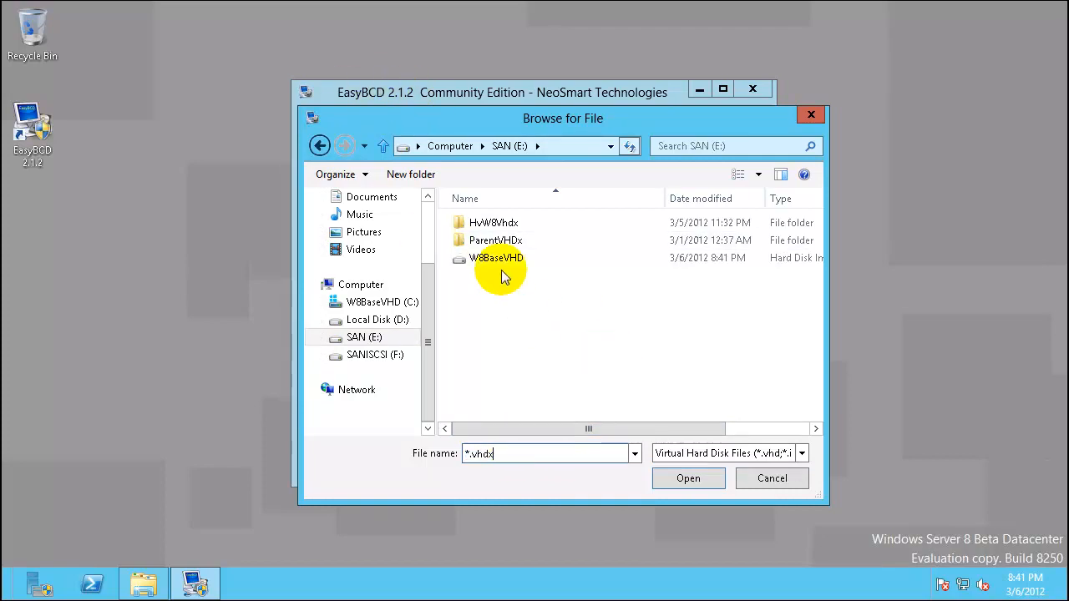
left_click(496, 257)
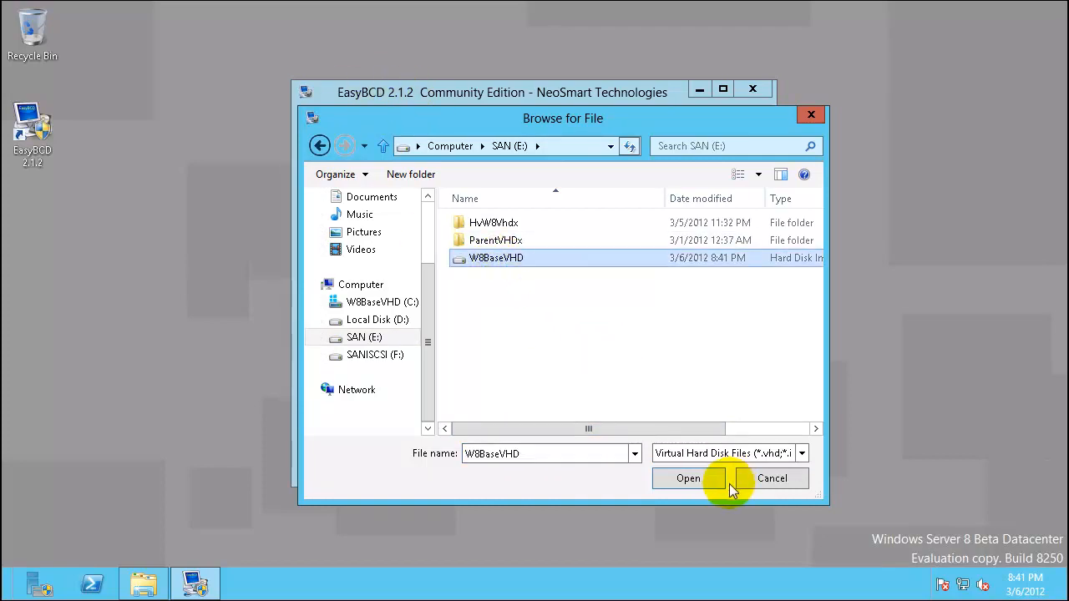
left_click(772, 478)
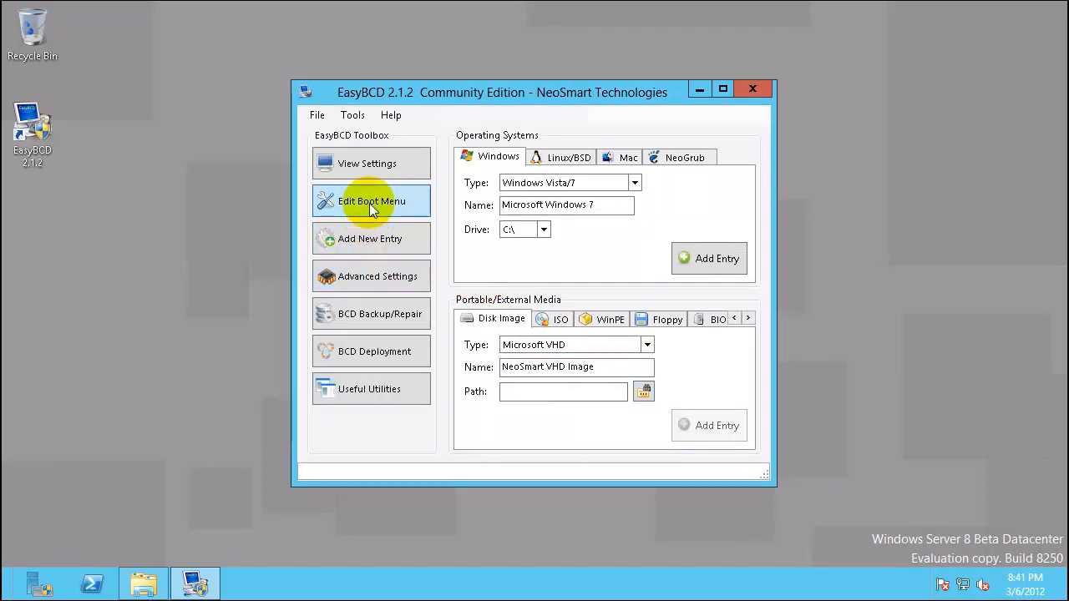
Adjust the 'Boot default OS after' countdown and save the boot menu settings.
left_click(371, 200)
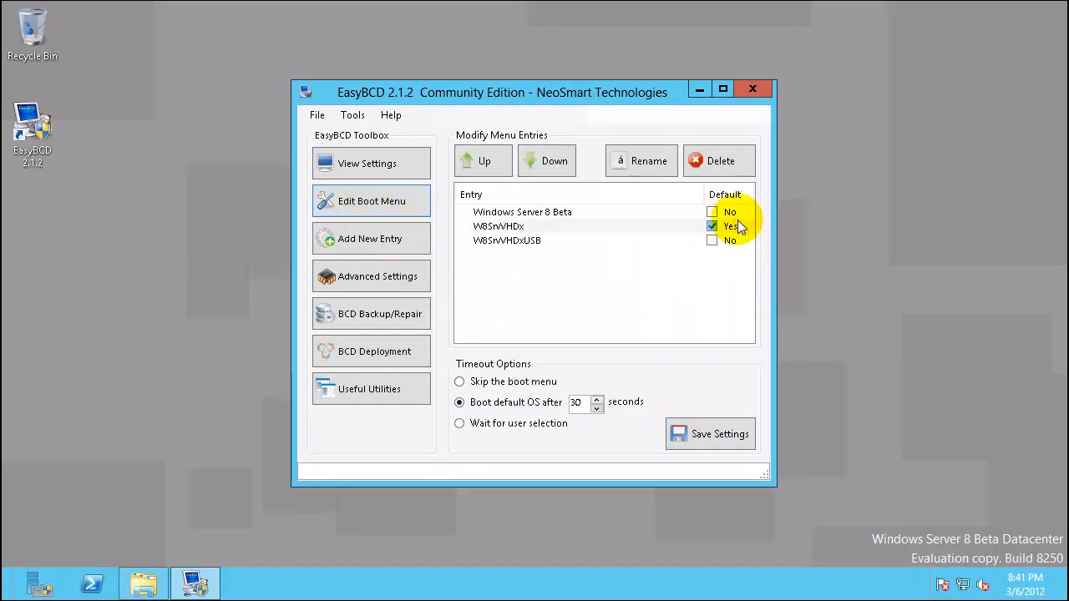
mouse_move(581, 410)
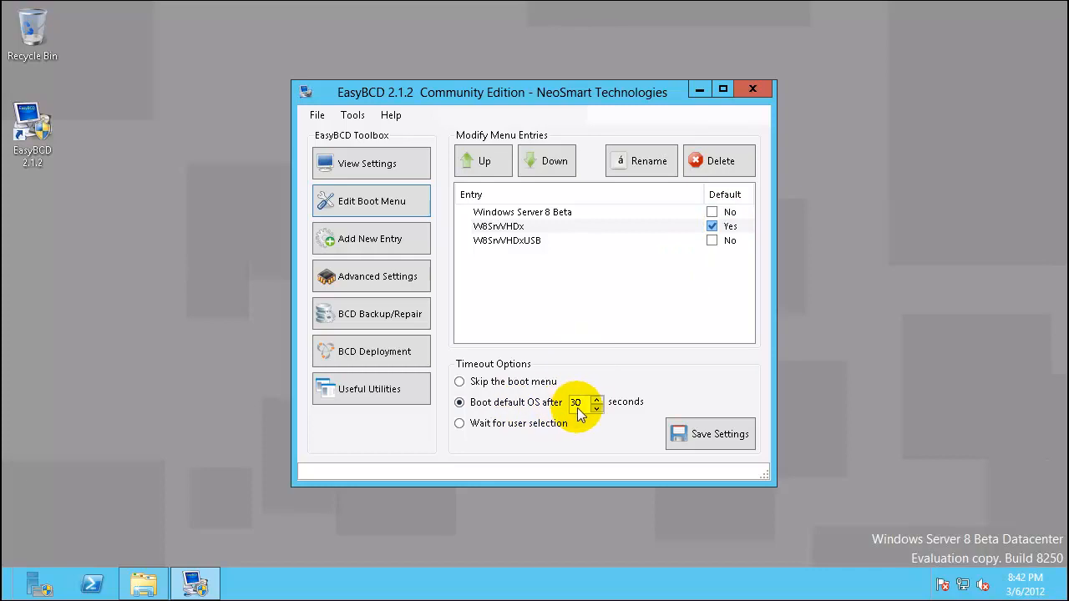
mouse_move(600, 436)
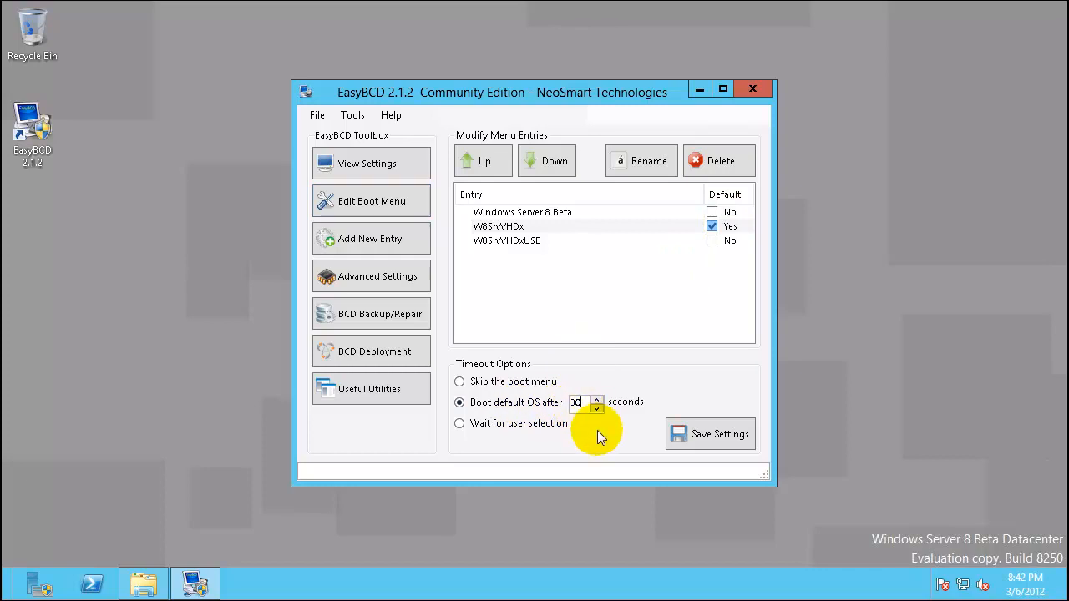
left_click(752, 88)
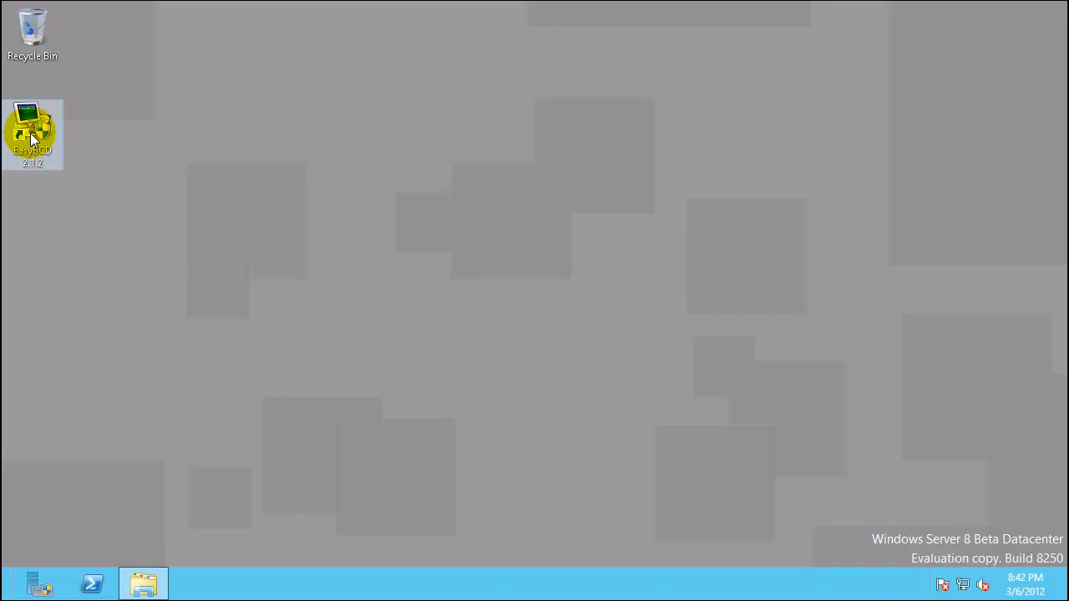
mouse_move(147, 560)
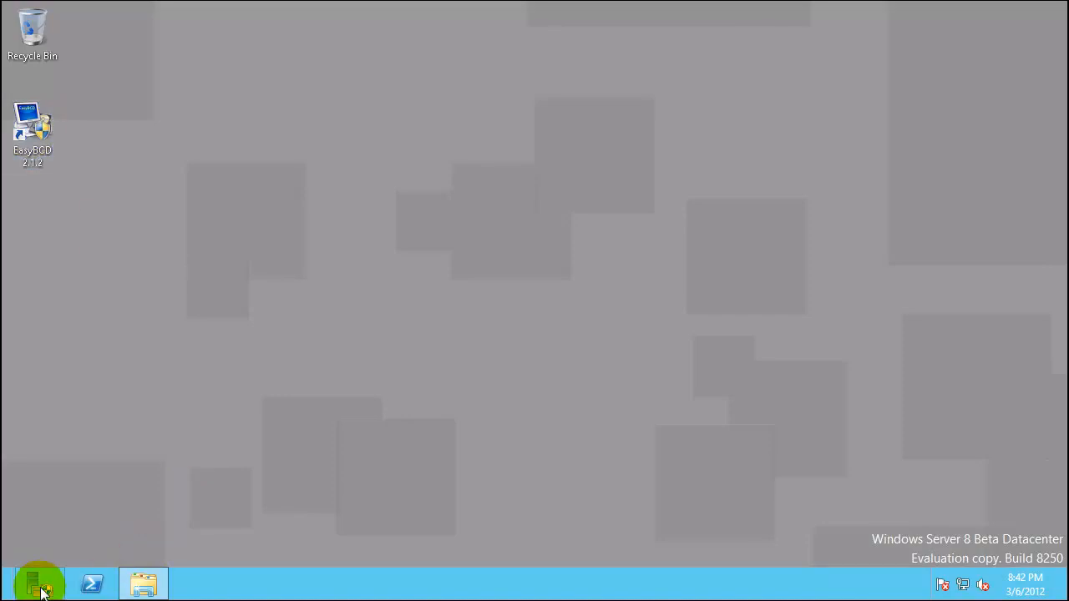
From Server Manager's Hyper-V page, launch Hyper-V Manager for the W8SRVHDX server.
left_click(39, 583)
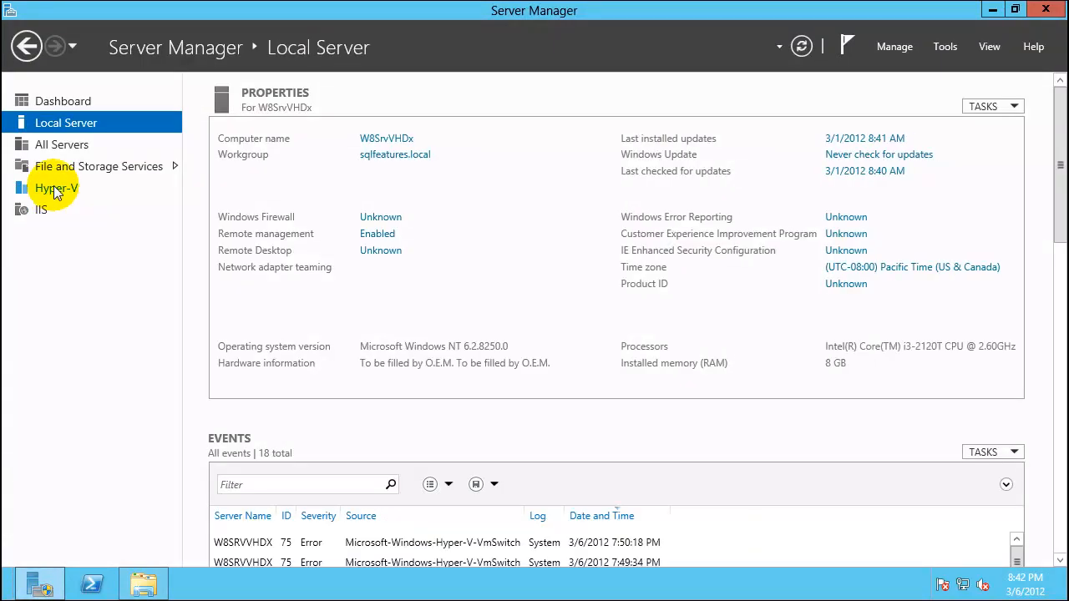
left_click(56, 187)
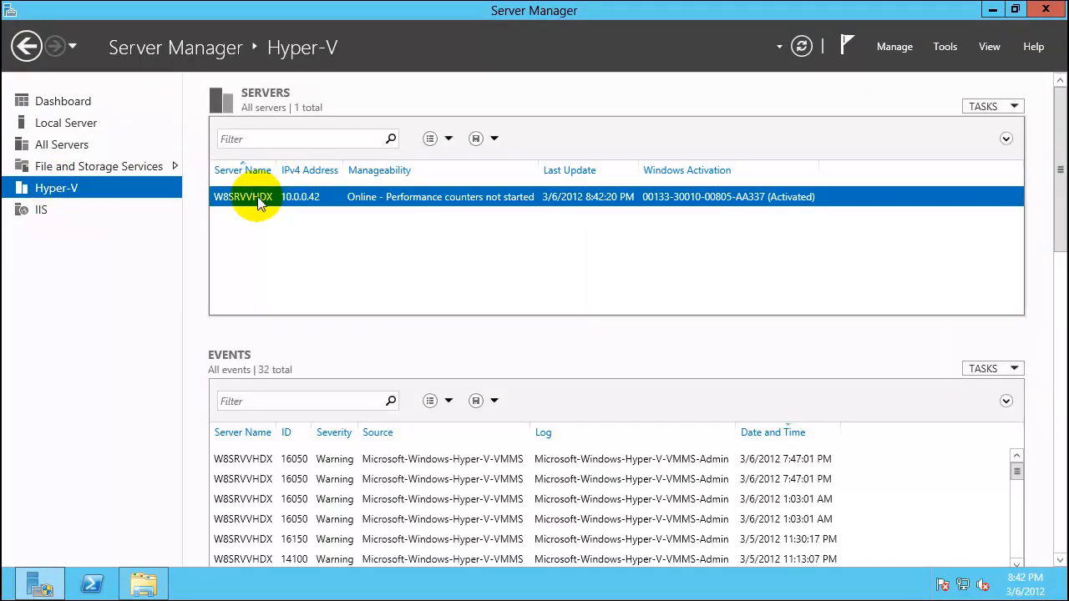
right_click(259, 197)
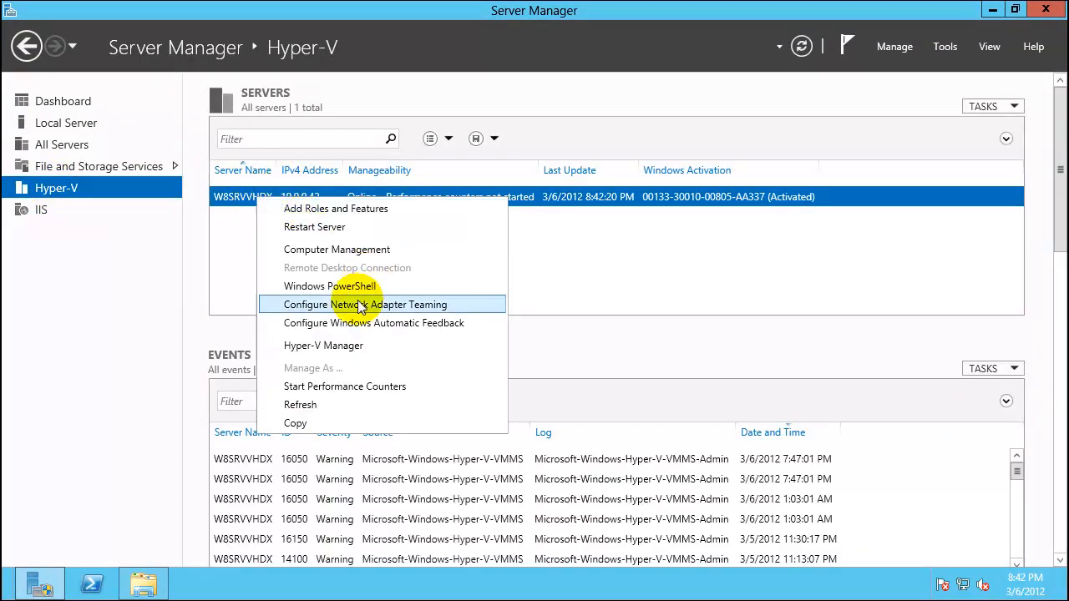
left_click(324, 345)
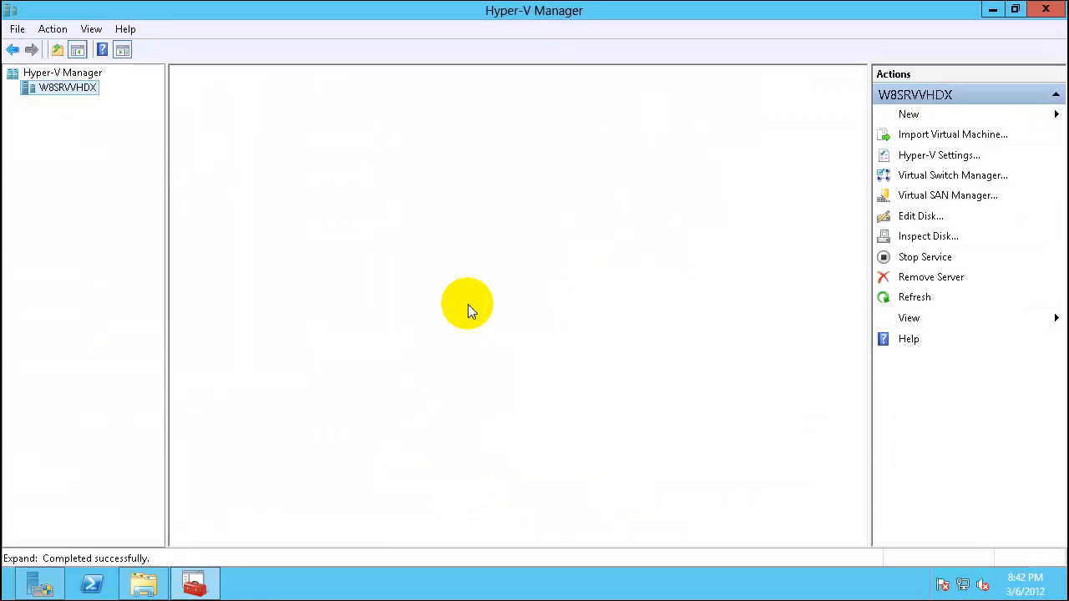
Review the three running virtual machines W8DCSTG, W8S121 and W8S122, ending on W8S122's summary.
left_click(67, 87)
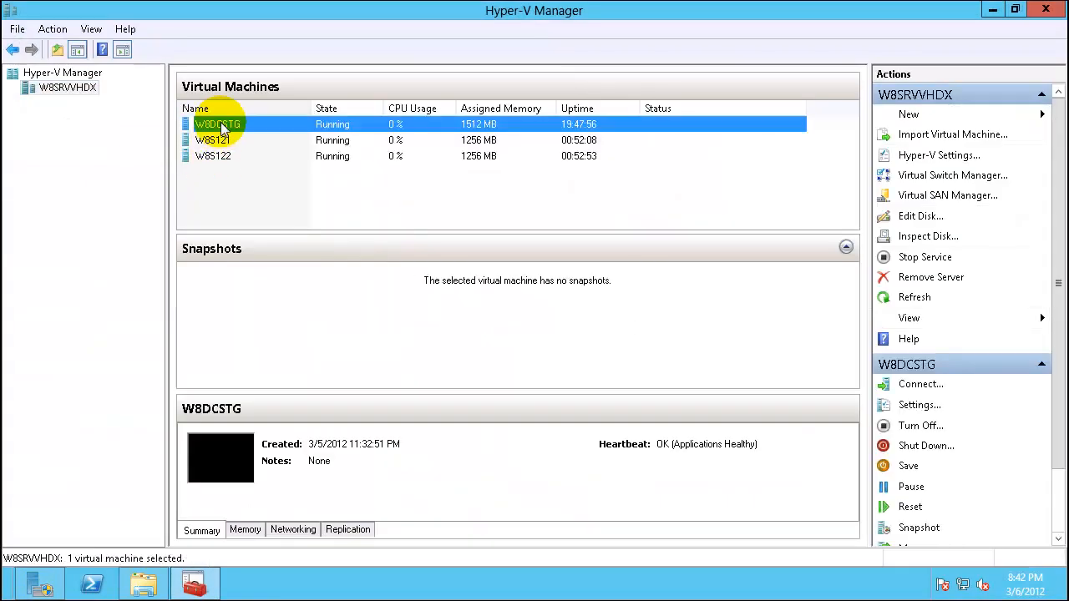
mouse_move(250, 126)
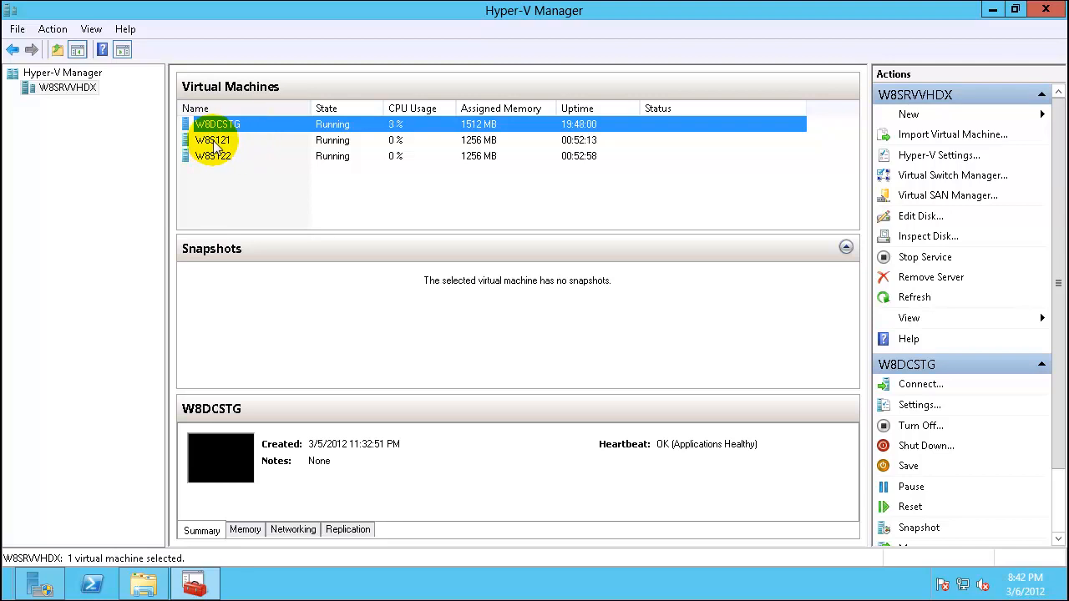
left_click(213, 157)
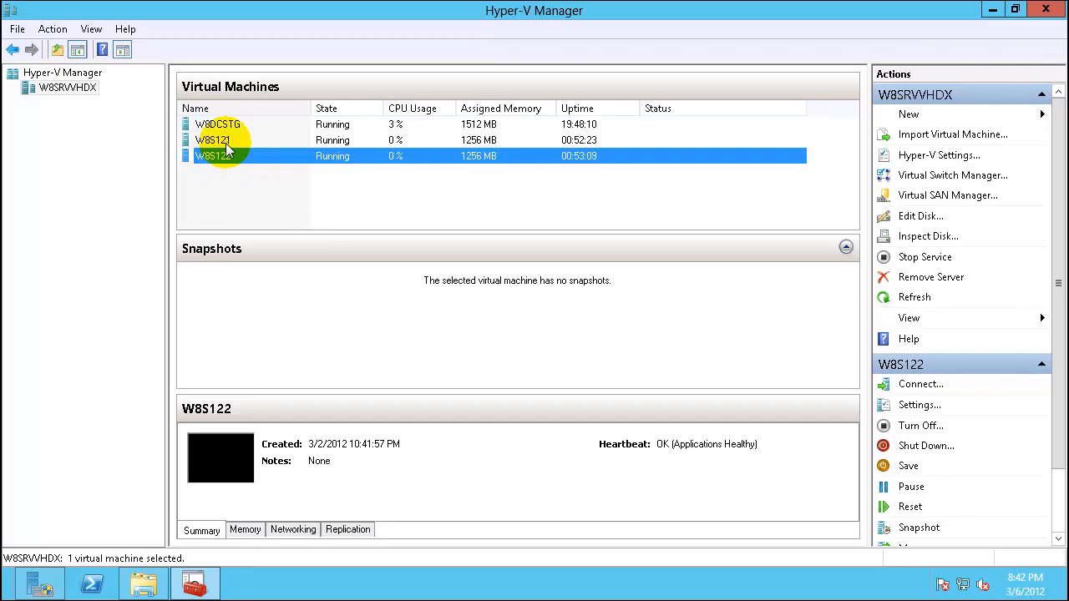
mouse_move(243, 130)
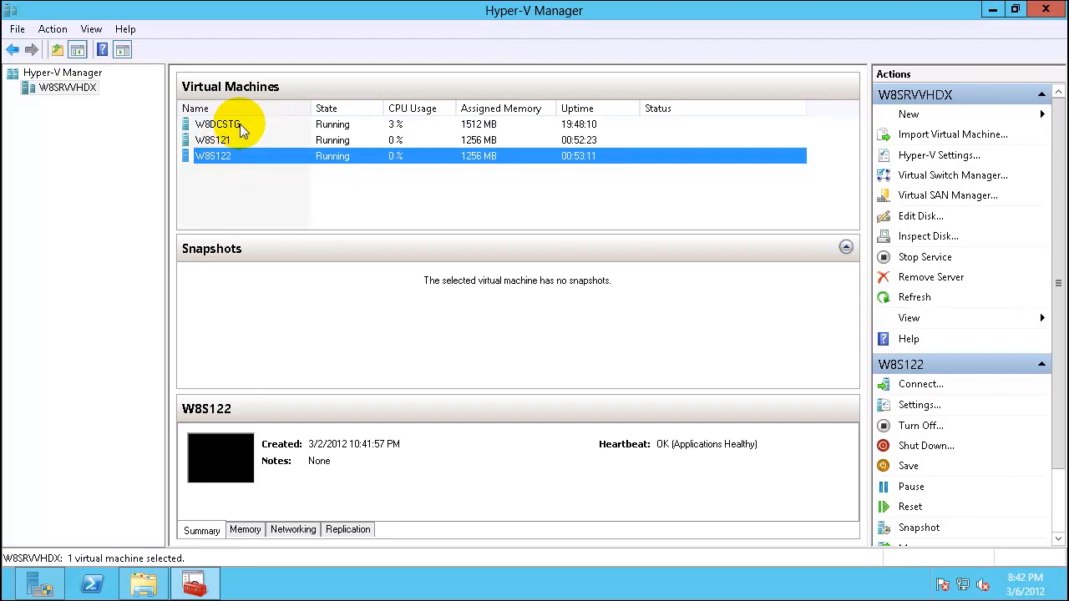
left_click(217, 124)
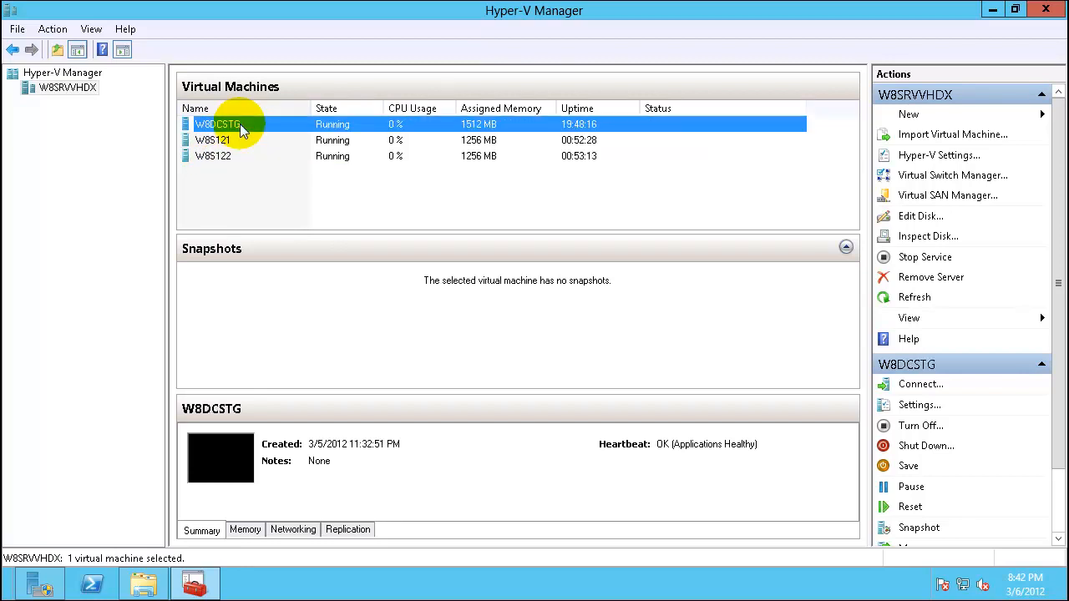
mouse_move(237, 164)
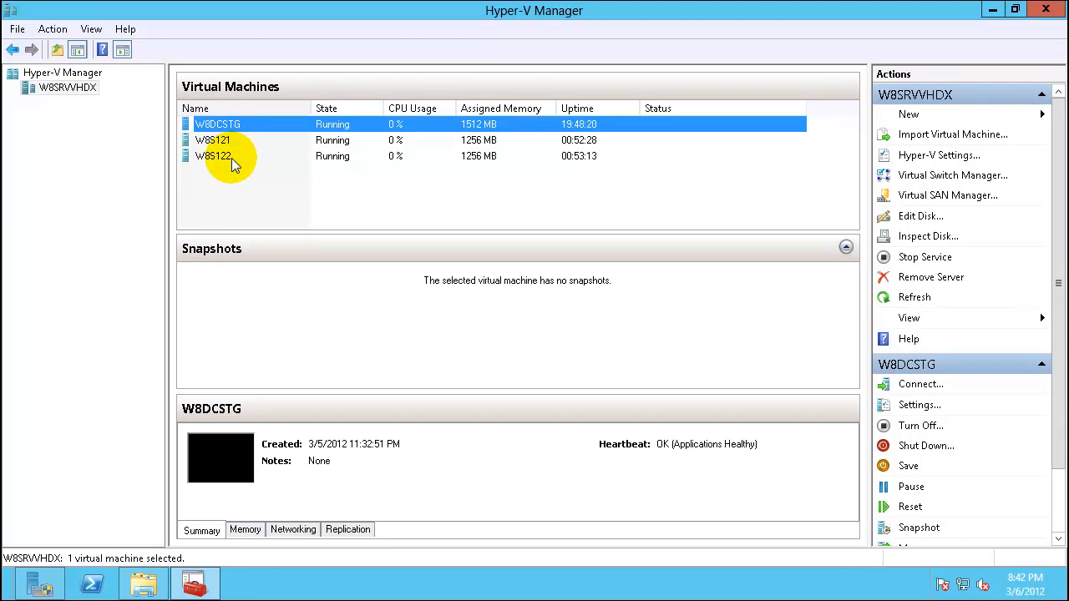
left_click(214, 140)
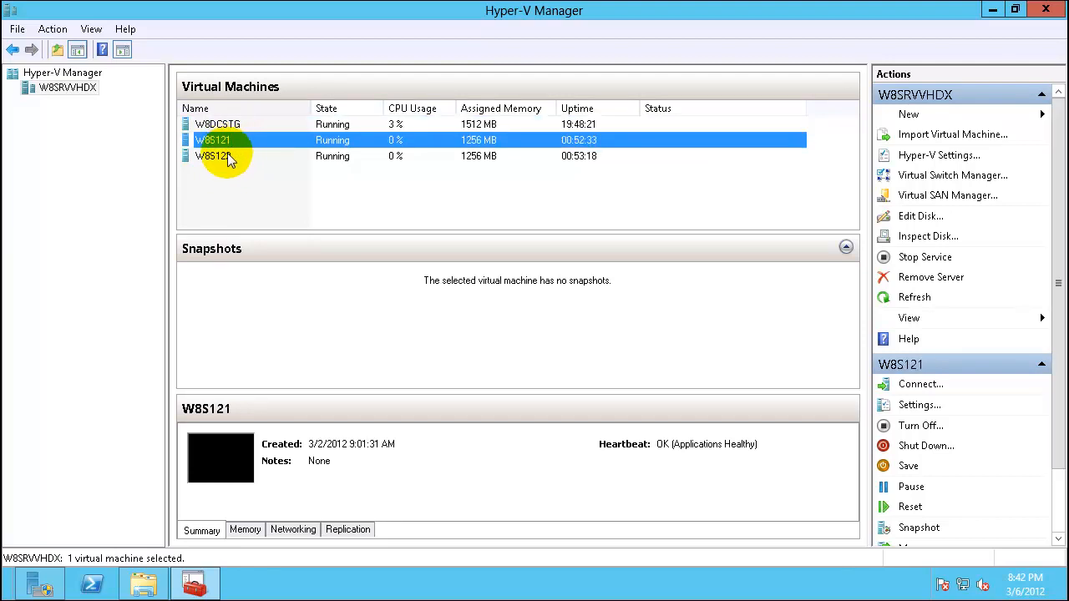
left_click(214, 157)
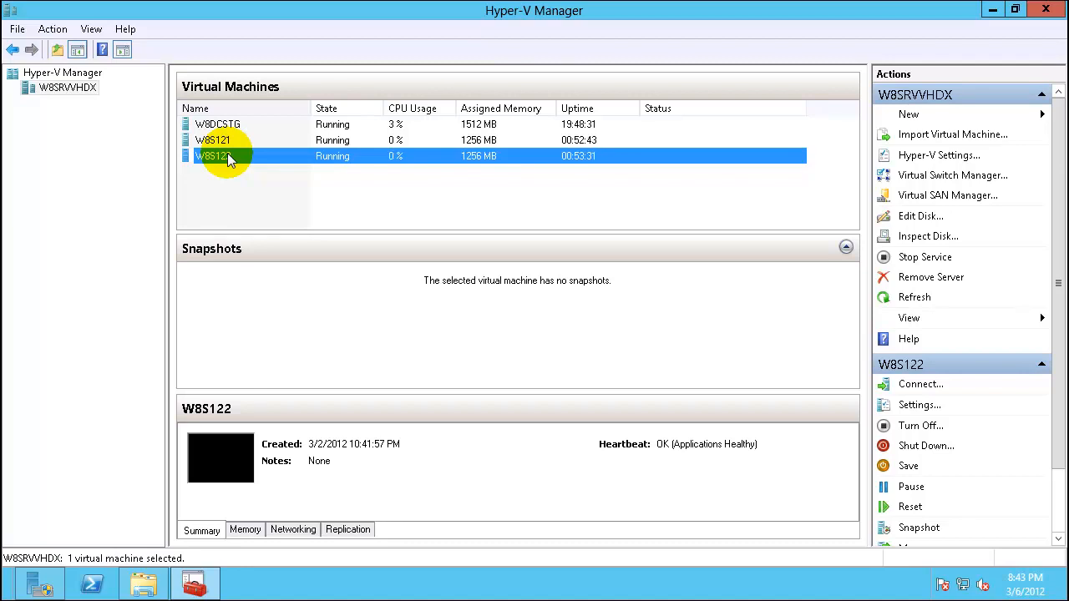
mouse_move(242, 123)
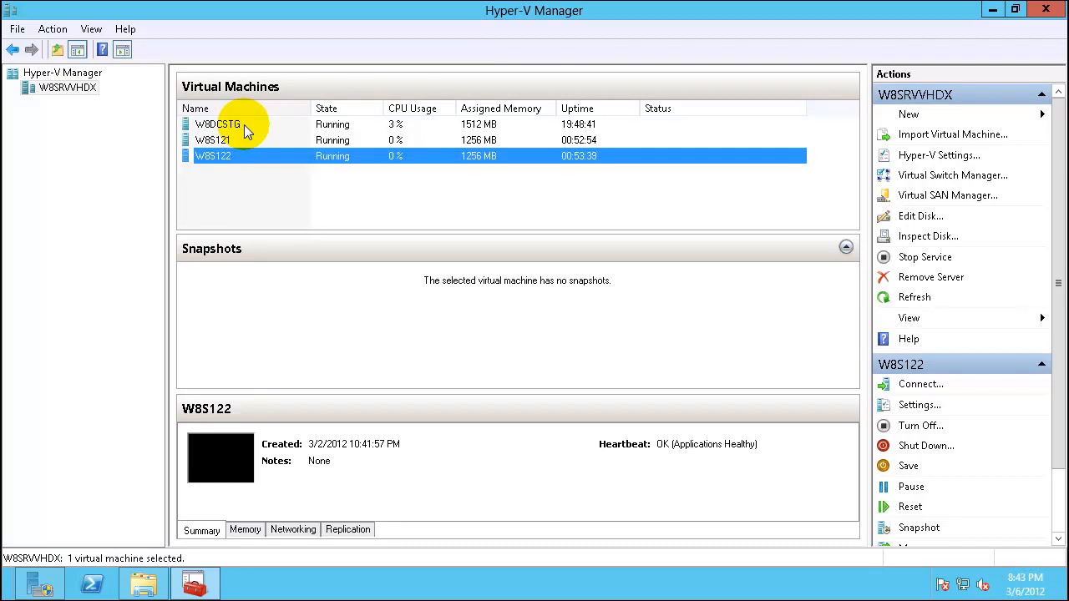
mouse_move(67, 87)
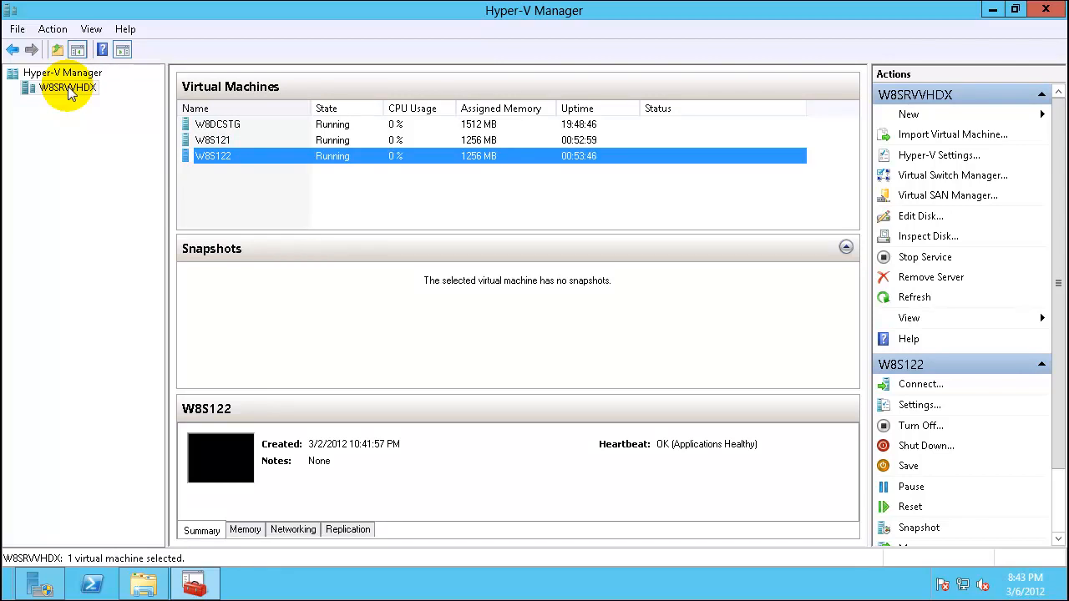
mouse_move(50, 100)
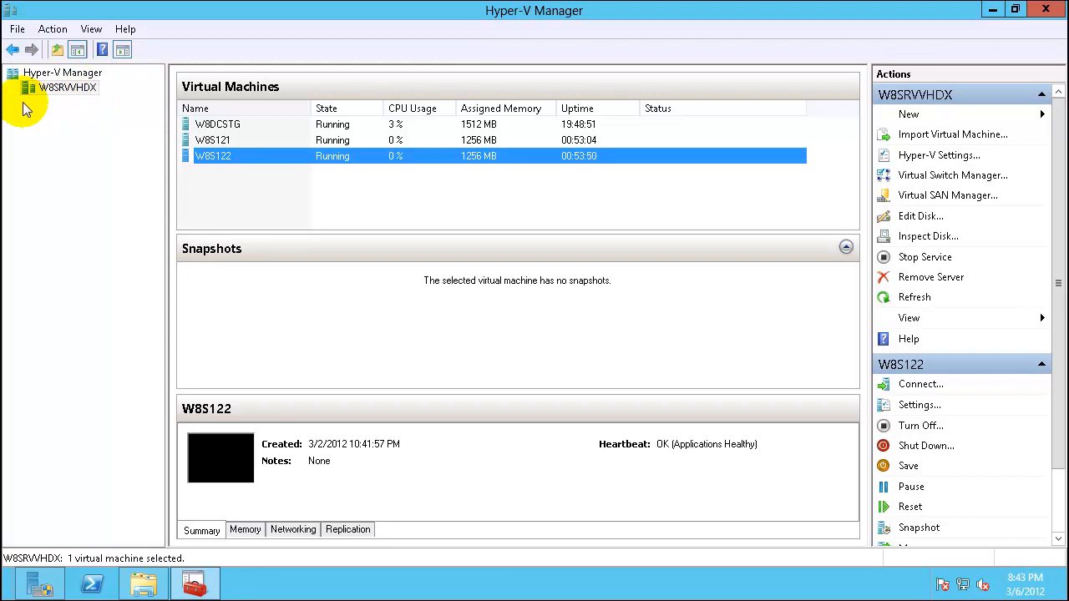
mouse_move(94, 98)
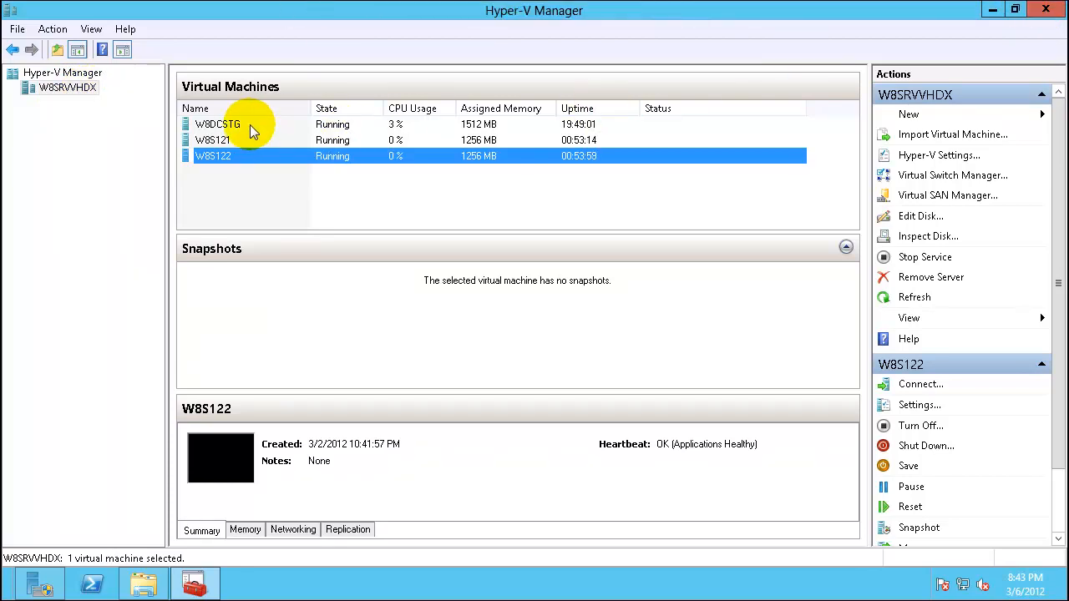
Turn off the W8DCSTG virtual machine and confirm the power-off.
right_click(217, 124)
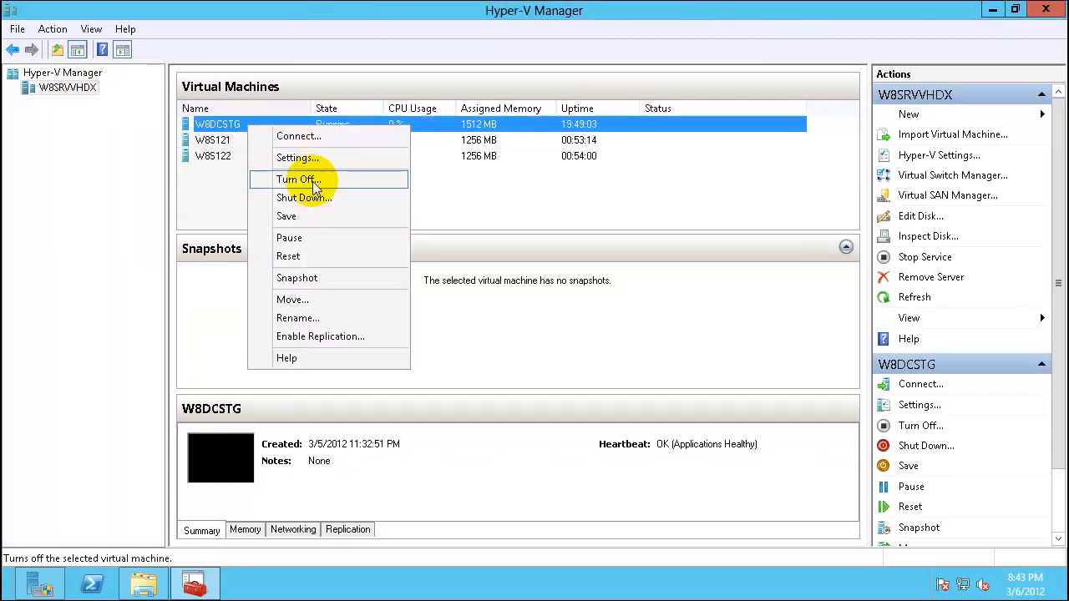
left_click(297, 178)
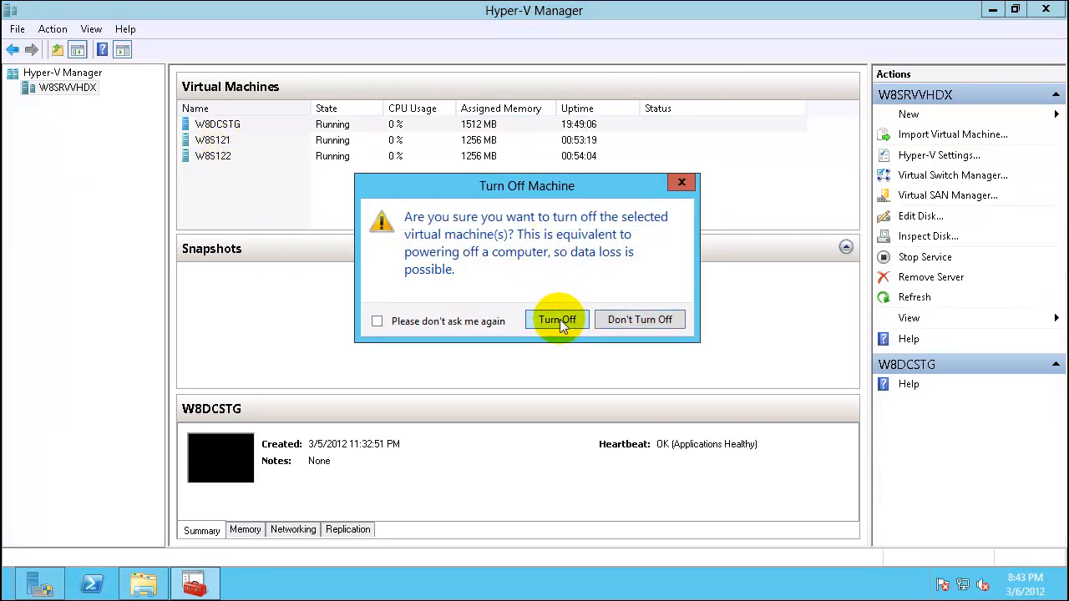
left_click(558, 321)
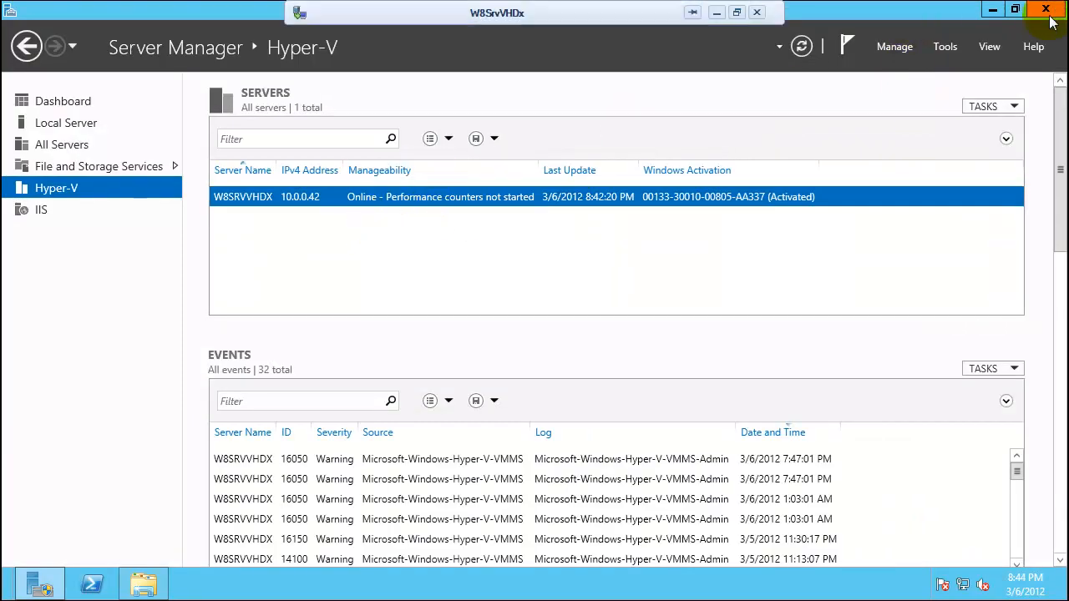
Leave Server Manager and delete the W8S121 and W8S122 folders inside HvW8Vhdx in Explorer.
left_click(1046, 8)
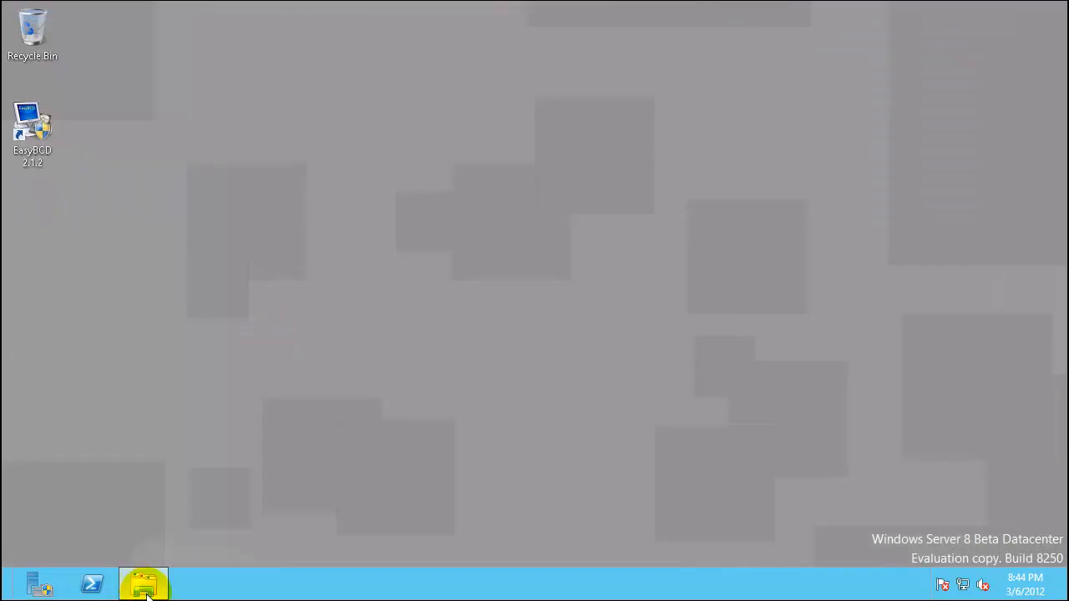
left_click(143, 583)
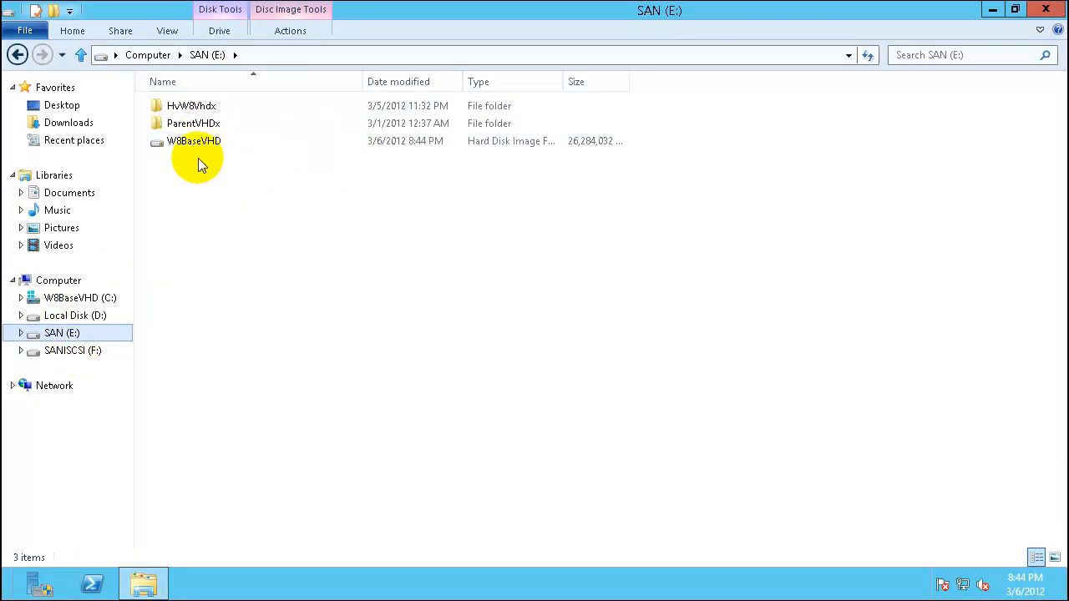
left_click(192, 106)
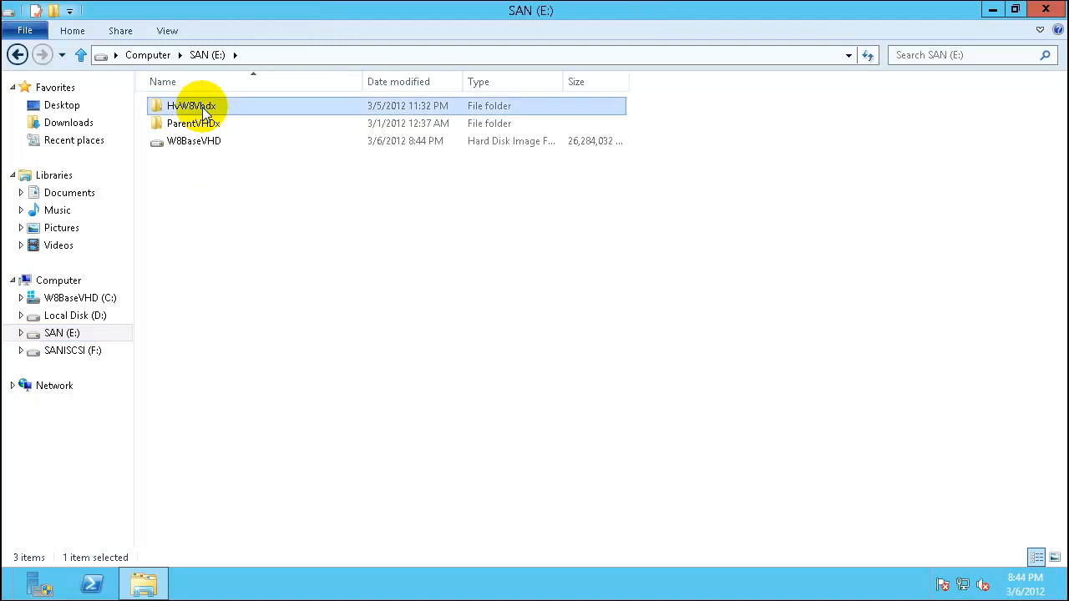
double_click(191, 105)
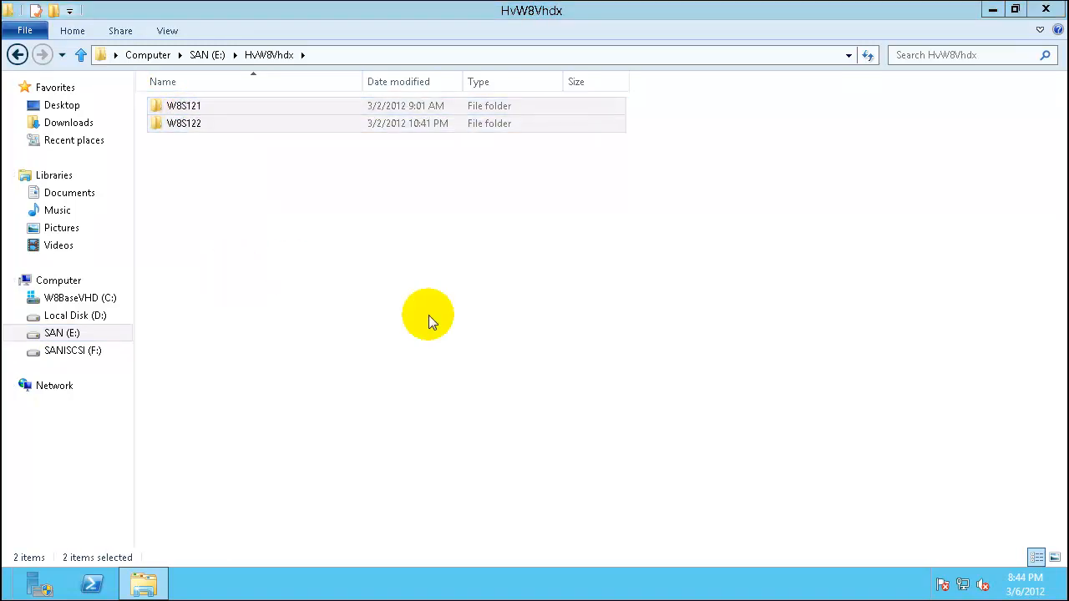
key("Delete")
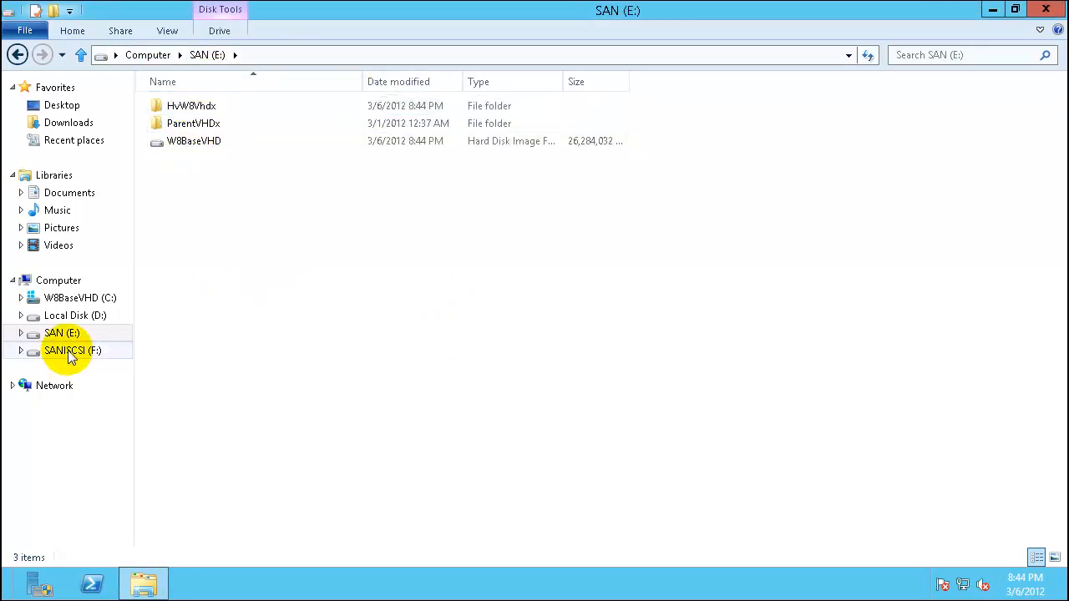
Delete the W8DCSTG folder on SANISCSI (F:) and look inside W8srv\Hyper-V.
left_click(73, 350)
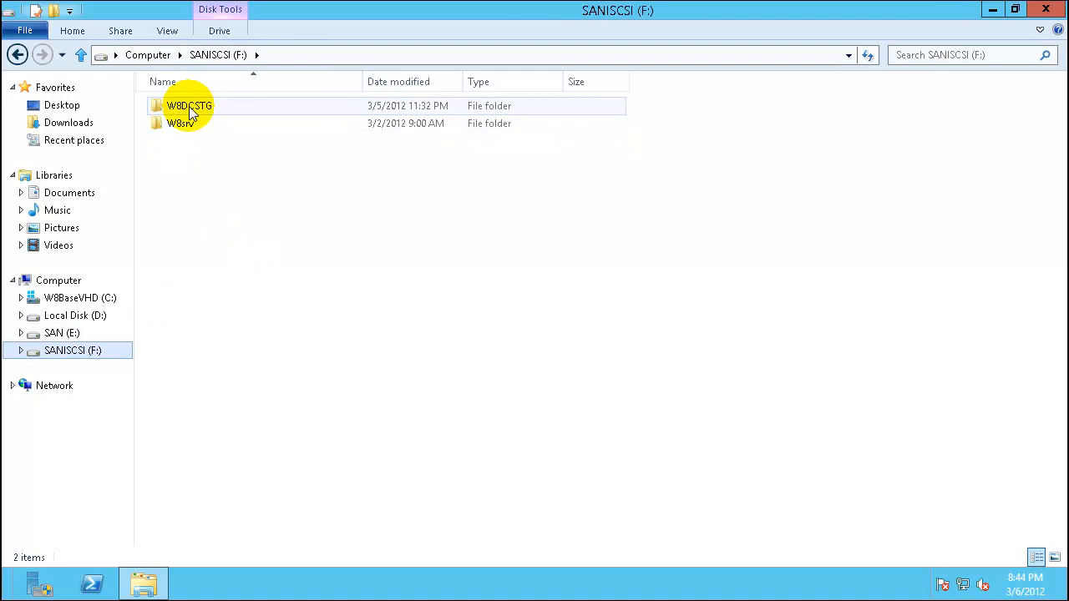
right_click(188, 106)
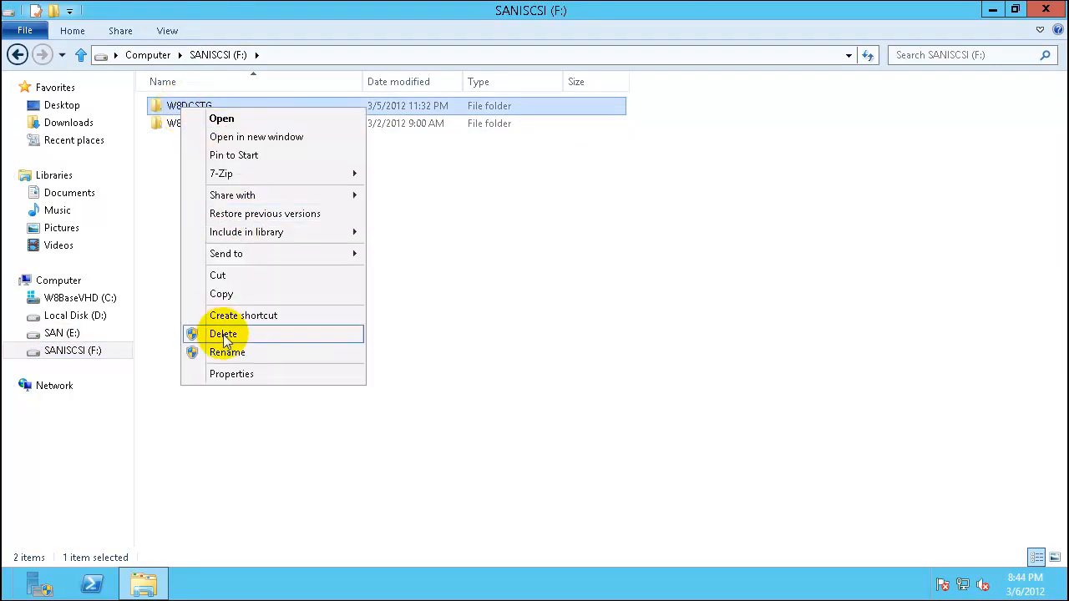
left_click(224, 334)
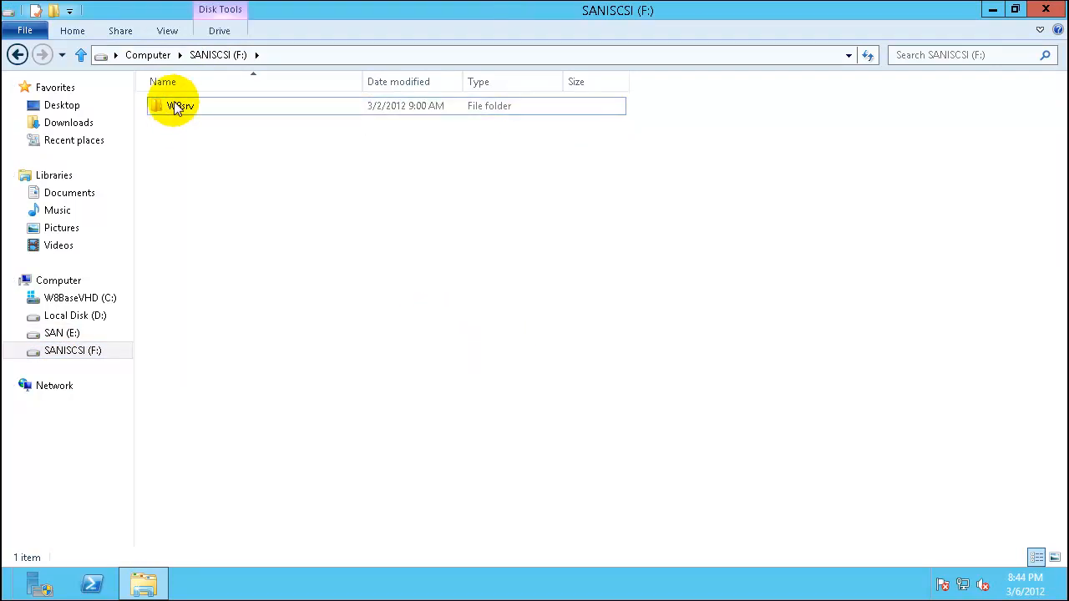
double_click(175, 105)
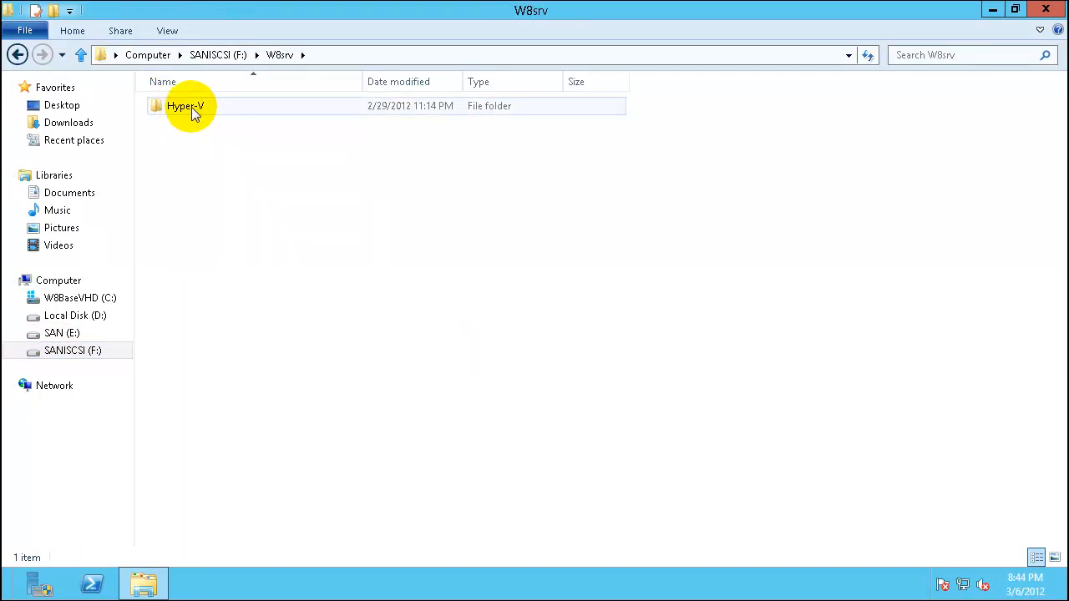
double_click(186, 105)
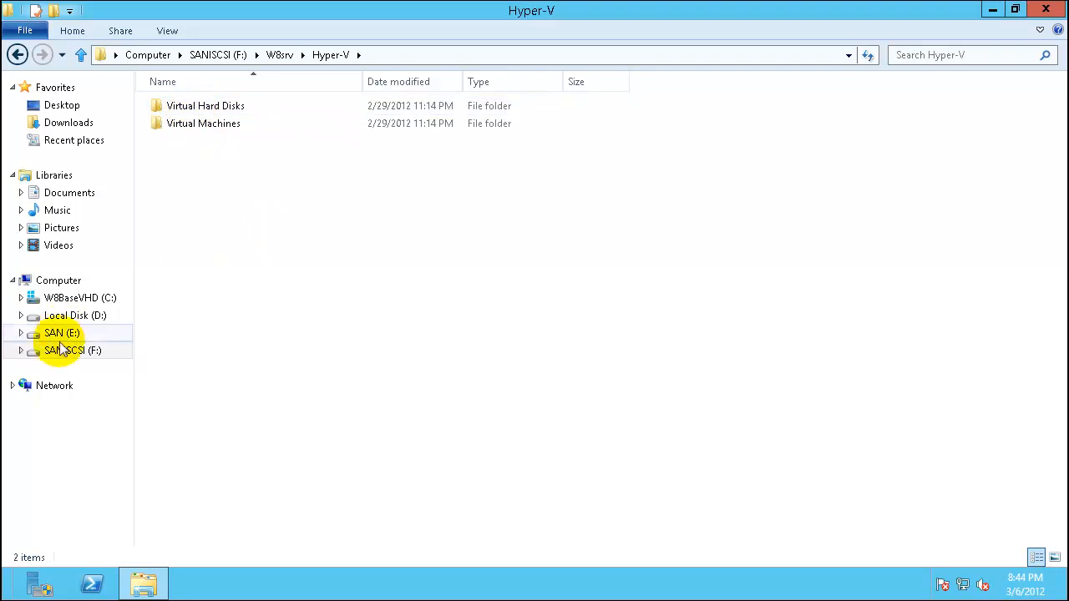
Return to SAN (E:) and select the W8BaseVHD disk image.
left_click(73, 351)
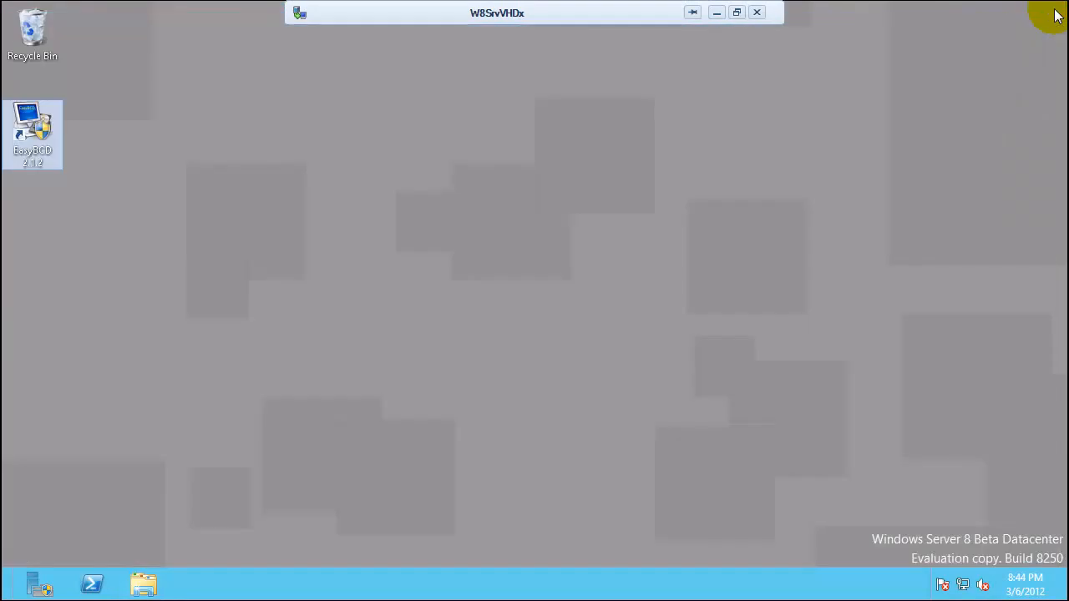
left_click(757, 11)
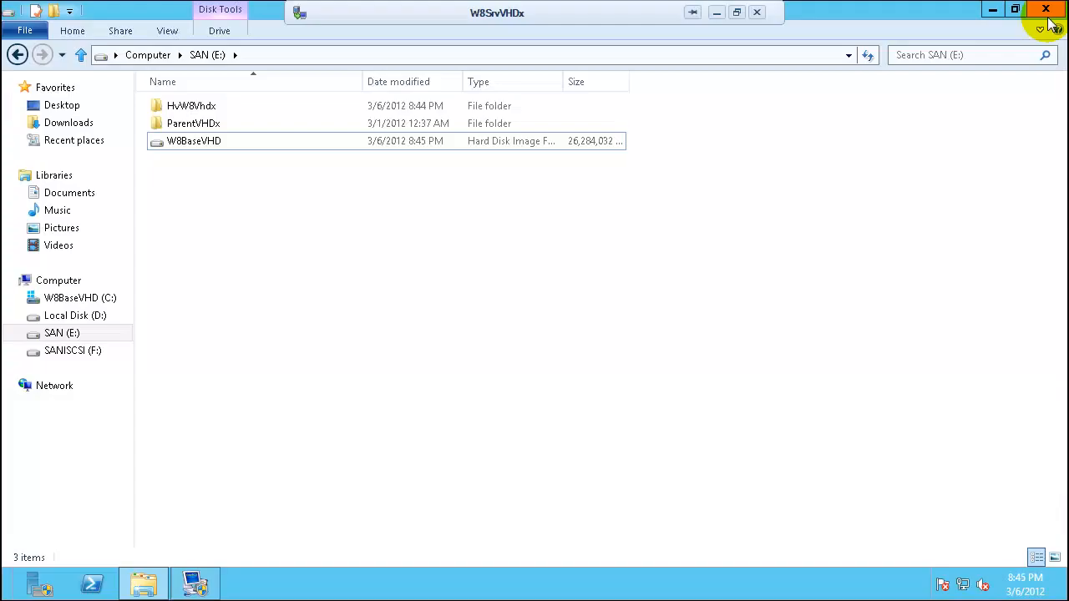
left_click(194, 141)
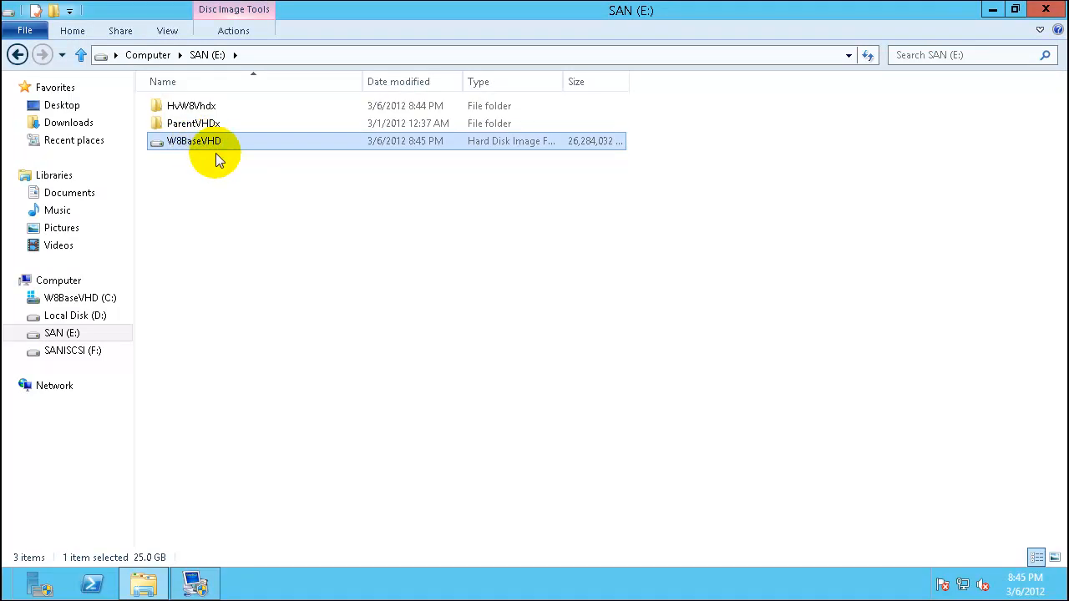
mouse_move(254, 193)
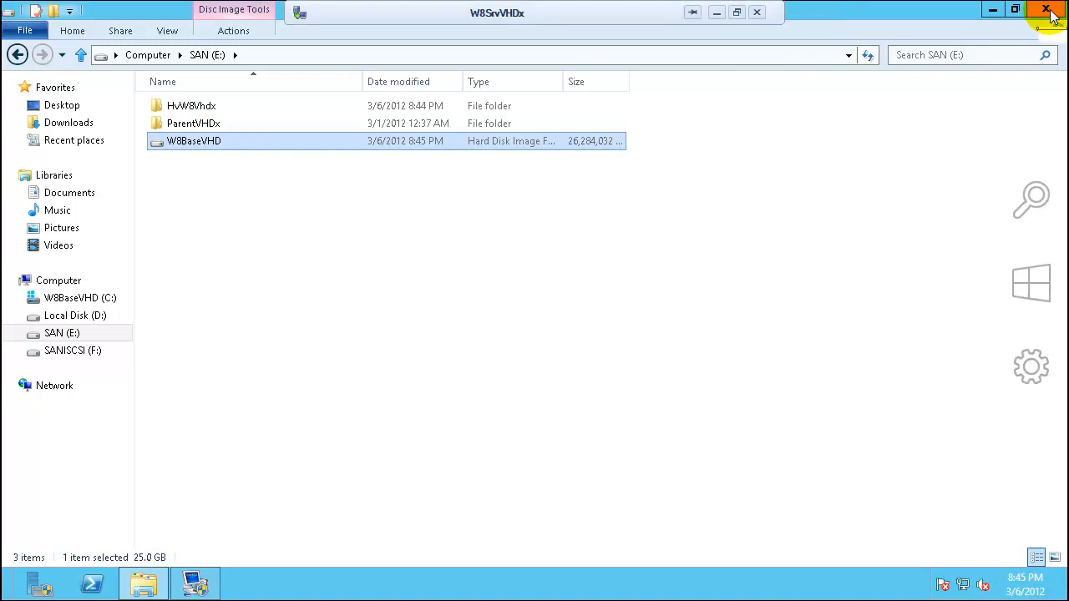
In EasyBCD's boot menu, make Windows Server 8 Beta the default entry instead of W8SrvVHDx.
left_click(1051, 10)
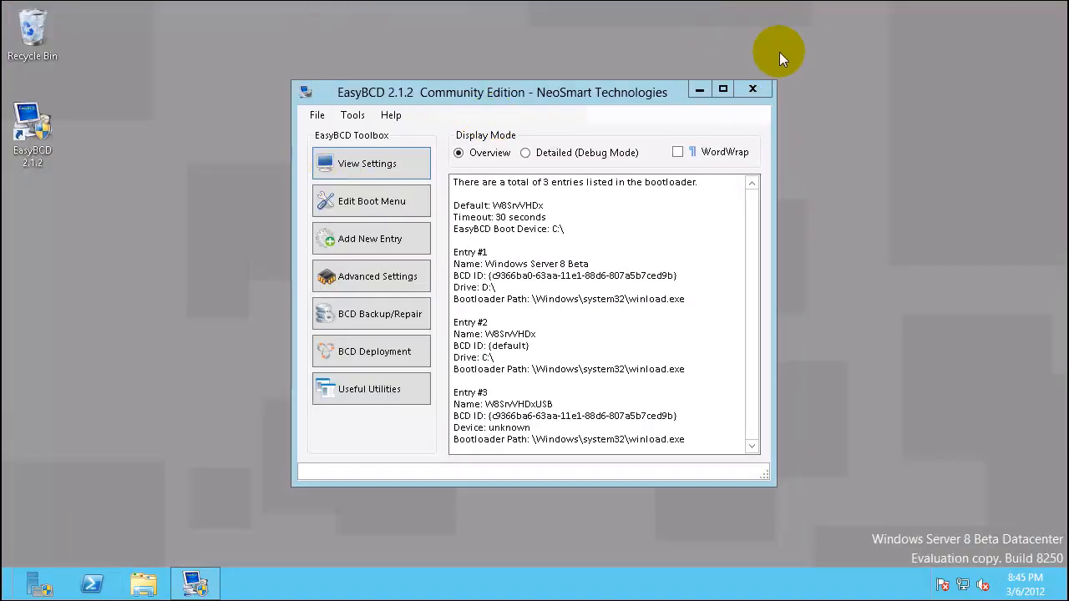
left_click(371, 200)
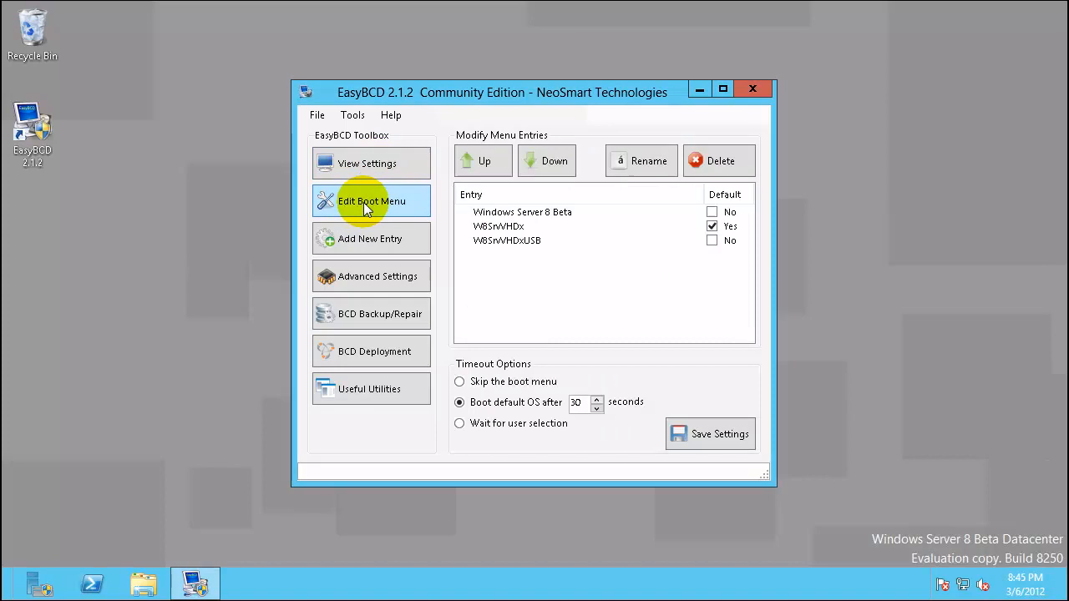
left_click(498, 227)
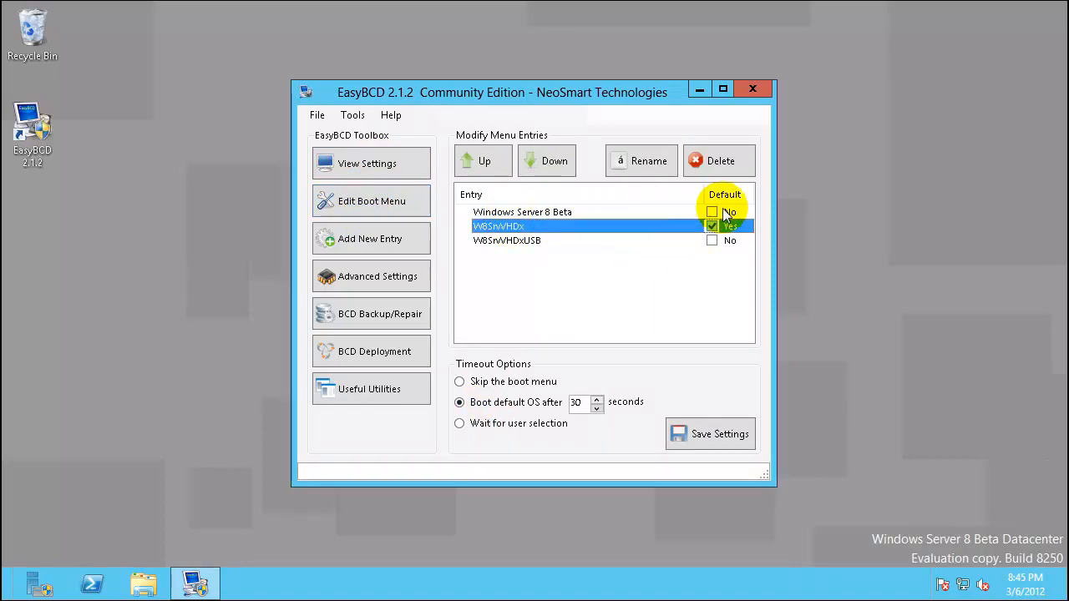
left_click(712, 210)
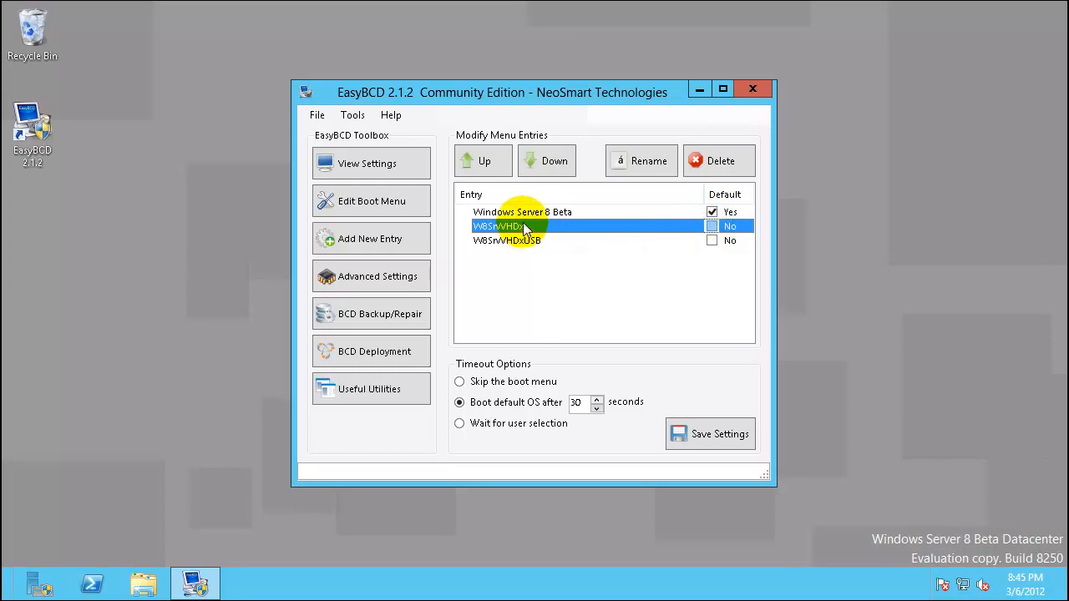
mouse_move(705, 160)
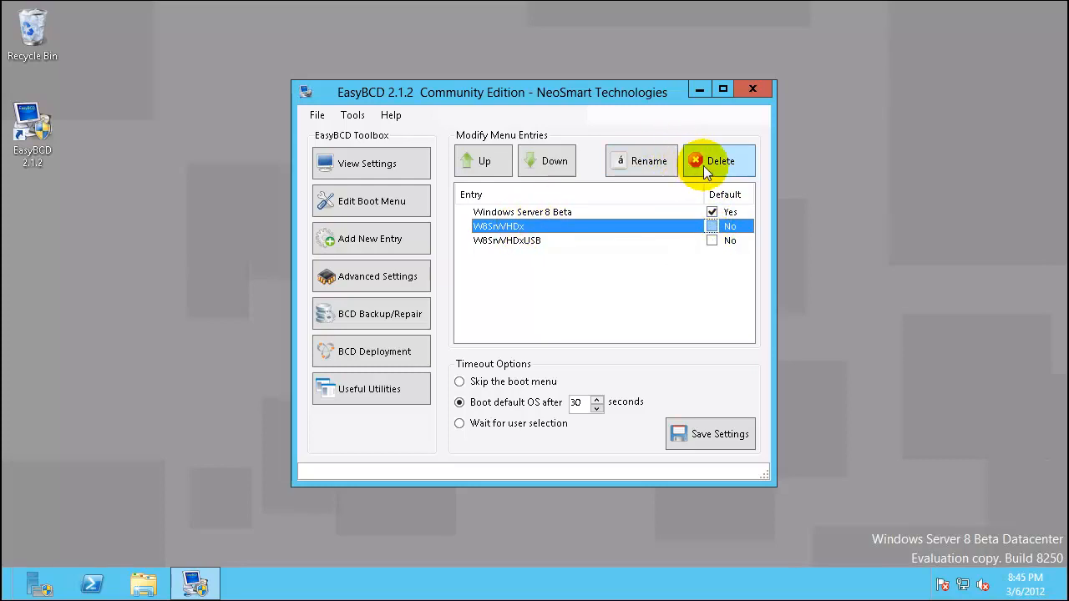
Delete the W8SrvVHDx and W8SrvVHDxUSB entries, save with a 3-second timeout and close EasyBCD.
left_click(718, 160)
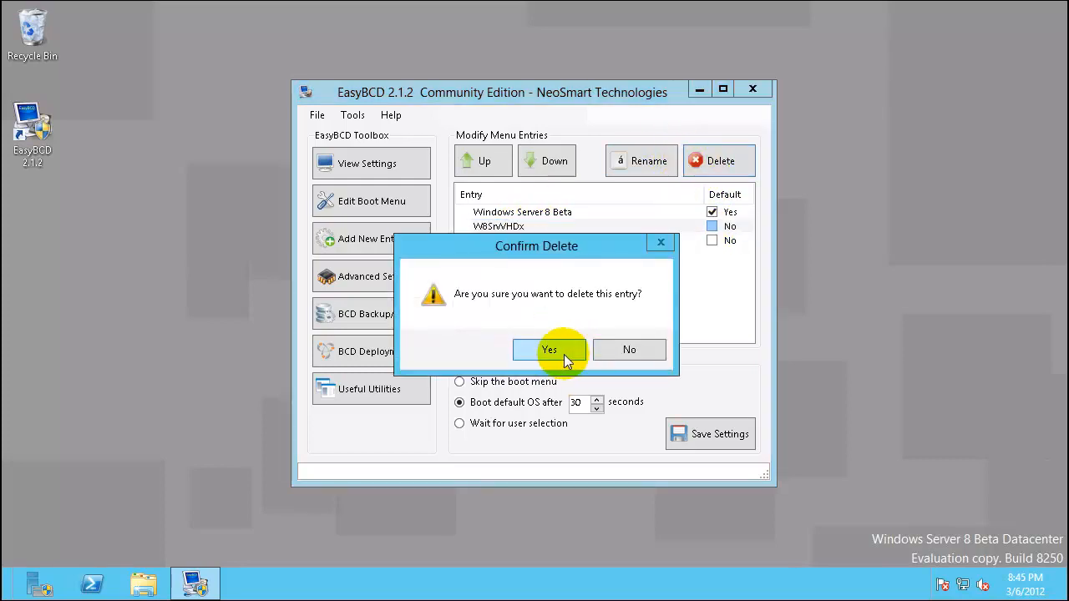
left_click(548, 349)
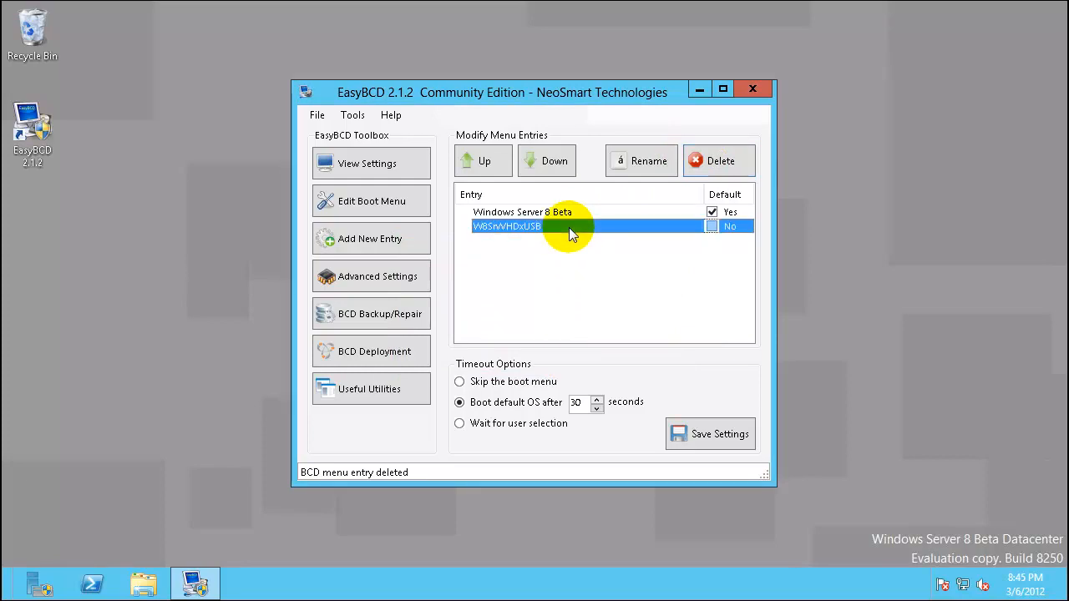
left_click(719, 160)
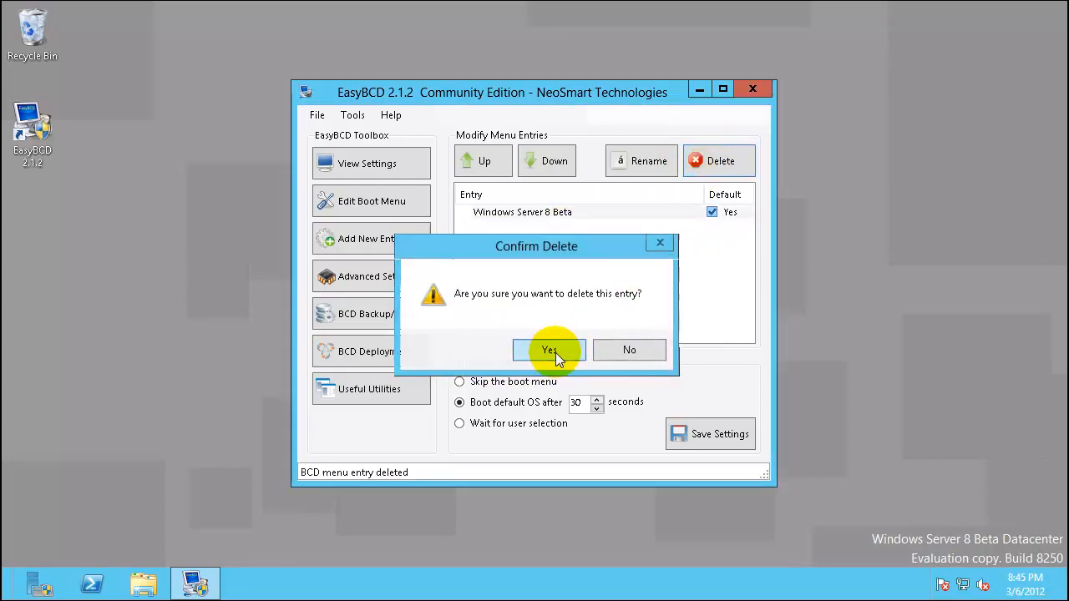
left_click(548, 351)
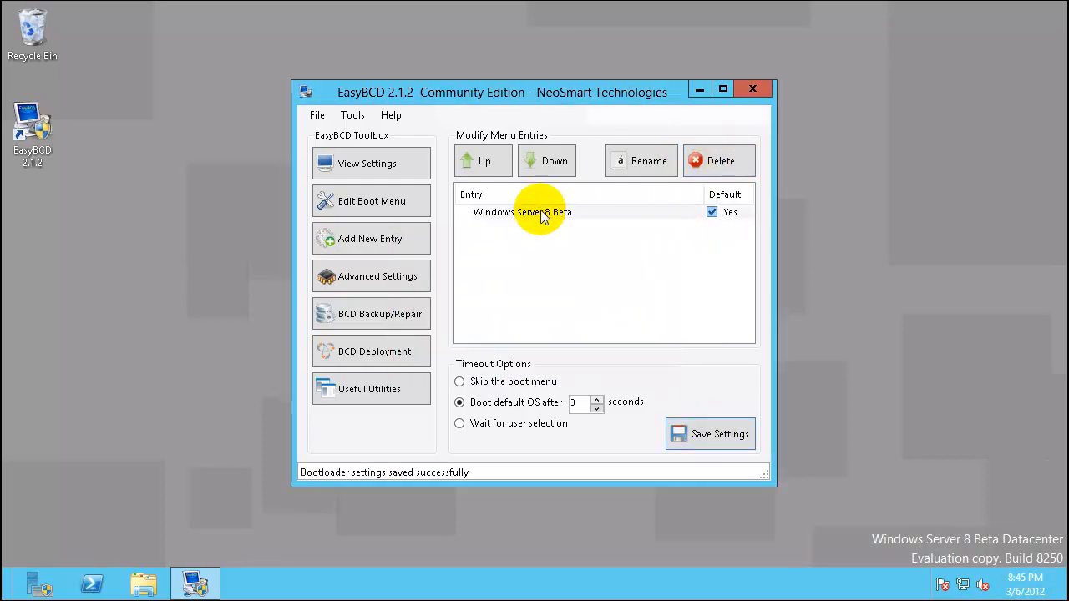
left_click(543, 210)
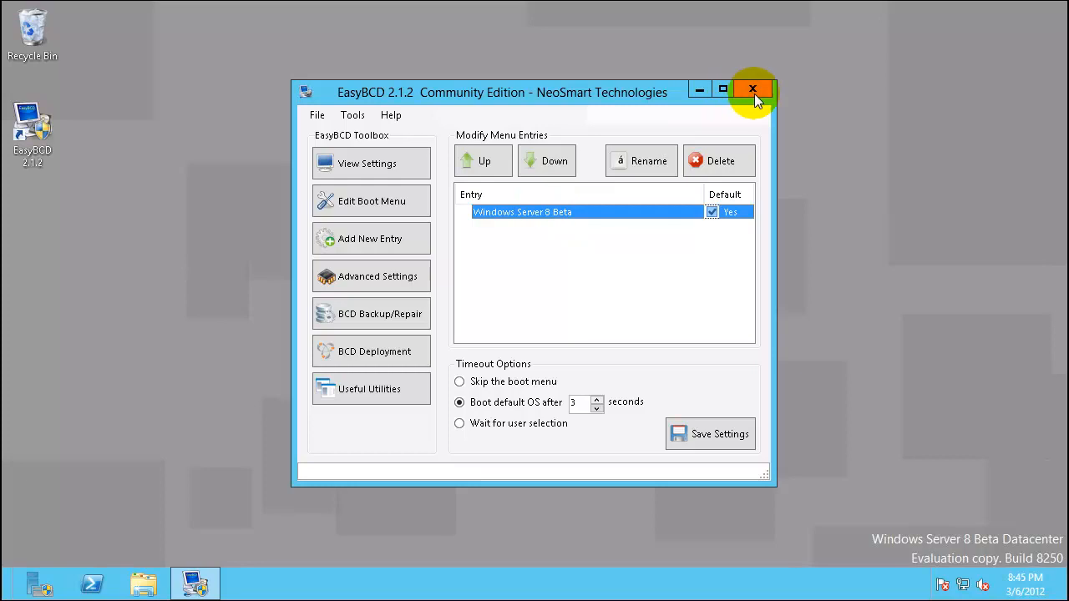
mouse_move(752, 90)
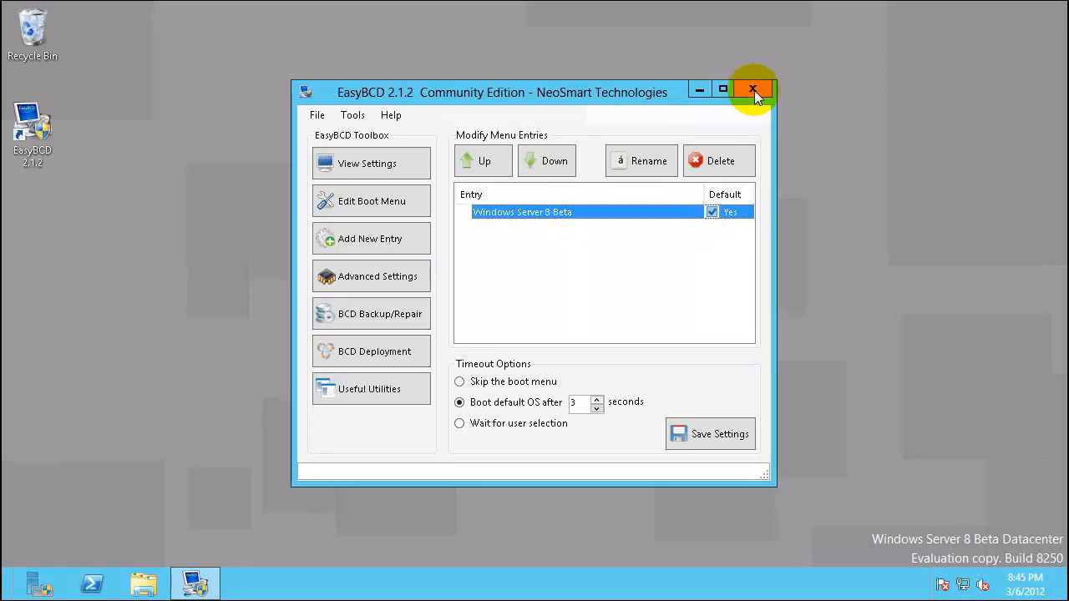
left_click(752, 90)
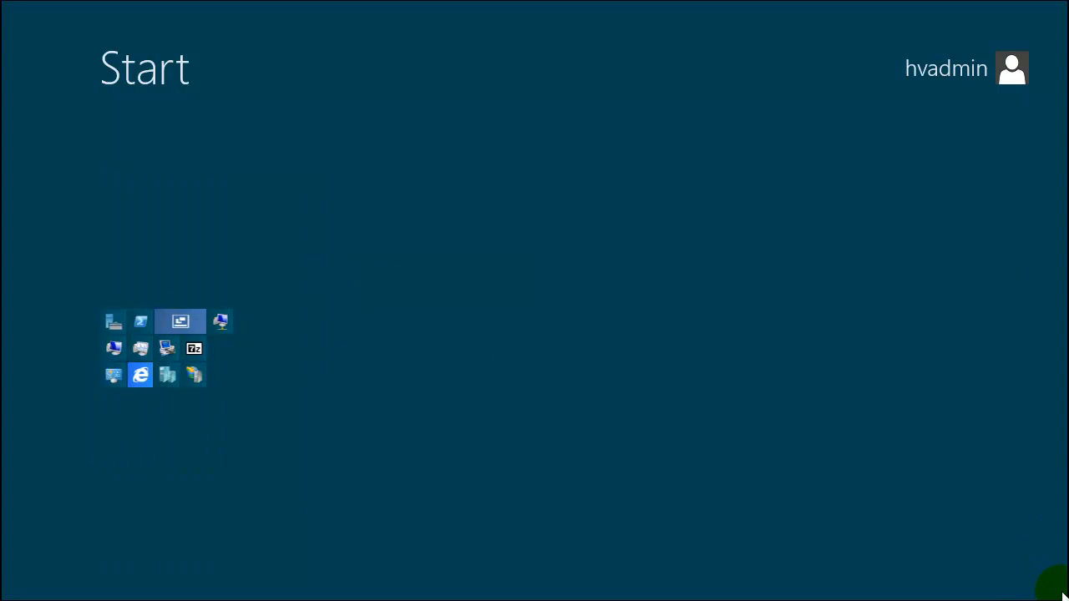
mouse_move(77, 526)
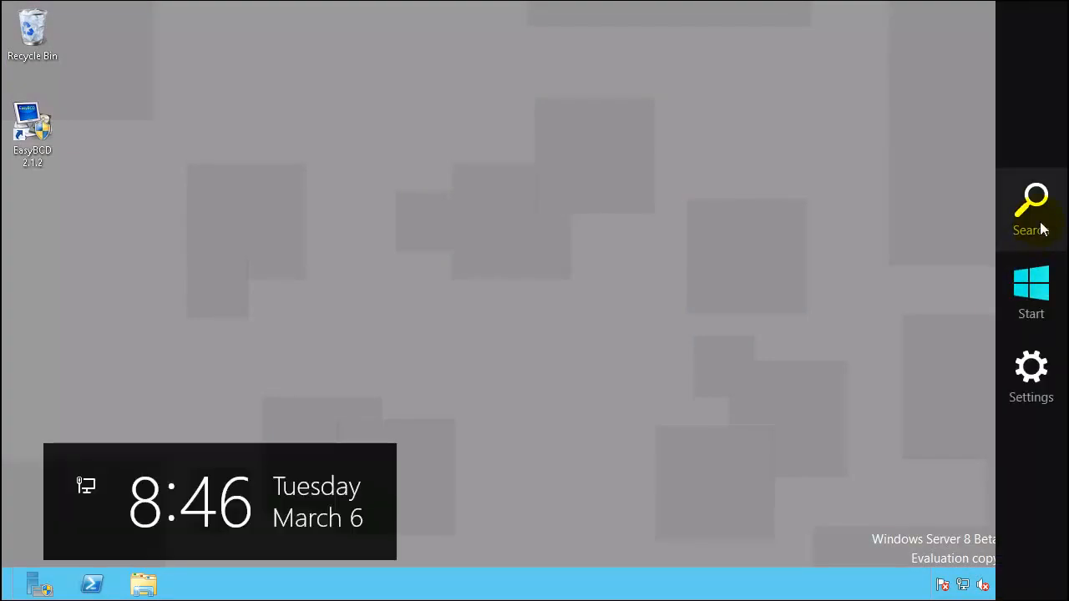
Restart the server from Settings > Power, then close Server Manager after the reboot.
left_click(1031, 376)
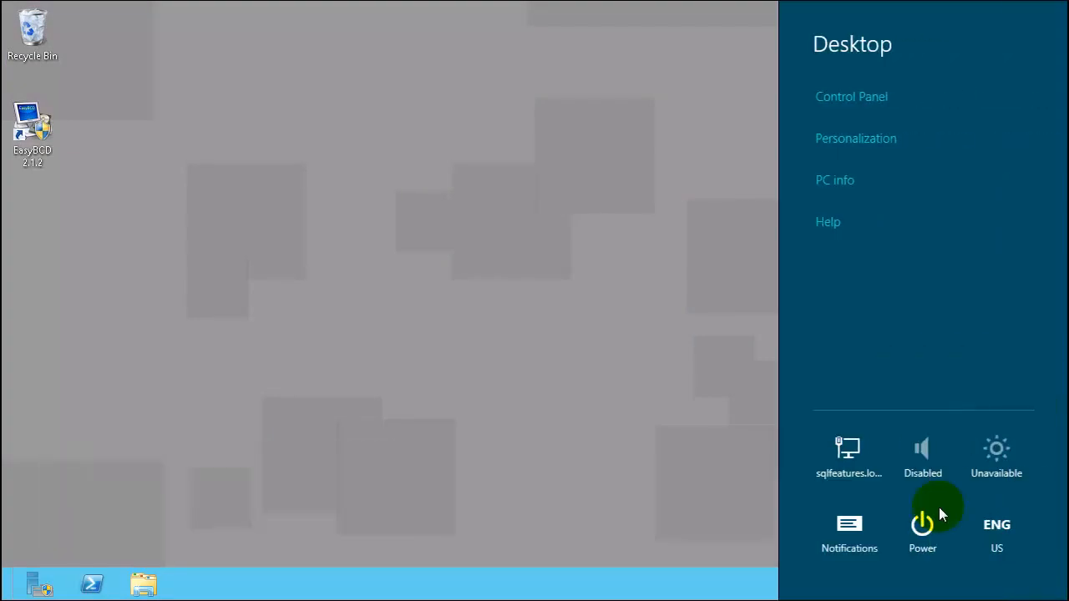
left_click(922, 521)
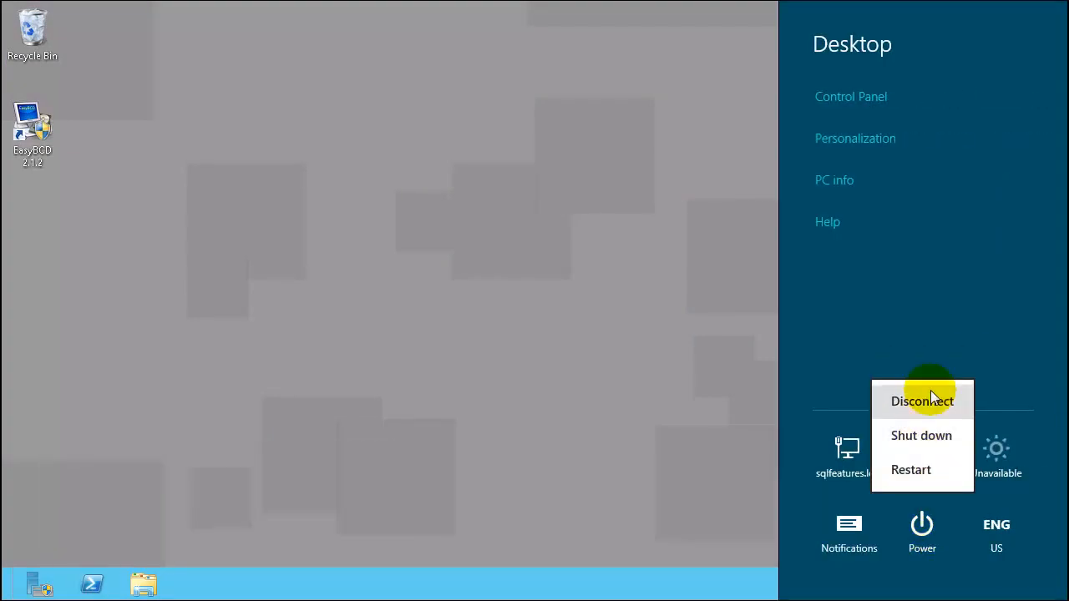
left_click(922, 434)
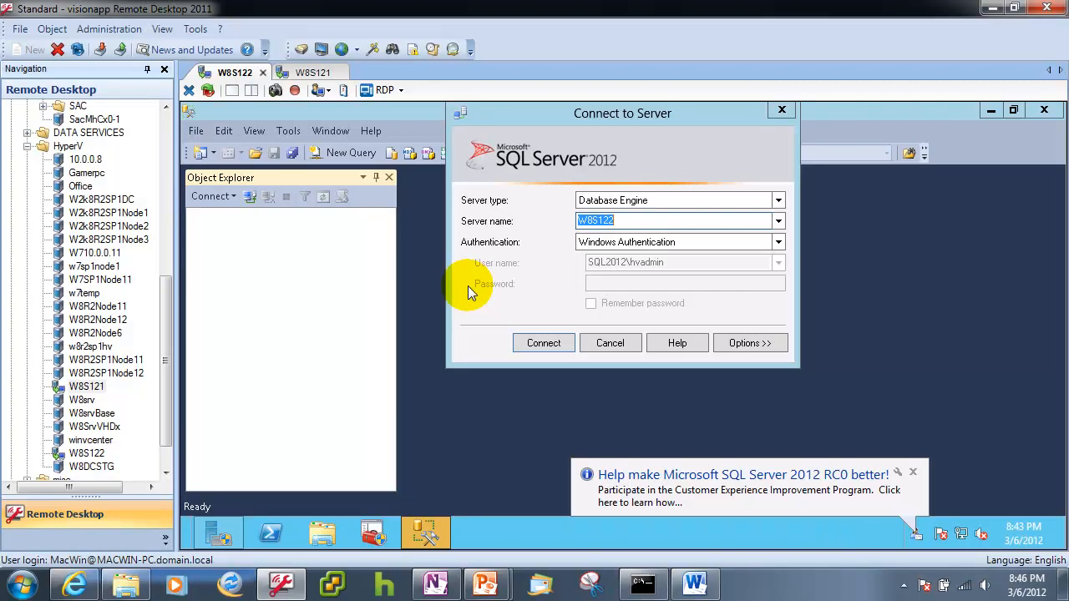
mouse_move(610, 342)
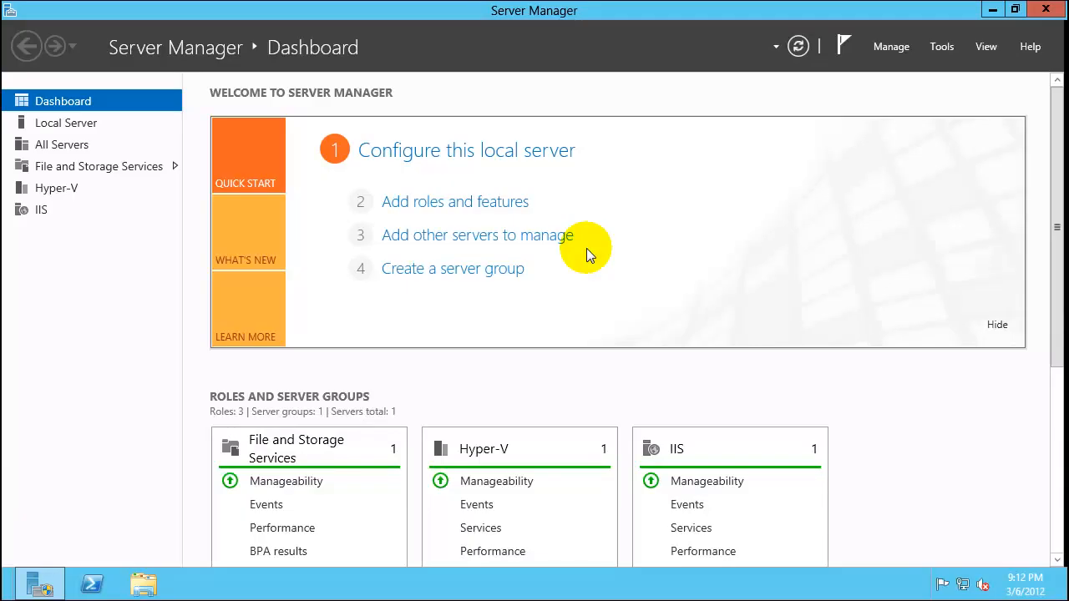
mouse_move(498, 354)
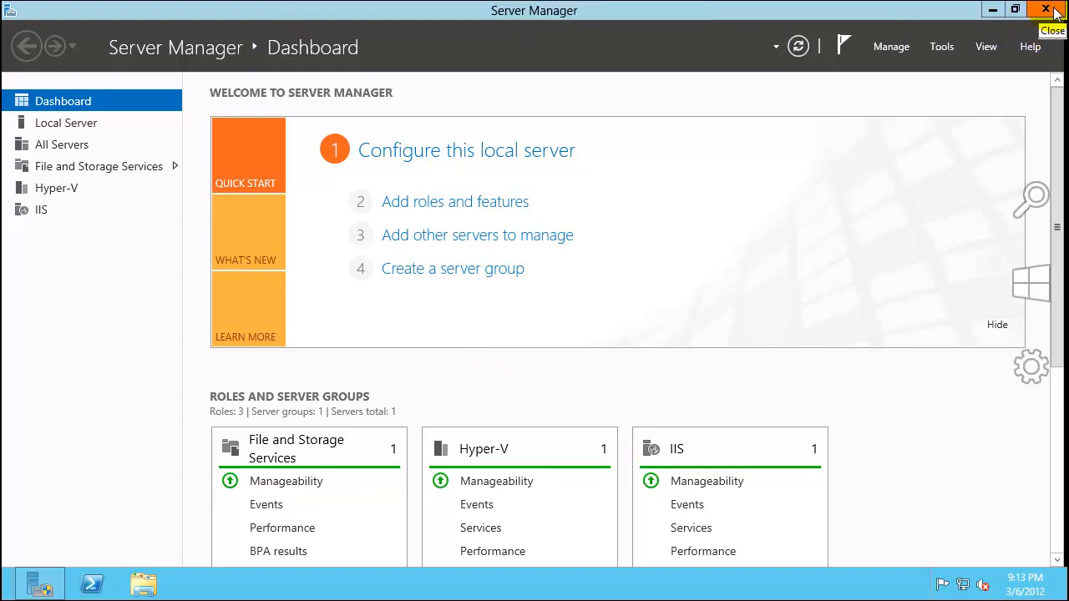
left_click(1055, 10)
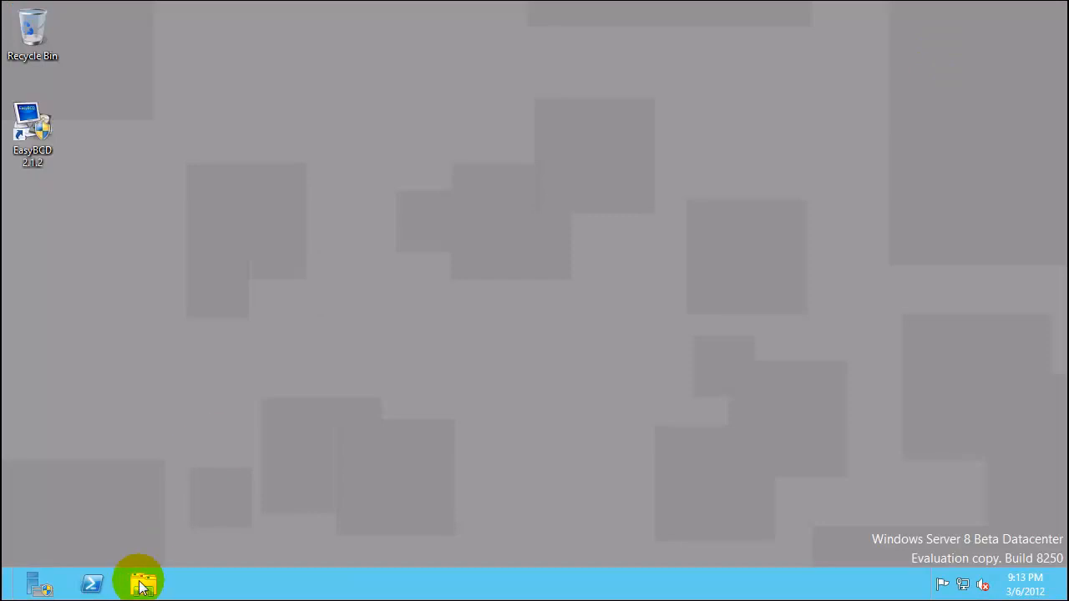
Permanently delete the W8BaseVHD disk image from the SAN (D:) drive.
left_click(142, 583)
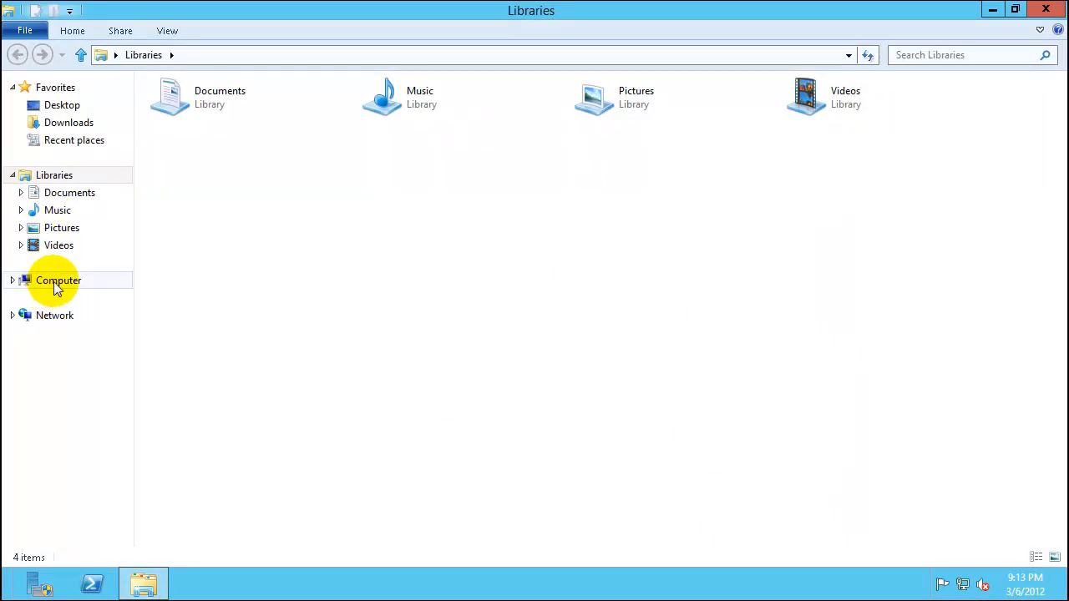
left_click(59, 281)
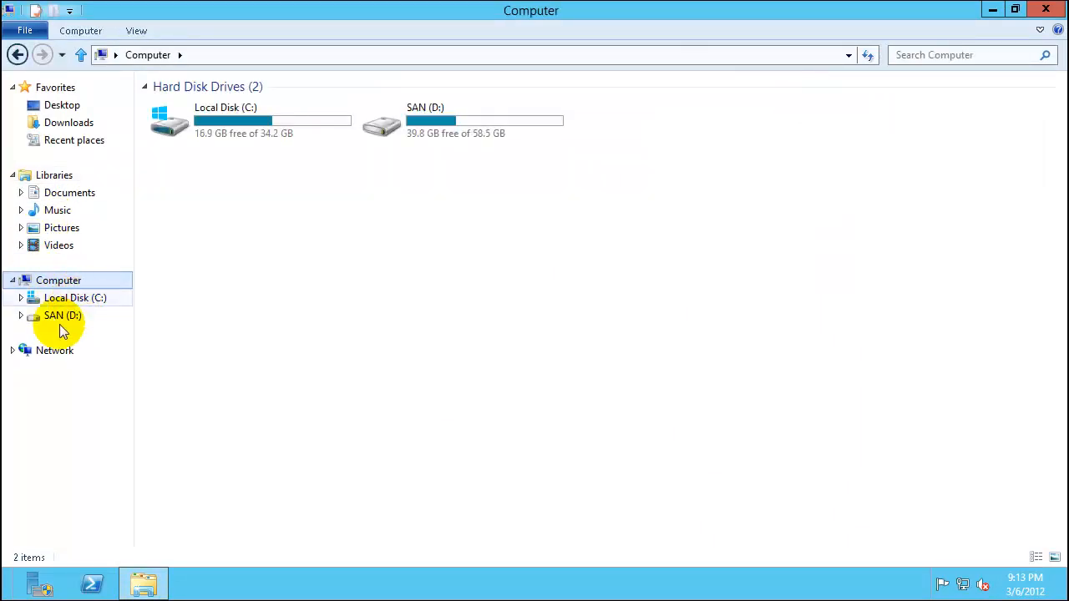
double_click(62, 314)
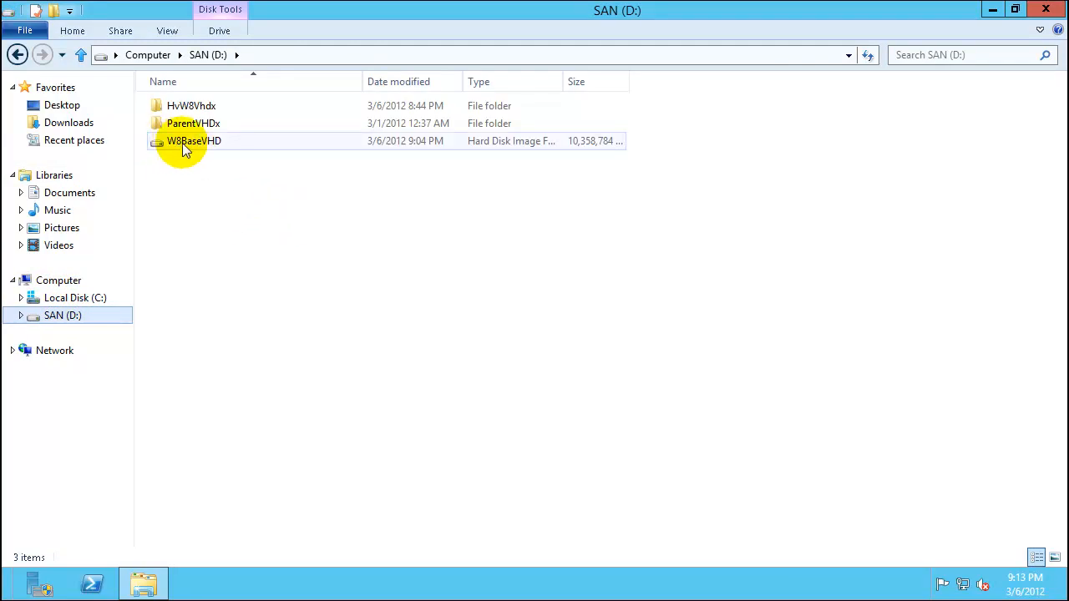
right_click(194, 141)
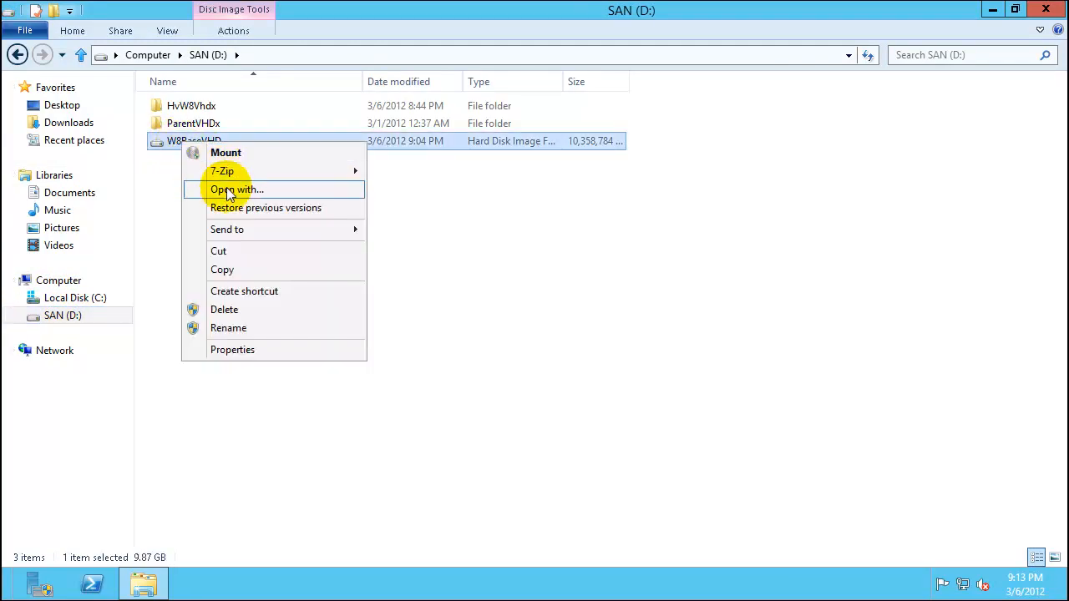
mouse_move(254, 269)
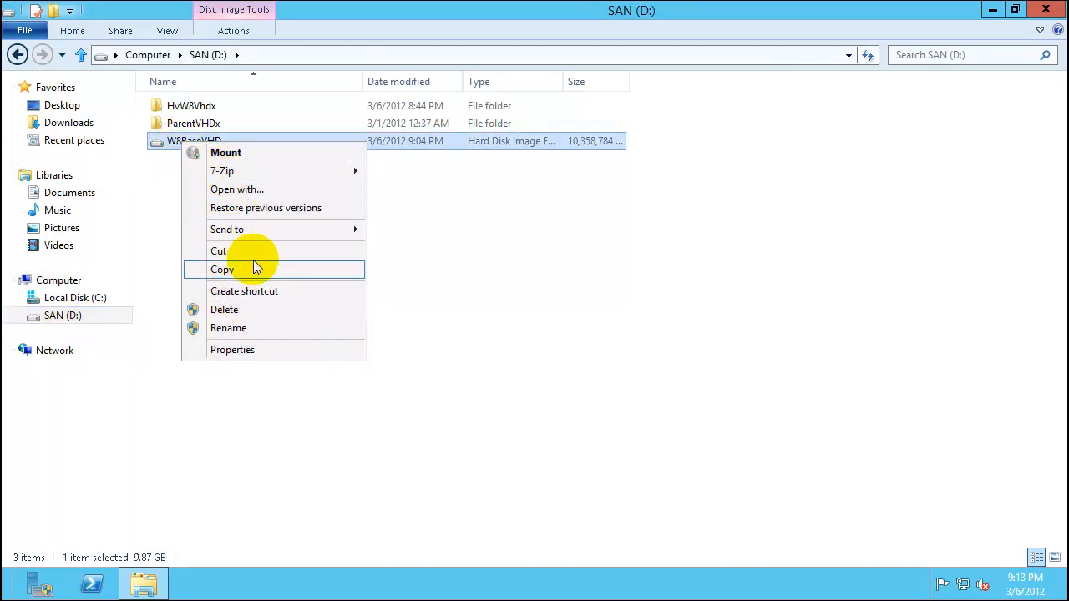
mouse_move(237, 309)
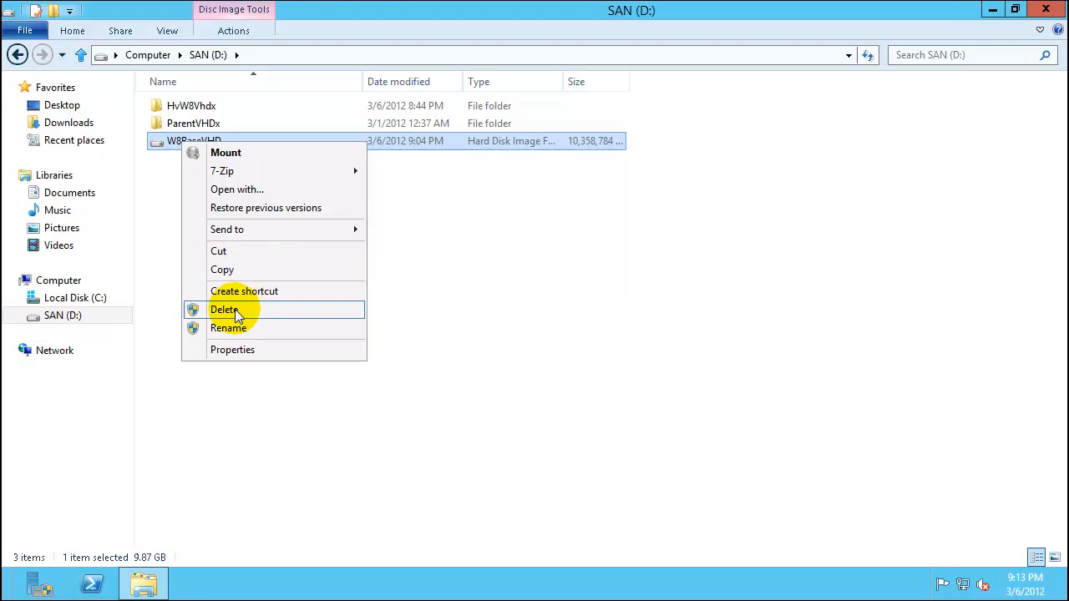
left_click(224, 309)
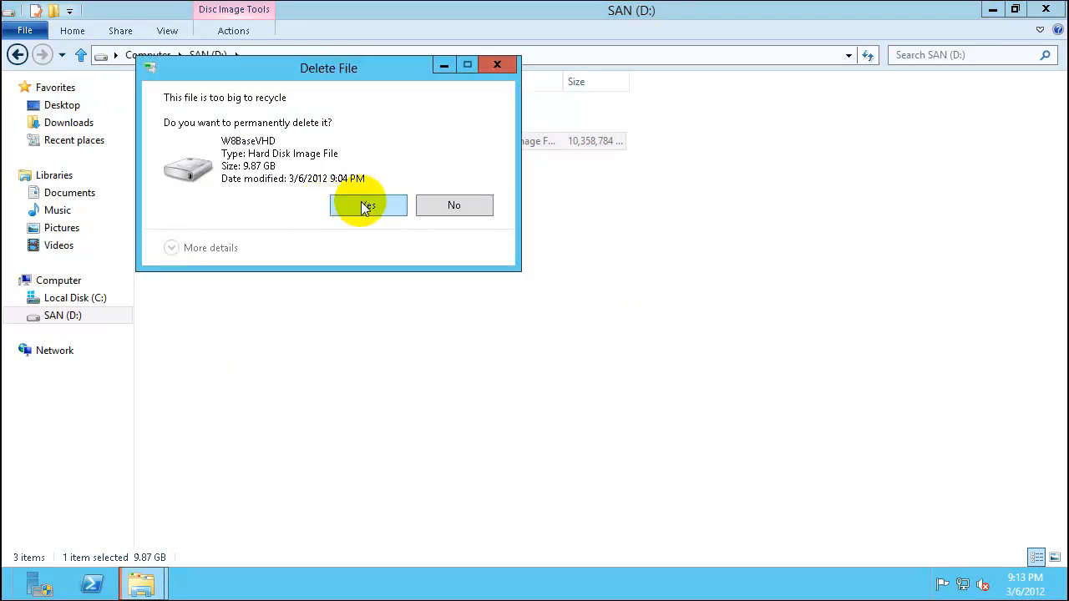
left_click(368, 205)
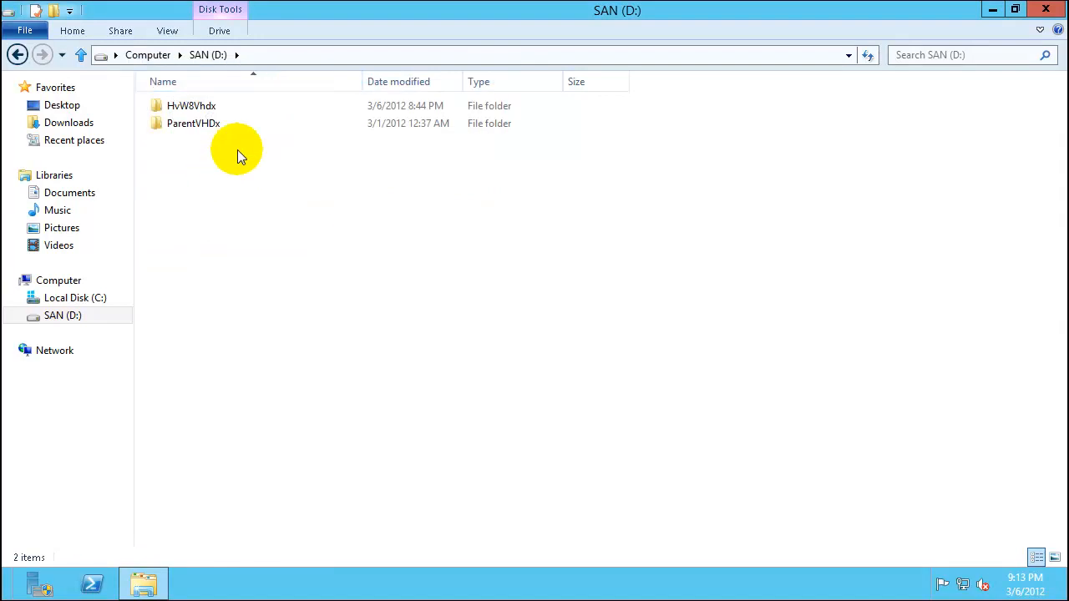
Check and permanently delete the ParentVHDx folder, leaving SAN (D:) empty, then view Local Disk (C:).
double_click(194, 124)
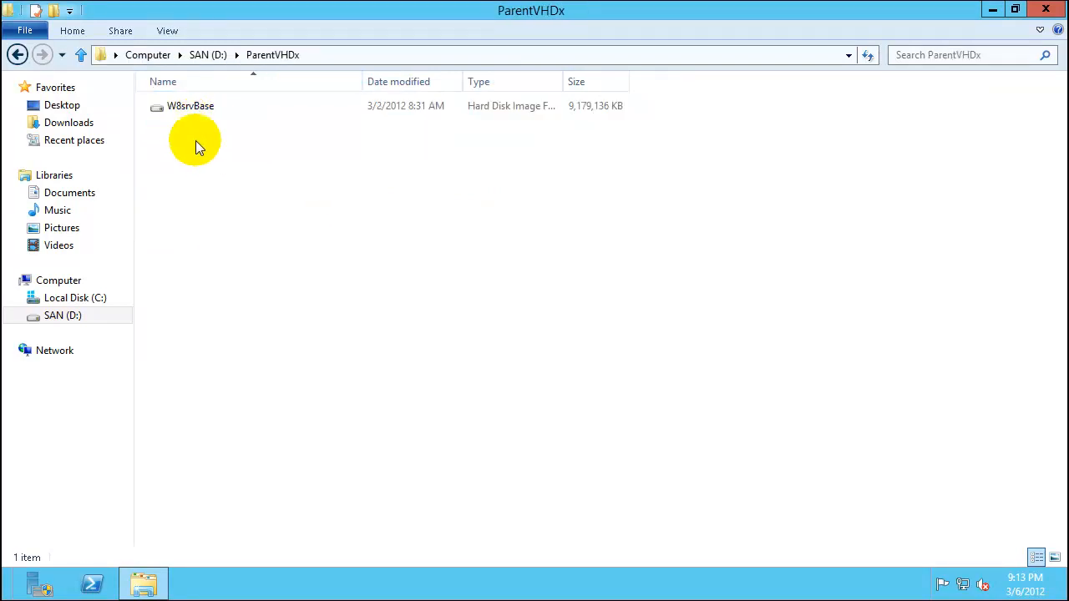
left_click(207, 54)
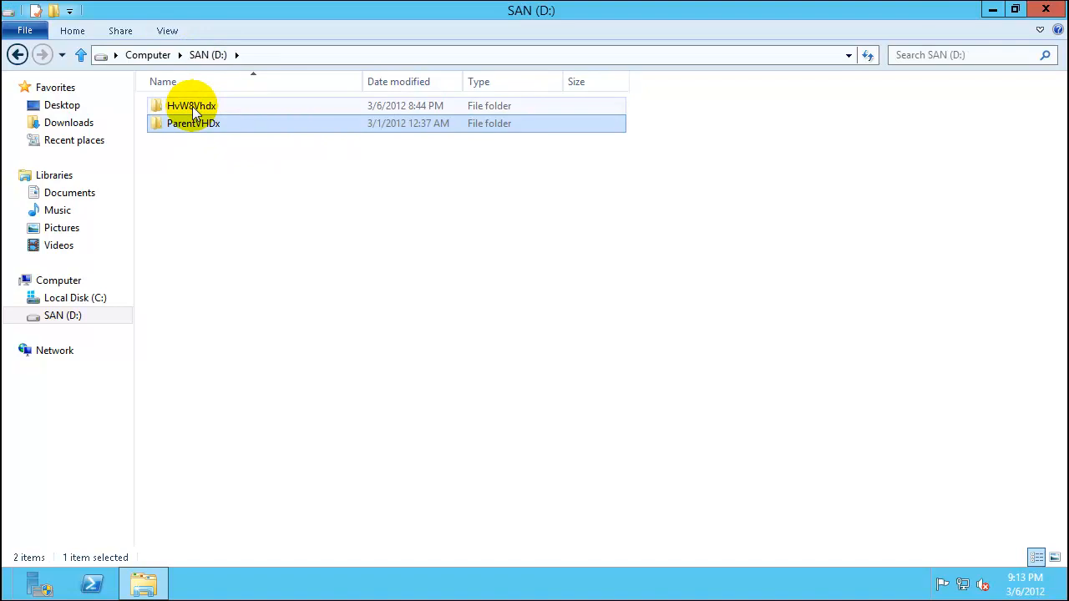
right_click(194, 124)
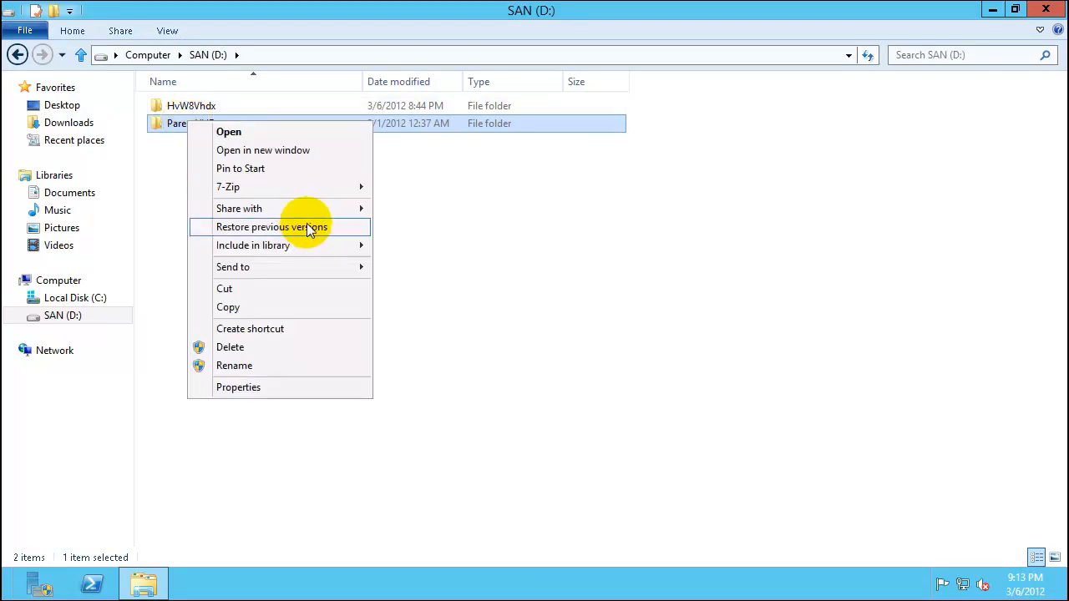
mouse_move(230, 347)
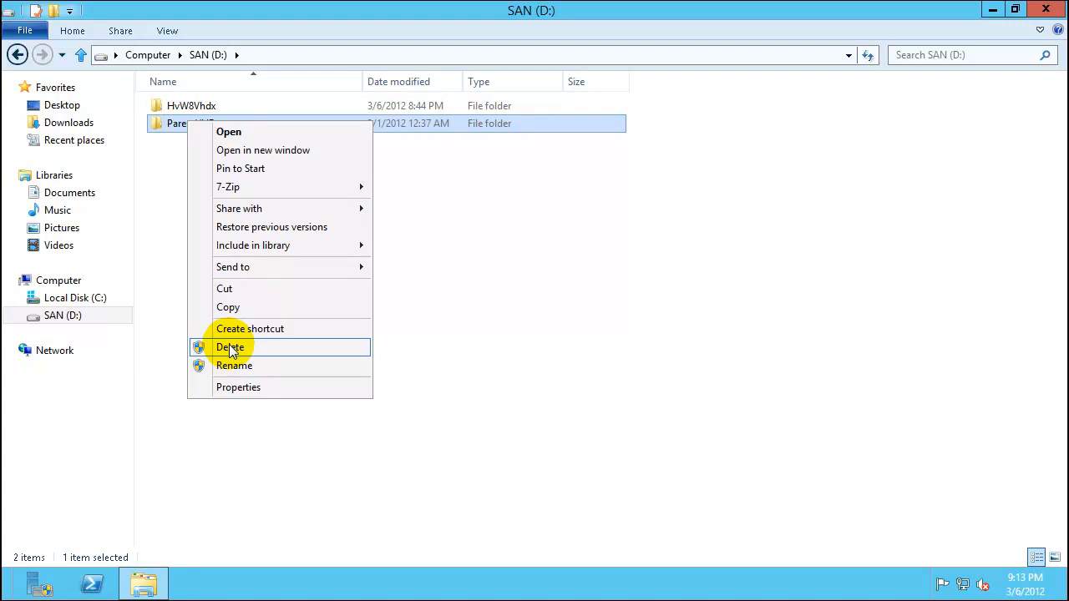
left_click(231, 346)
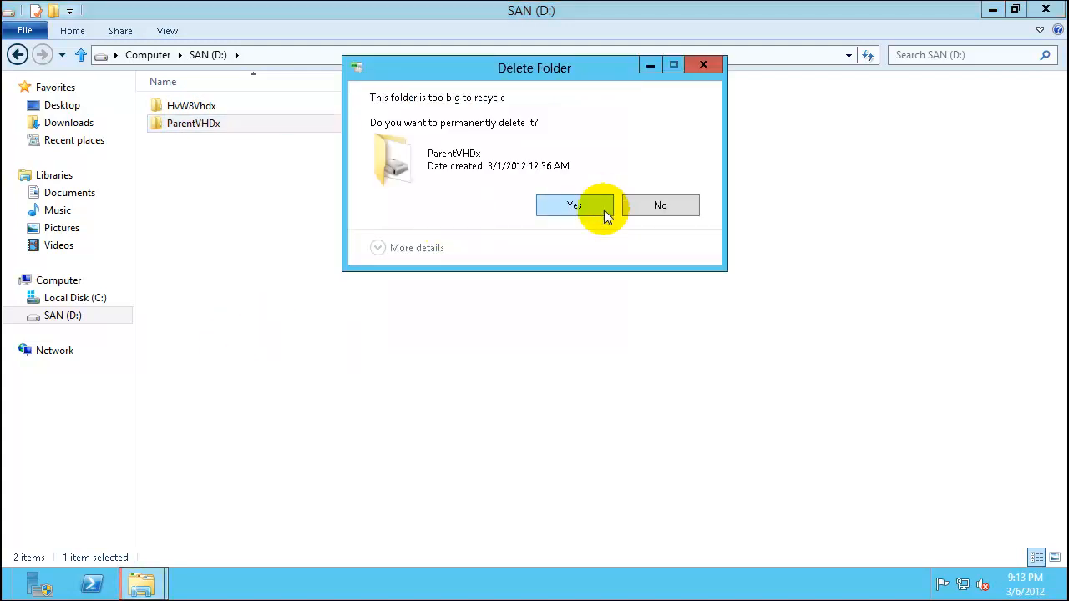
left_click(575, 204)
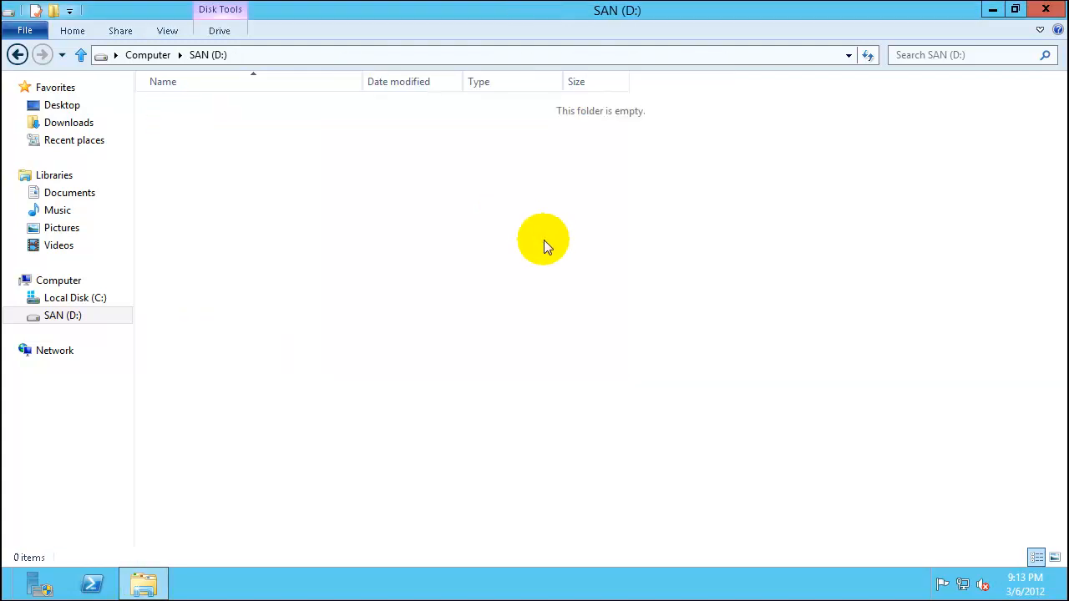
mouse_move(318, 227)
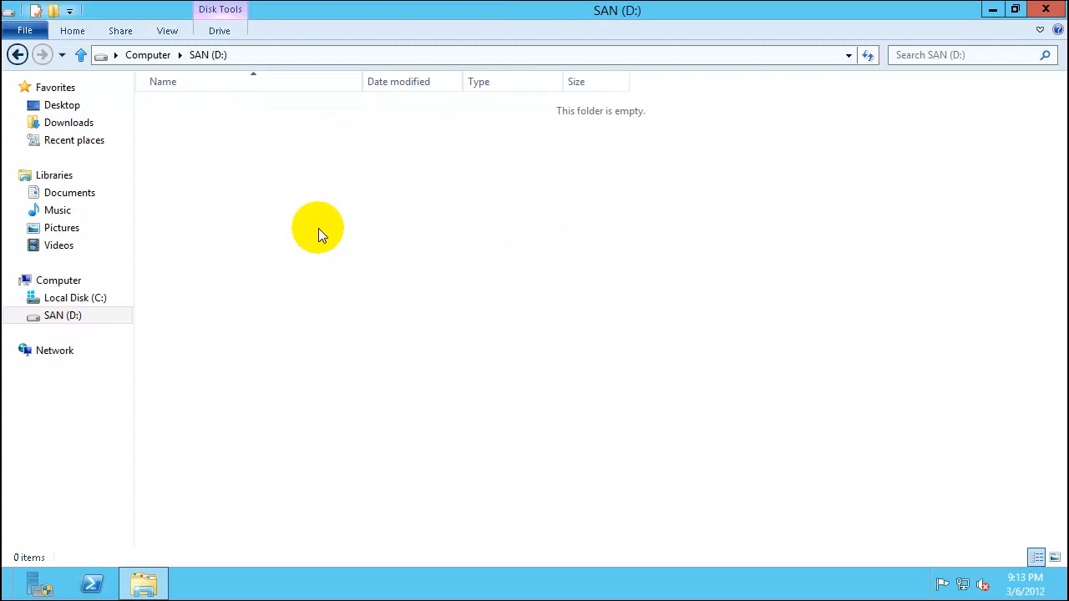
left_click(76, 298)
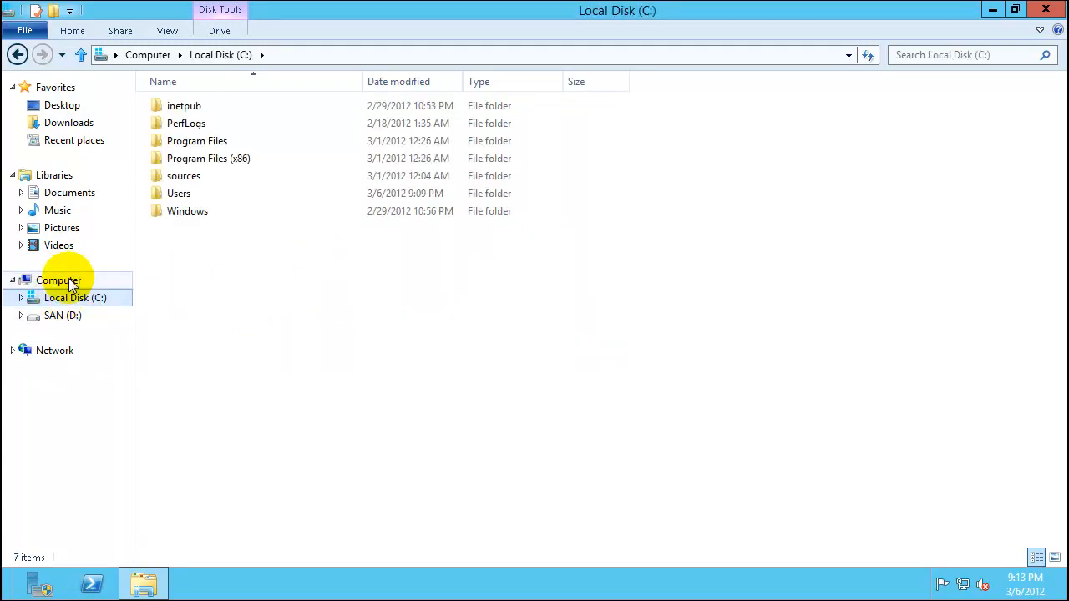
left_click(58, 281)
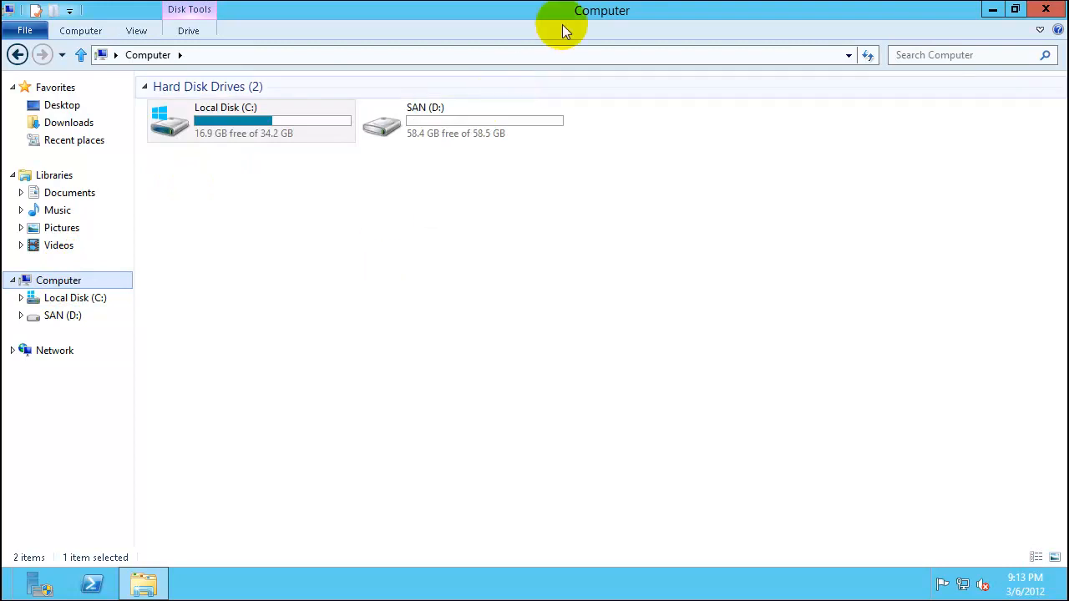
mouse_move(359, 213)
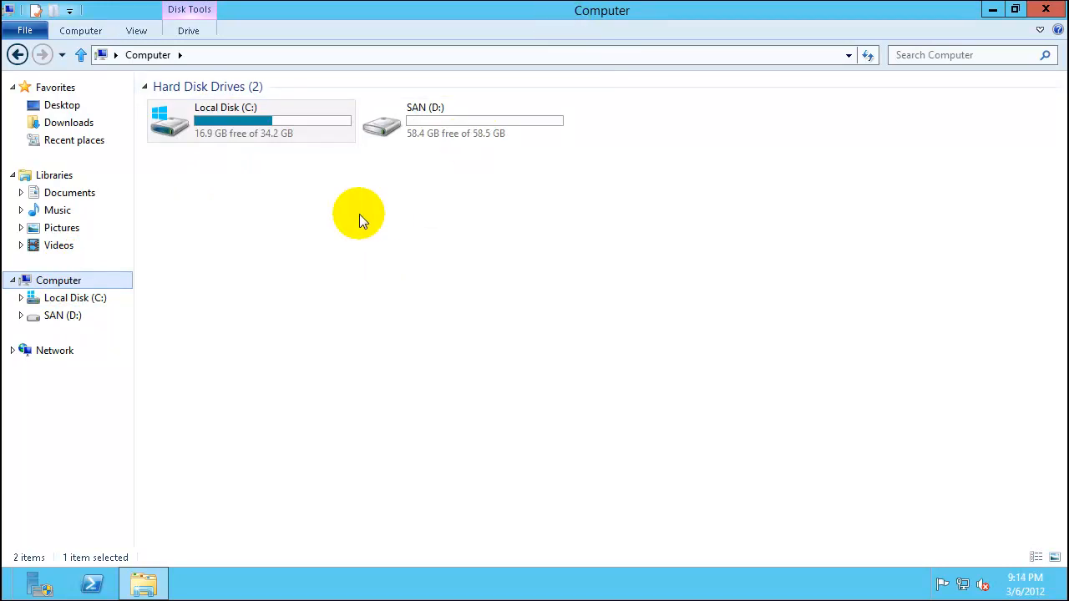
mouse_move(568, 100)
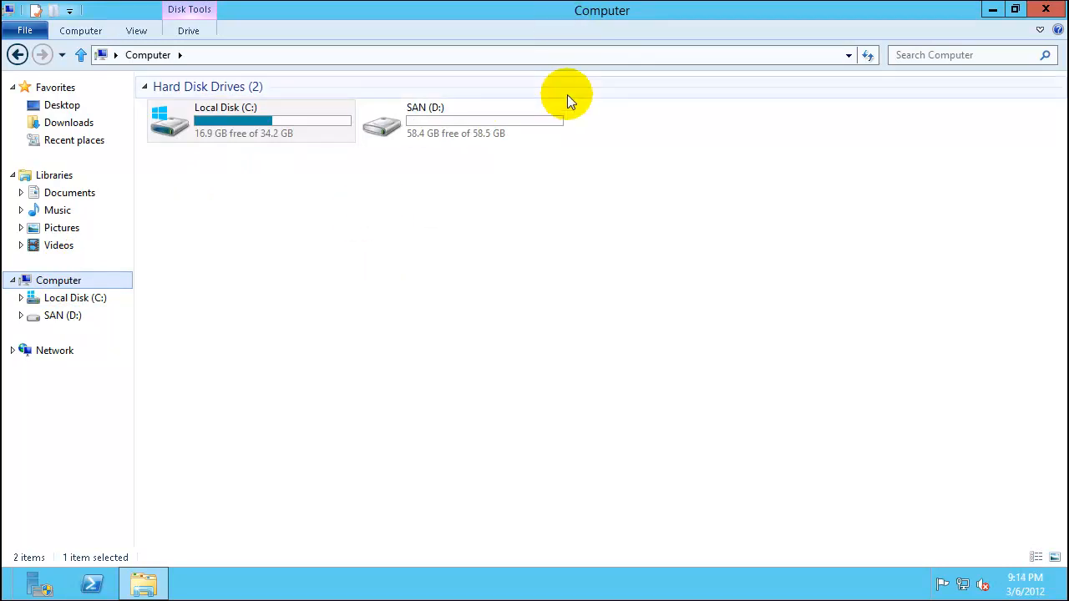
mouse_move(393, 284)
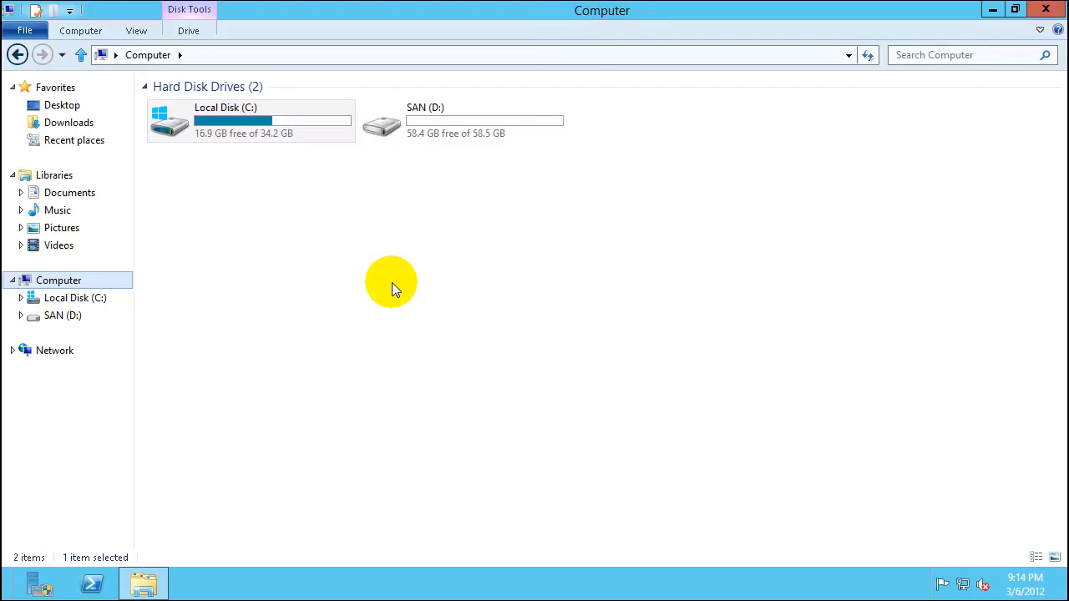
mouse_move(455, 207)
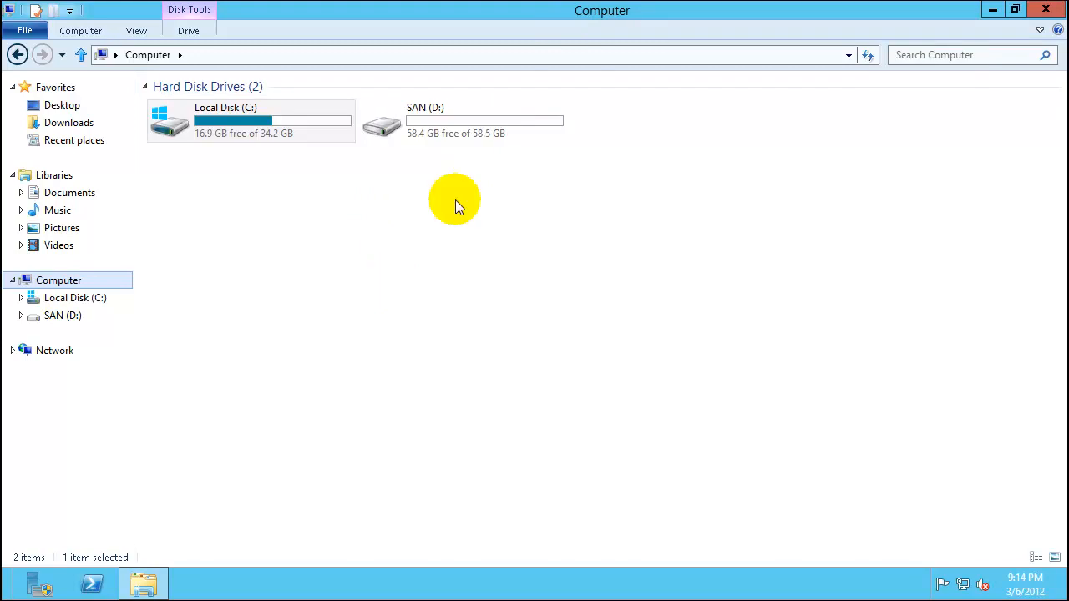
mouse_move(510, 150)
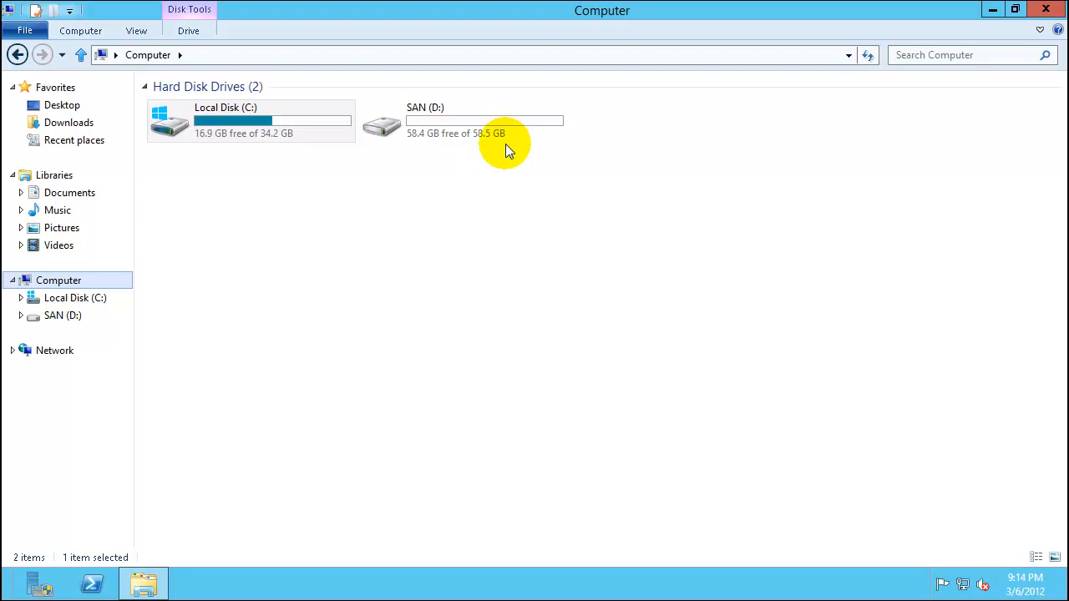
mouse_move(278, 287)
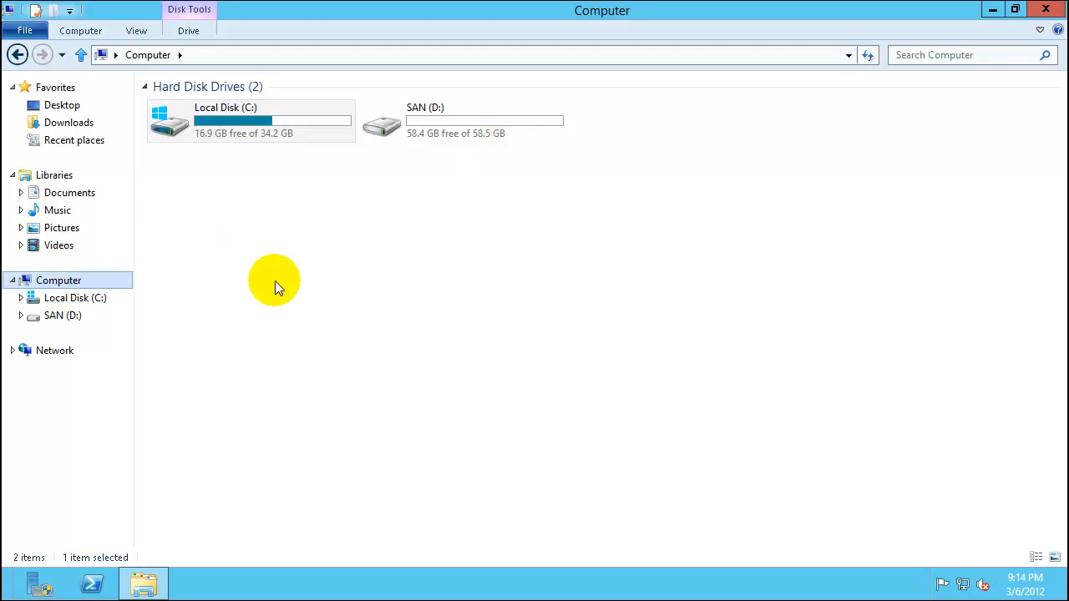
mouse_move(450, 331)
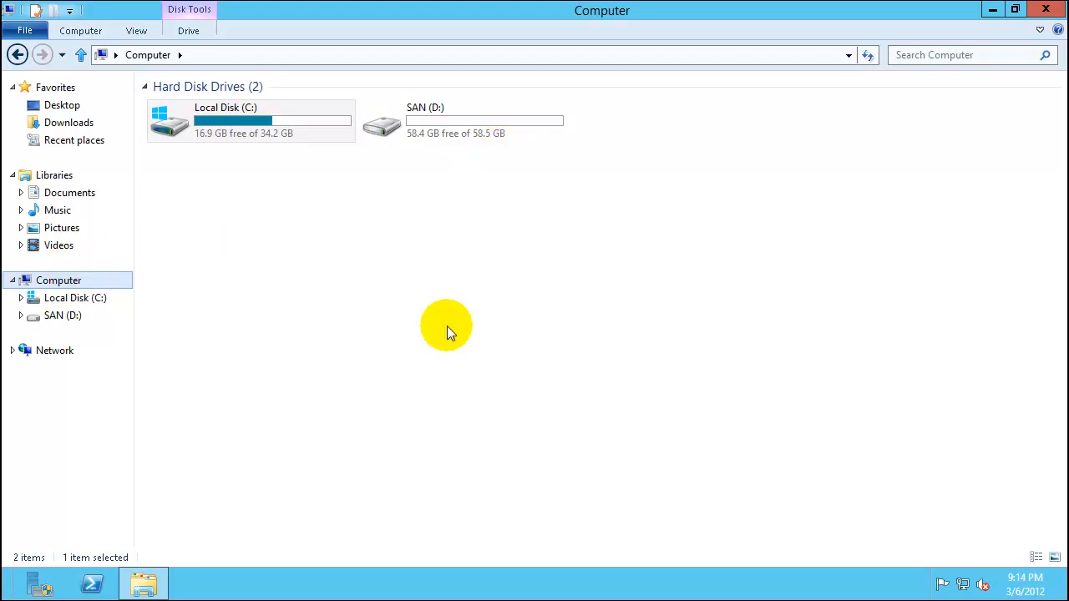
mouse_move(142, 264)
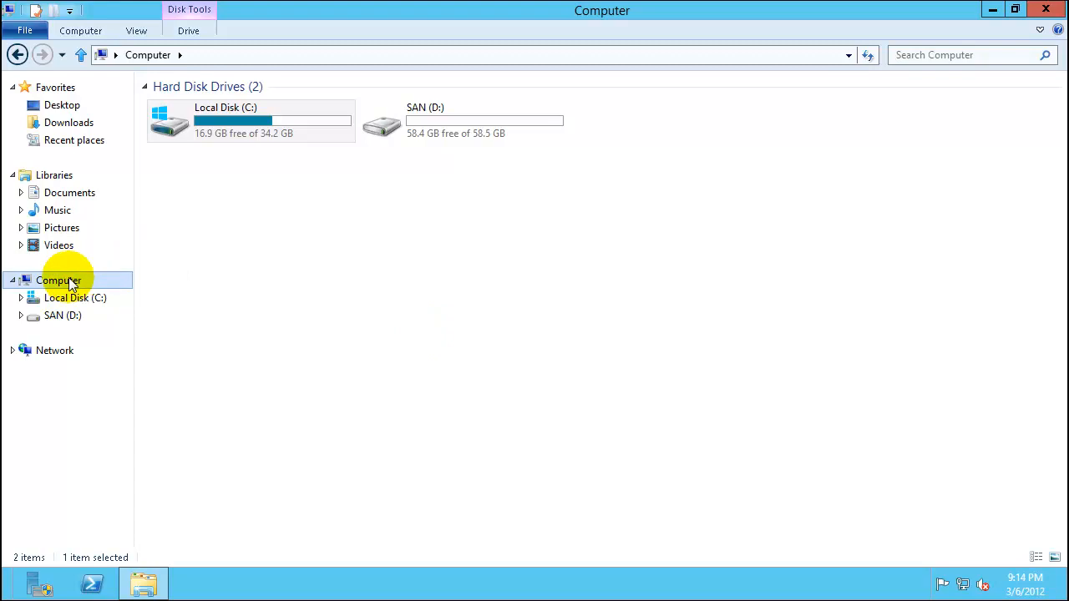
mouse_move(281, 314)
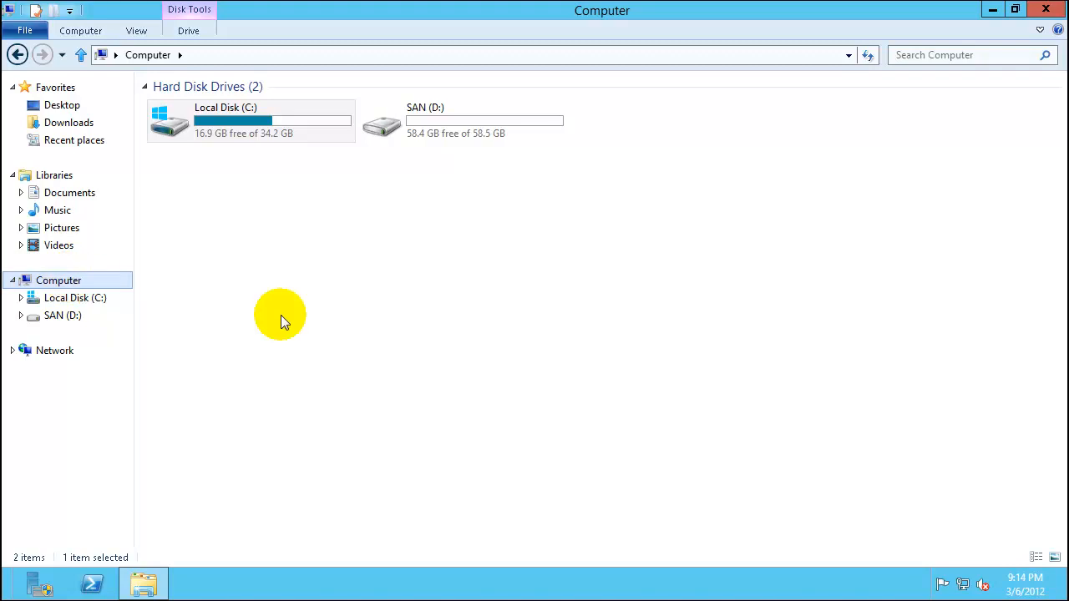
mouse_move(368, 338)
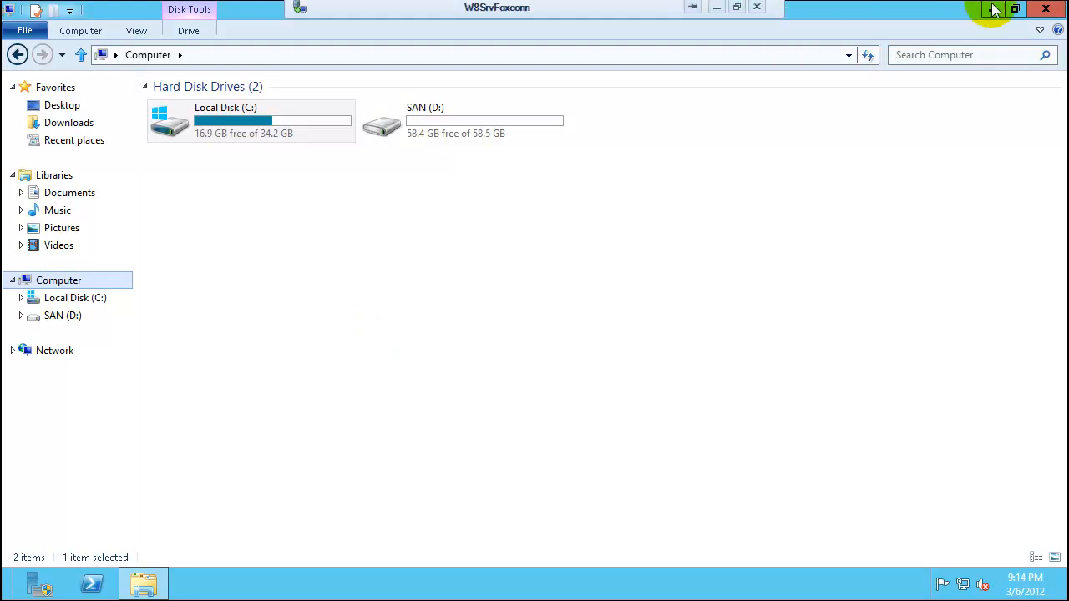
mouse_move(372, 244)
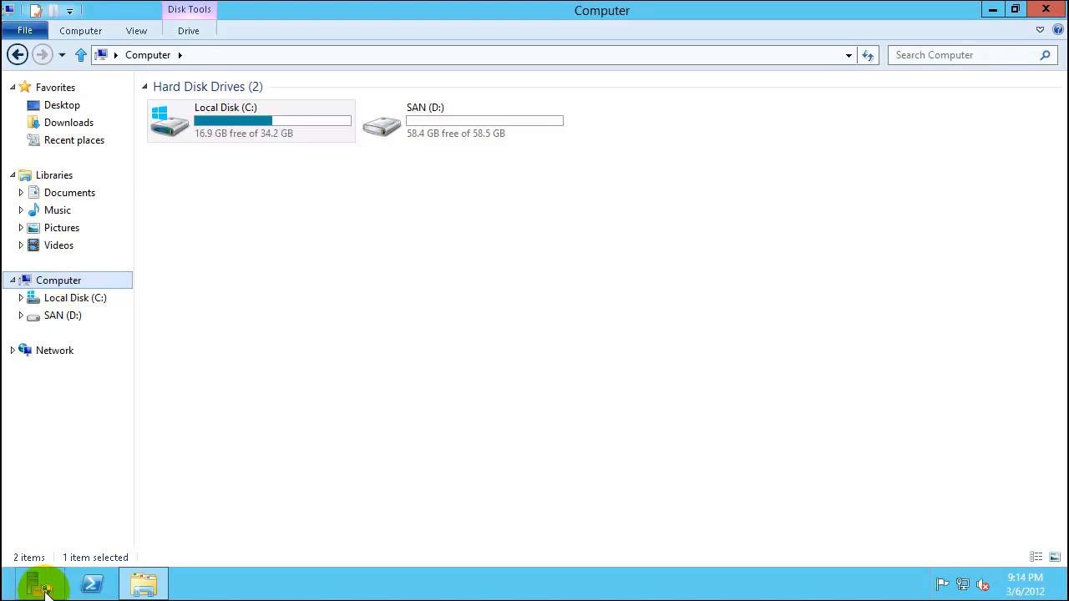
Bring up Disk Management in Computer Management via Server Manager's Tools menu.
left_click(40, 581)
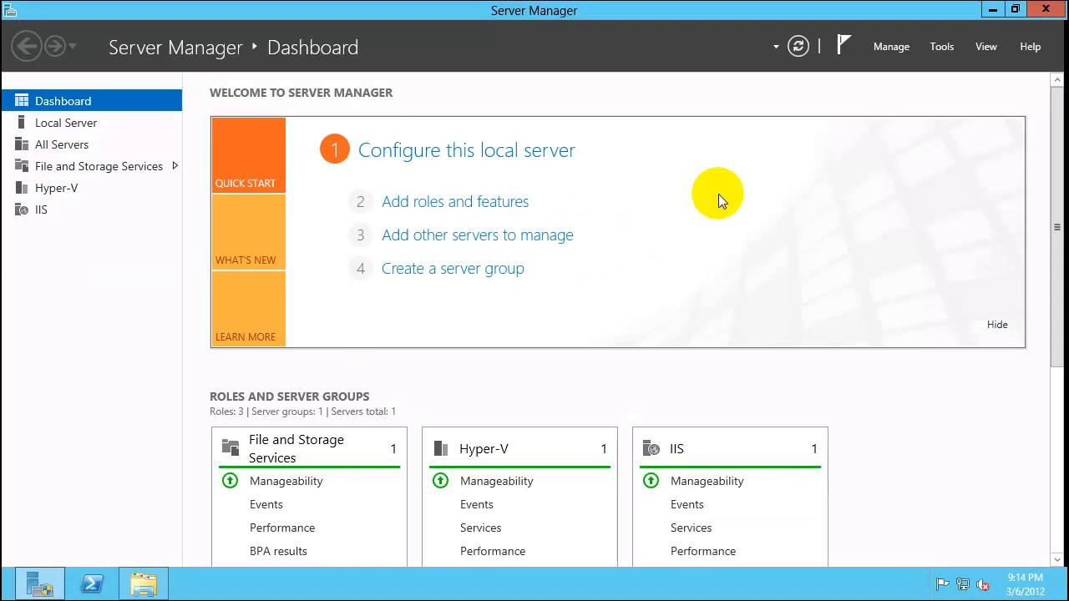
mouse_move(957, 80)
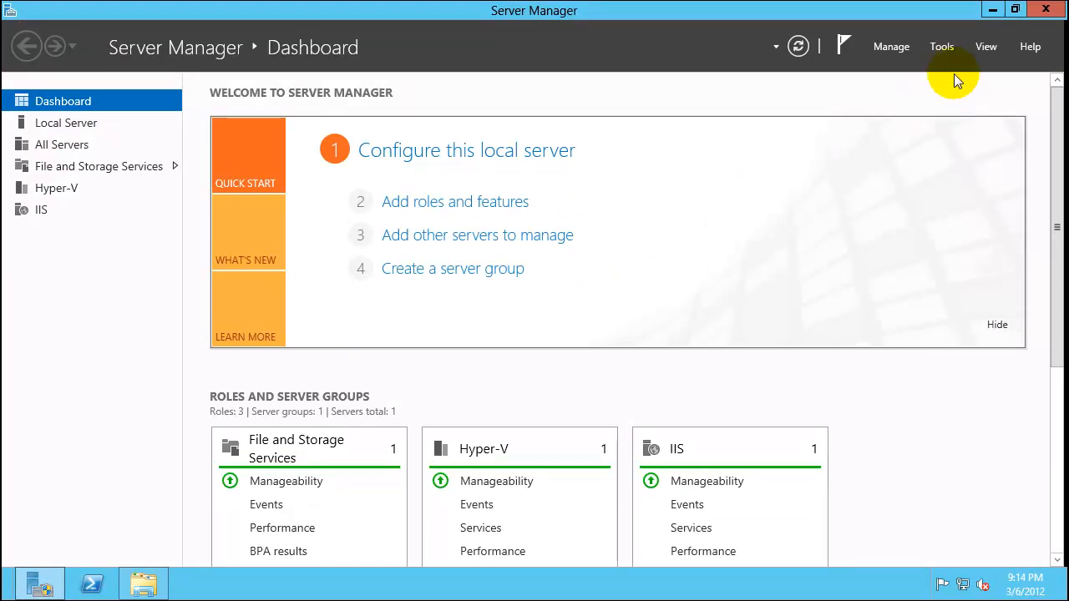
left_click(943, 47)
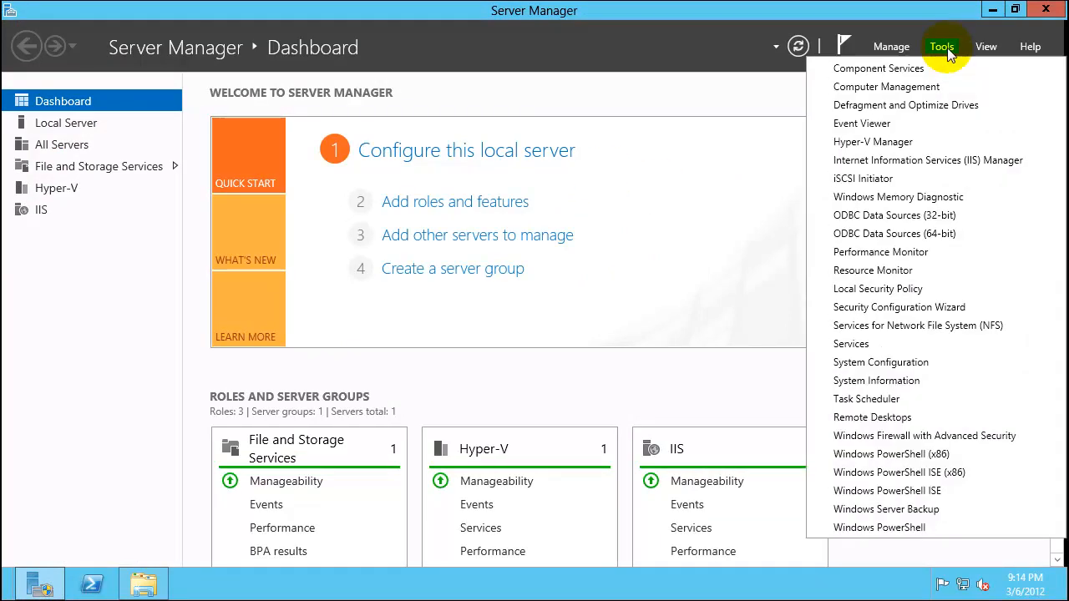
mouse_move(885, 87)
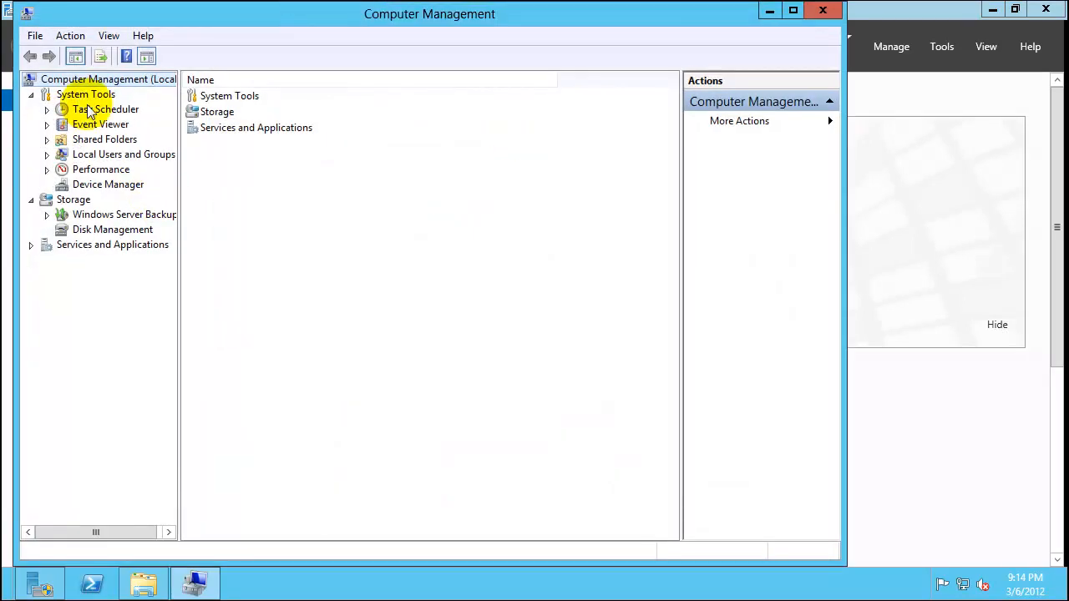
mouse_move(114, 230)
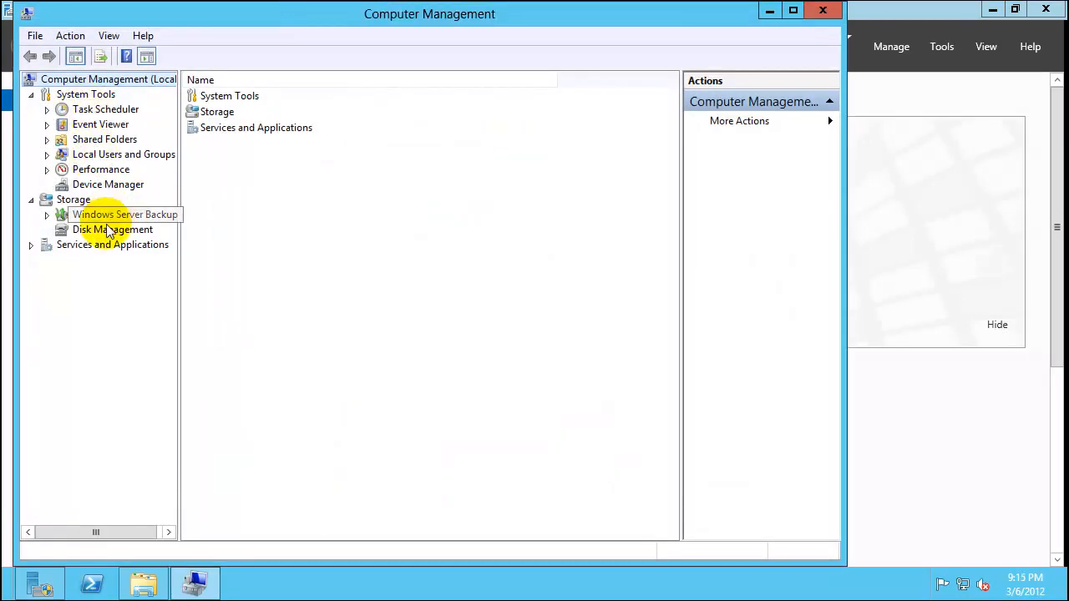
left_click(114, 230)
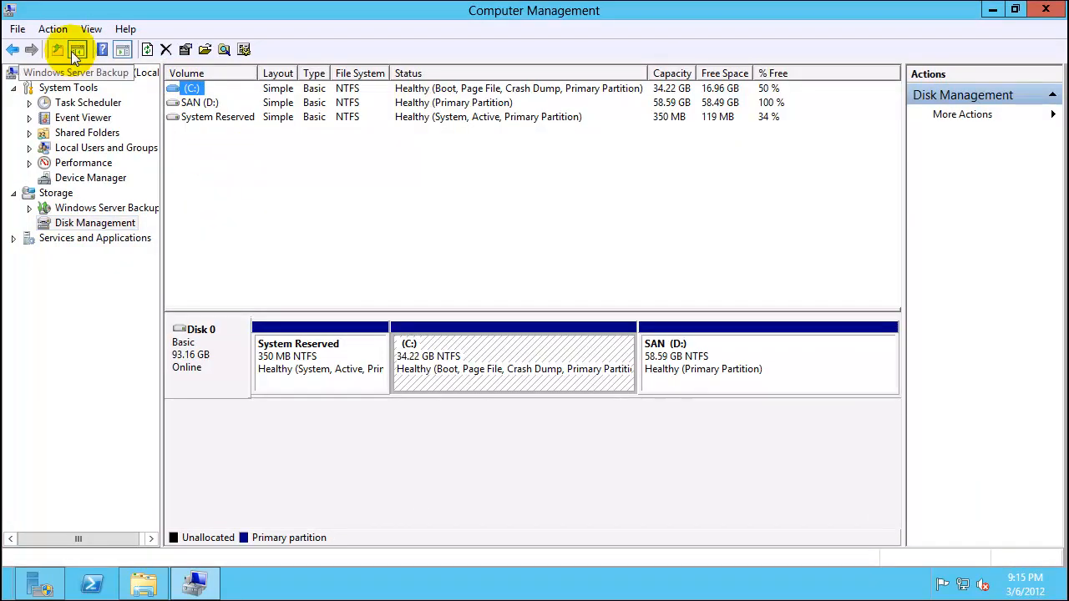
Start Create VHD and make a new W8srvVHDx folder on SAN (D:) for the disk file.
left_click(54, 28)
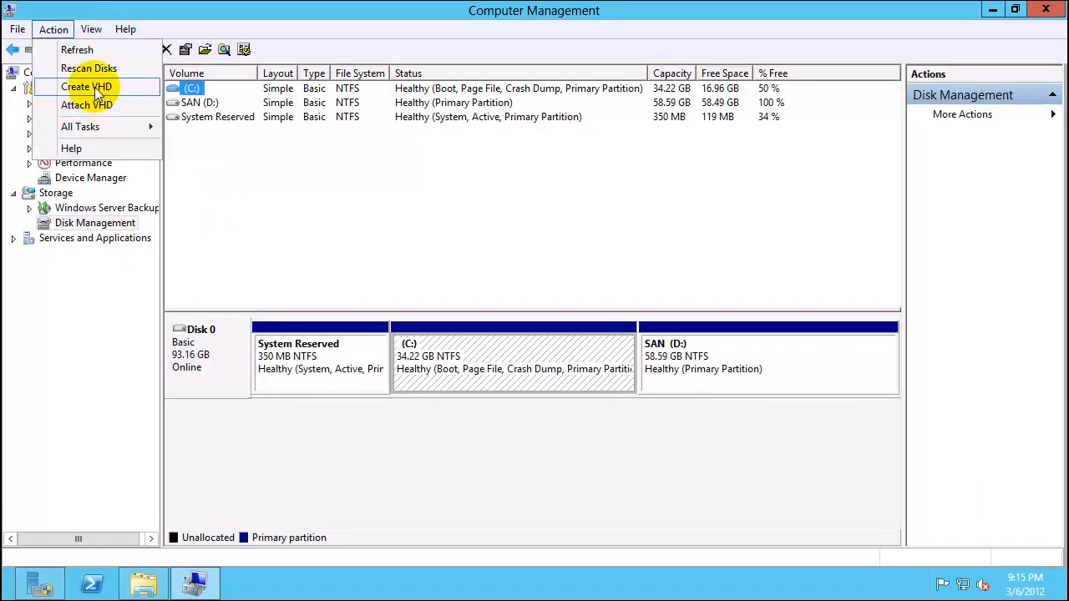
left_click(87, 87)
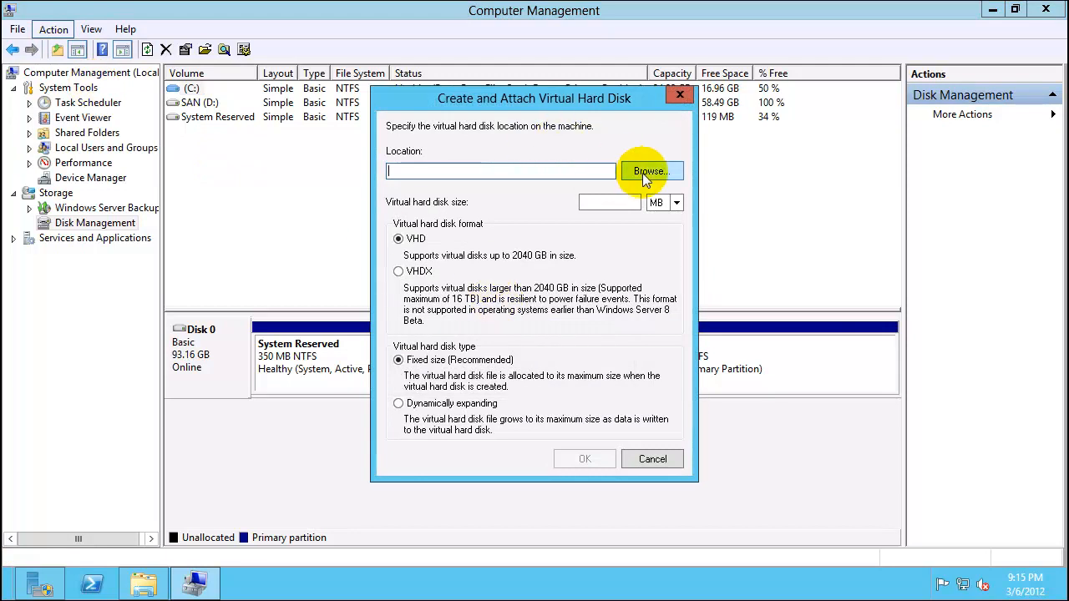
left_click(651, 171)
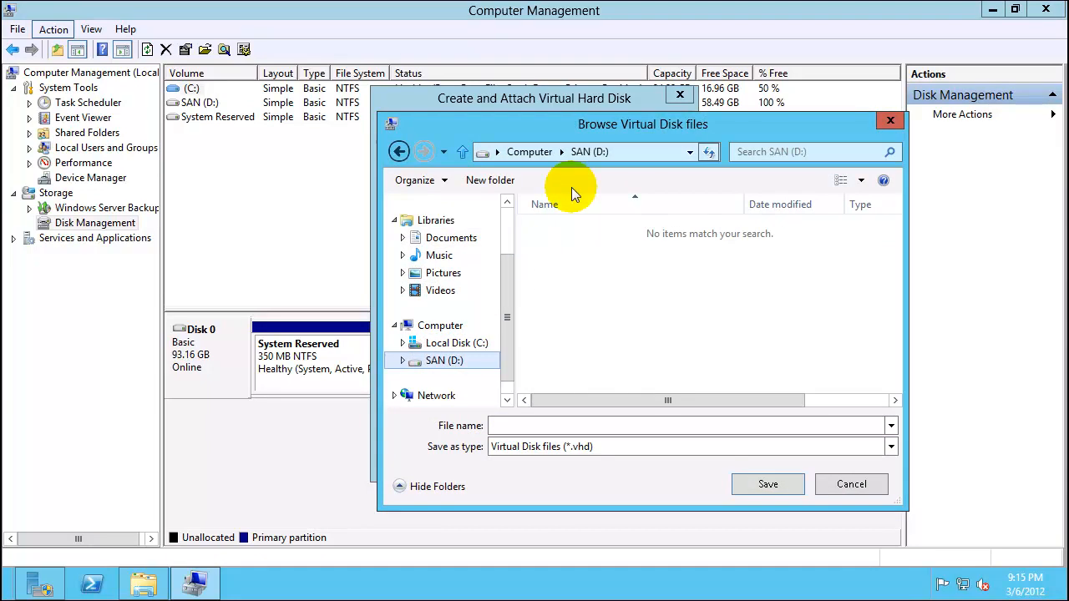
left_click(491, 180)
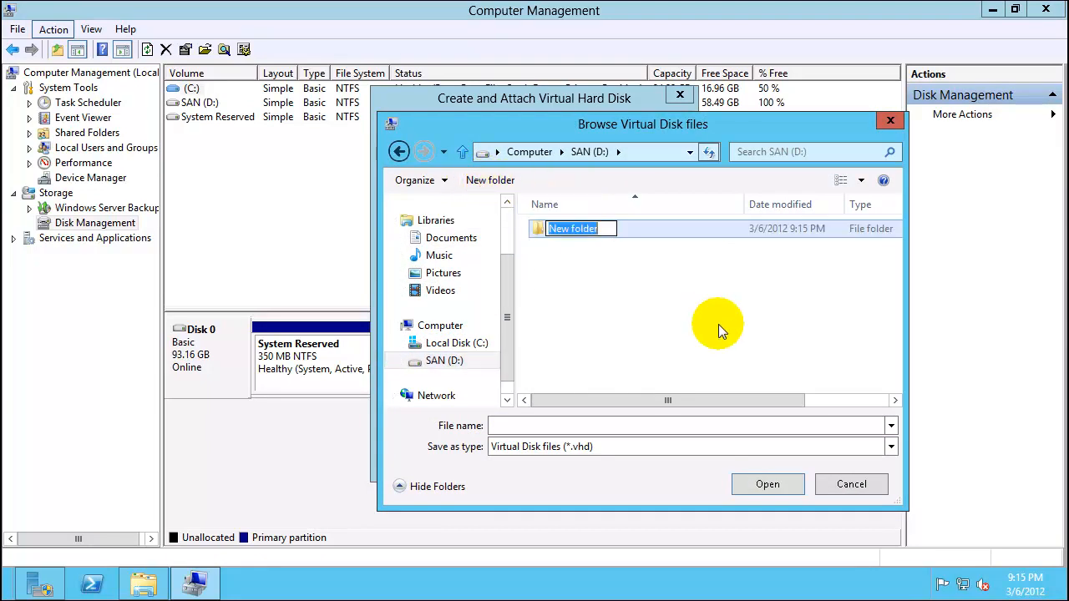
type("W8")
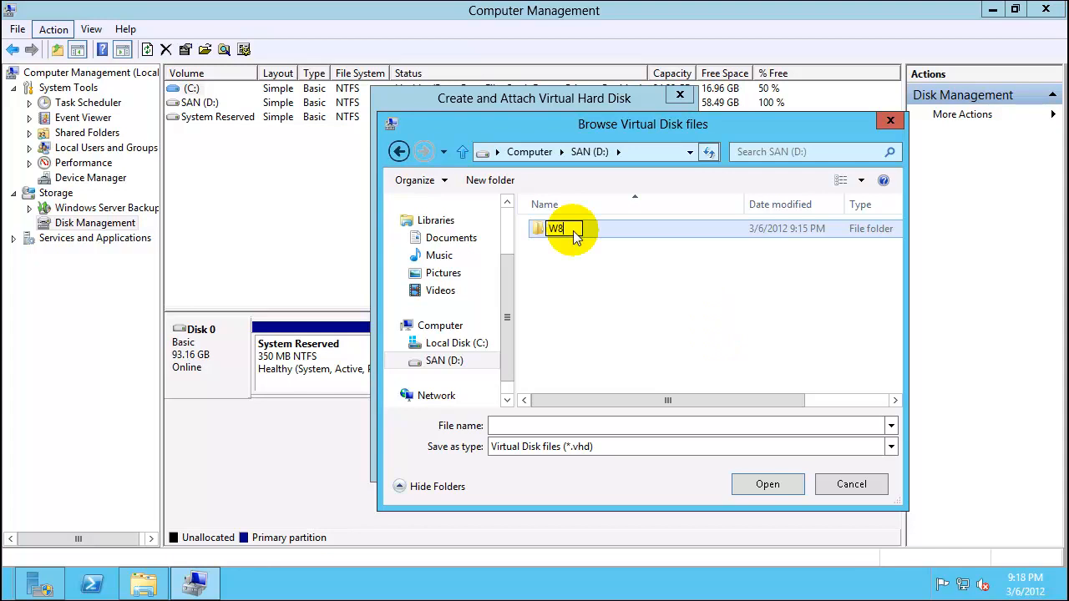
type("s")
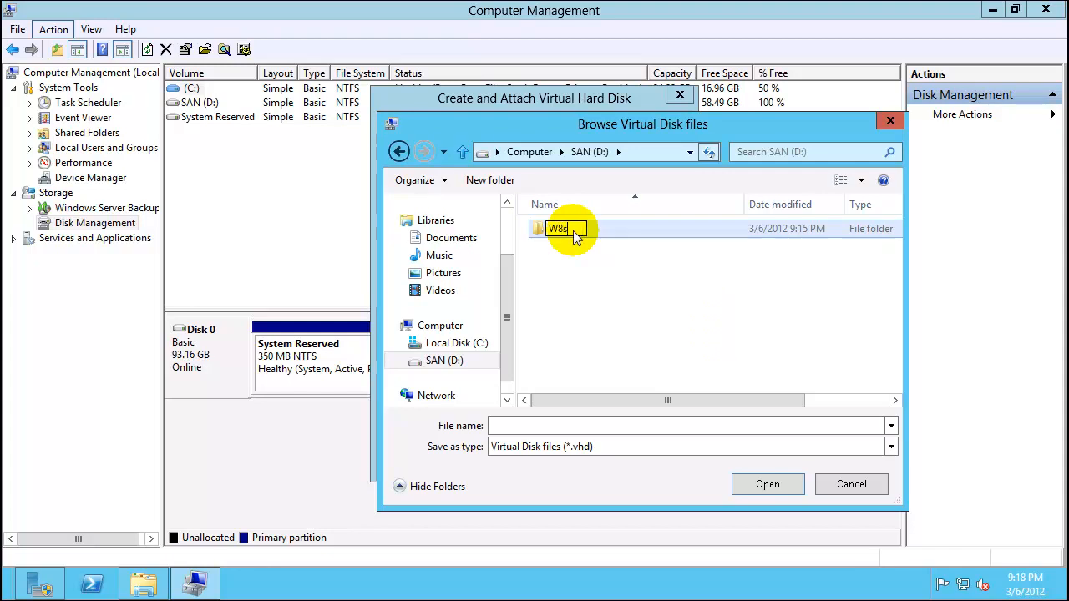
type("rv")
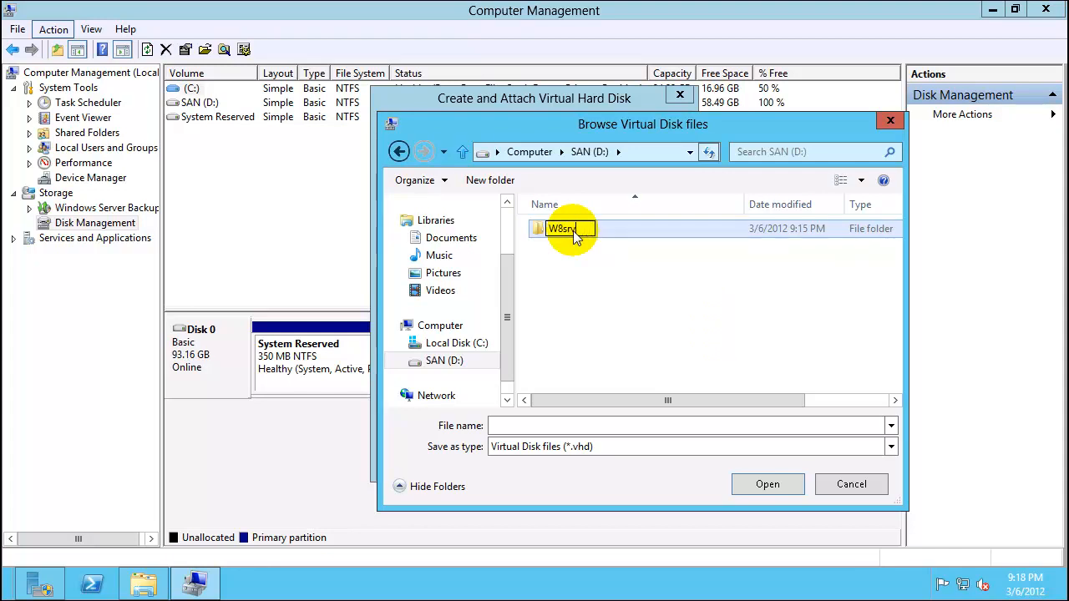
type("VHD")
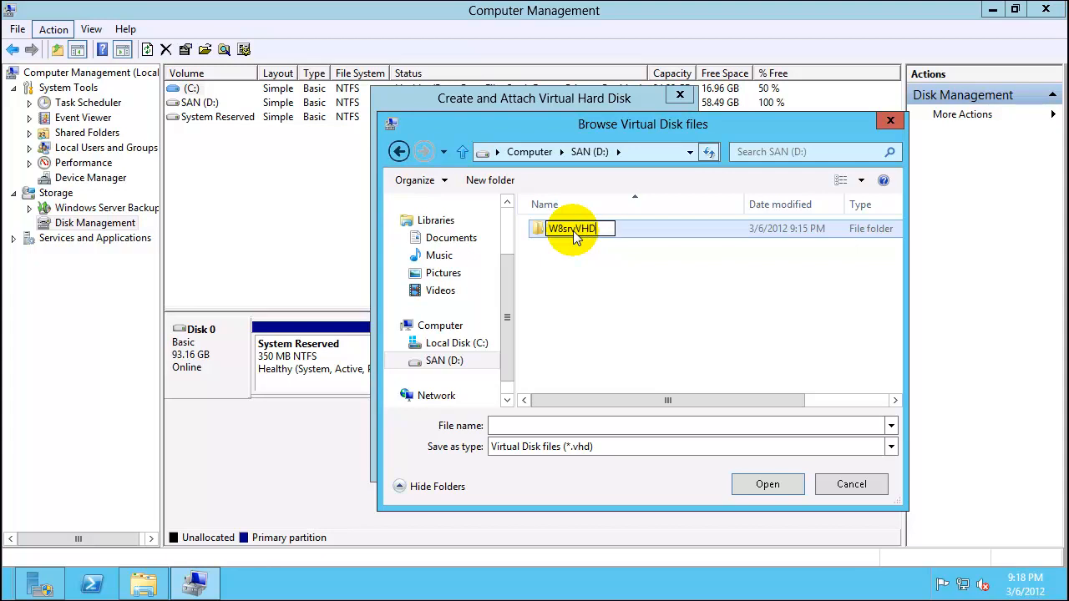
type("x")
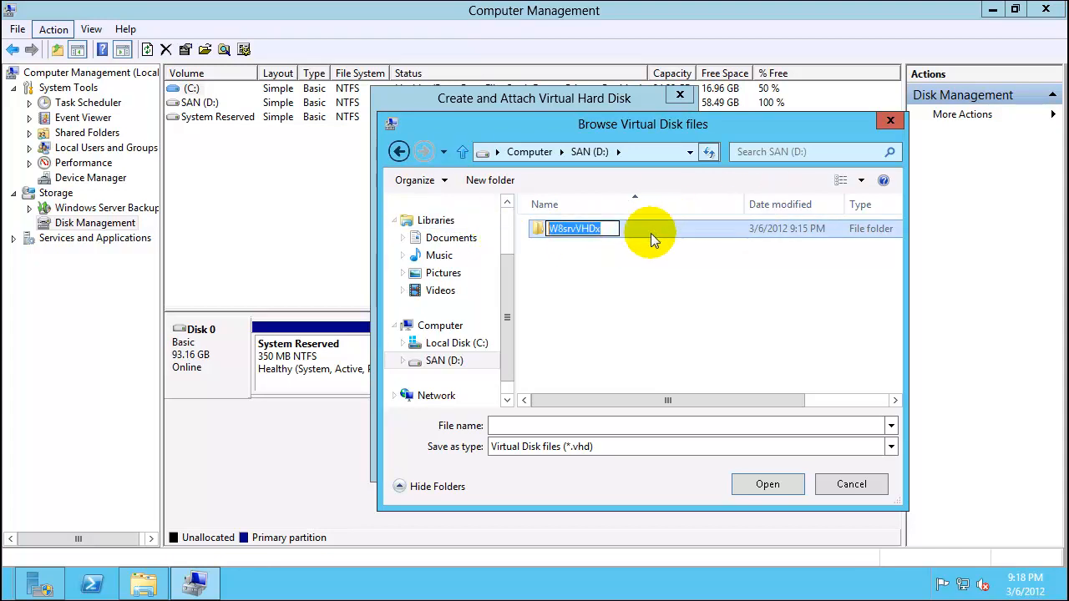
Save the virtual disk as W8srvVHDx.vhd inside the new W8srvVHDx folder.
double_click(575, 228)
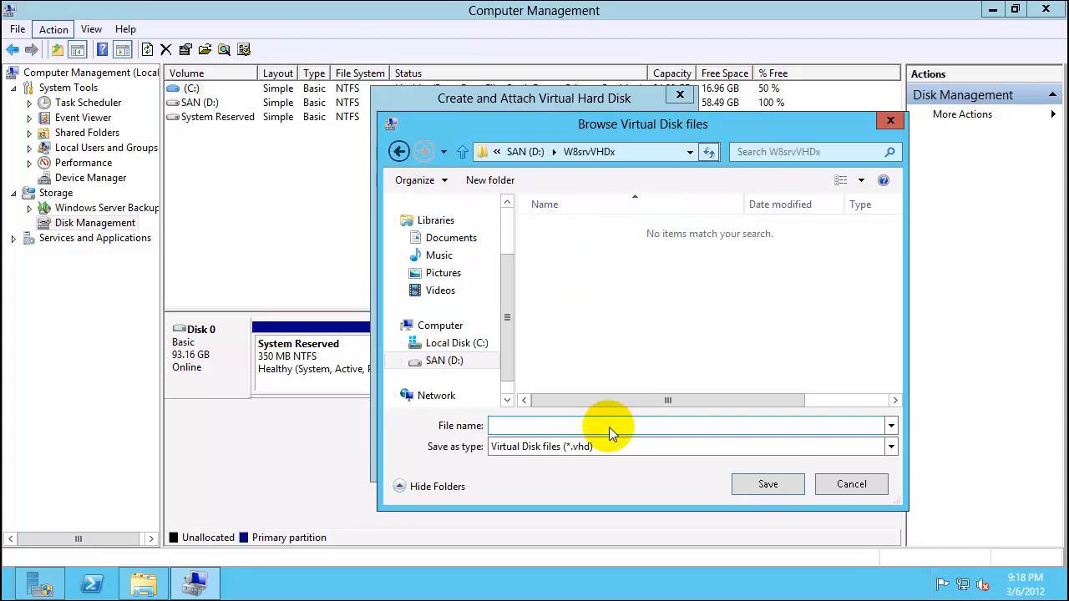
type("W8srvVHDx")
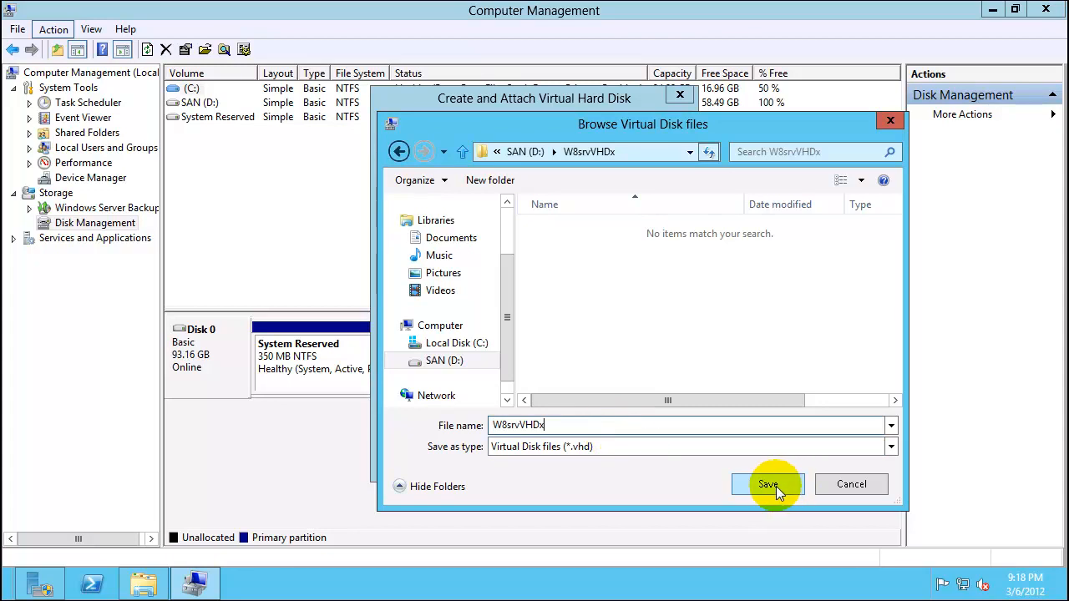
left_click(767, 485)
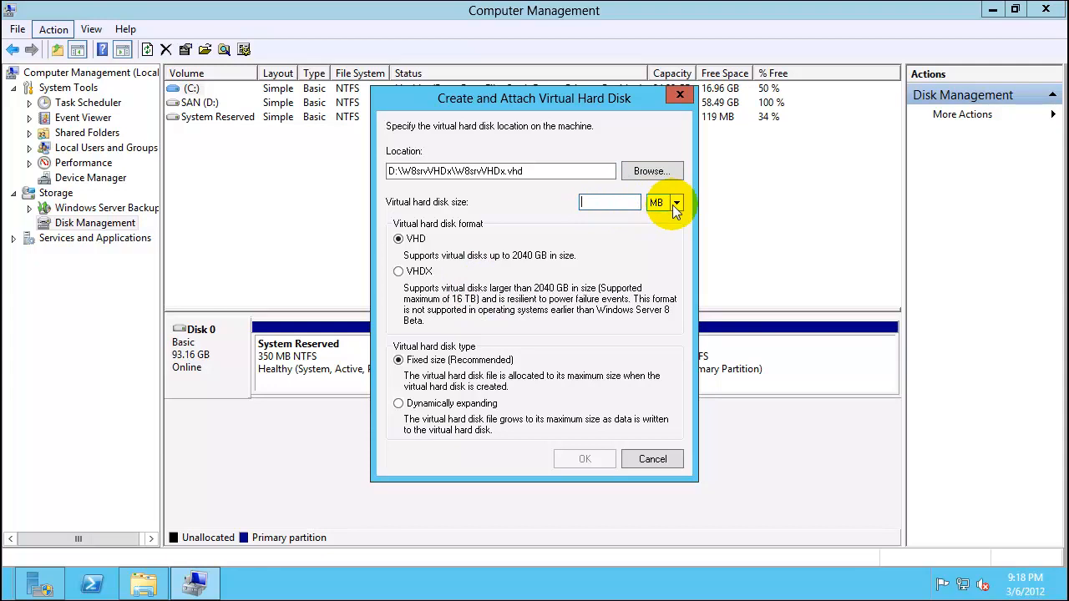
Set the VHD to a 25 GB fixed size and begin creating it.
left_click(656, 202)
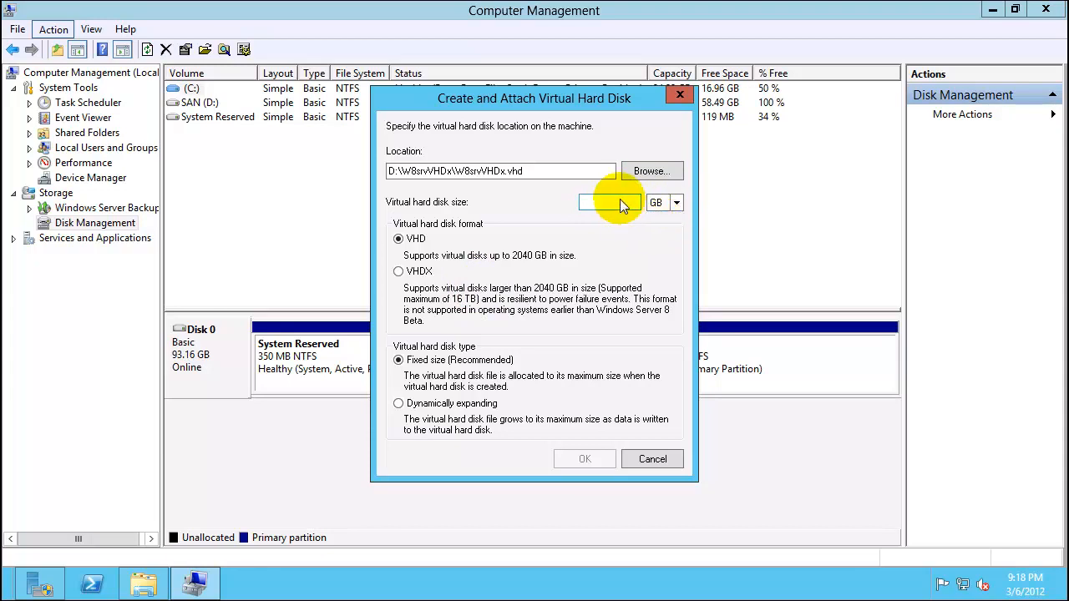
type("2")
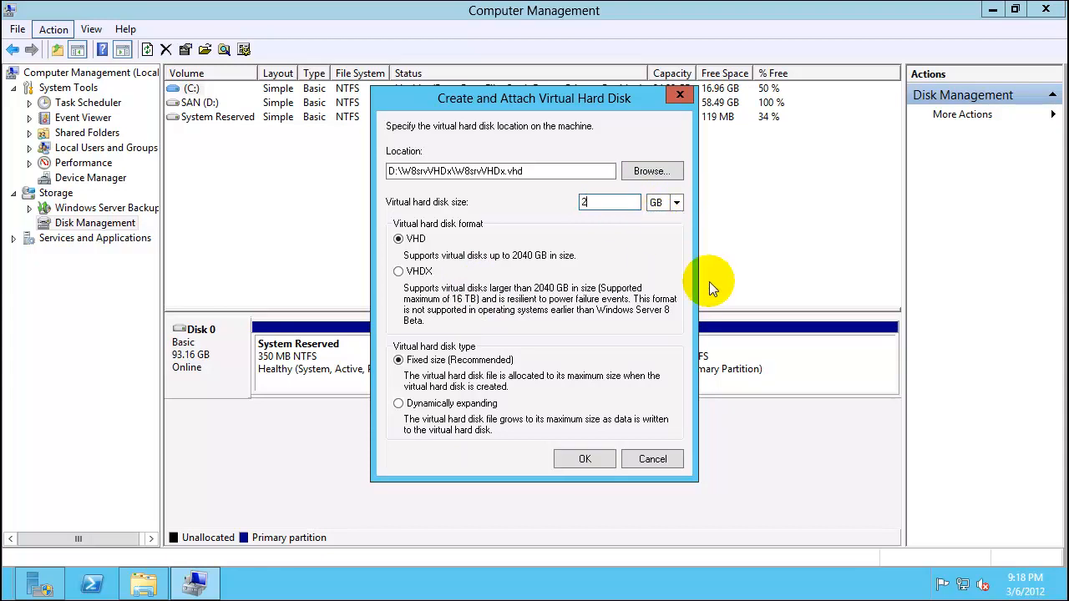
type("5")
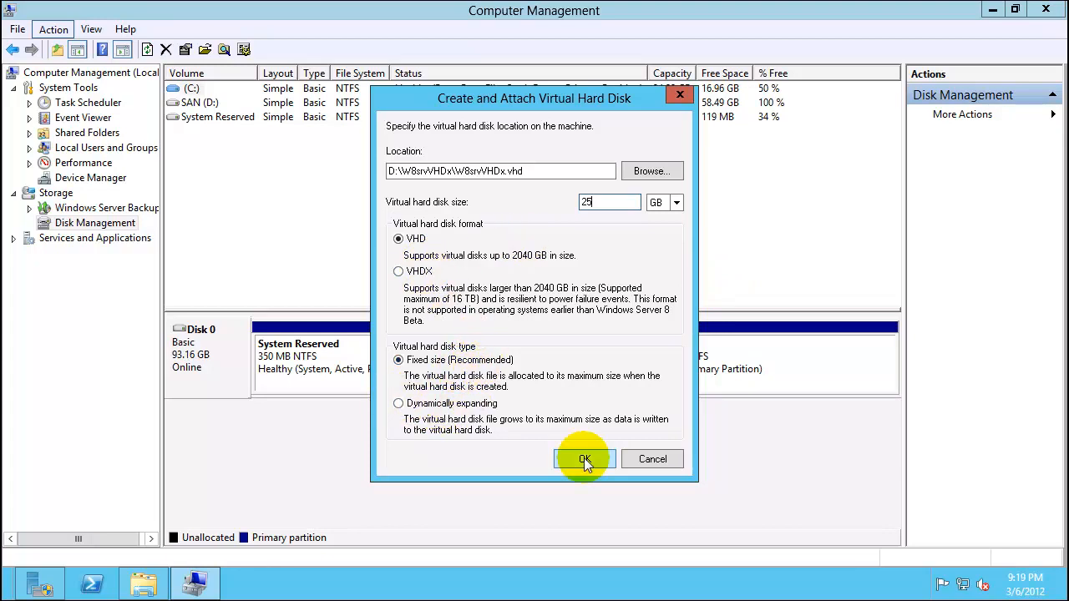
left_click(584, 458)
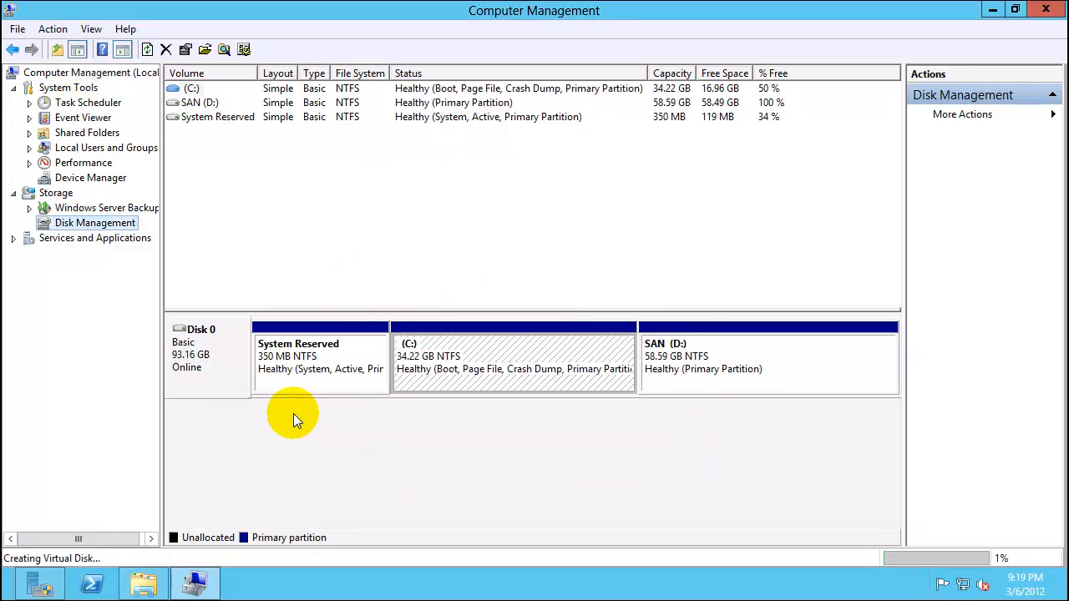
mouse_move(264, 448)
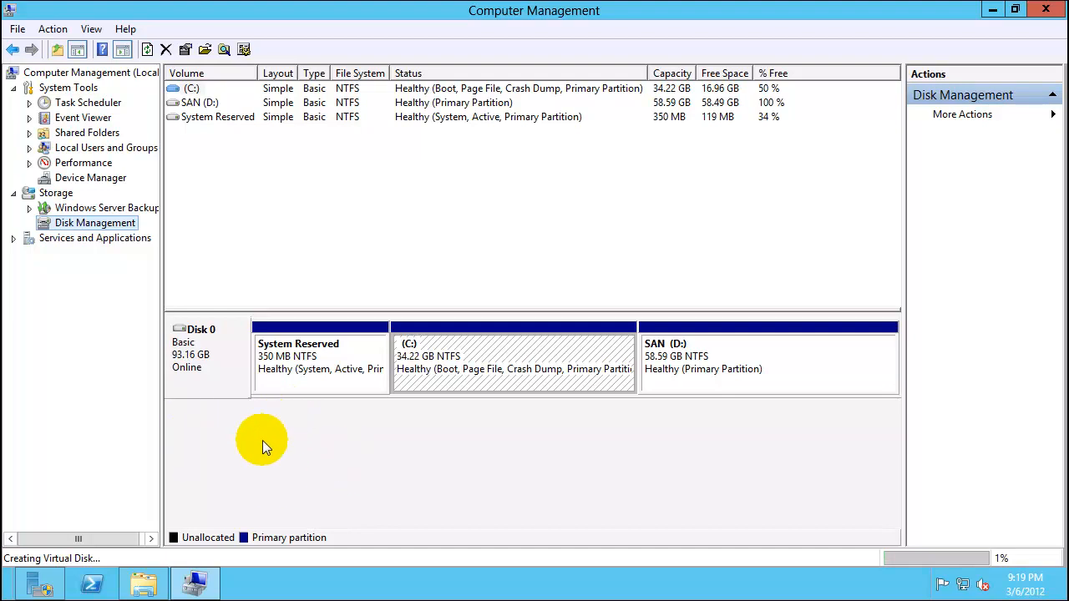
mouse_move(107, 526)
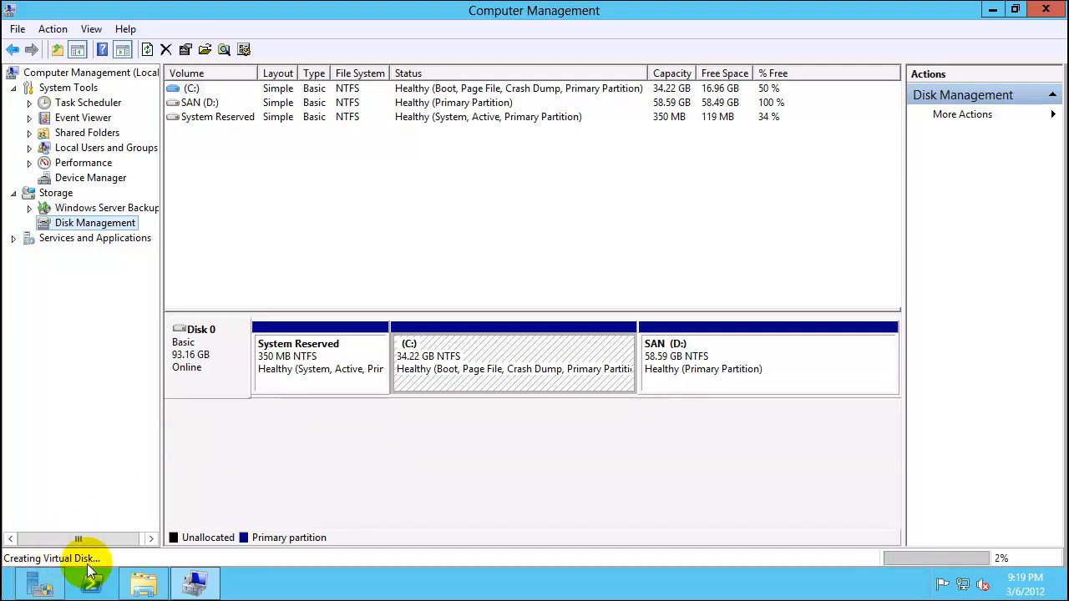
mouse_move(142, 560)
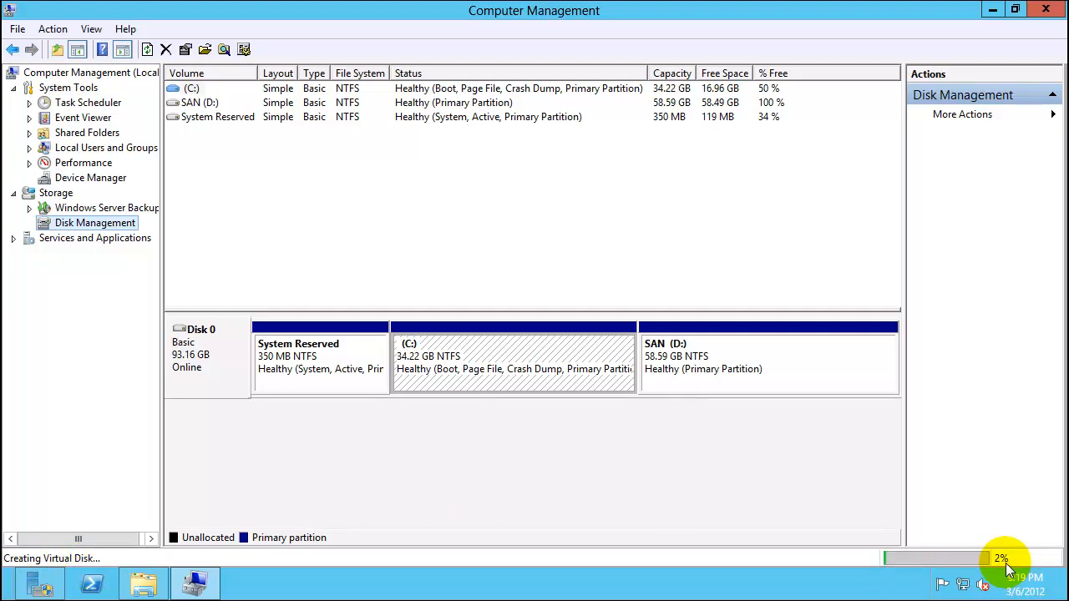
mouse_move(409, 464)
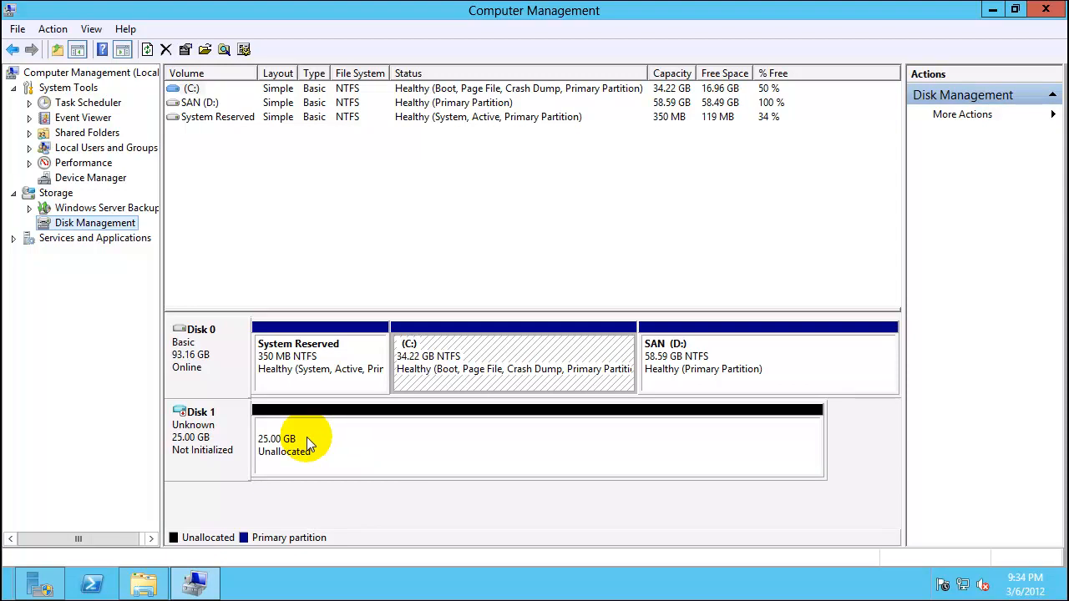
mouse_move(209, 442)
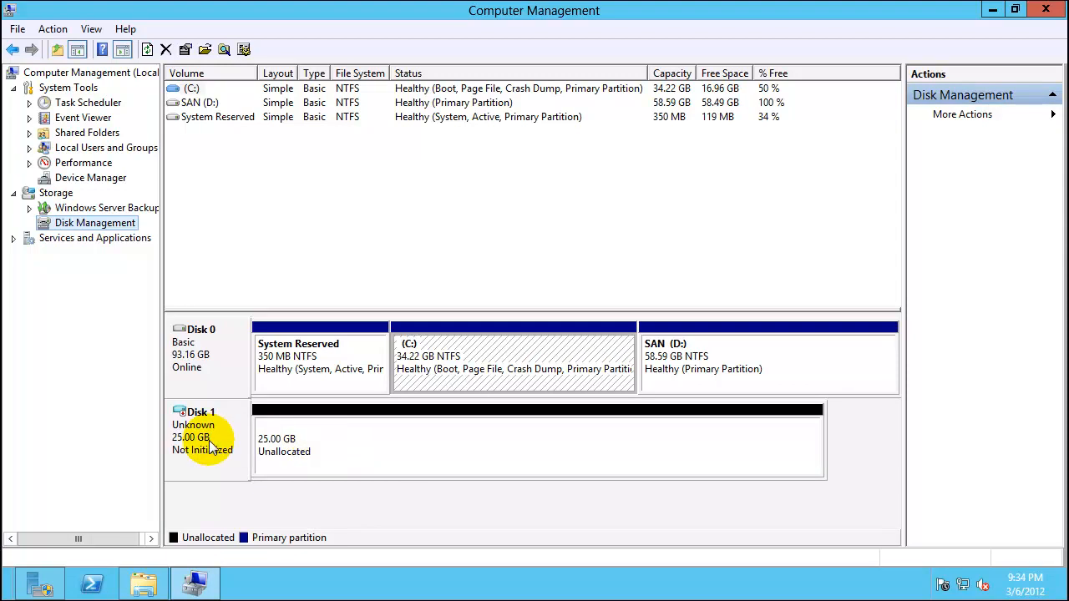
Initialize Disk 1 with the MBR partition style and bring up options for its unallocated space.
right_click(202, 437)
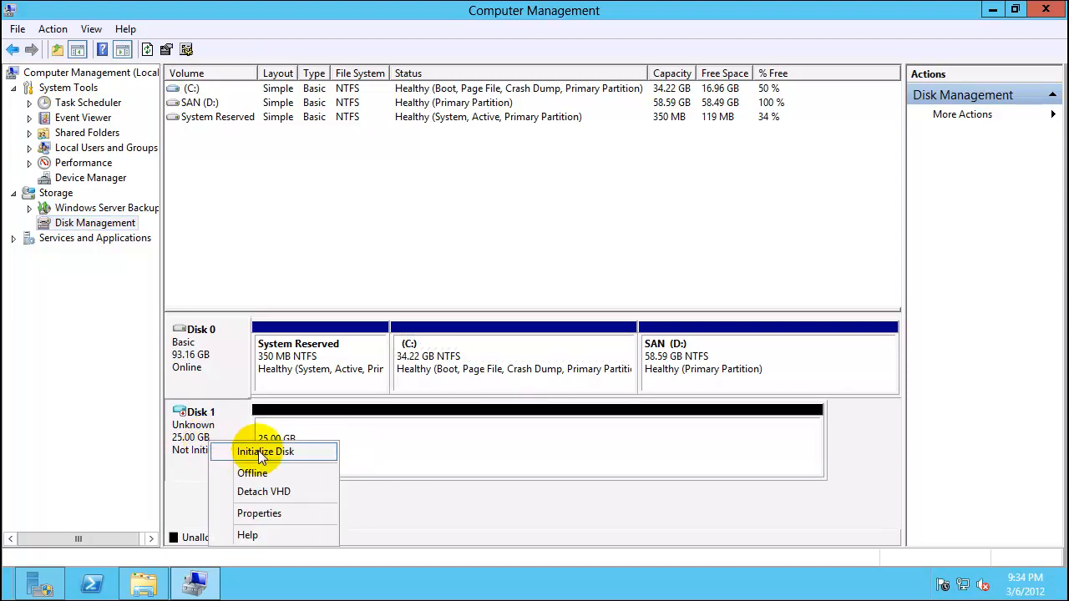
left_click(266, 451)
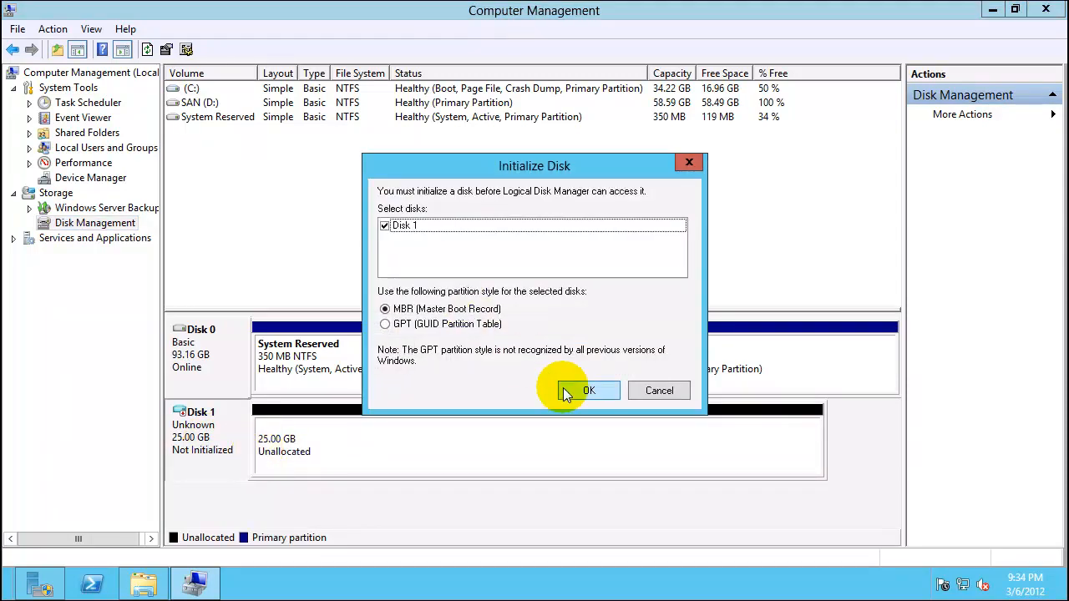
left_click(588, 391)
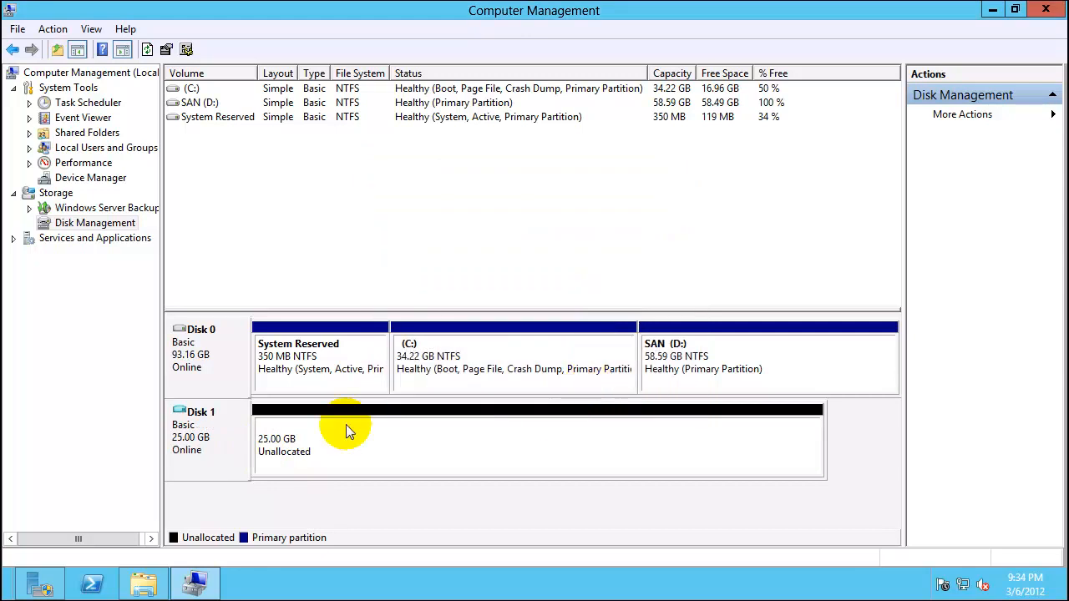
right_click(200, 431)
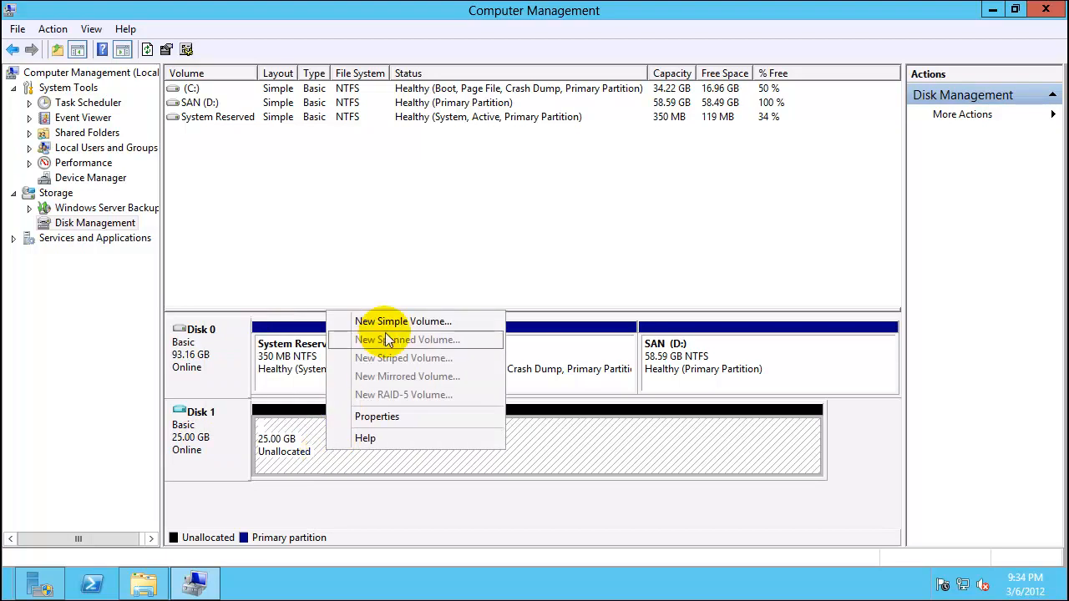
Start a New Simple Volume on Disk 1 and assign drive letter X.
left_click(404, 321)
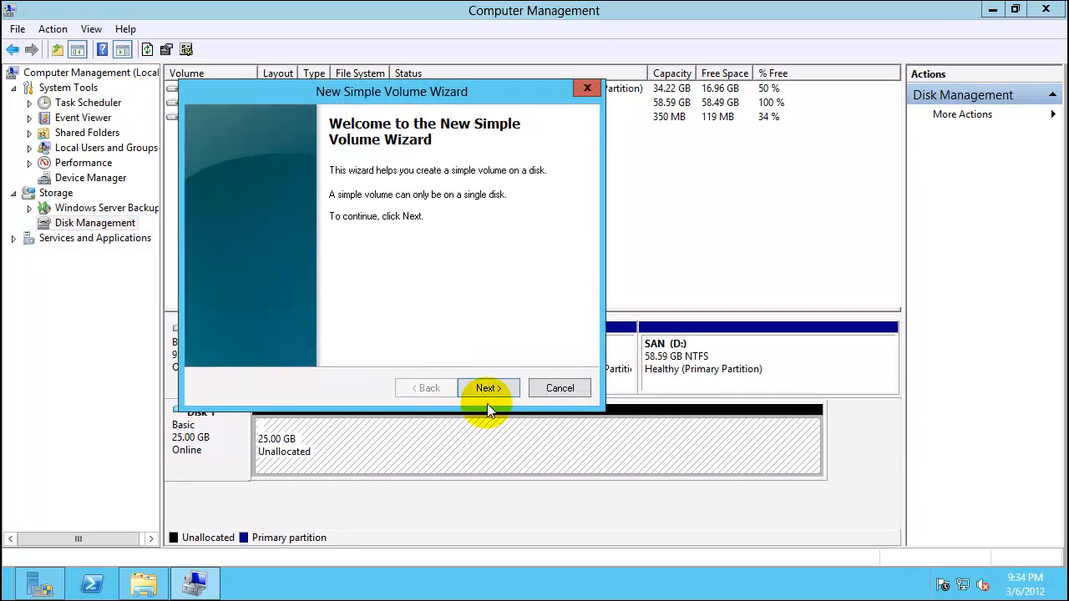
left_click(487, 388)
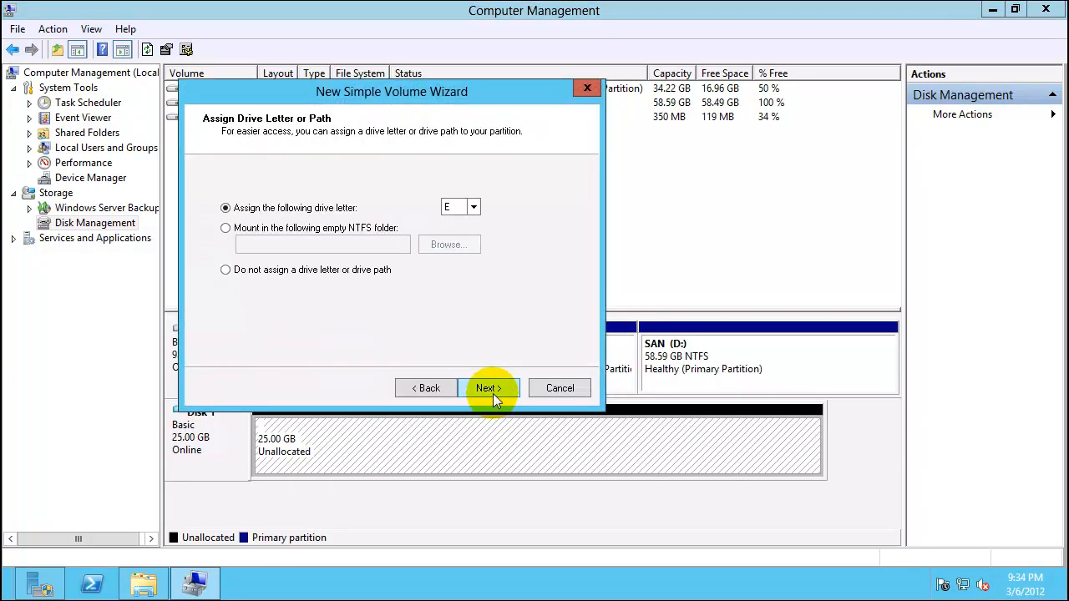
left_click(473, 207)
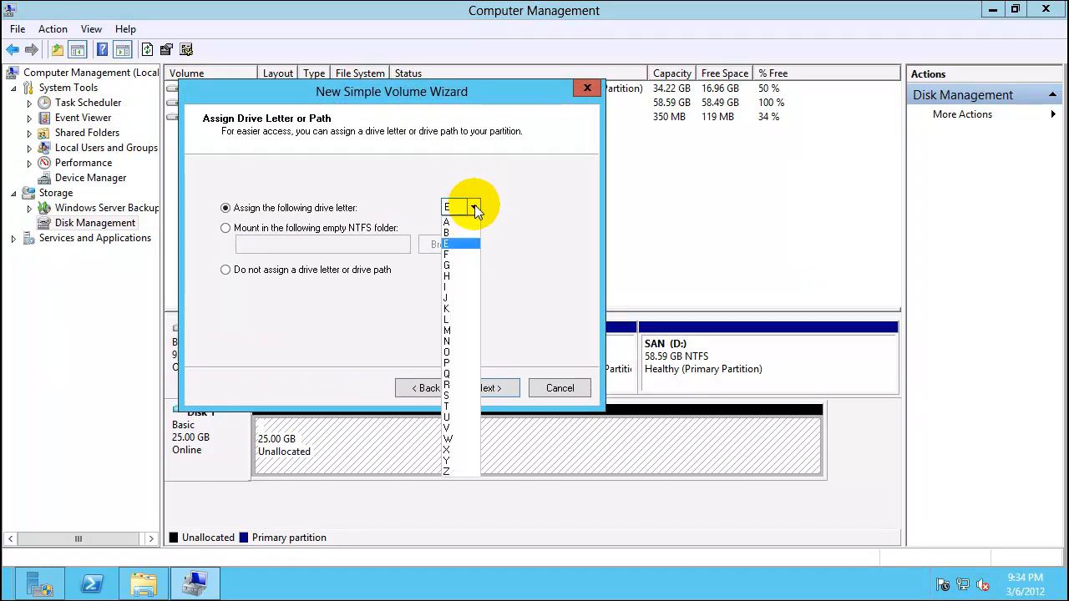
left_click(446, 429)
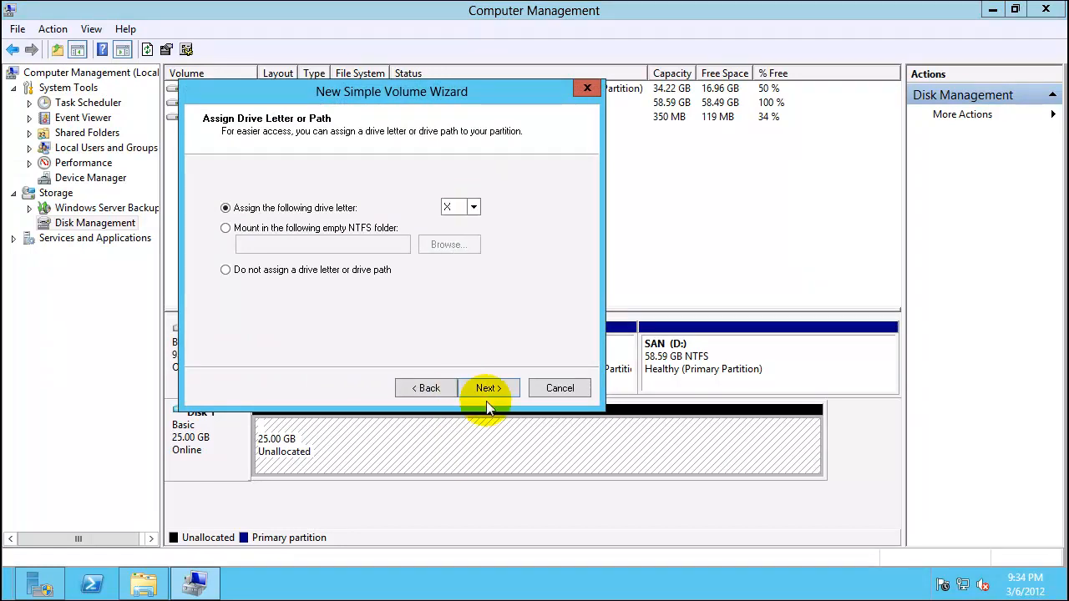
left_click(488, 388)
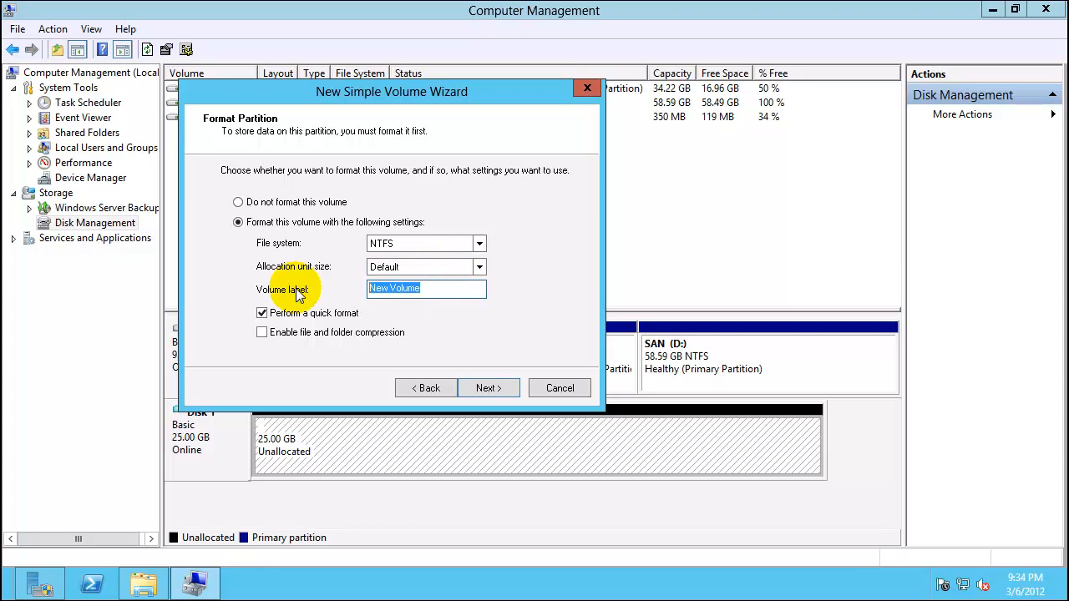
Label the volume W8SrvVHDx and accept the NTFS quick format settings.
type("W8")
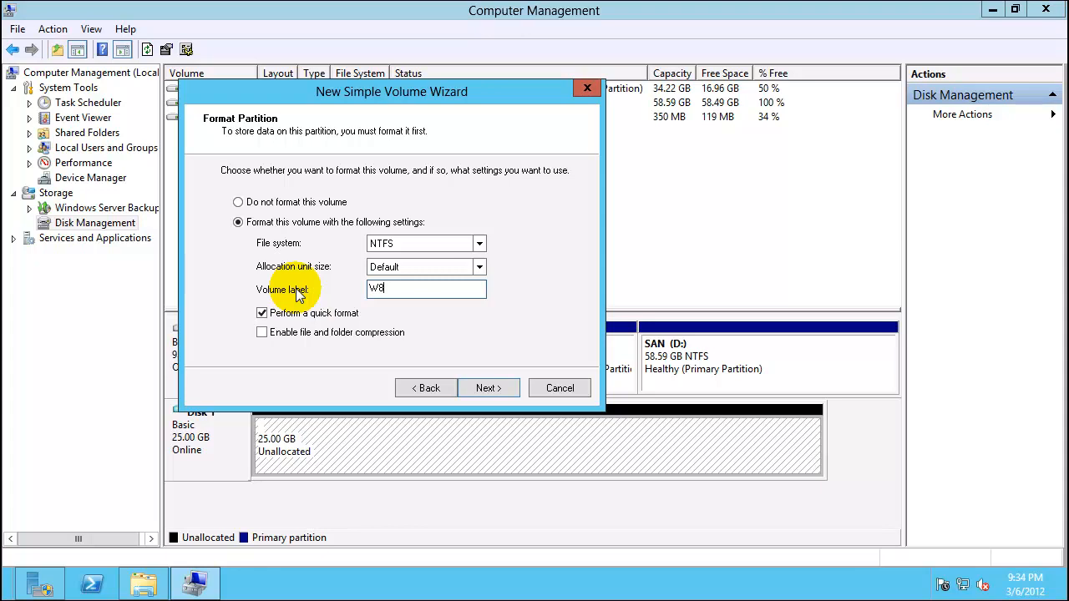
type("Srv")
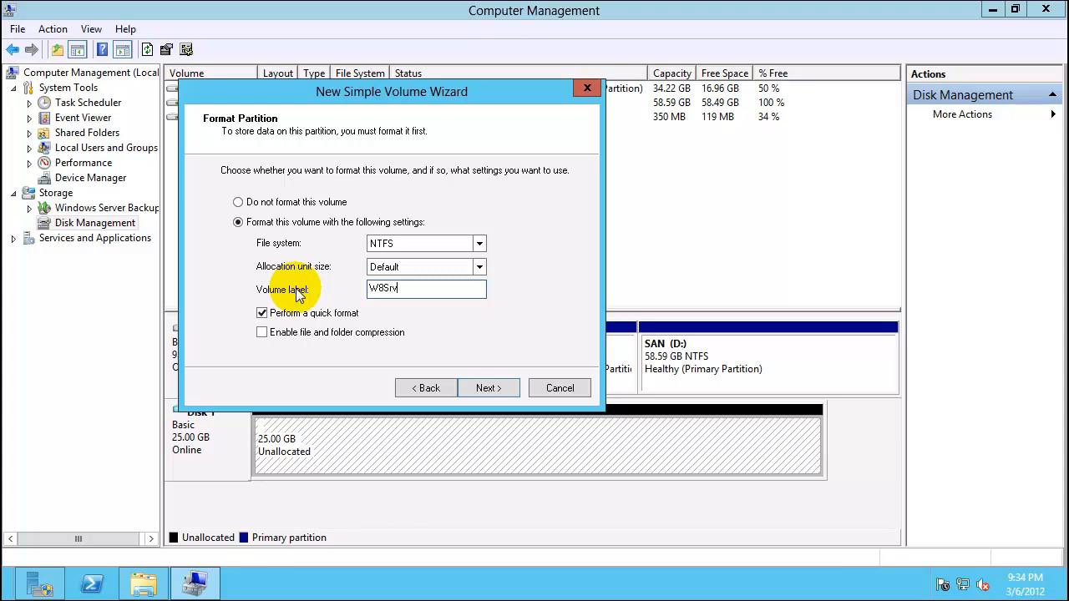
type("VHDx")
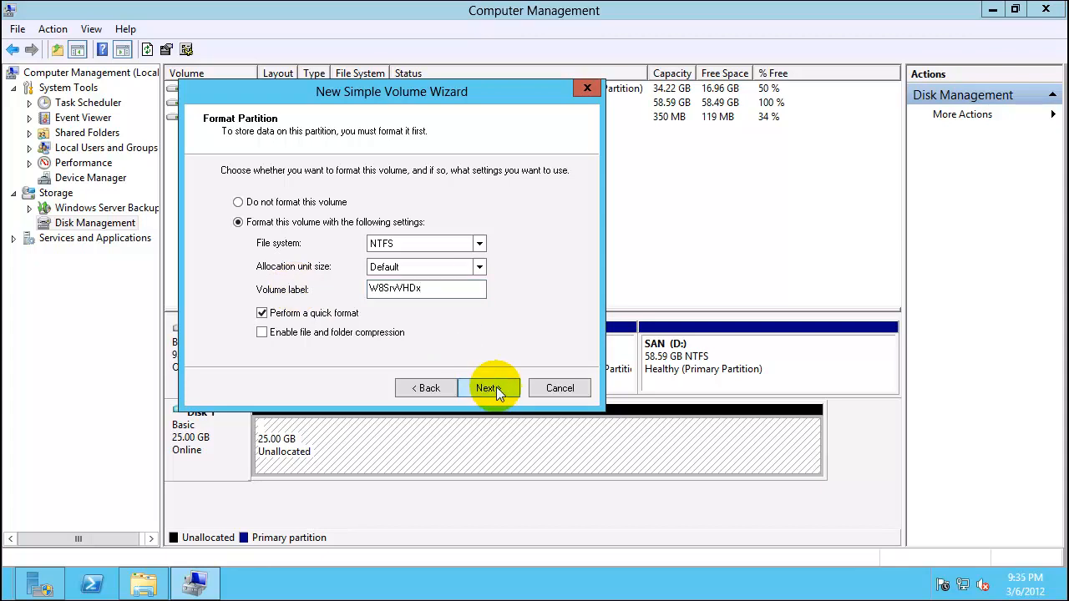
left_click(488, 388)
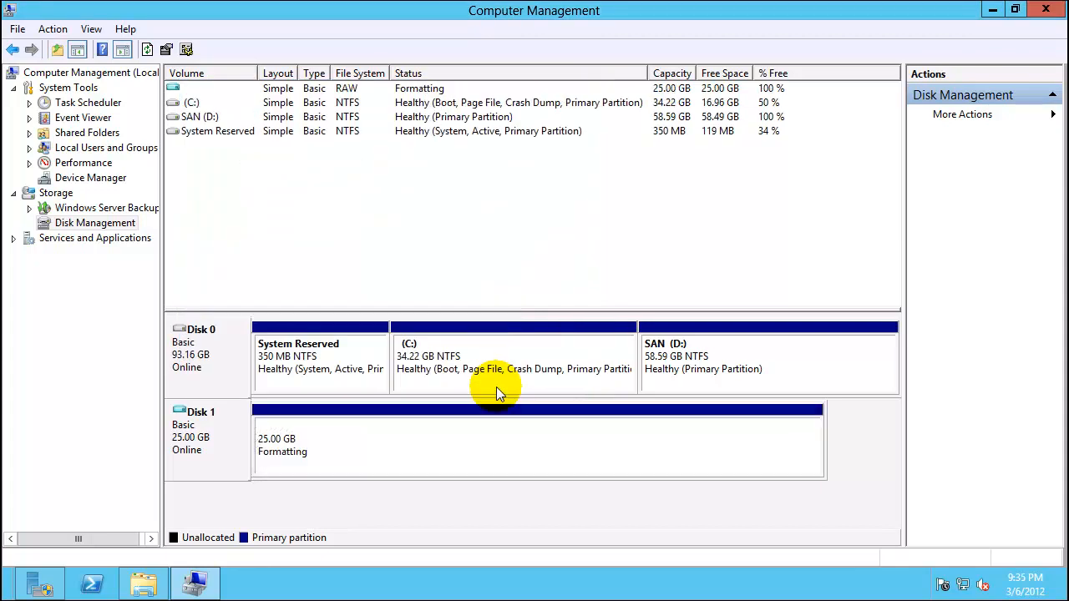
mouse_move(391, 250)
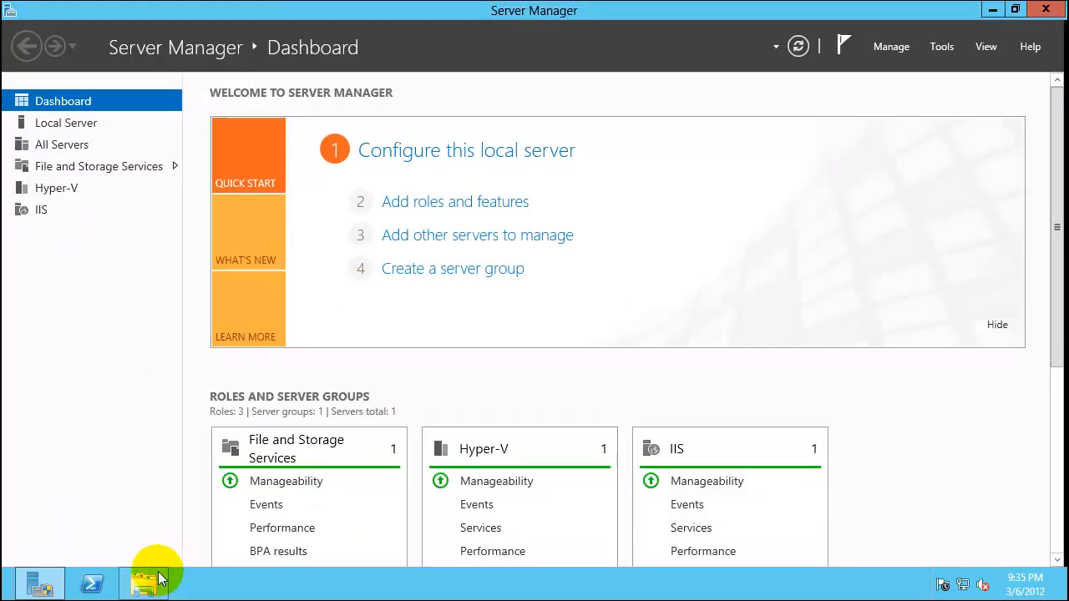
Verify the new W8SrvVHDx (X:) drive is empty, then view the SAN (D:) drive.
left_click(142, 583)
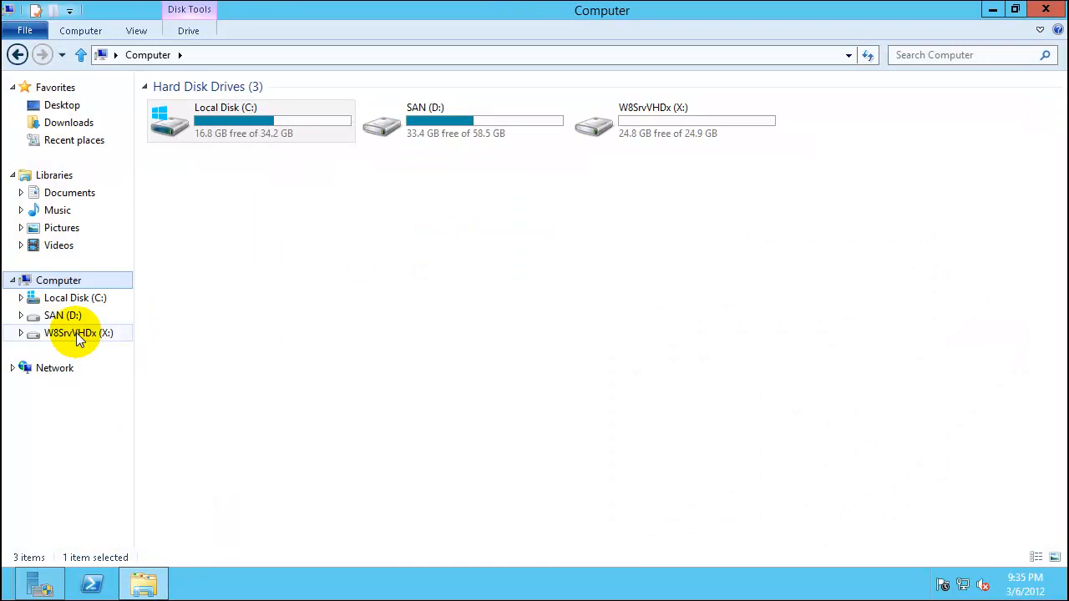
double_click(79, 333)
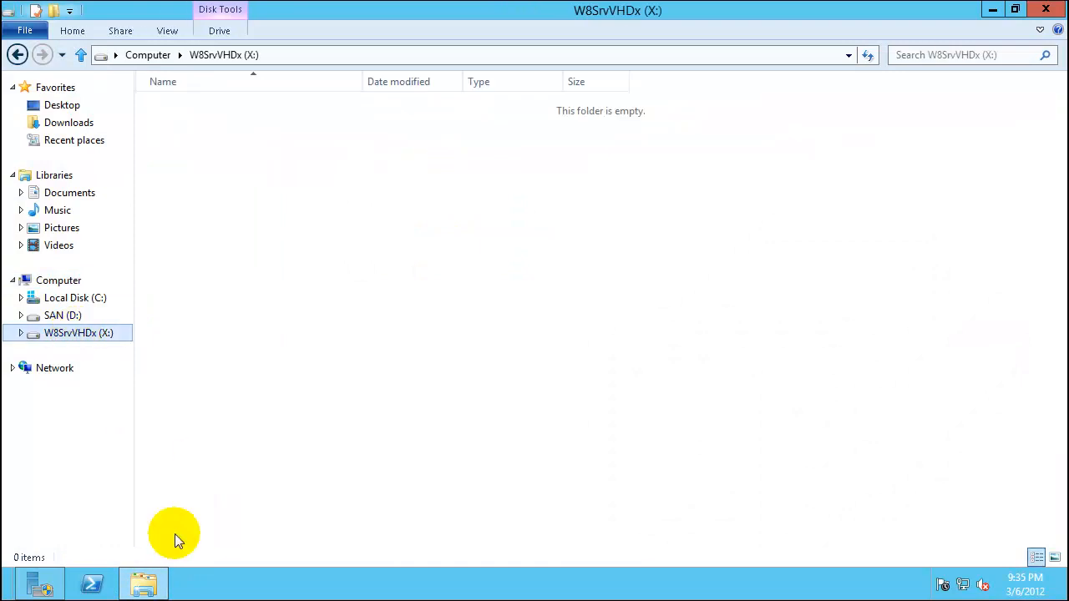
mouse_move(97, 585)
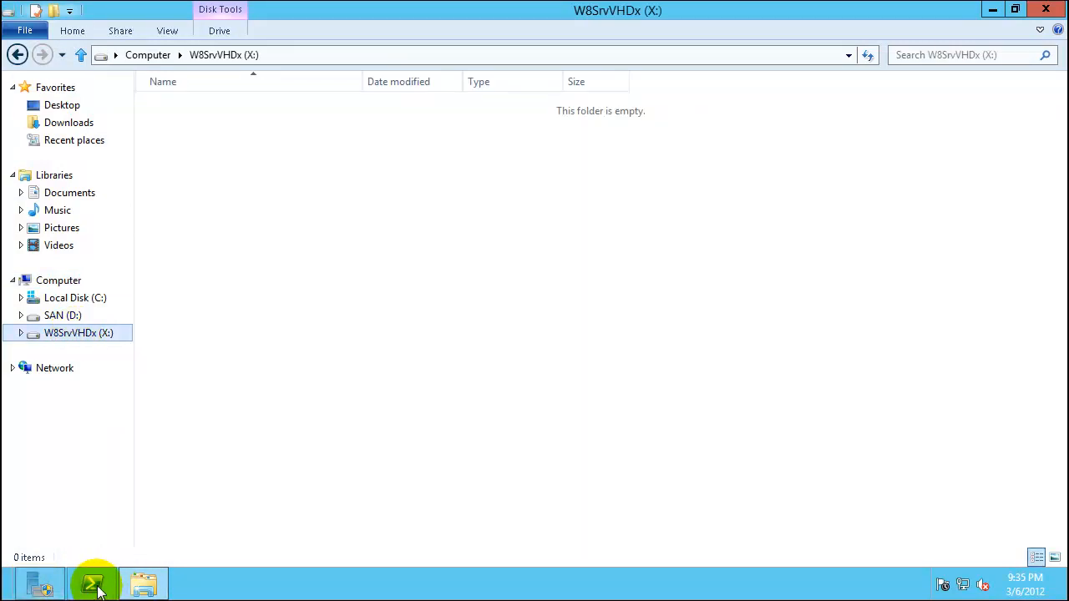
mouse_move(116, 361)
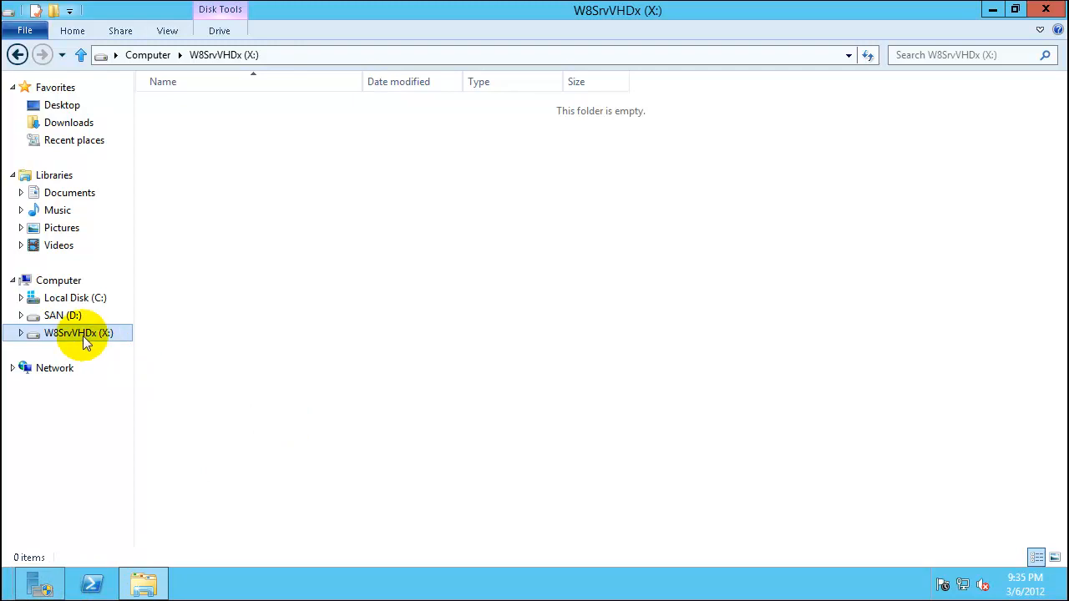
mouse_move(64, 314)
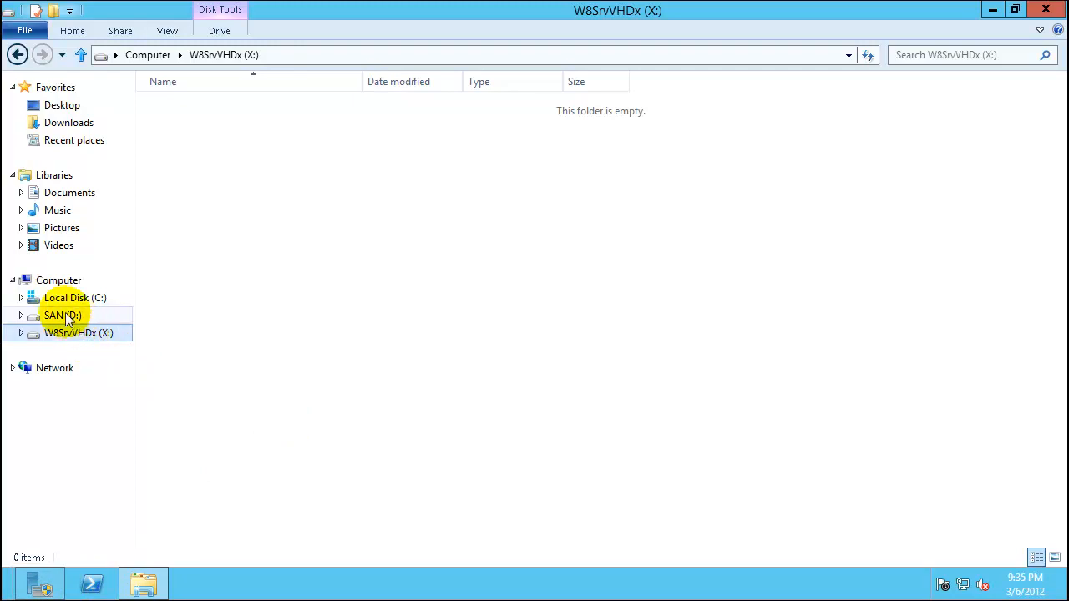
left_click(62, 314)
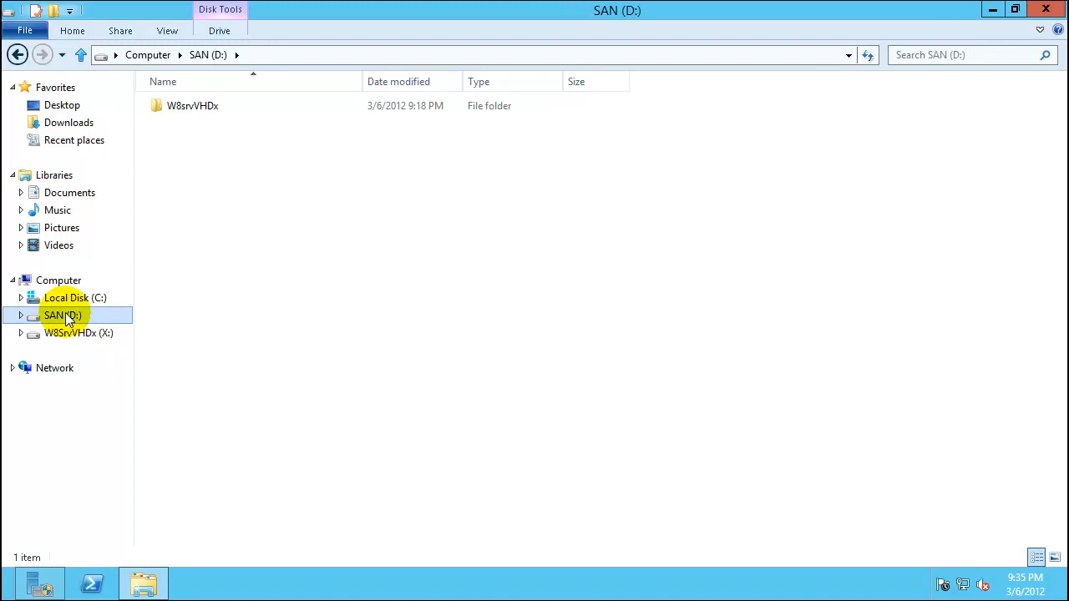
Browse to the \\10.0.0.99 share and open the Windows Server 8 beta ISO as a 7-Zip archive.
left_click(281, 53)
type("\\\\")
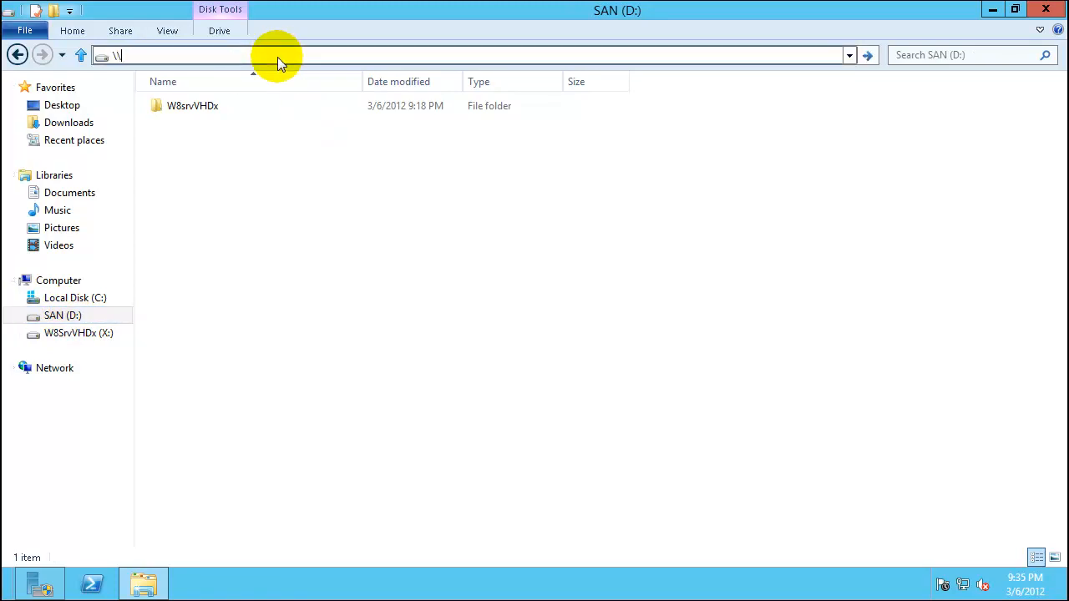
type("10.0.0.99 > soft > os > windows8")
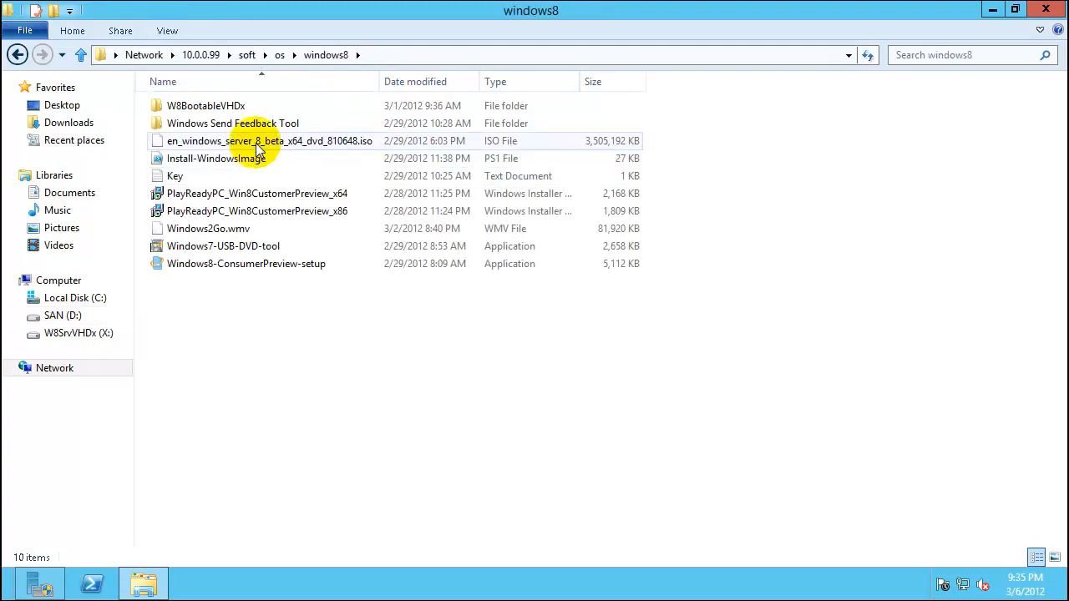
right_click(259, 140)
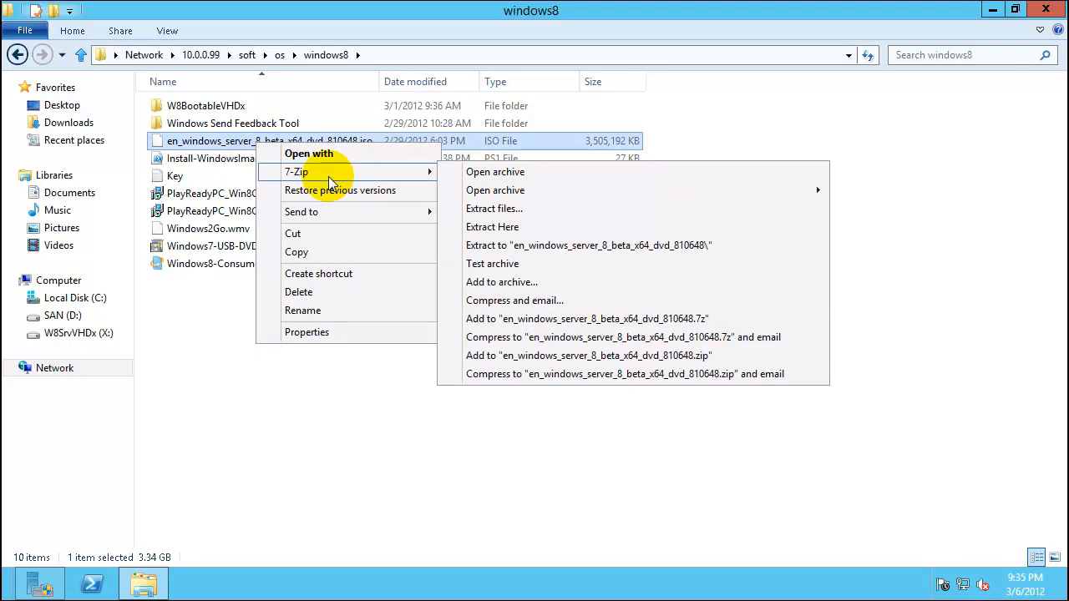
mouse_move(364, 174)
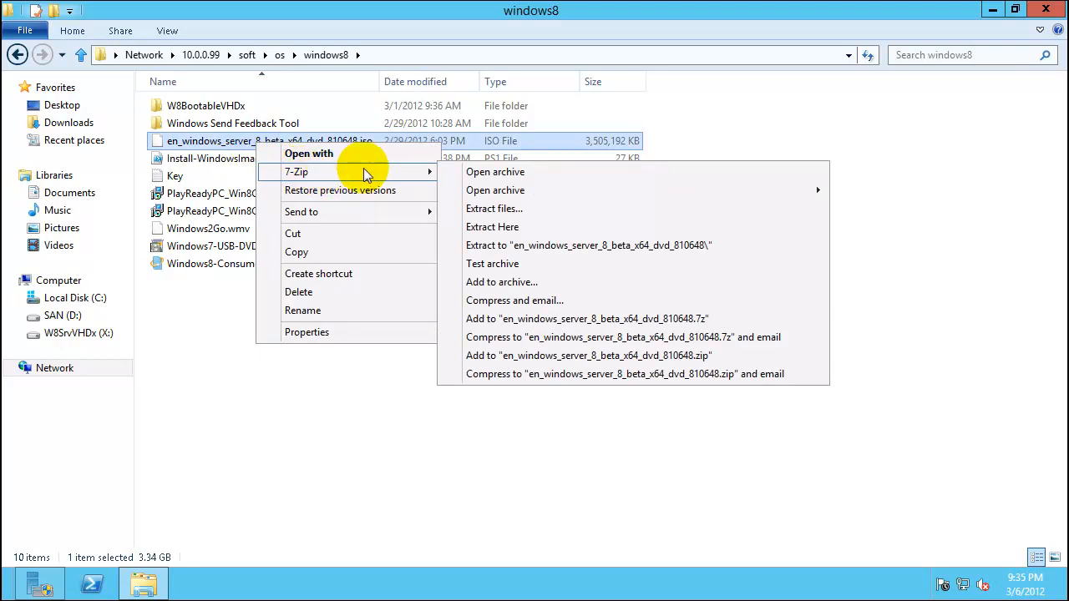
mouse_move(494, 171)
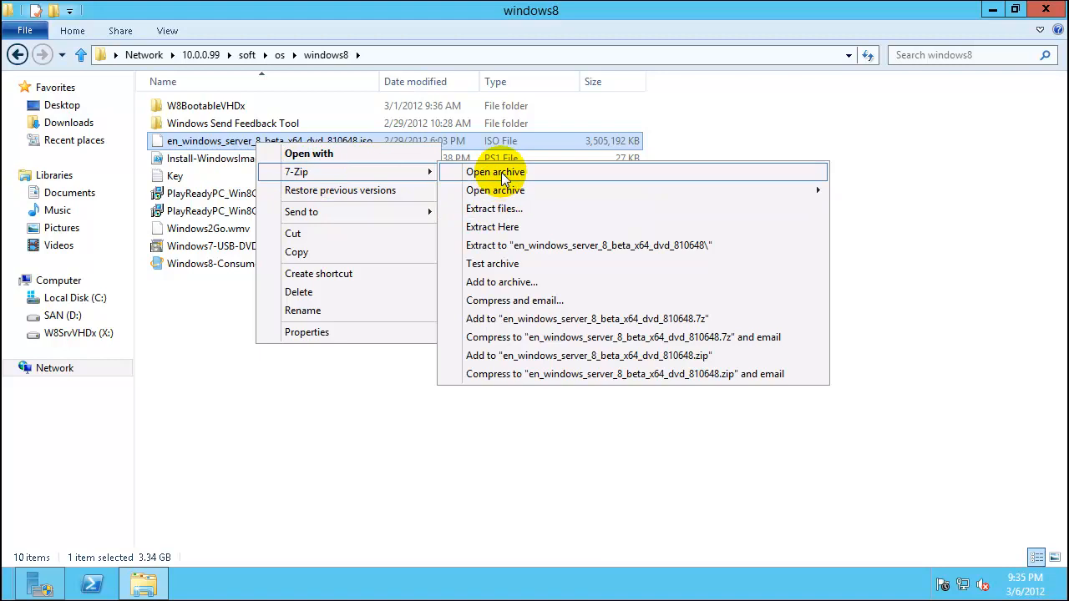
left_click(494, 172)
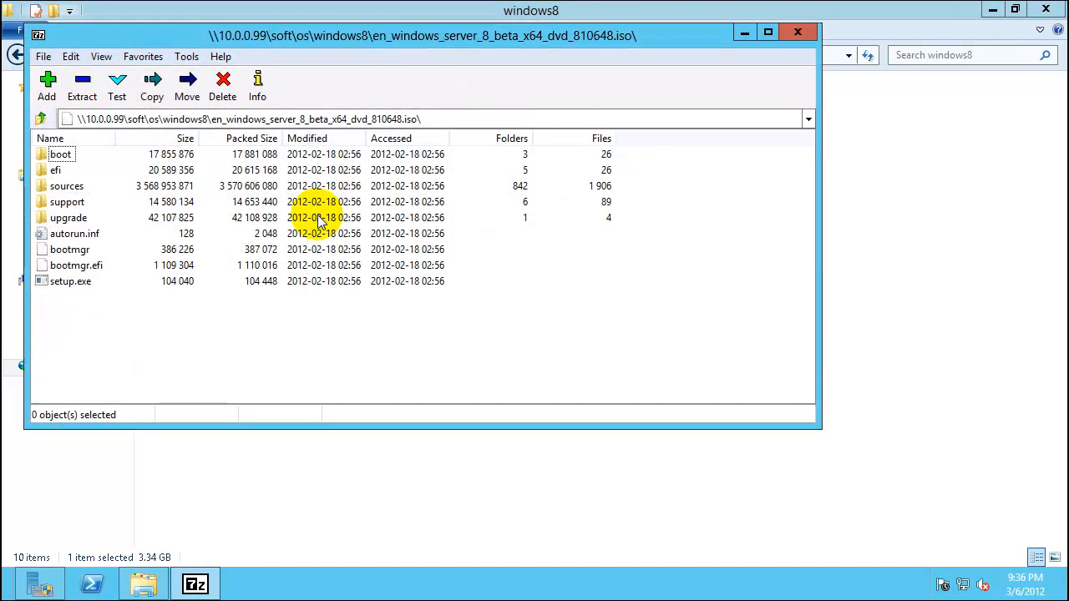
left_click(67, 185)
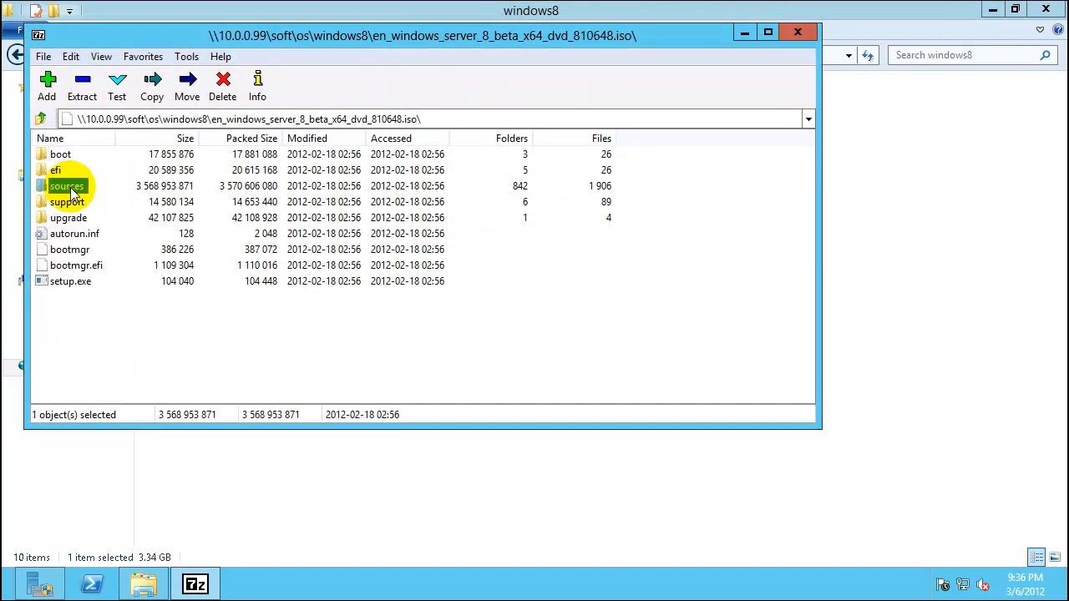
Copy the ISO's sources folder to the root of Local Disk (C:).
right_click(67, 185)
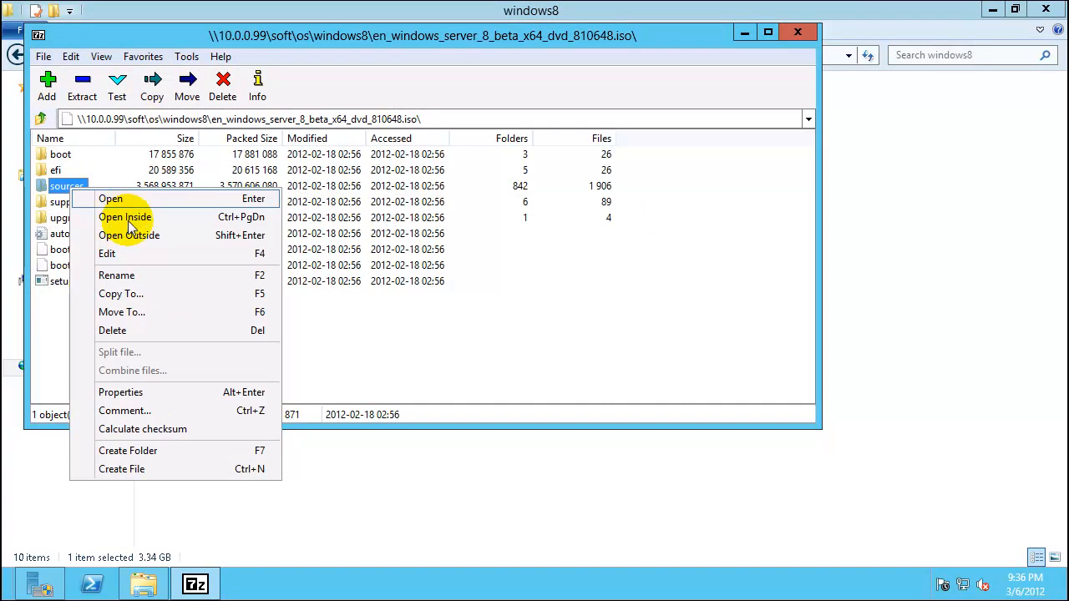
mouse_move(142, 385)
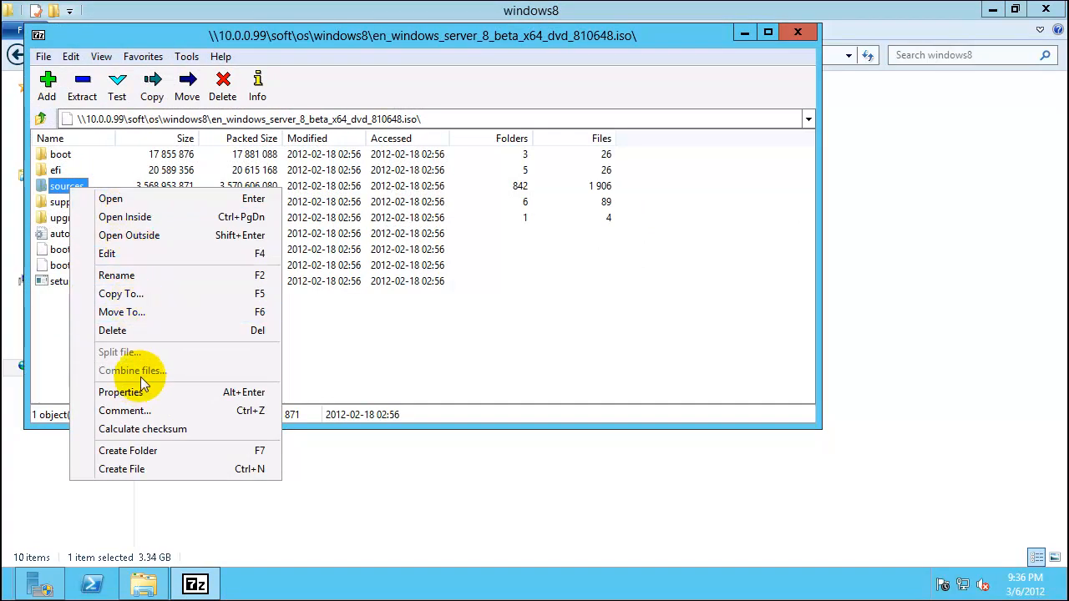
mouse_move(147, 217)
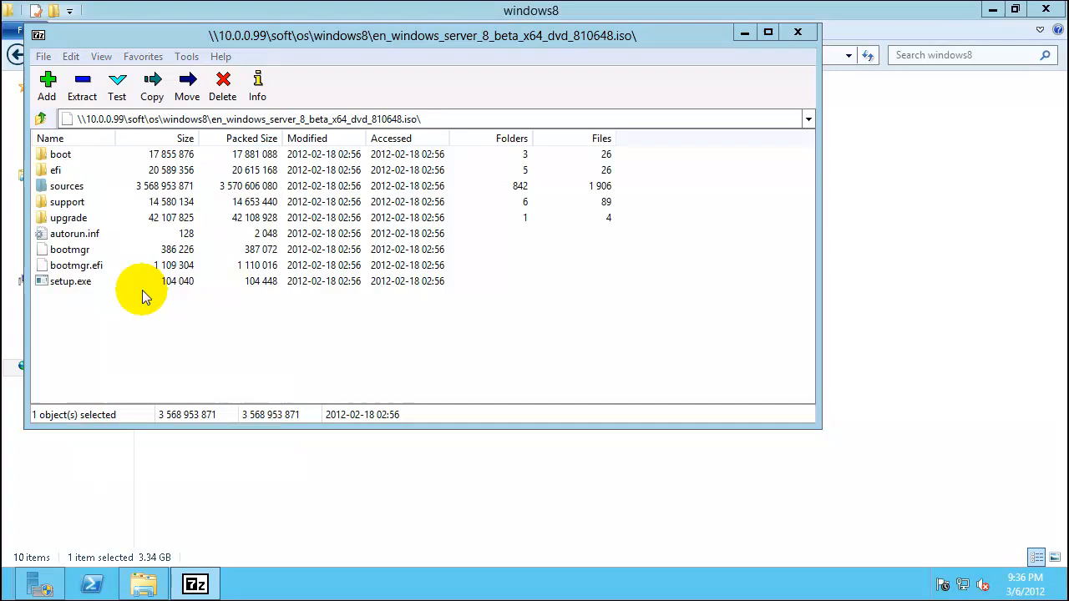
left_click(150, 87)
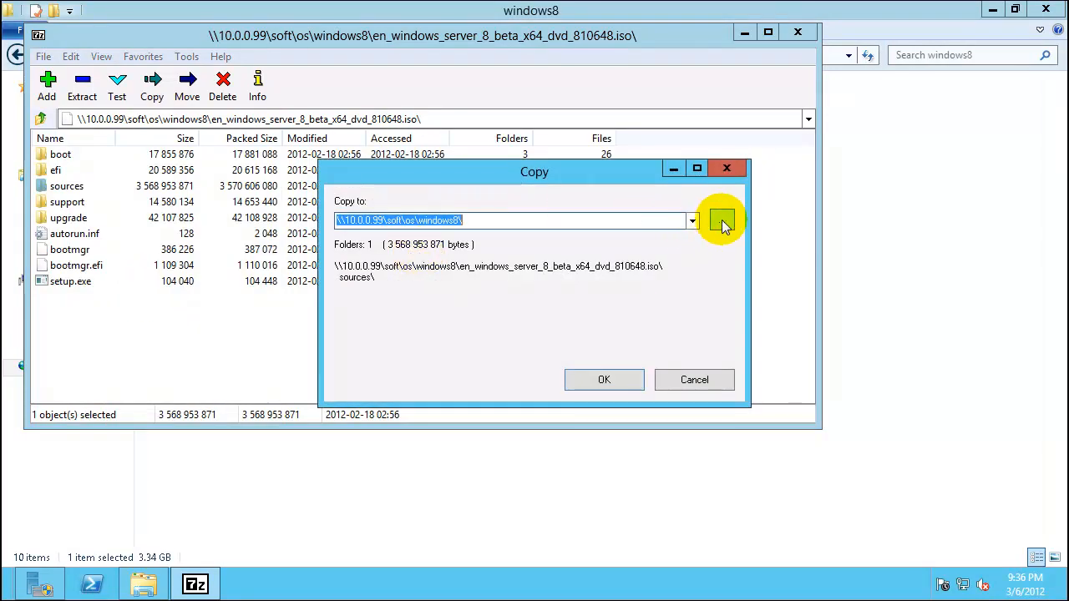
left_click(722, 221)
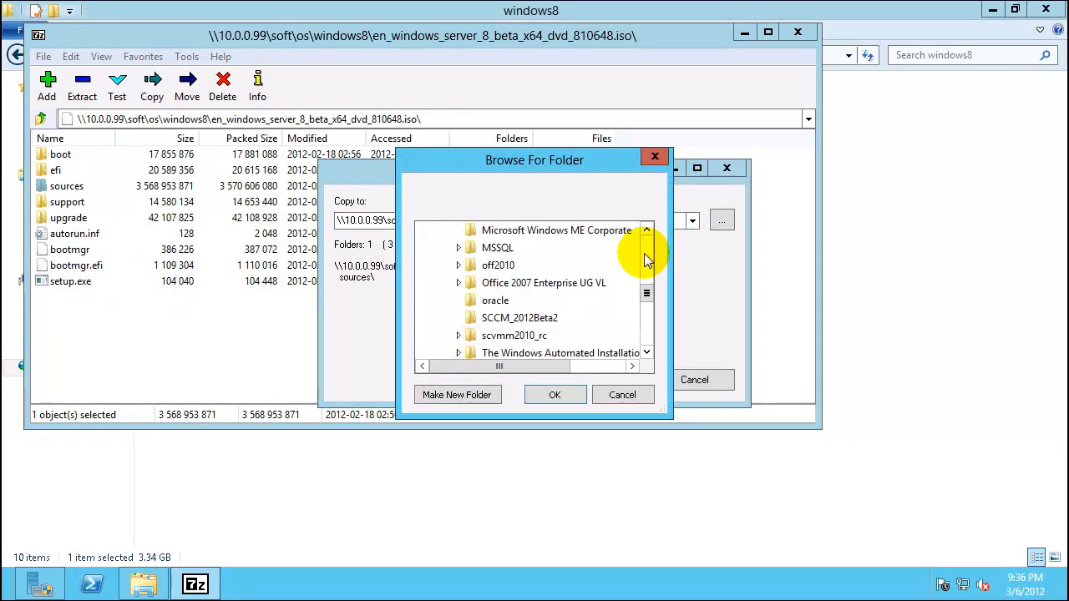
scroll("up", 3)
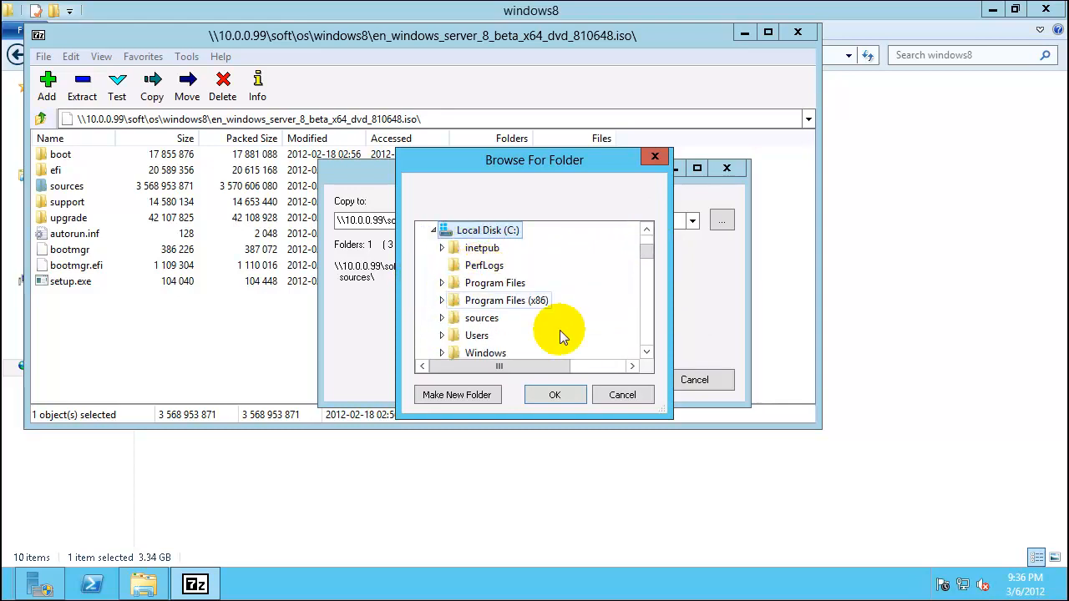
left_click(555, 394)
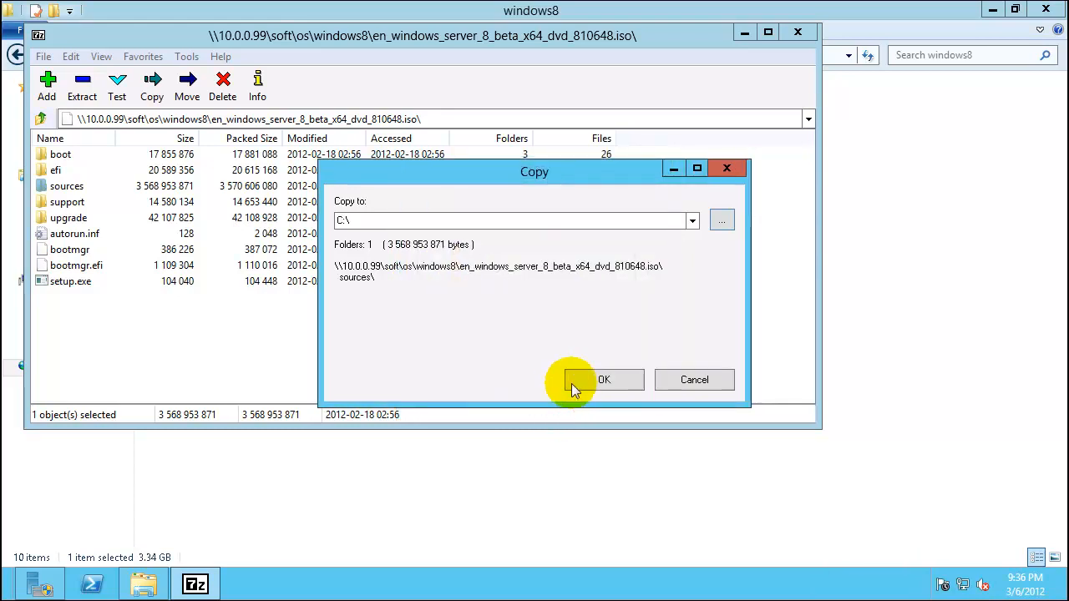
left_click(605, 379)
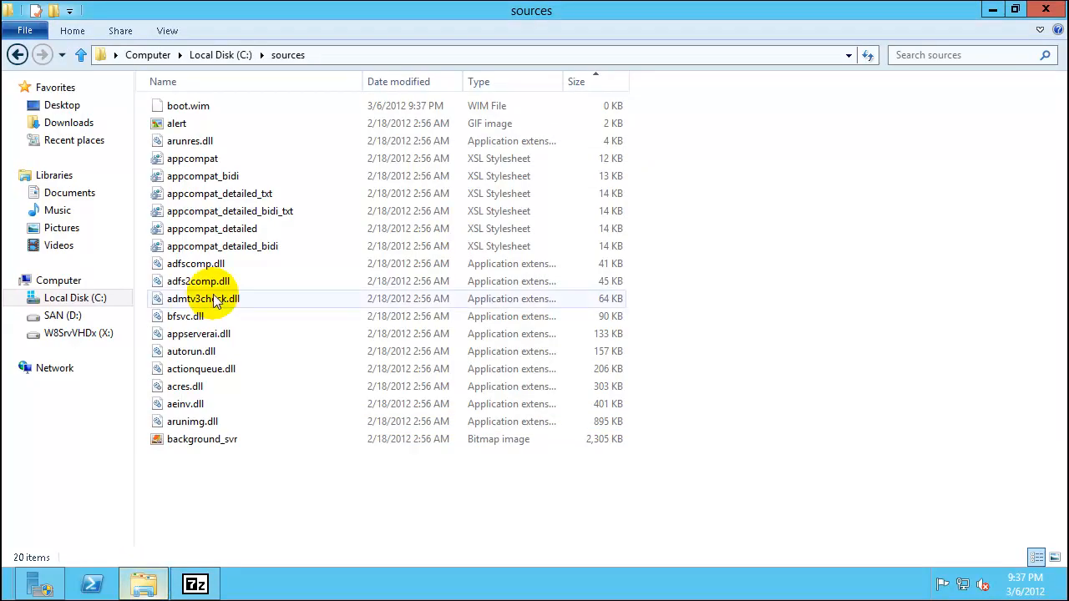
mouse_move(244, 481)
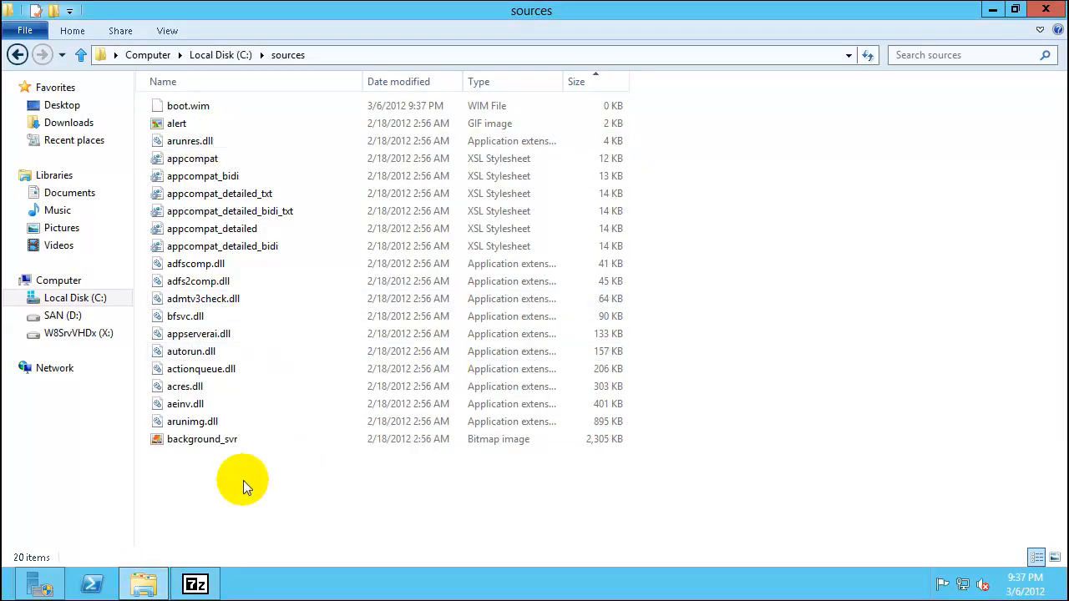
mouse_move(341, 421)
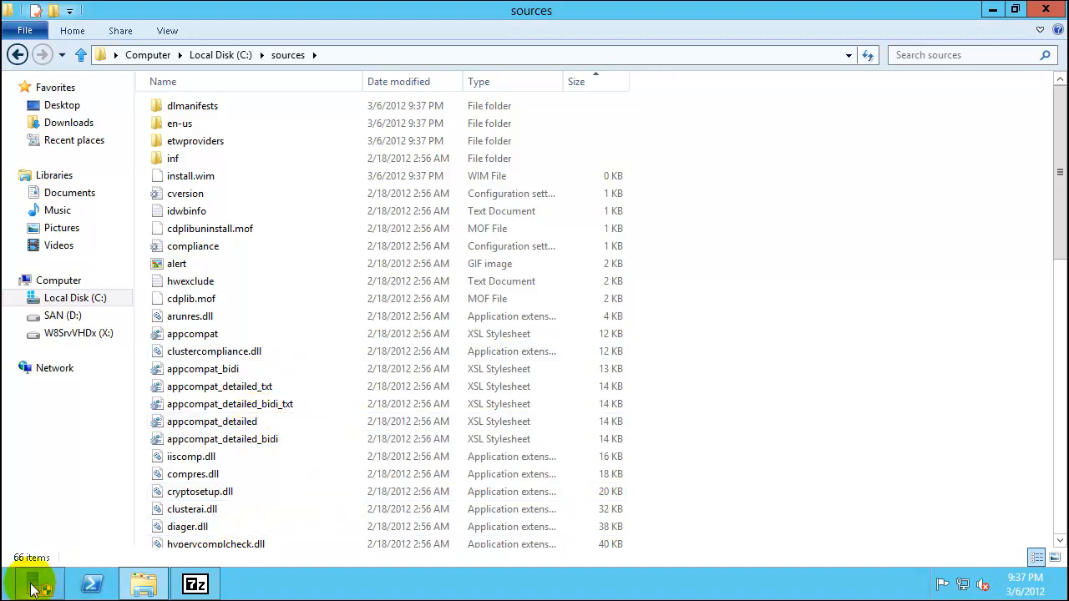
Check the taskbar while install.wim lands in C:\sources.
right_click(33, 585)
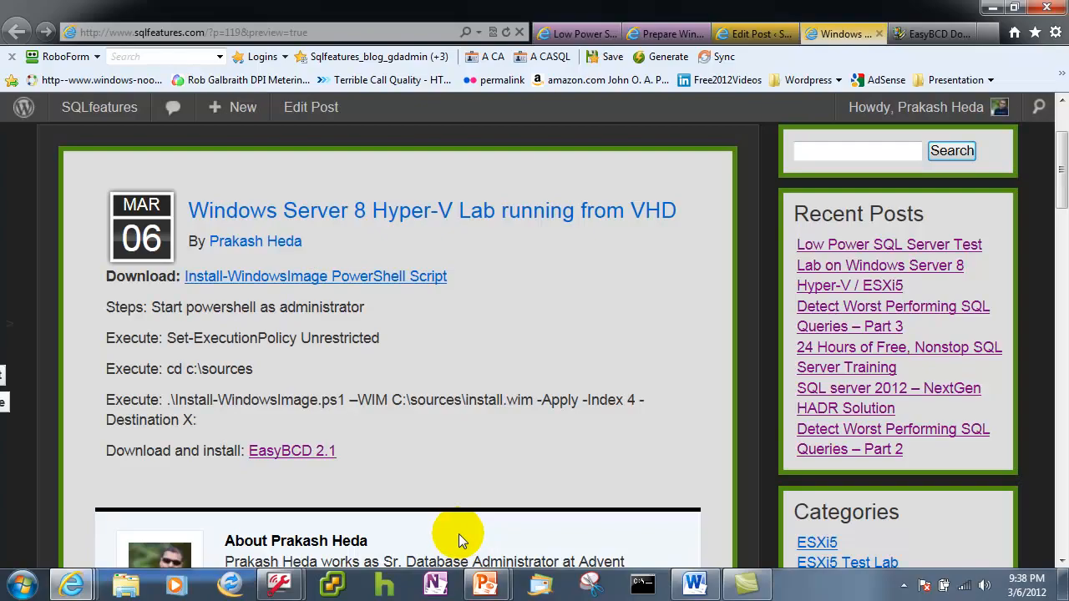
mouse_move(435, 346)
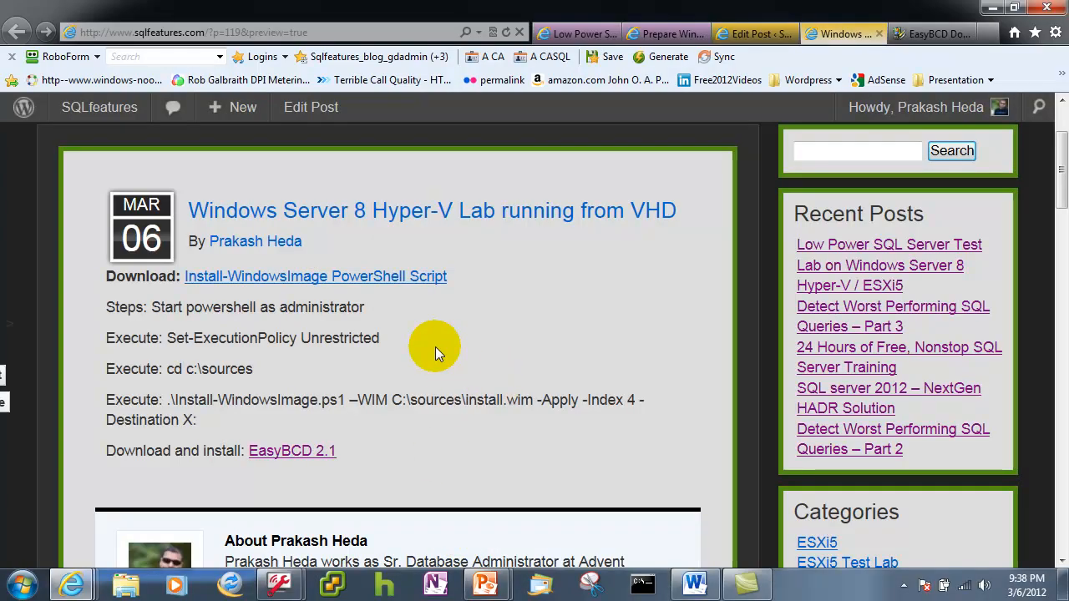
mouse_move(233, 280)
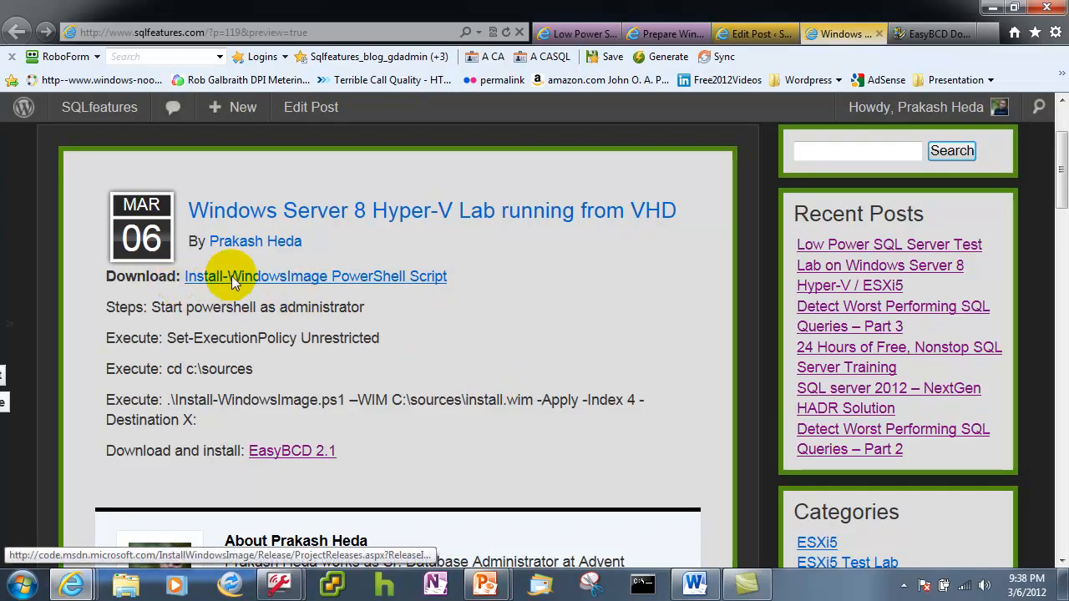
mouse_move(314, 281)
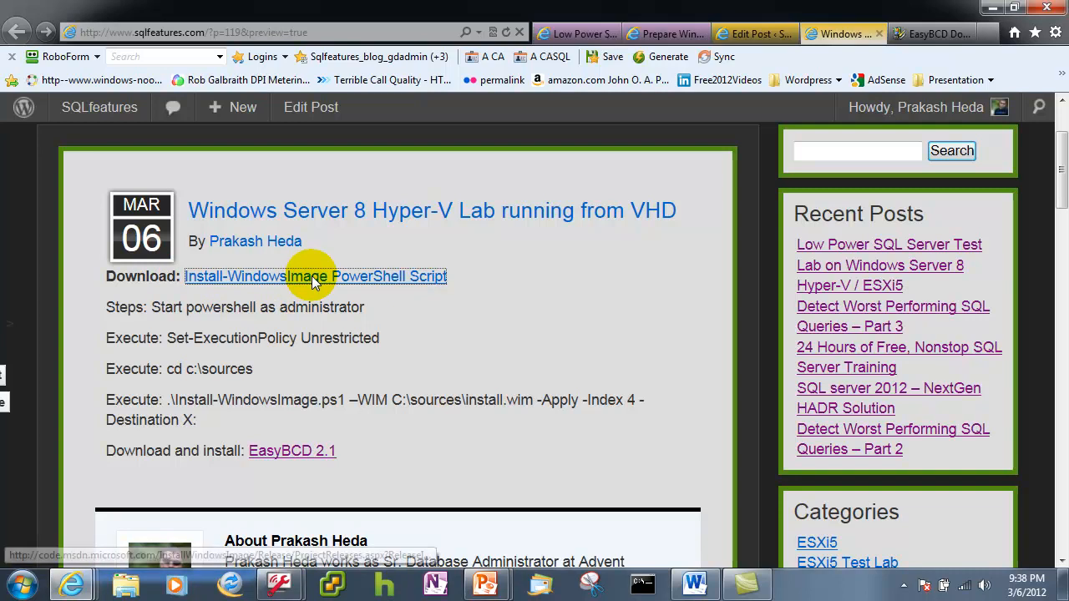
Follow the blog's Install-WindowsImage PowerShell Script link to its MSDN Archive page.
right_click(315, 278)
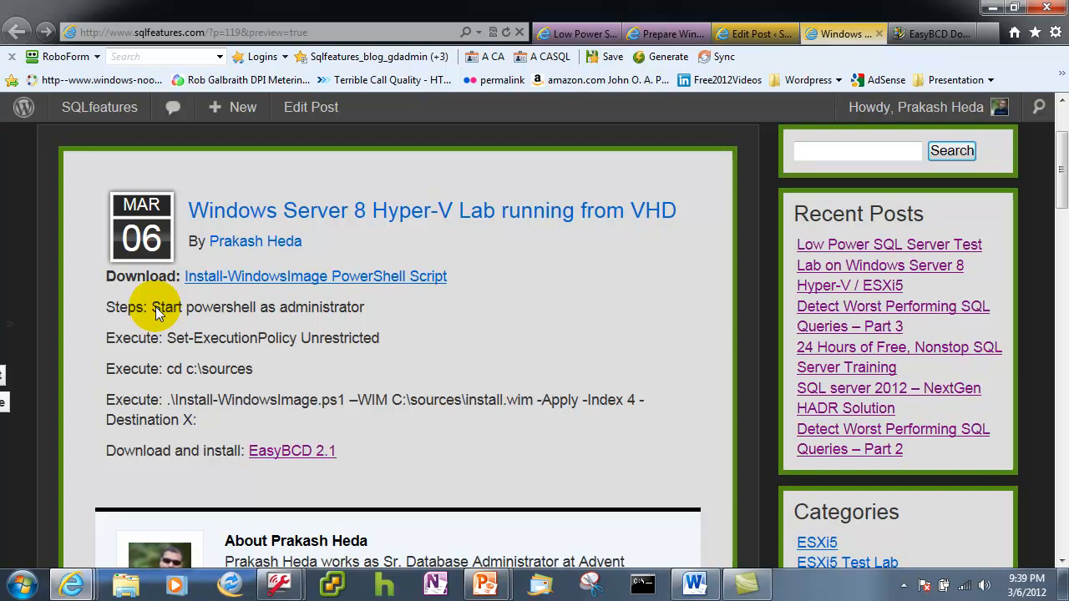
mouse_move(498, 343)
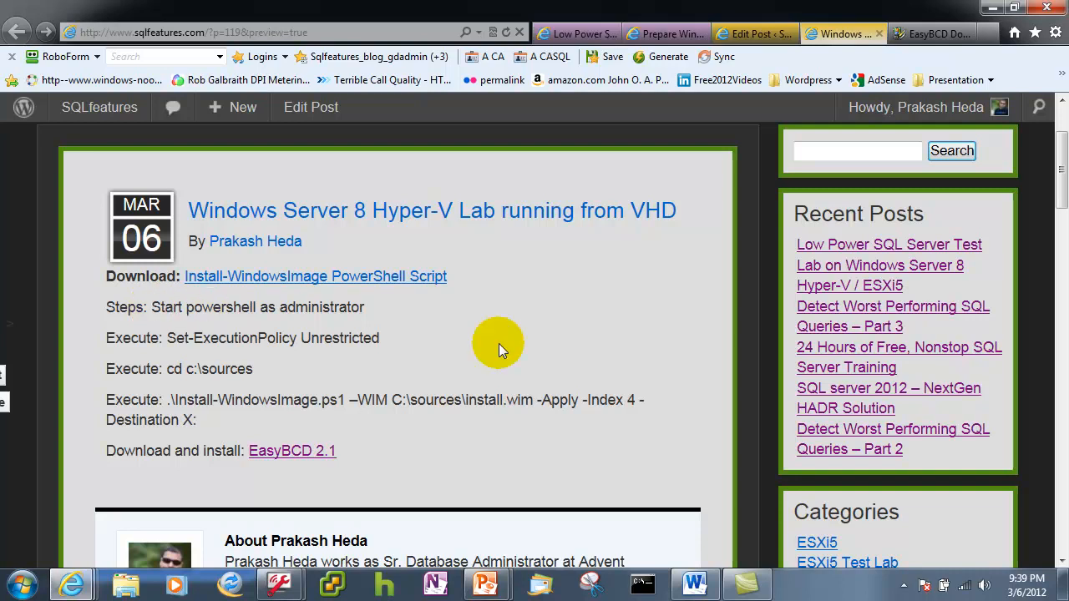
left_click(314, 278)
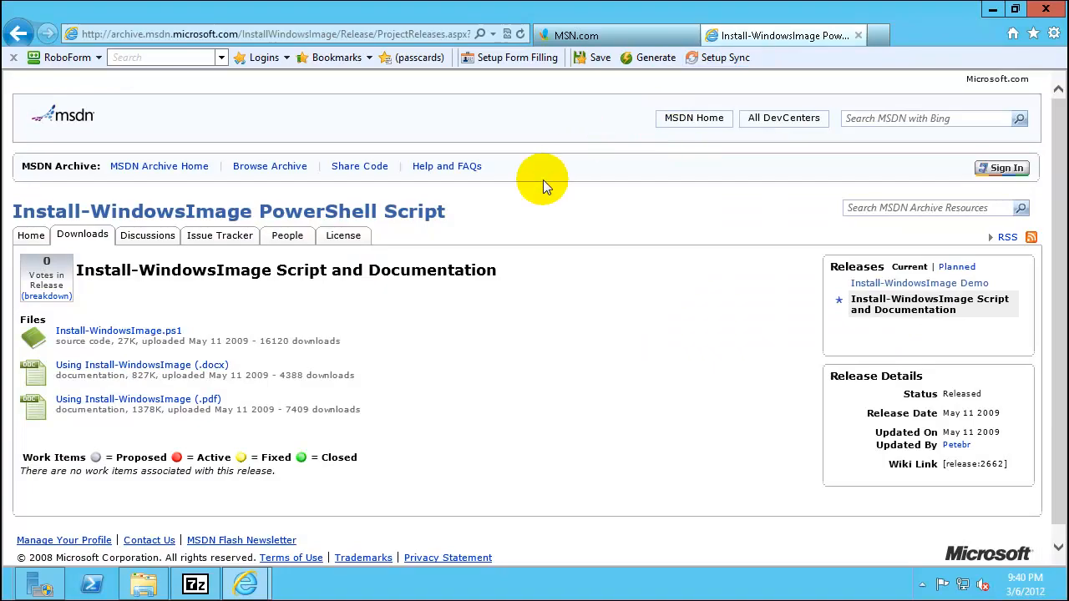
mouse_move(201, 275)
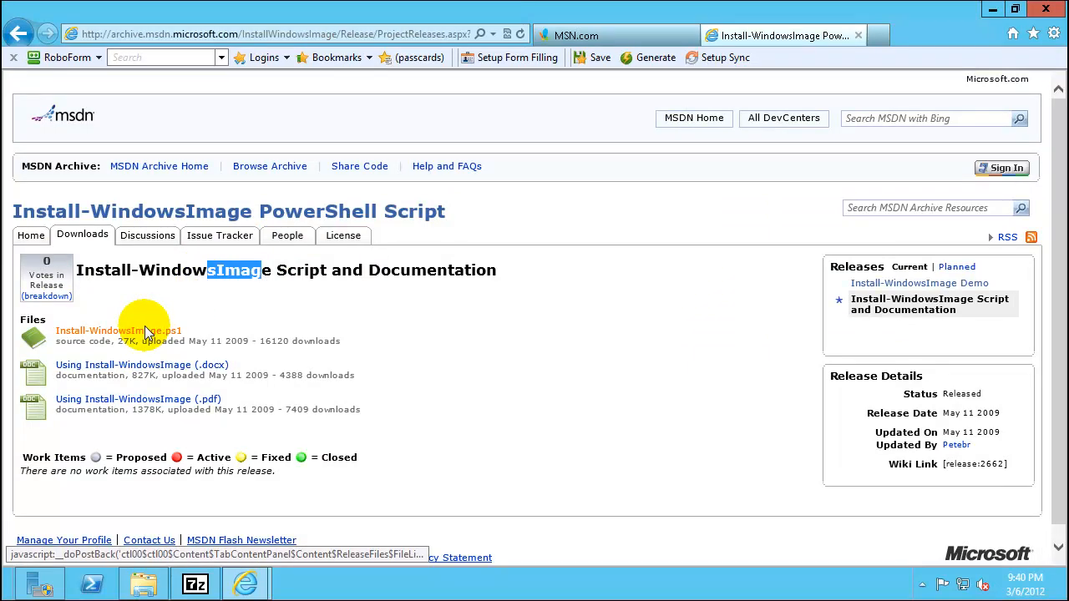
Start the Install-WindowsImage.ps1 download, accept the license and choose Save as.
left_click(117, 331)
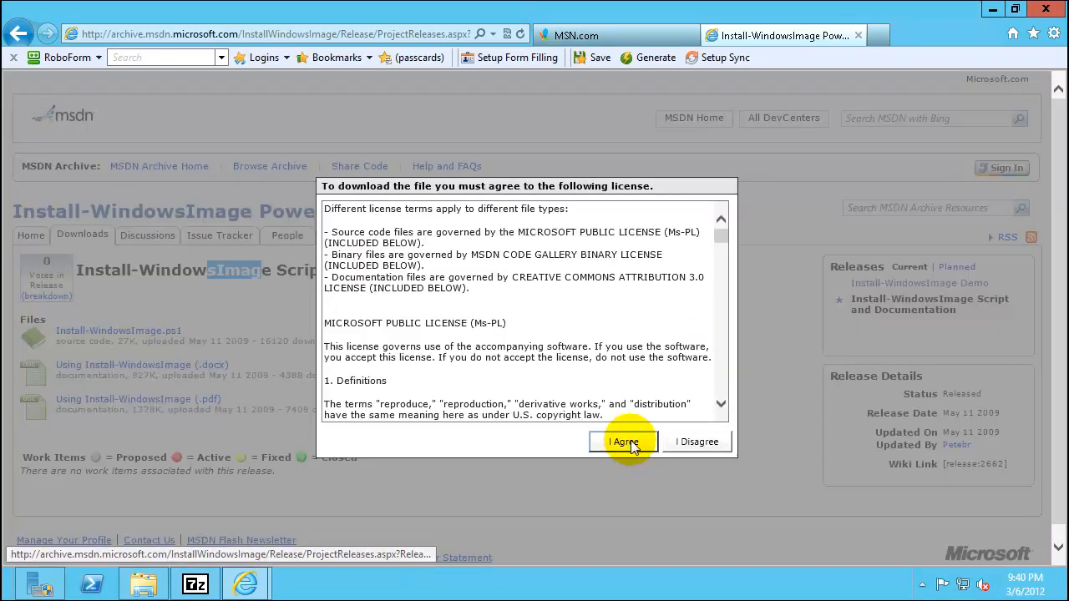
left_click(623, 441)
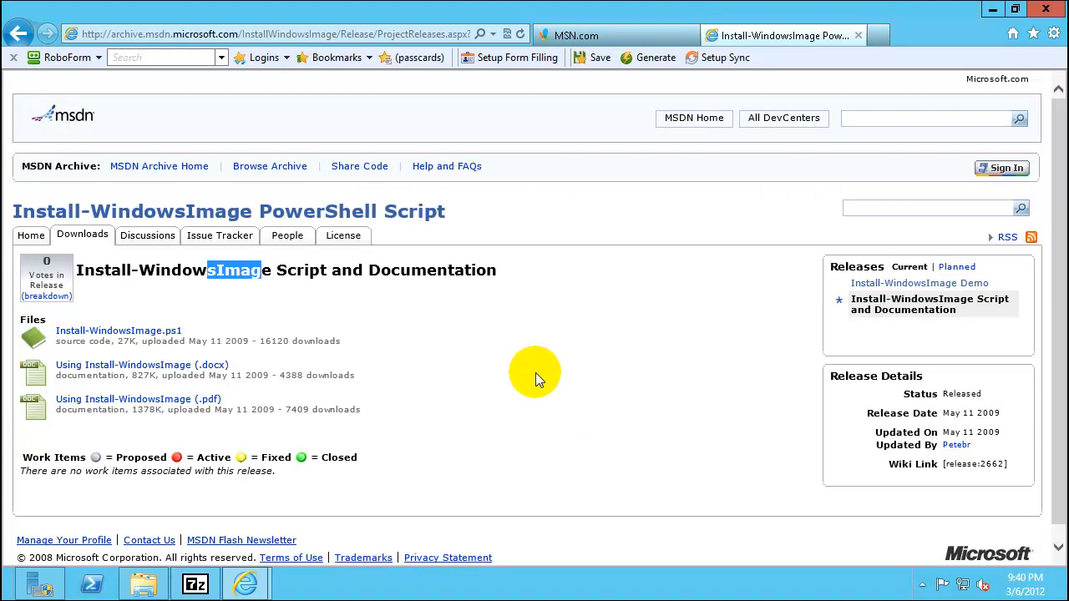
left_click(117, 331)
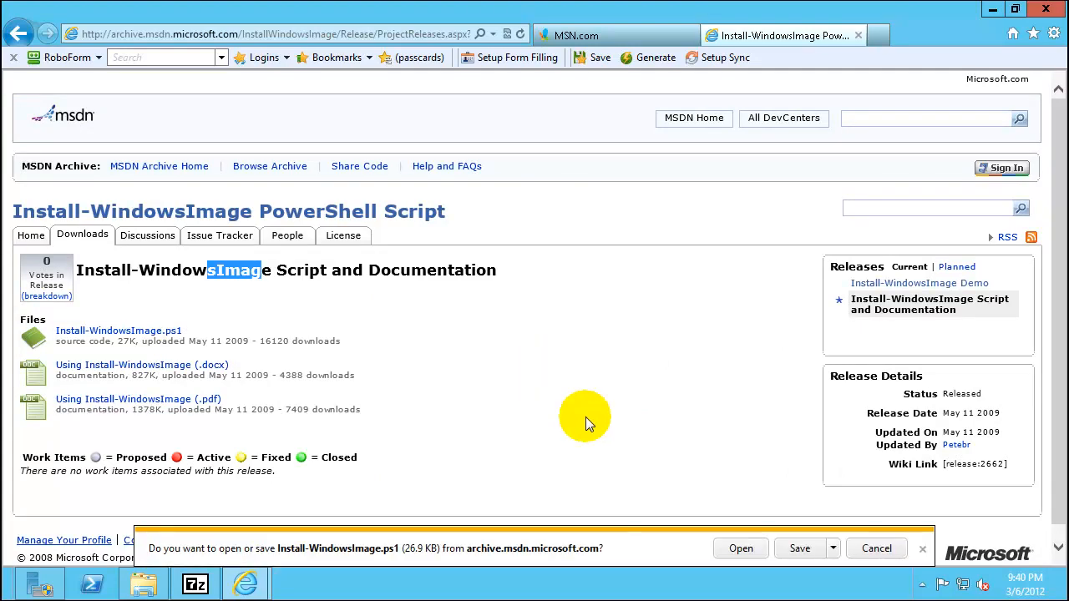
left_click(832, 548)
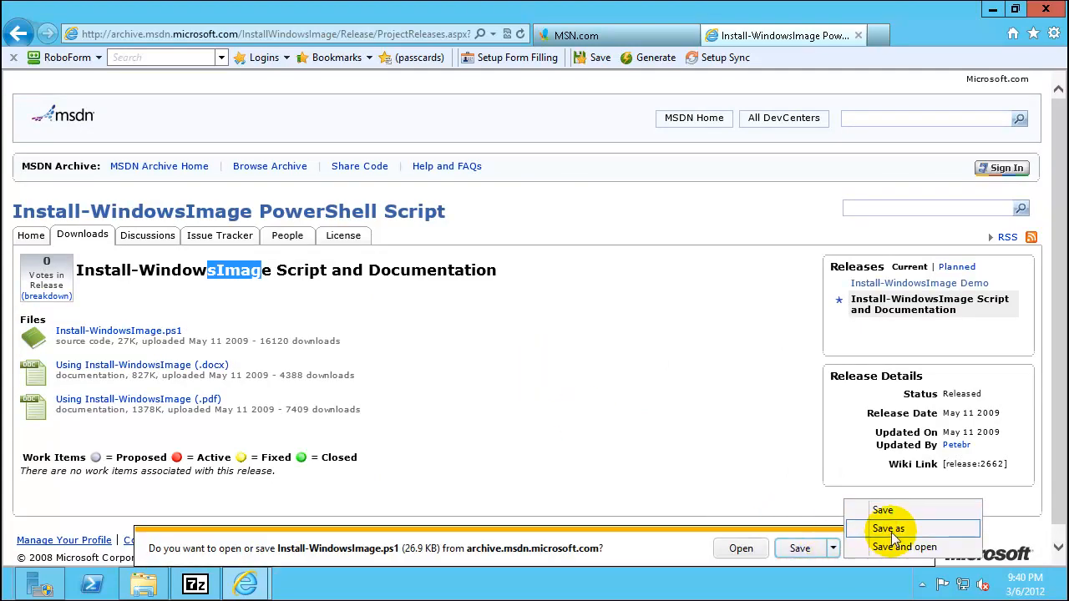
left_click(889, 528)
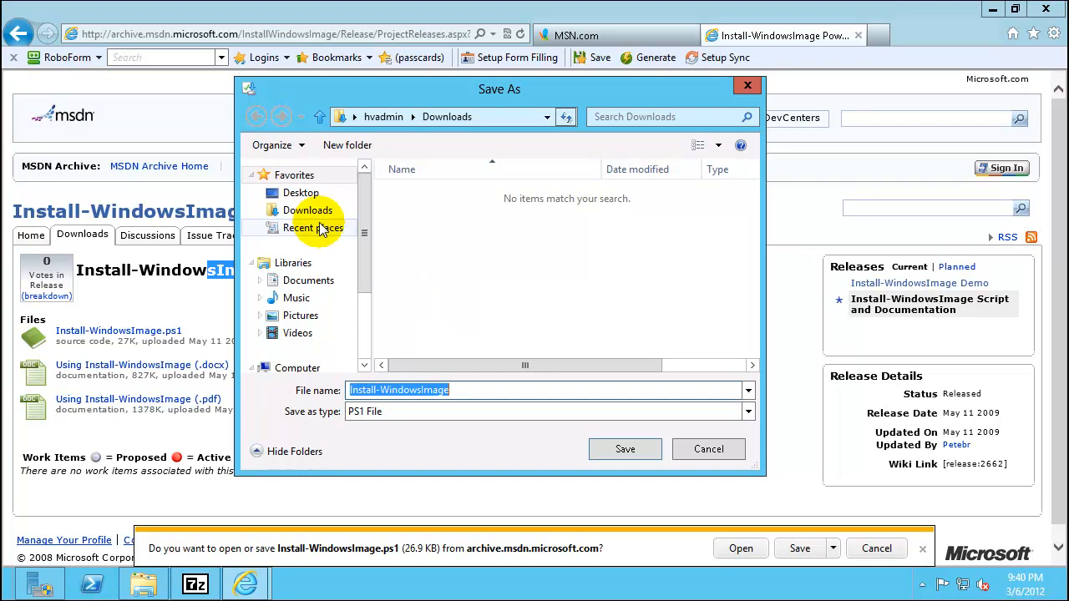
mouse_move(301, 364)
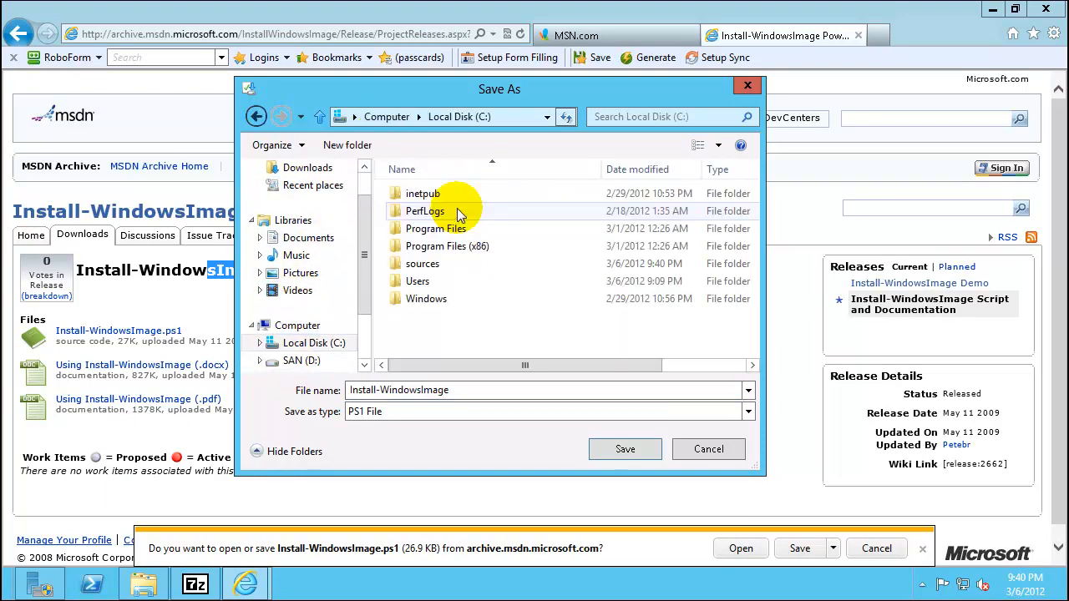
Save the script into C:\sources, dismiss the publisher warning and return to the 7-Zip ISO.
double_click(421, 264)
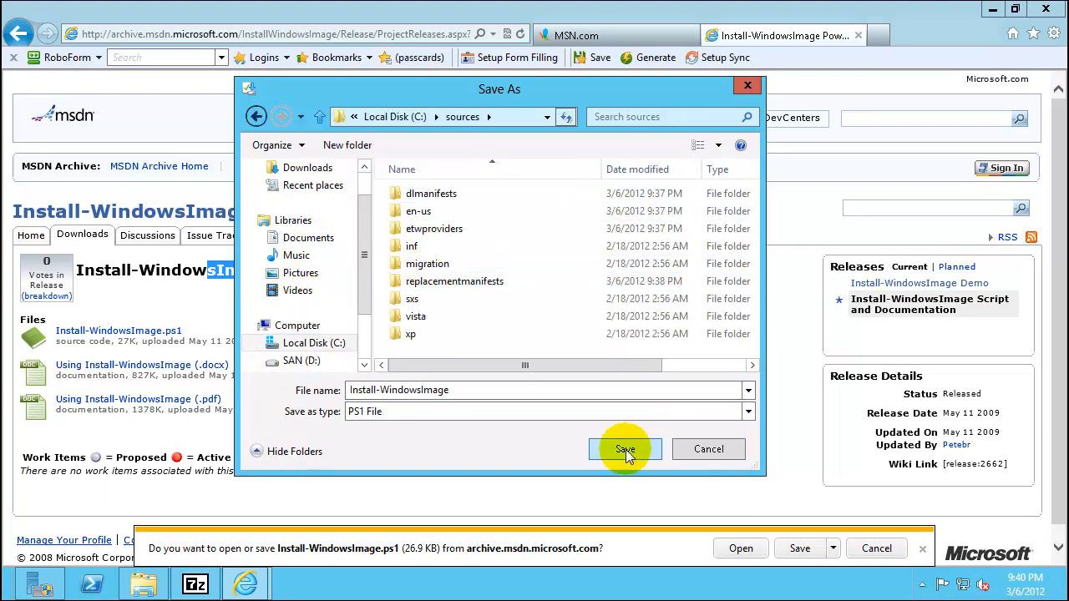
left_click(624, 449)
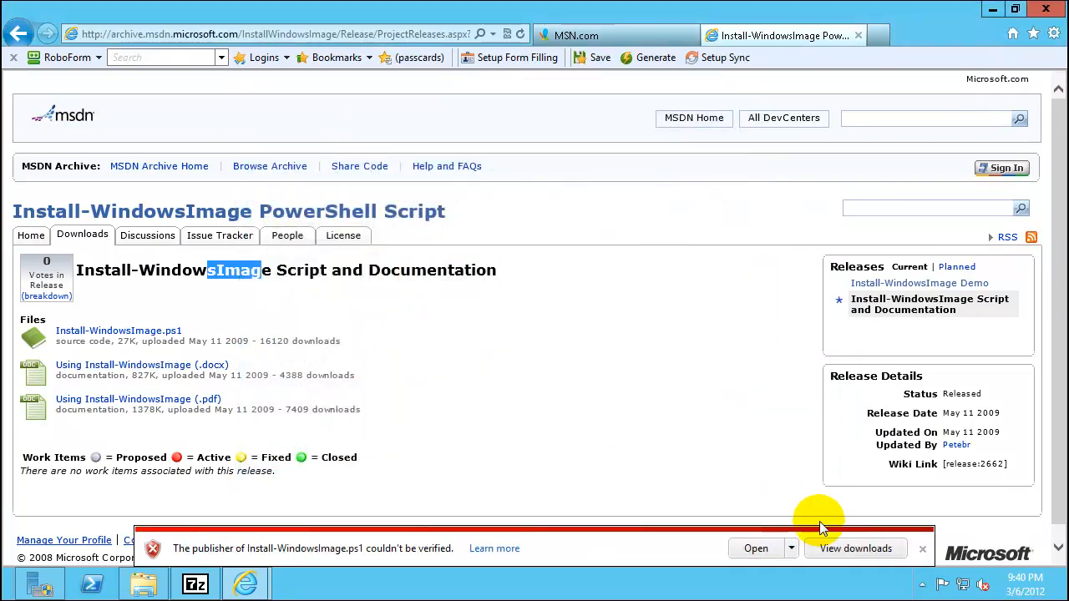
left_click(922, 548)
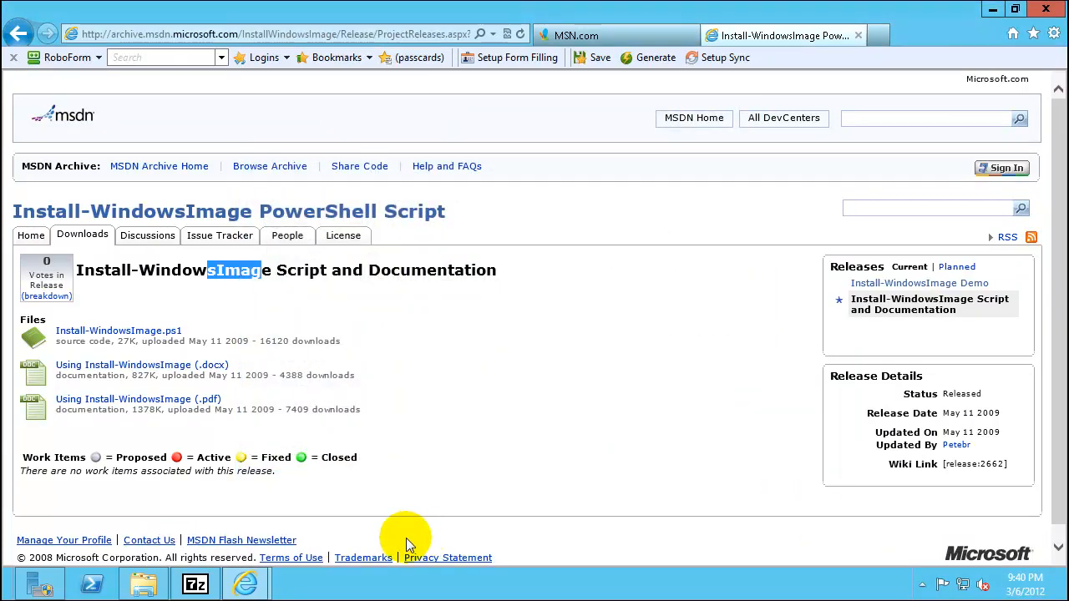
left_click(194, 583)
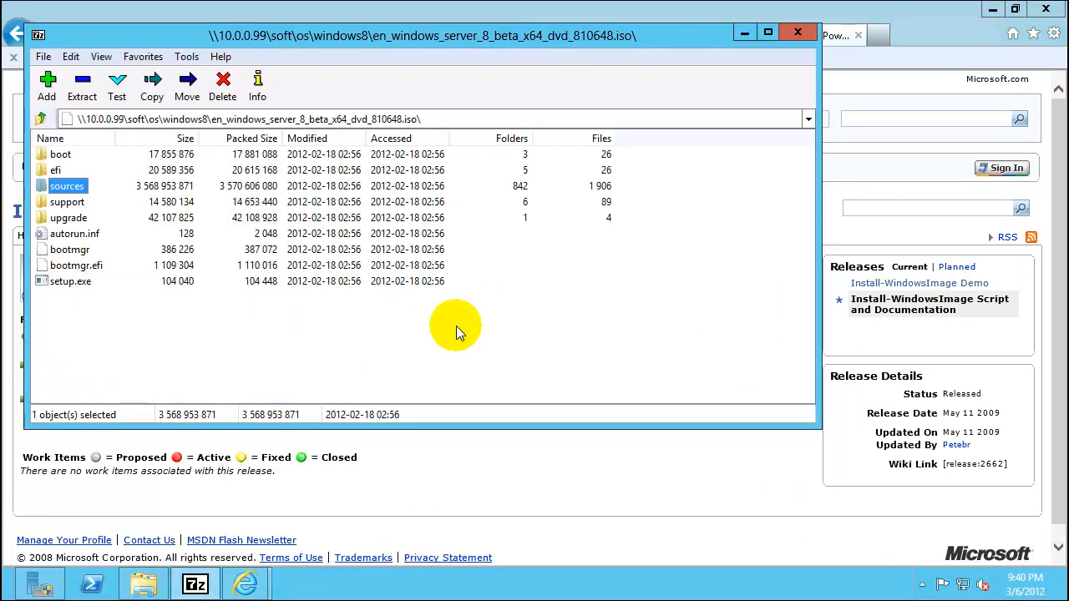
mouse_move(799, 32)
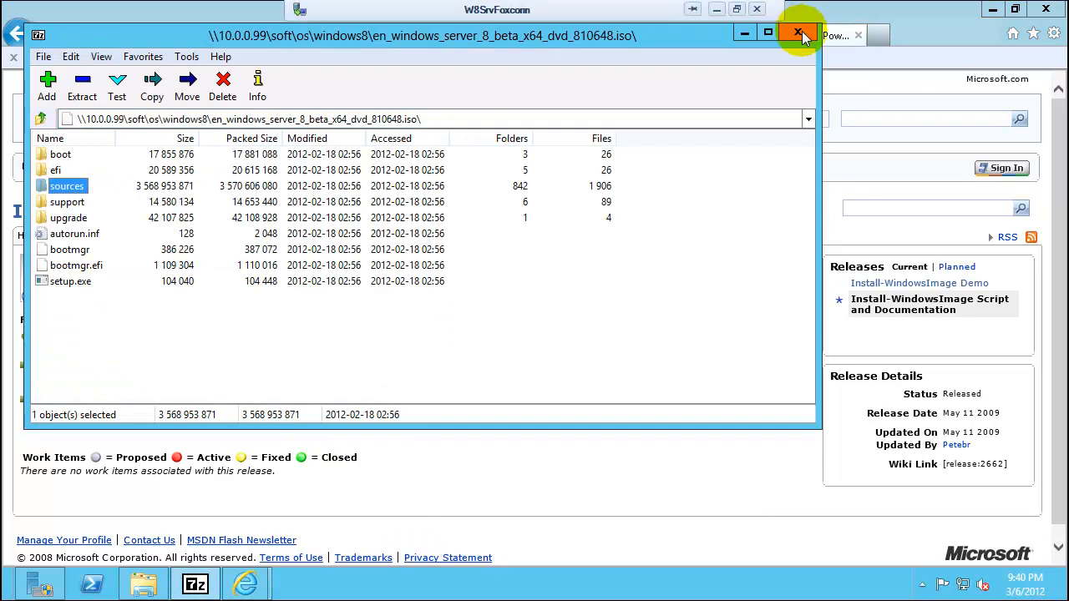
Close the 7-Zip ISO, glance at C:\sources in File Explorer and return to the blog post.
left_click(799, 31)
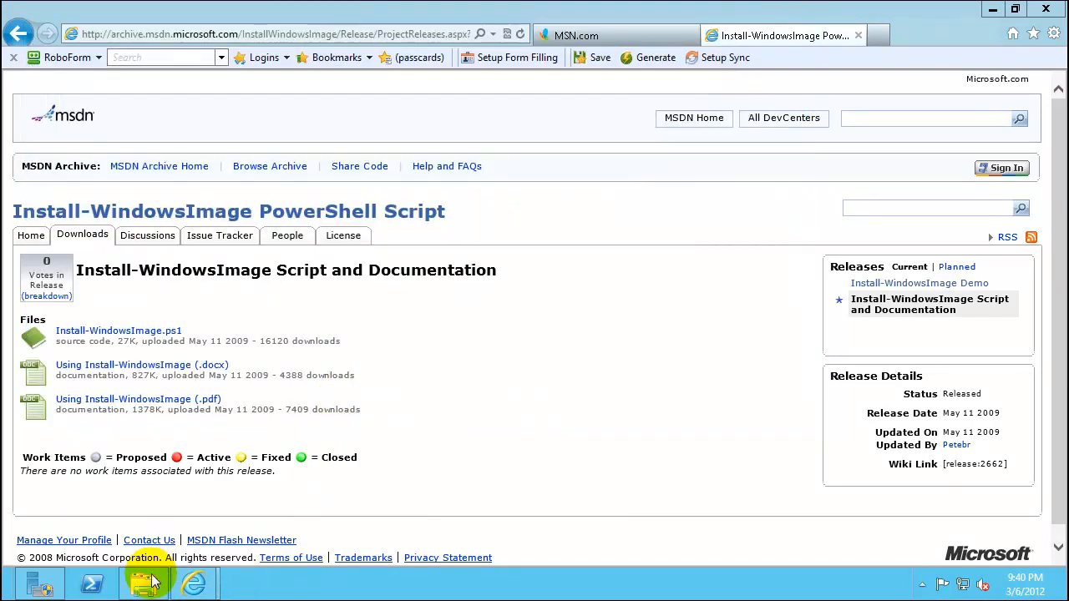
left_click(142, 582)
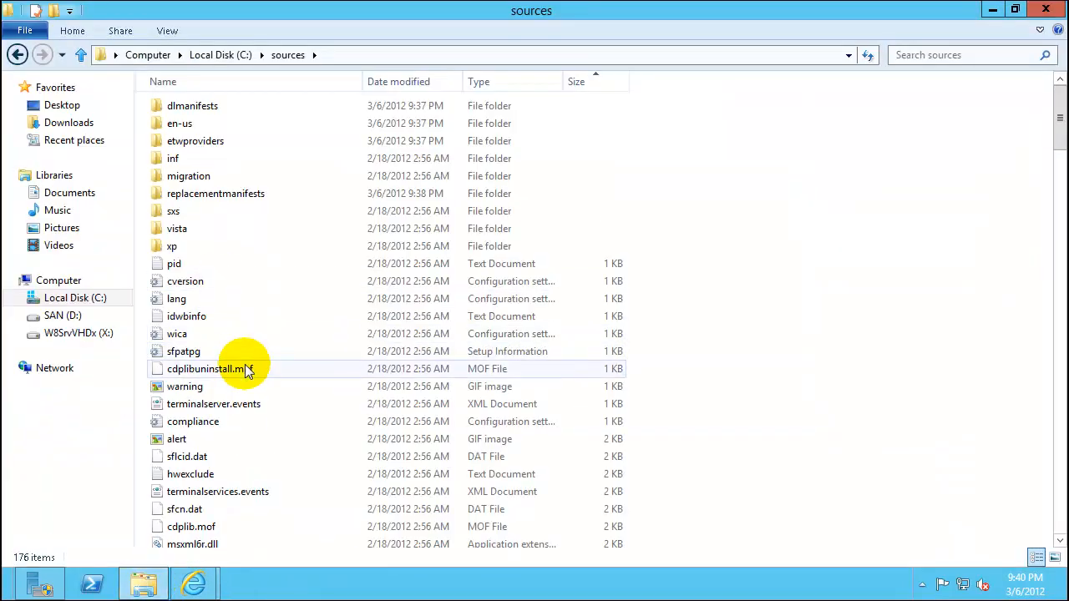
left_click(70, 585)
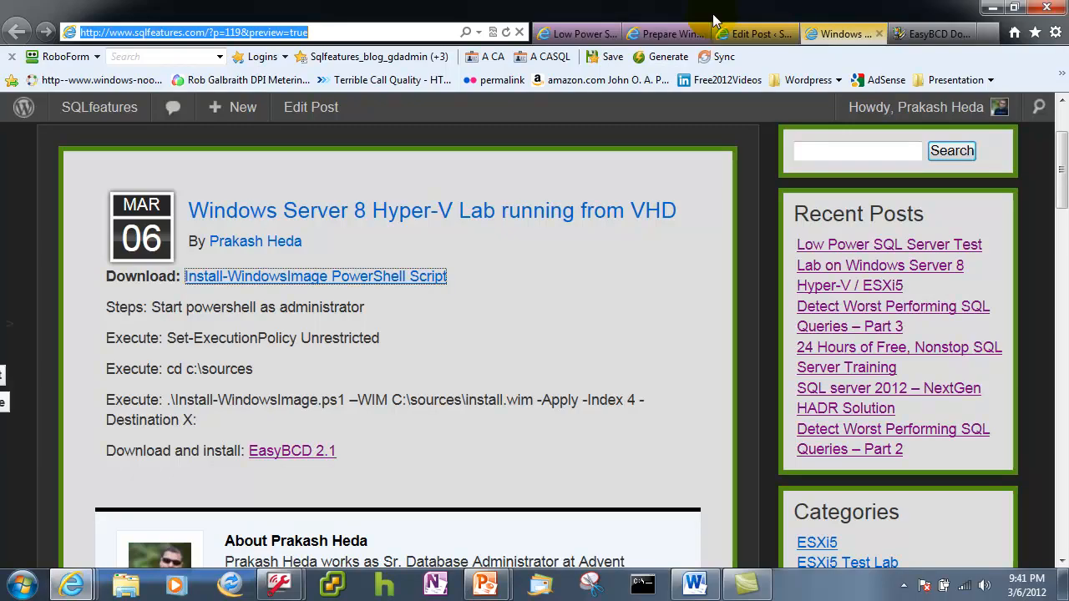
mouse_move(299, 344)
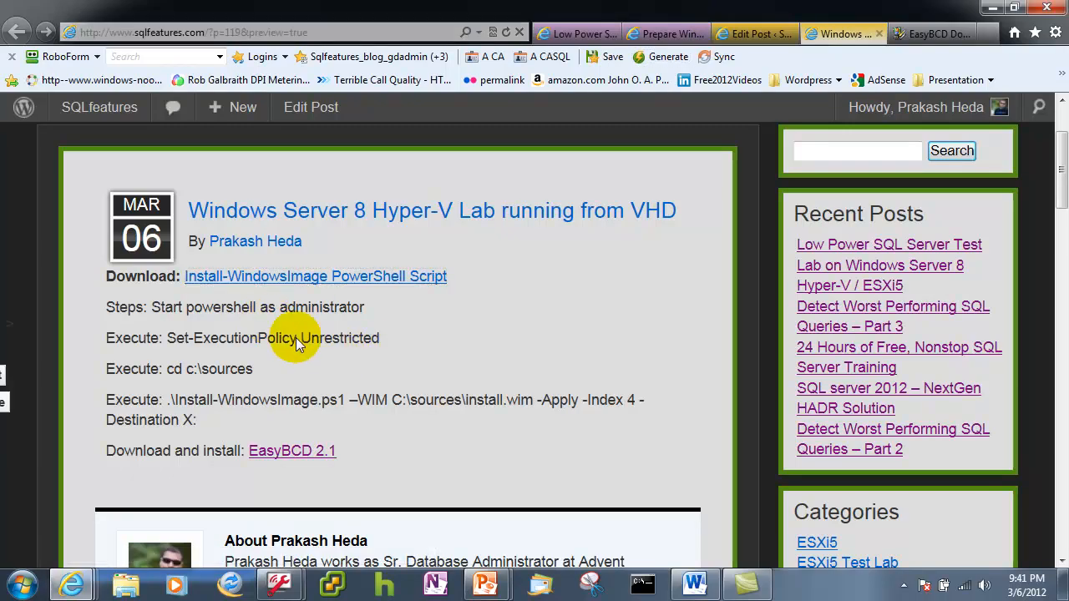
Select and copy 'Set-ExecutionPolicy Unrestricted' from the post's steps.
double_click(204, 308)
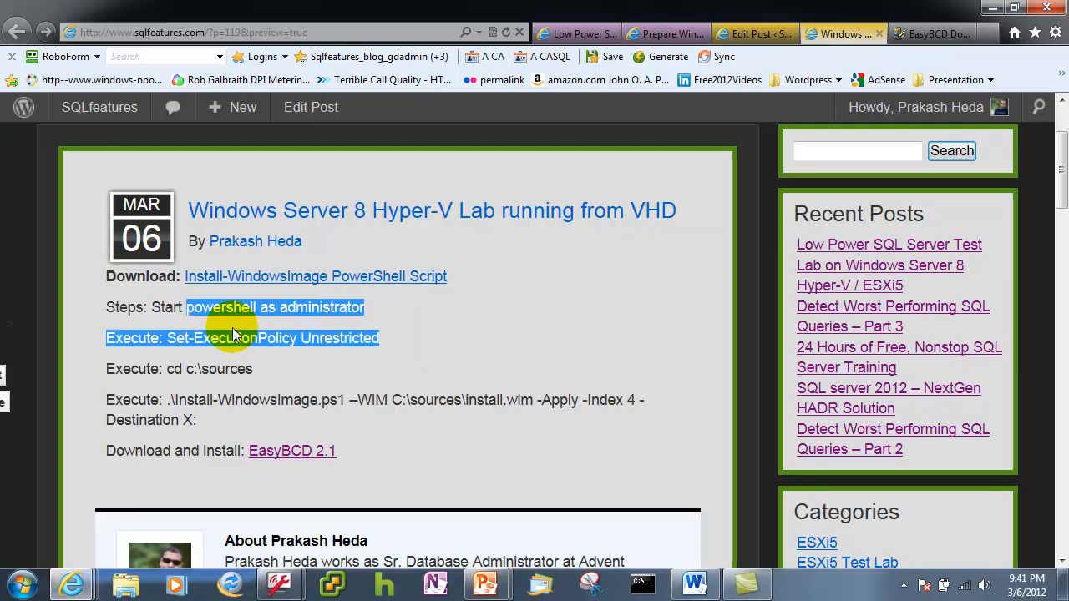
right_click(242, 338)
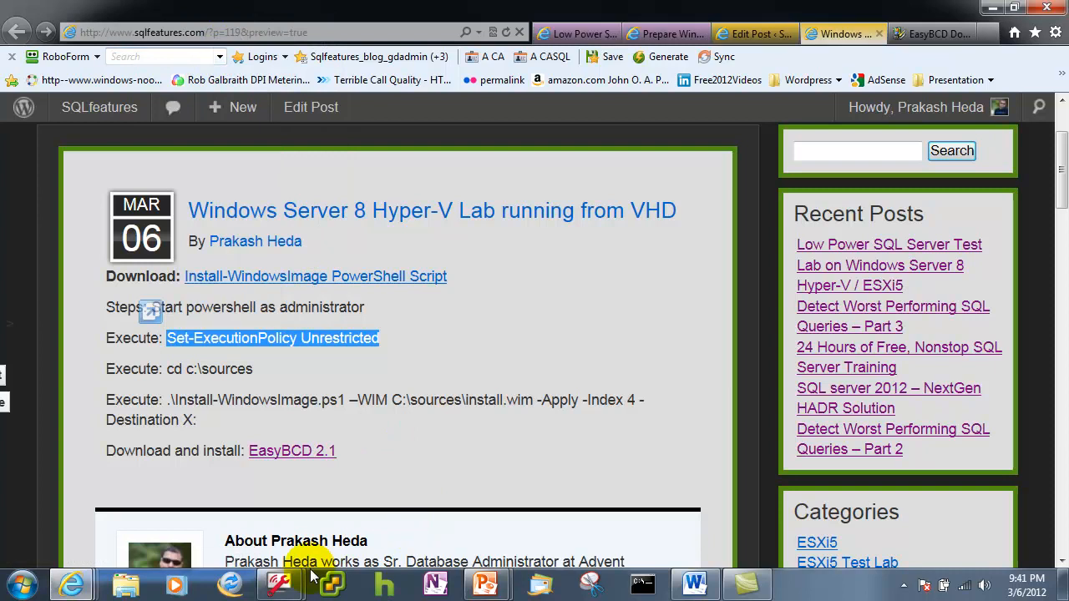
left_click(314, 276)
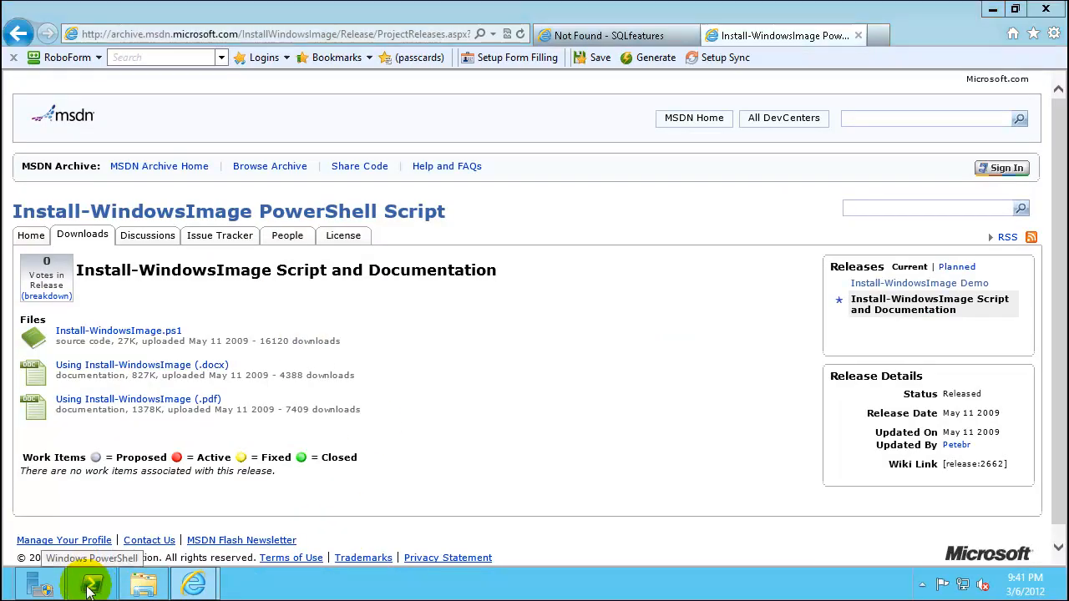
Check the PowerShell taskbar jump list, then bring up the Start screen.
right_click(90, 583)
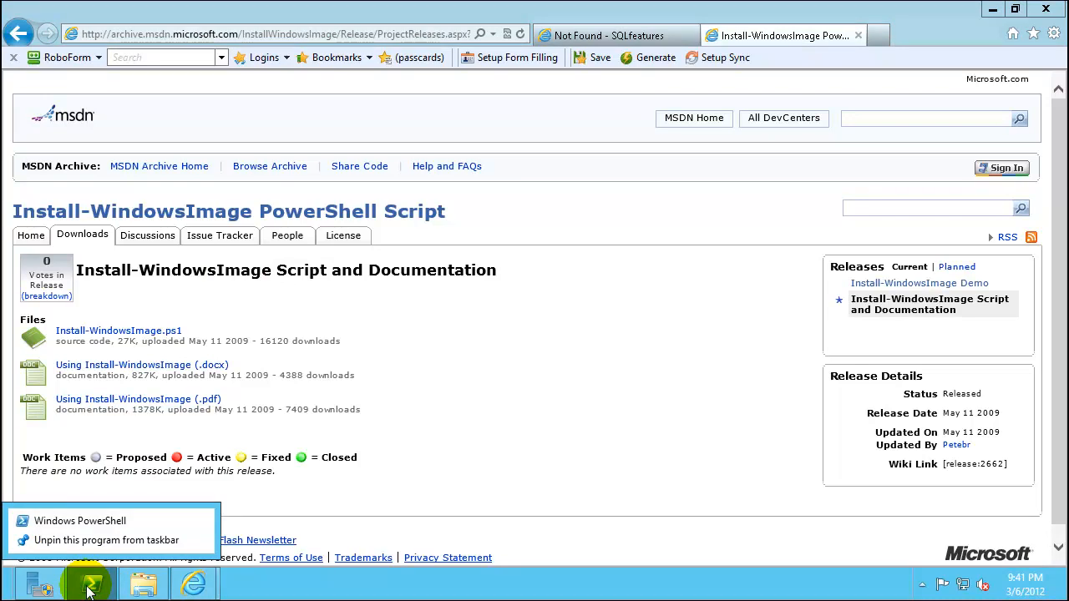
mouse_move(20, 585)
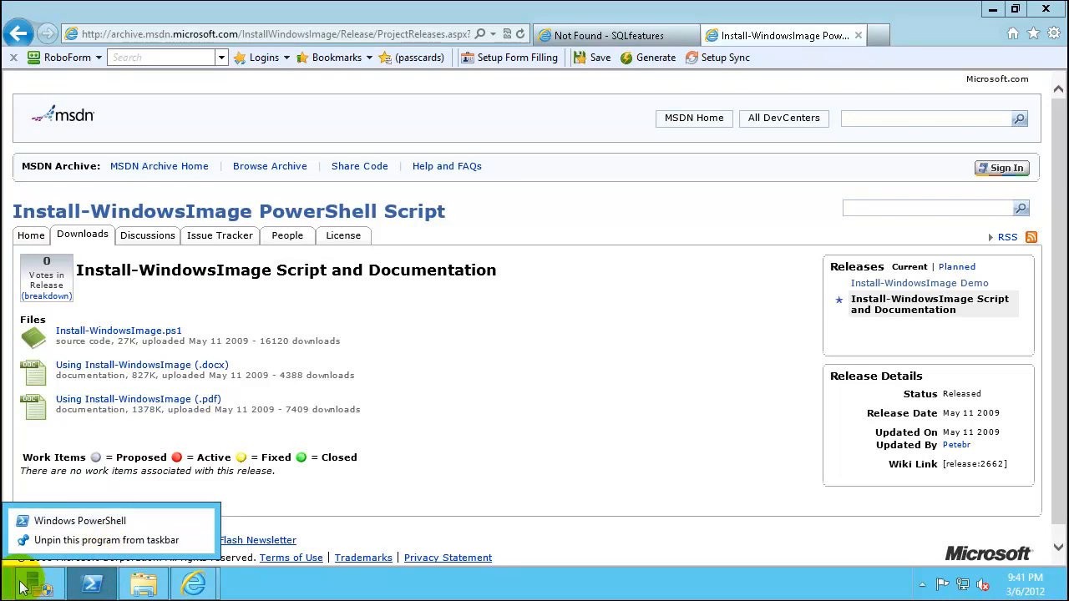
left_click(20, 584)
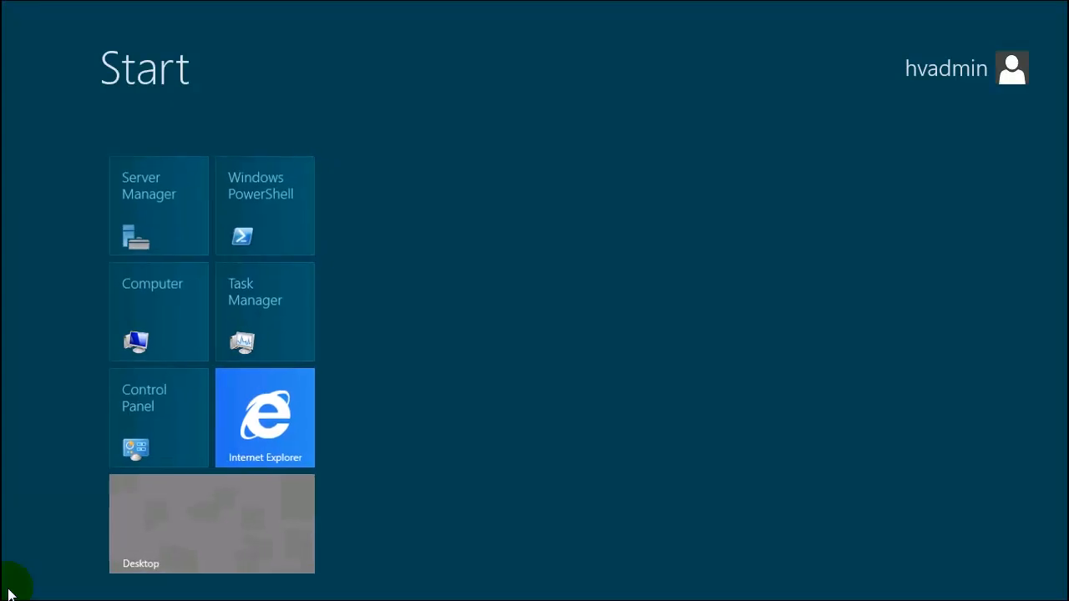
mouse_move(70, 376)
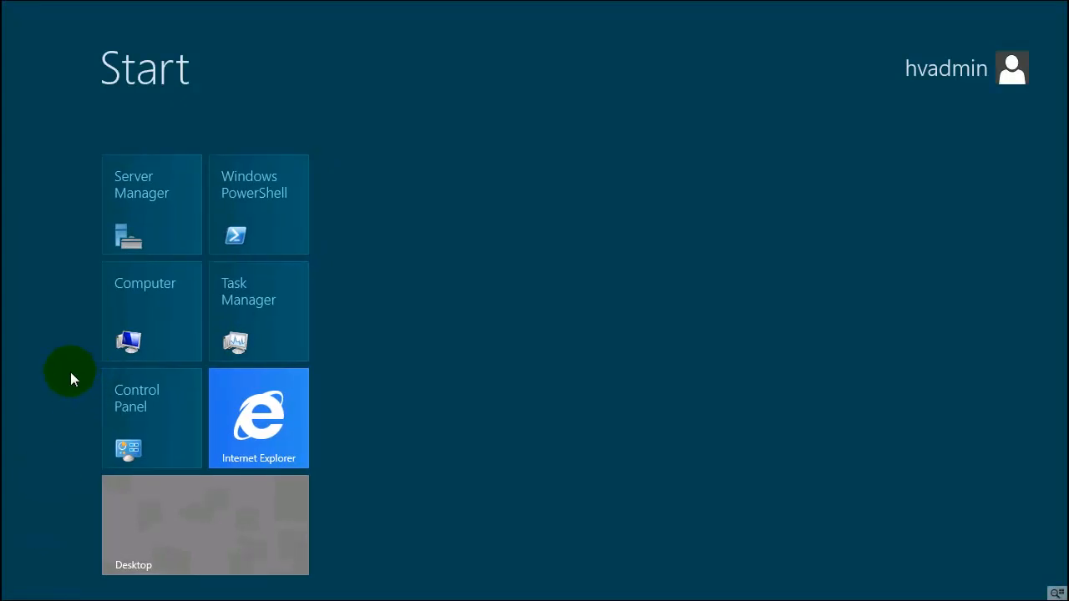
mouse_move(254, 197)
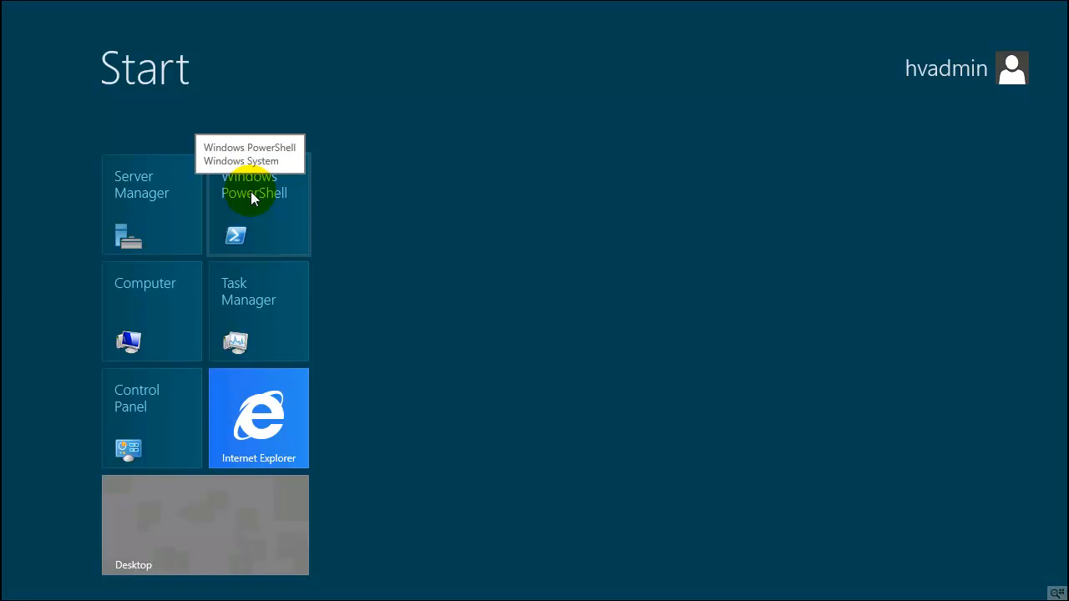
Launch Windows PowerShell as administrator from its Start screen tile.
right_click(259, 204)
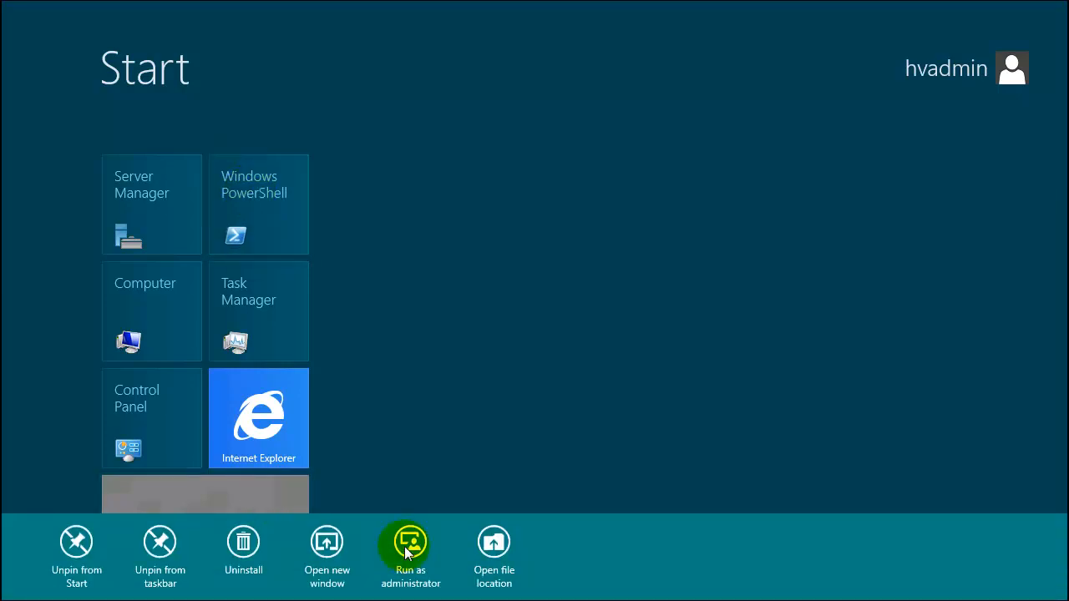
left_click(411, 543)
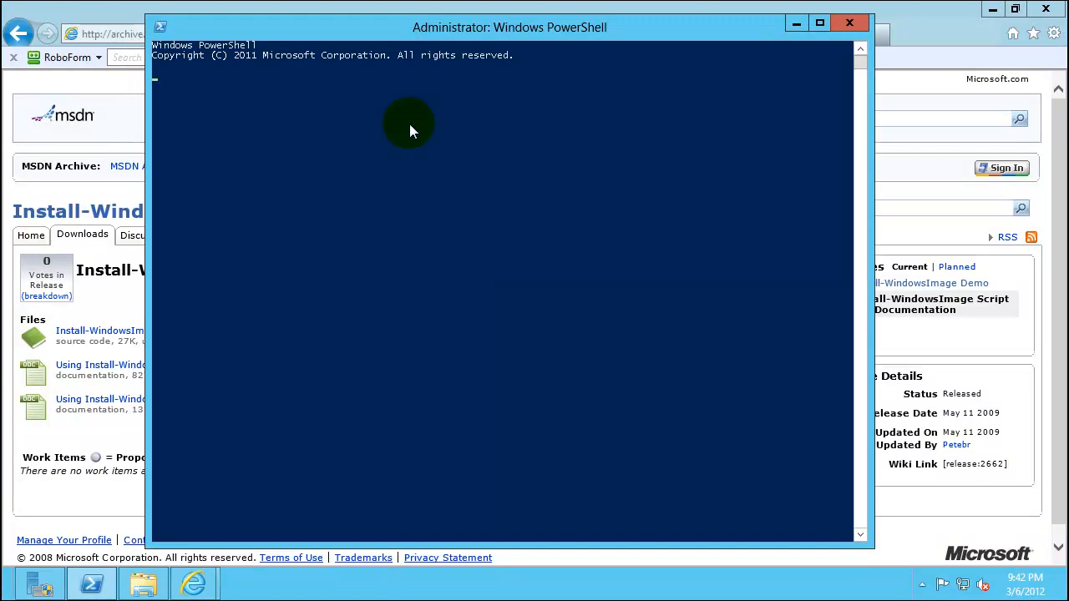
Run Set-ExecutionPolicy Unrestricted and answer Y to confirm the change.
type("Set-ExecutionPolicy Unrestricted")
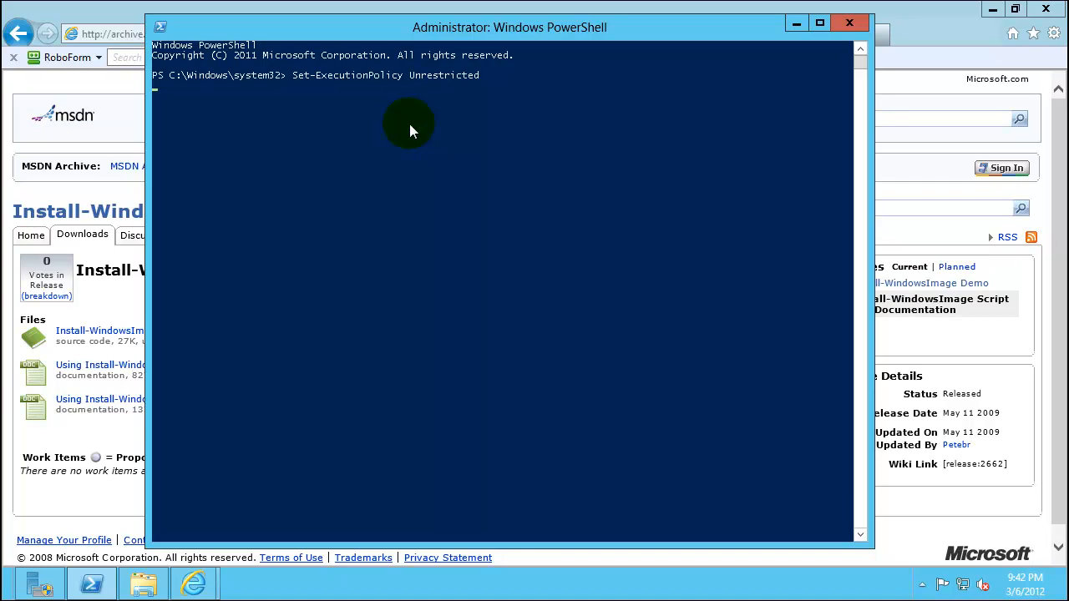
key("Return")
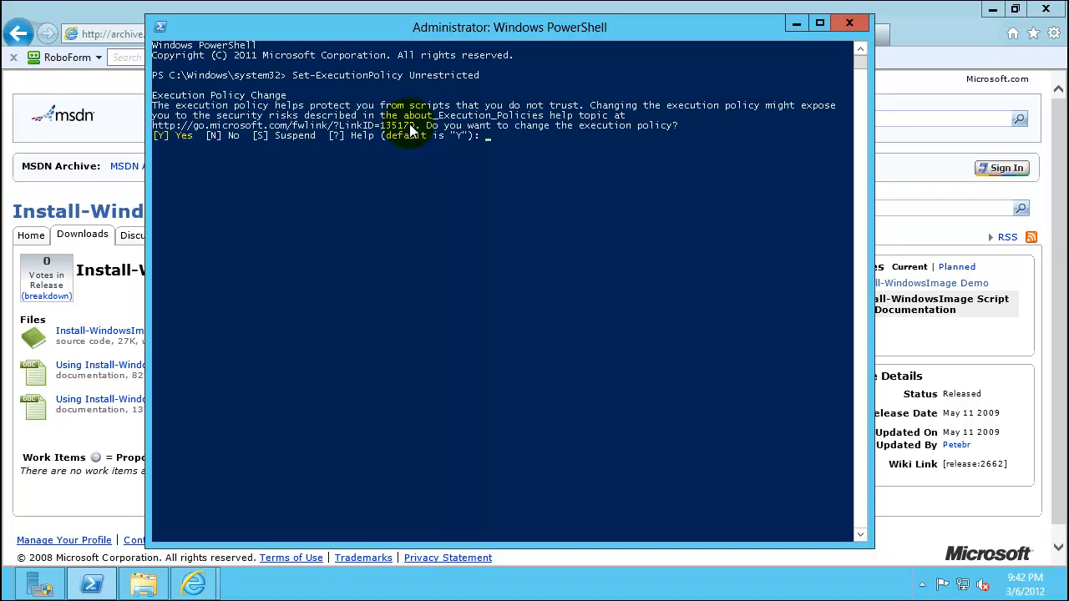
type("Y")
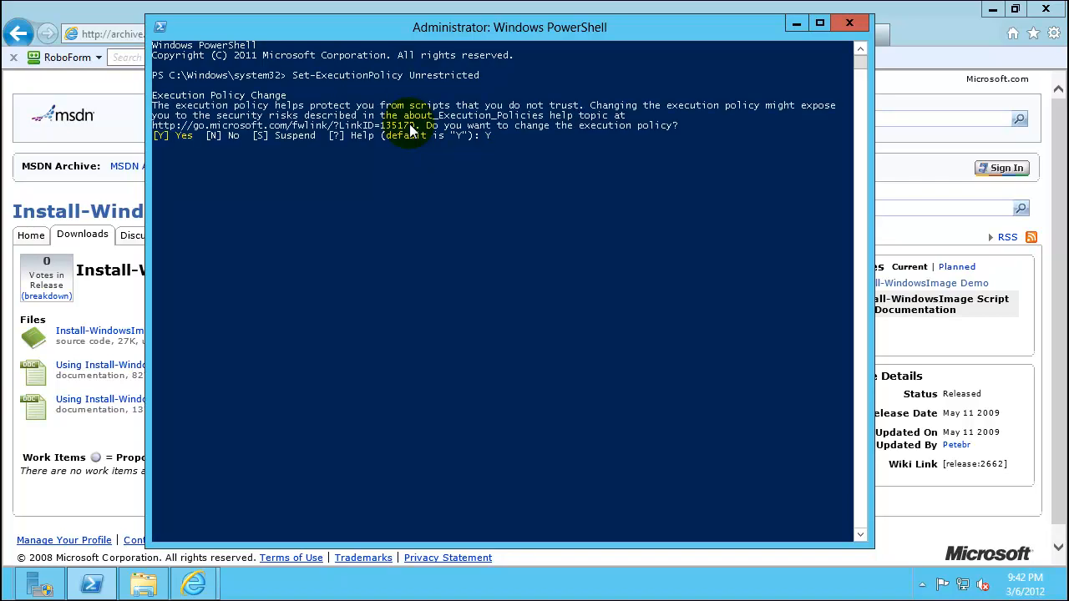
key("Return")
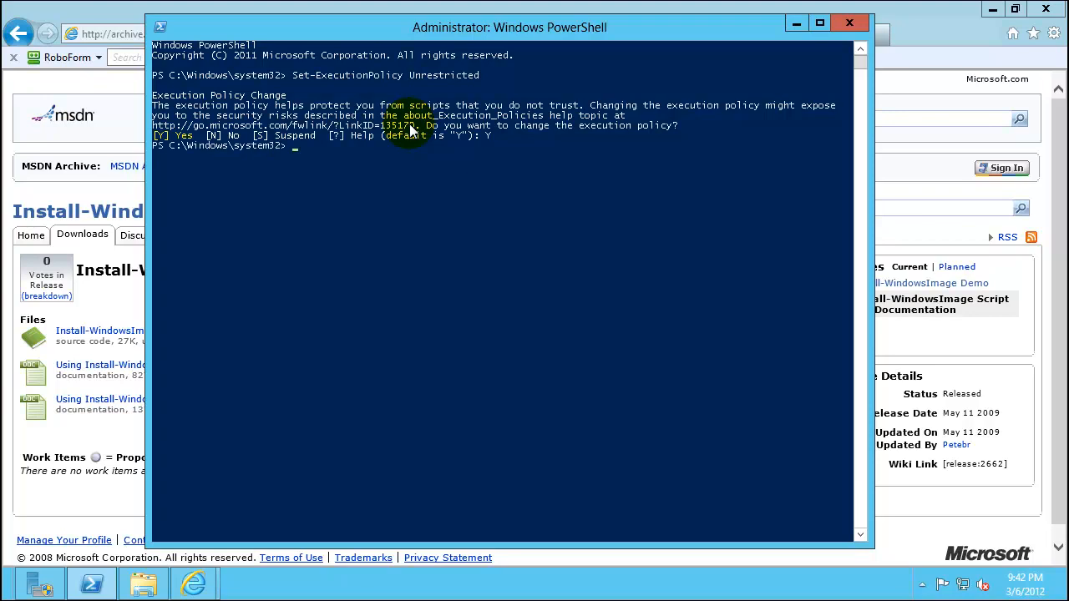
mouse_move(518, 30)
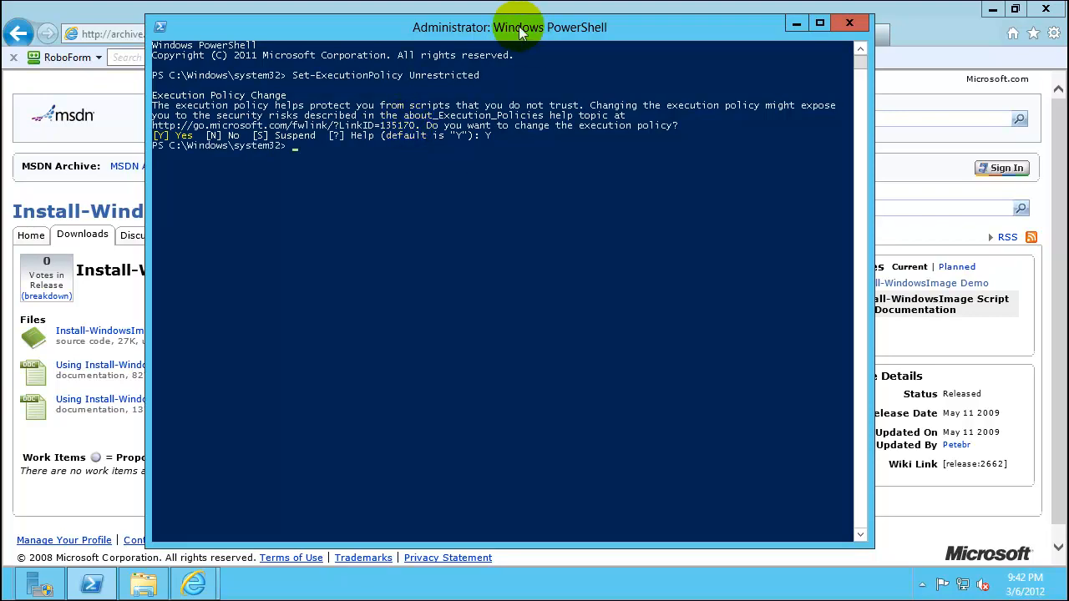
left_click_drag(518, 27, 559, 13)
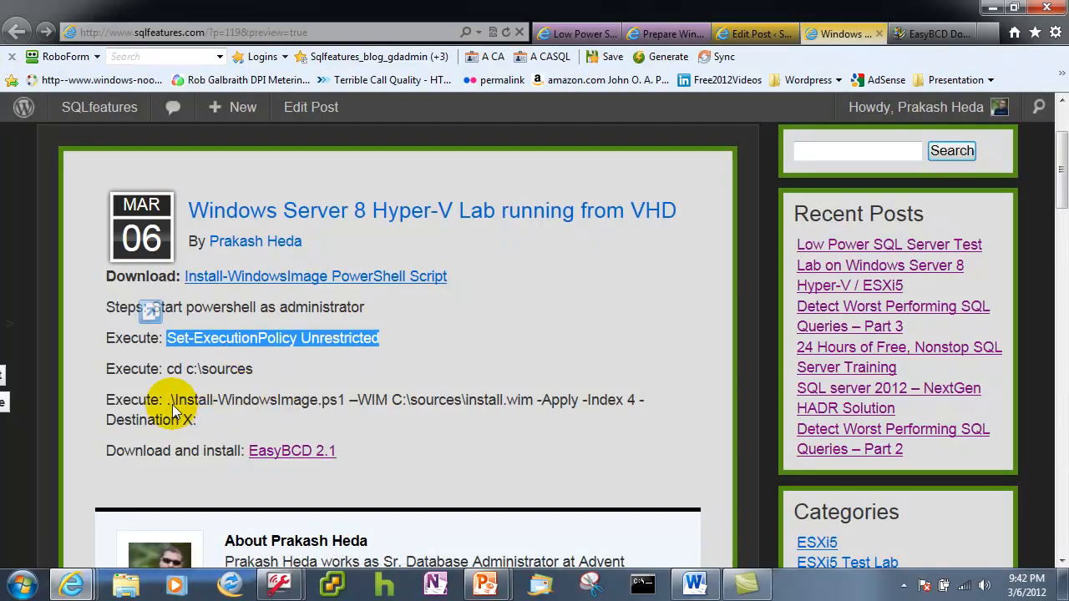
Select and copy the .\Install-WindowsImage.ps1 apply command targeting install.wim to X:.
double_click(209, 369)
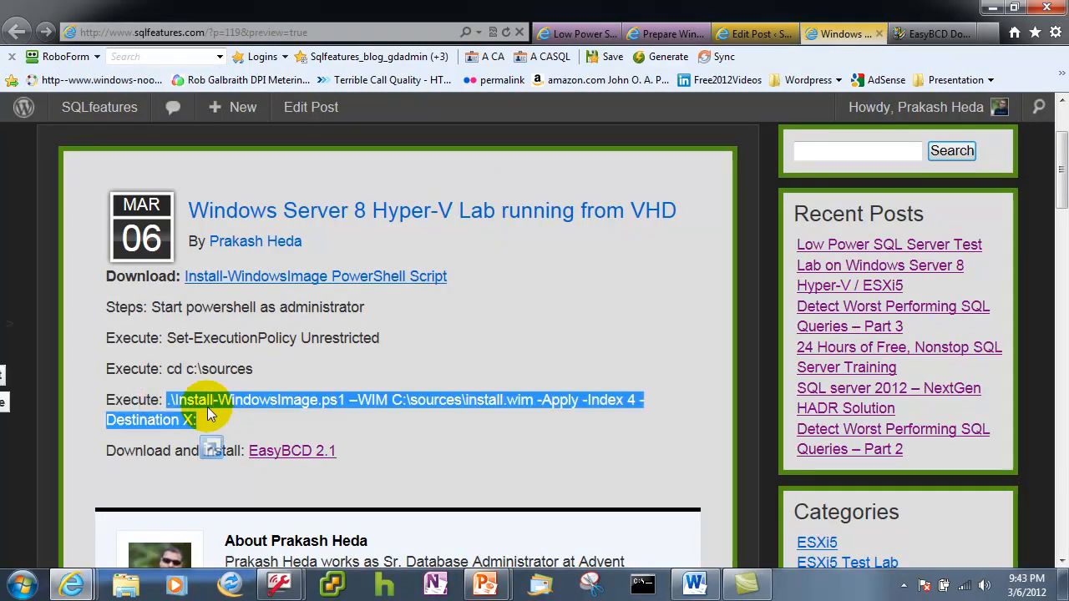
right_click(209, 410)
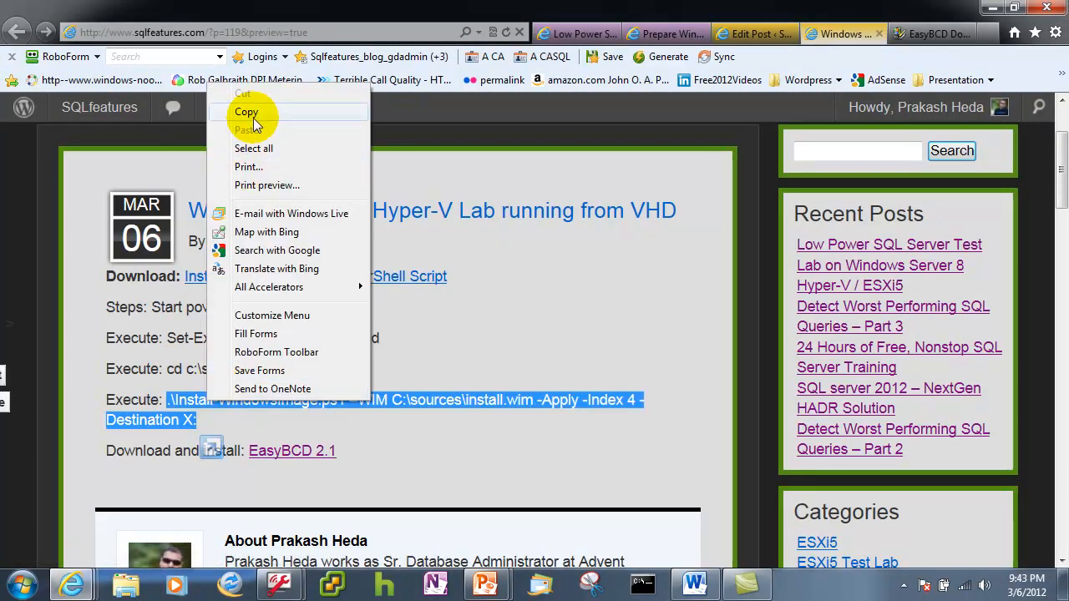
left_click(247, 110)
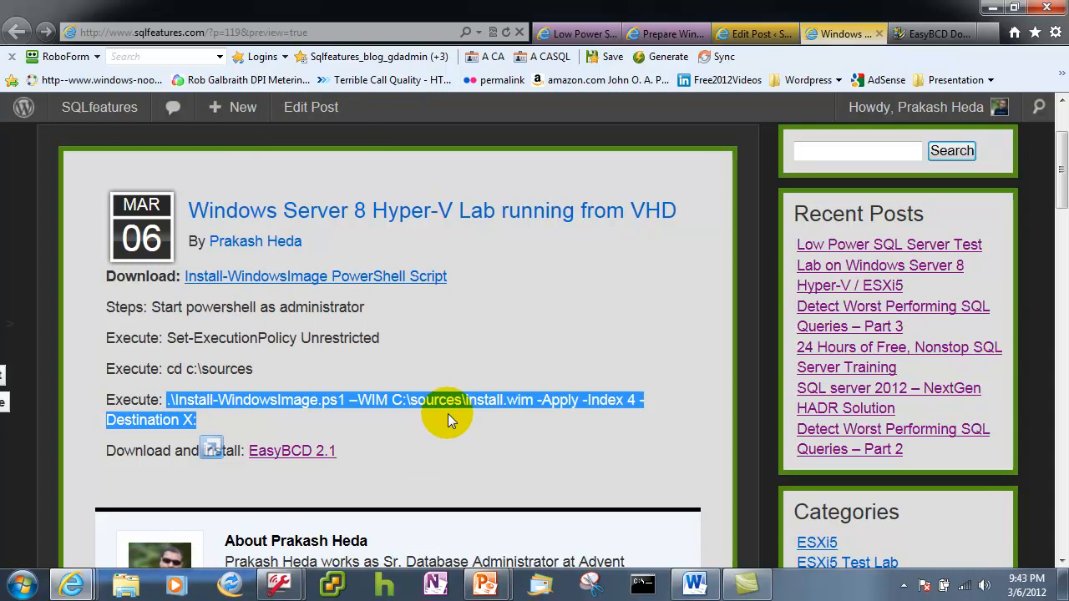
mouse_move(192, 431)
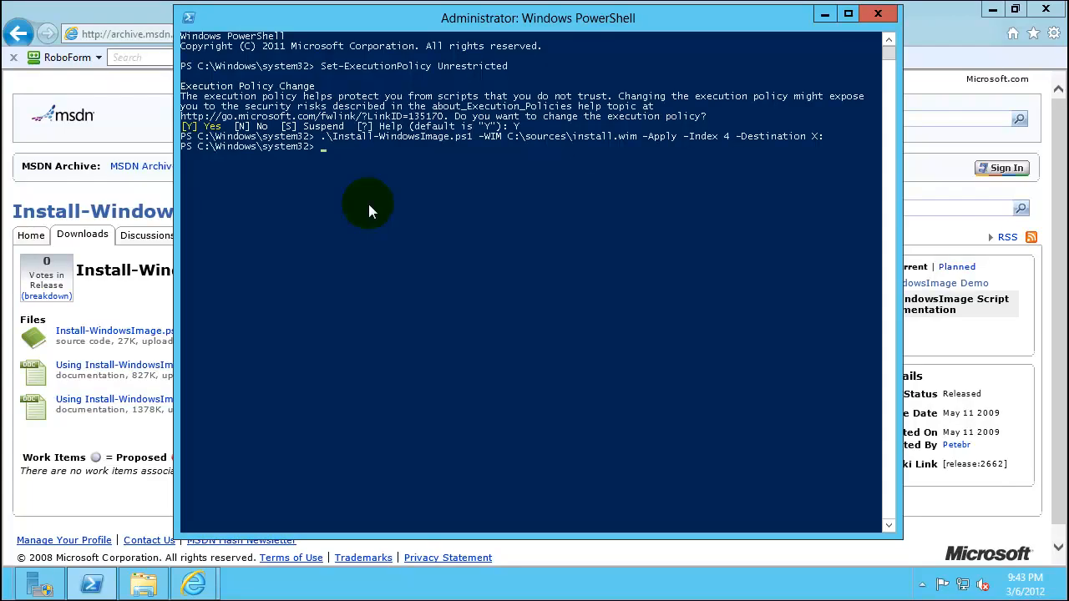
cd into C:\sources and enter .\Install-WindowsImage.ps1 -WIM C:\sources\install.wim -Apply -Index 4 -Destination X:.
type("cd c")
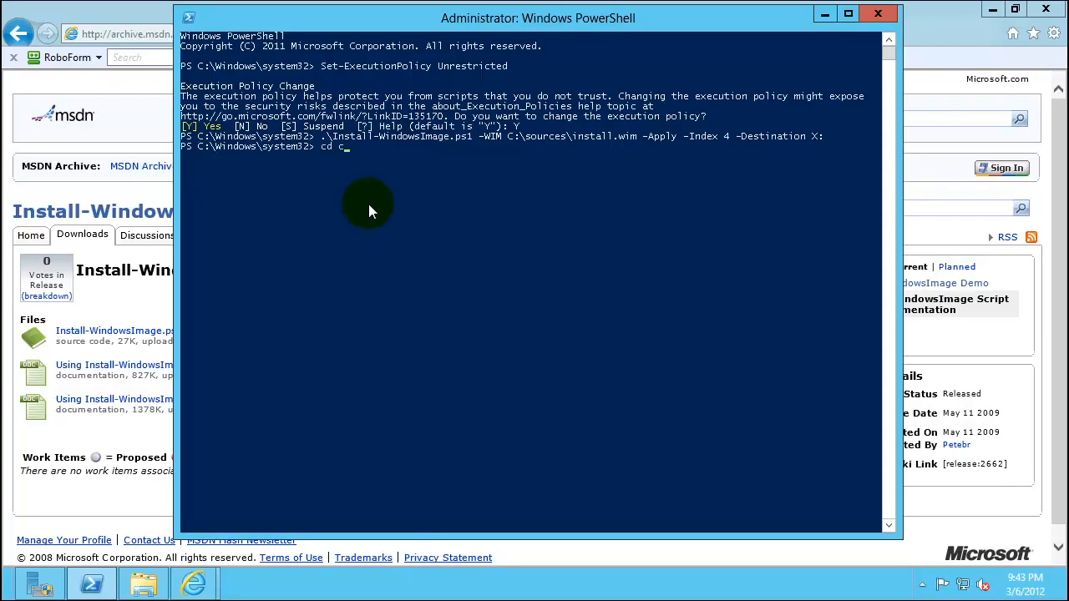
type(":\\s")
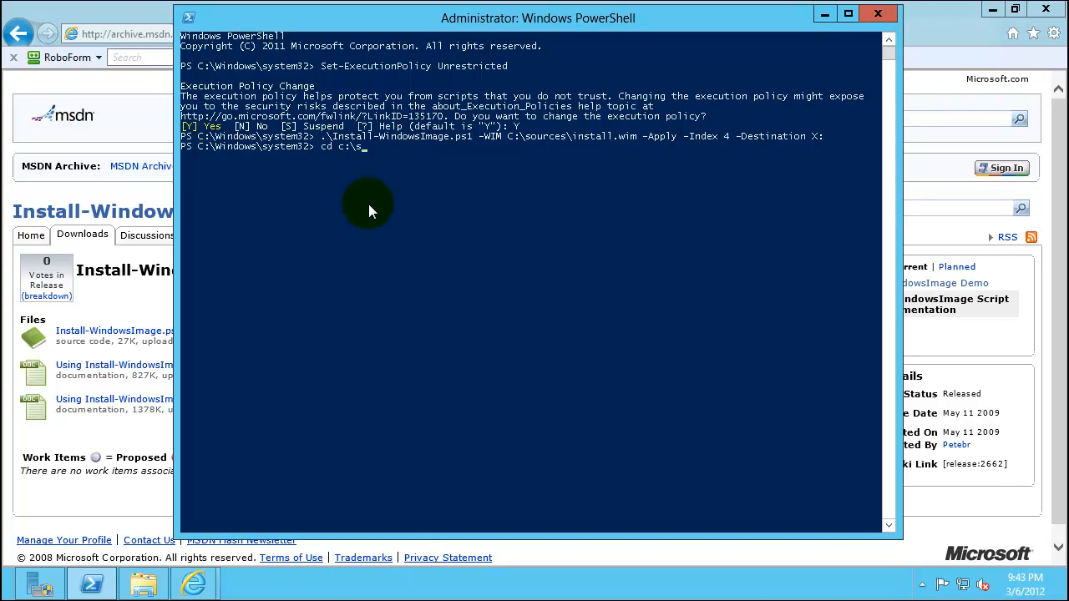
key("Return")
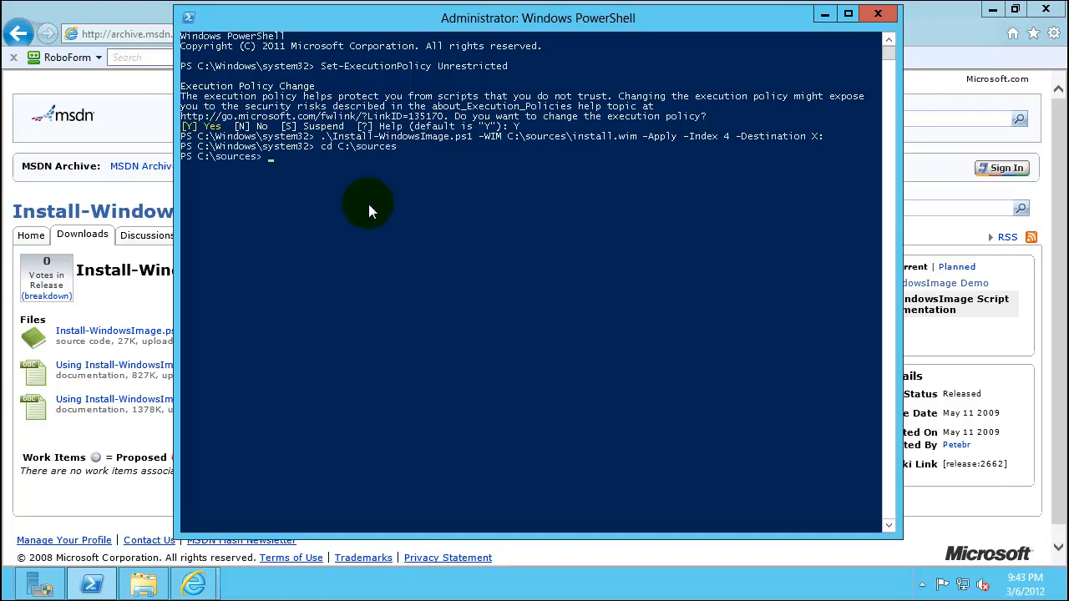
type(".\\Install-WindowsImage.ps1 -WIM C:\\sources\\install.wim -Apply -Index 4 -Destination X:")
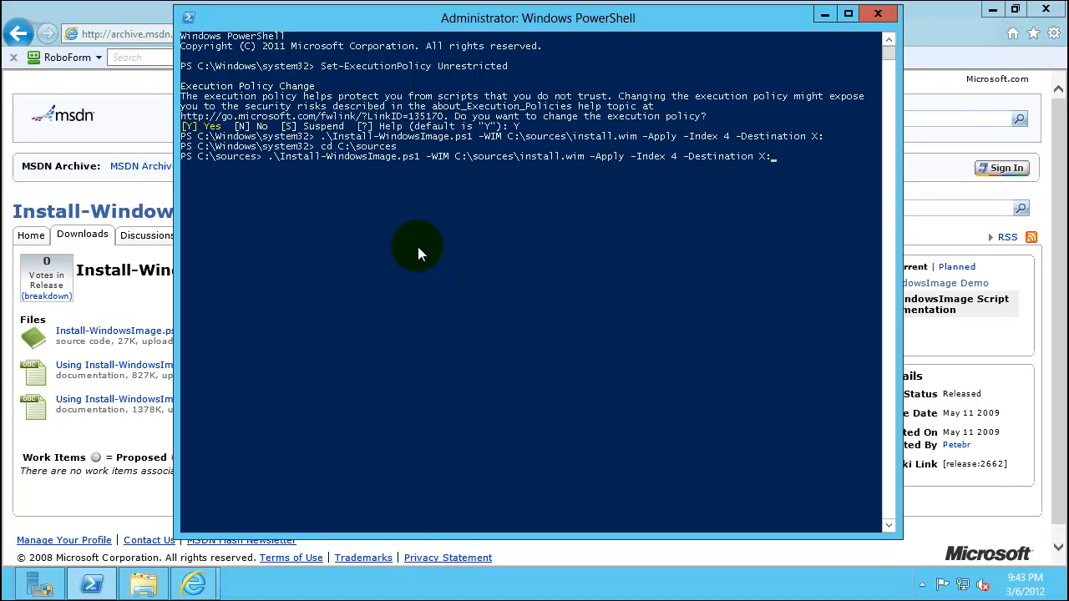
mouse_move(417, 247)
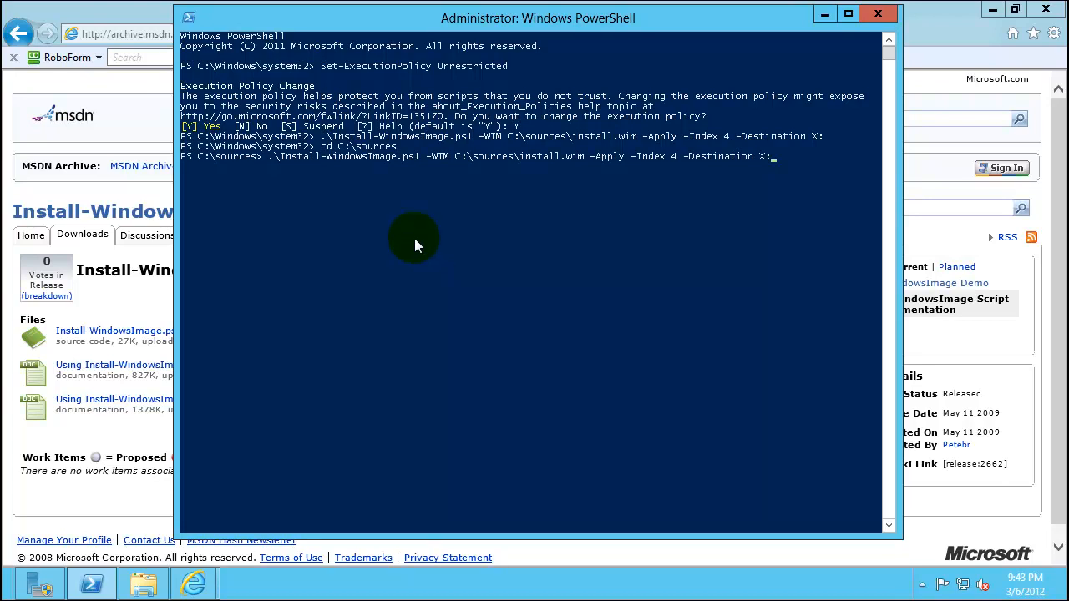
mouse_move(364, 165)
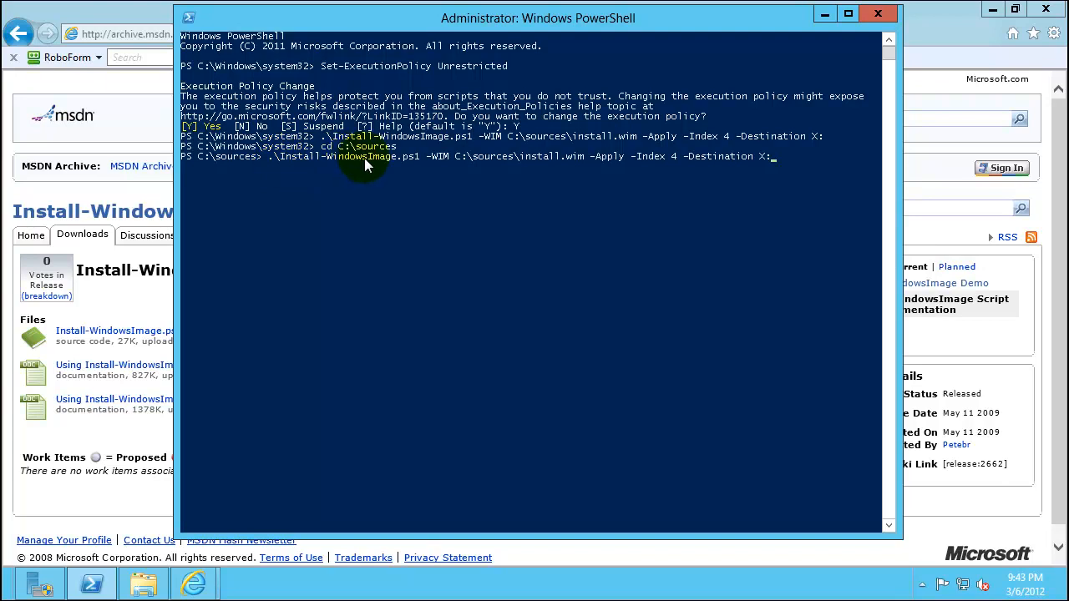
mouse_move(421, 168)
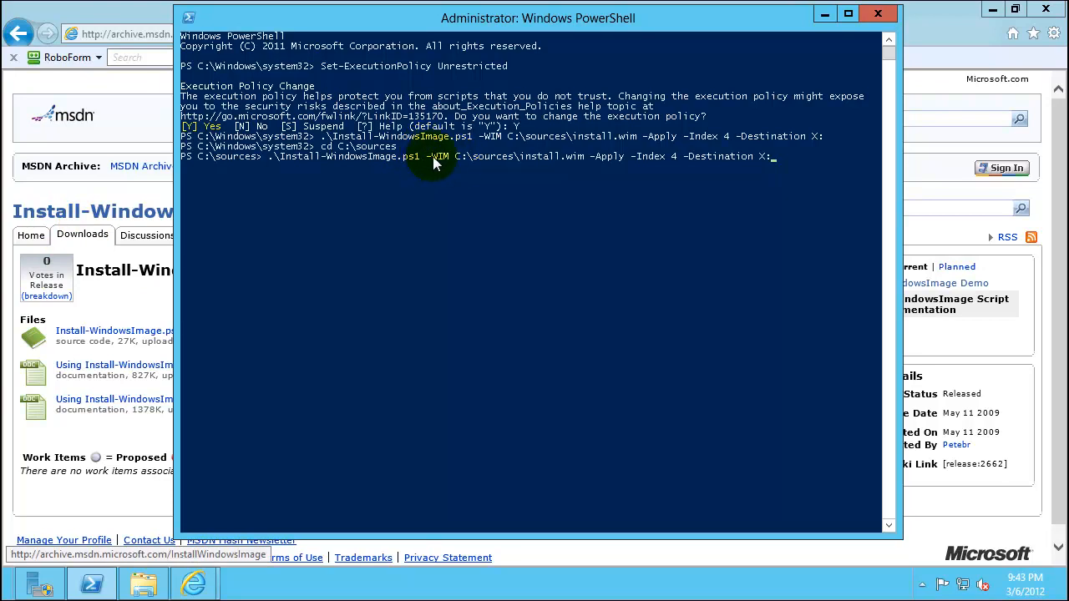
mouse_move(581, 165)
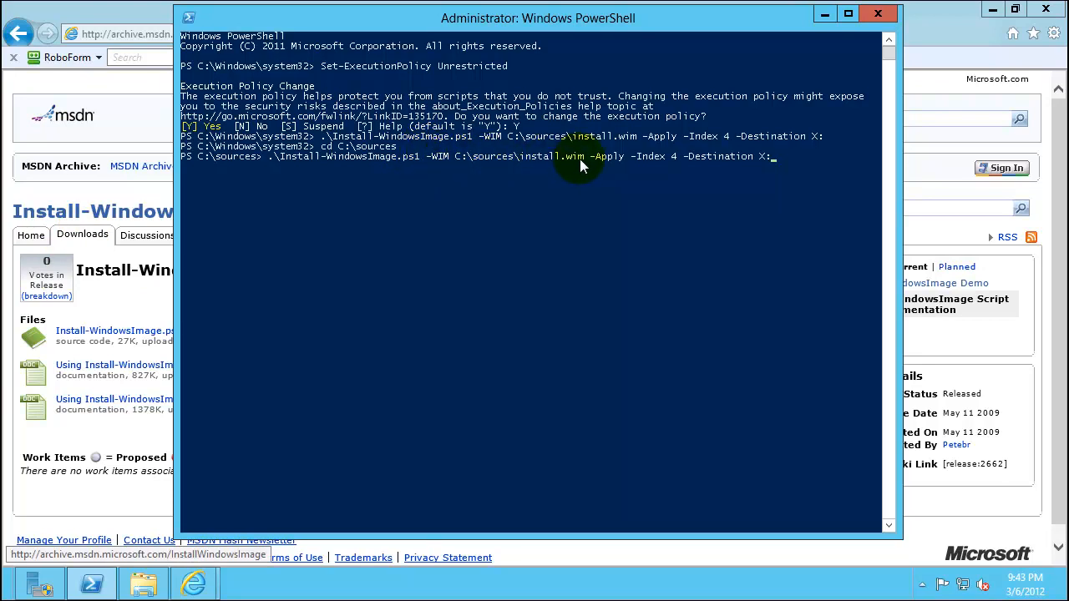
mouse_move(621, 166)
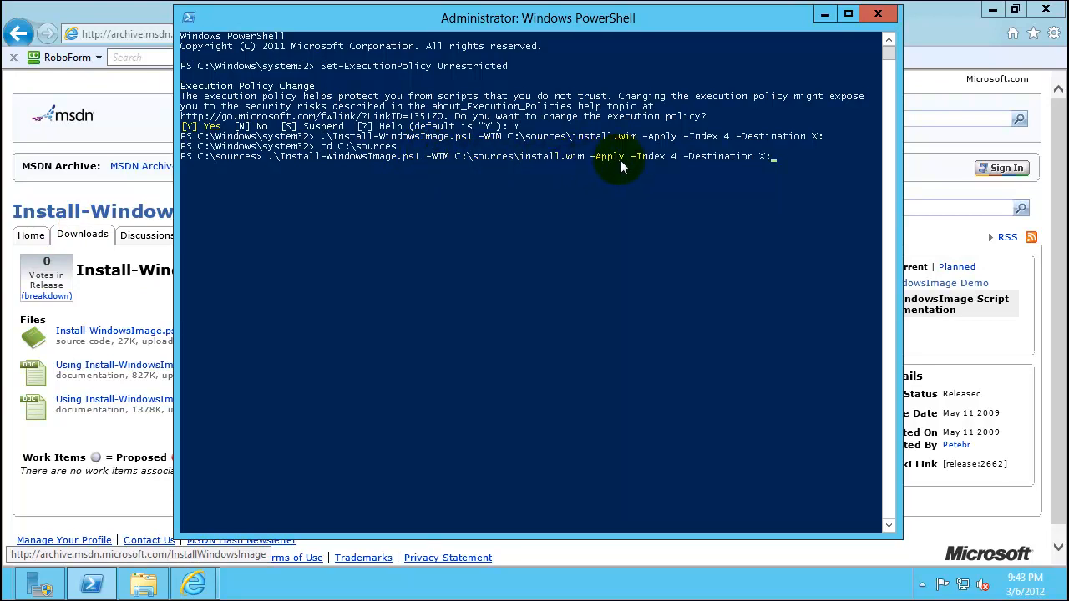
mouse_move(705, 163)
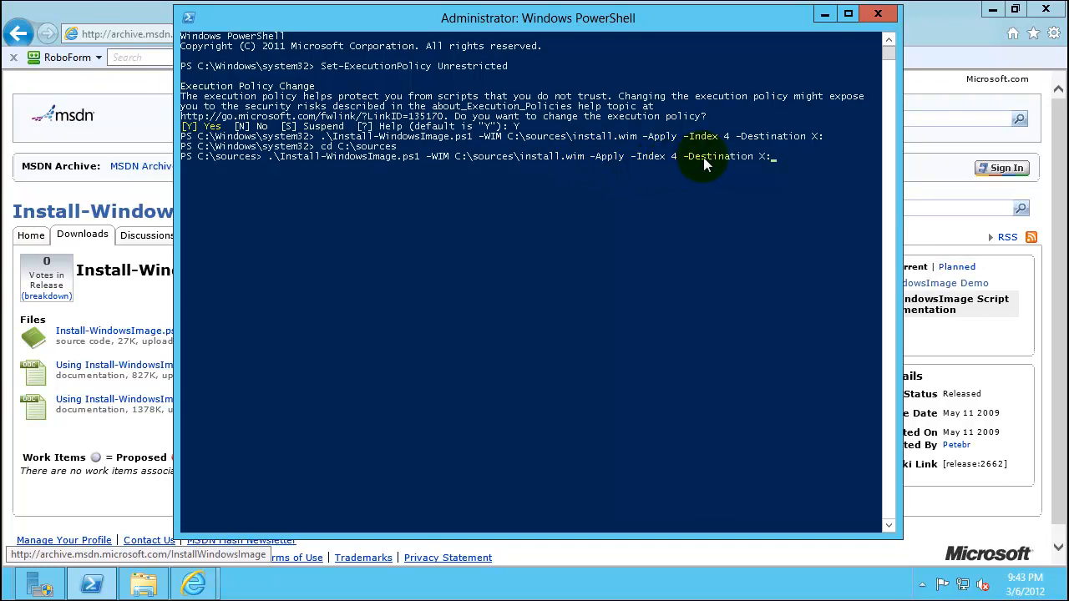
mouse_move(297, 522)
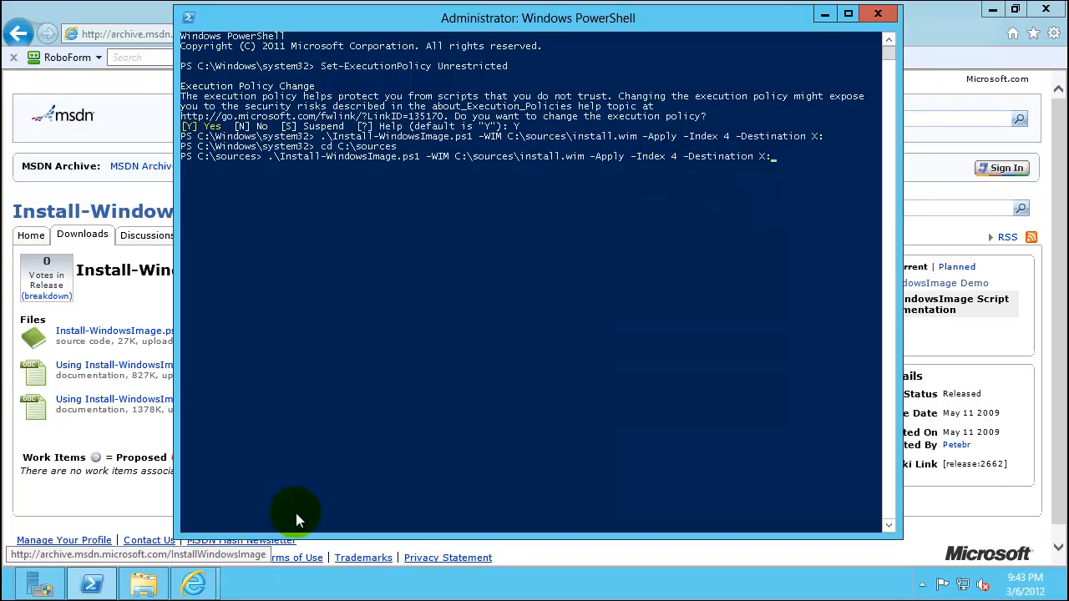
mouse_move(734, 234)
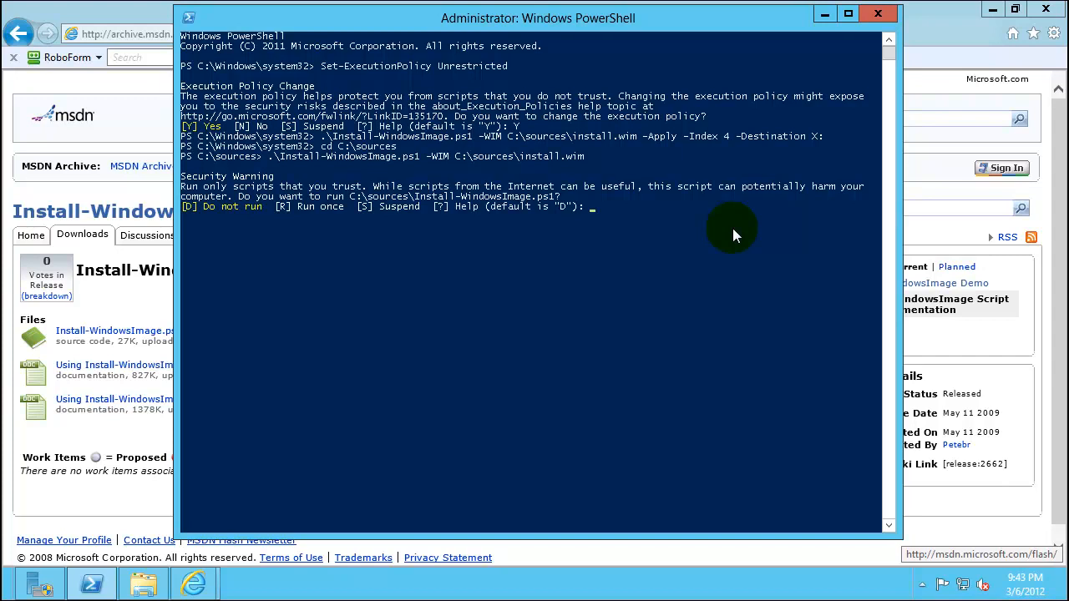
Answer R to run Install-WindowsImage.ps1 once, listing four Windows Server 8 Beta images in install.wim.
type("R")
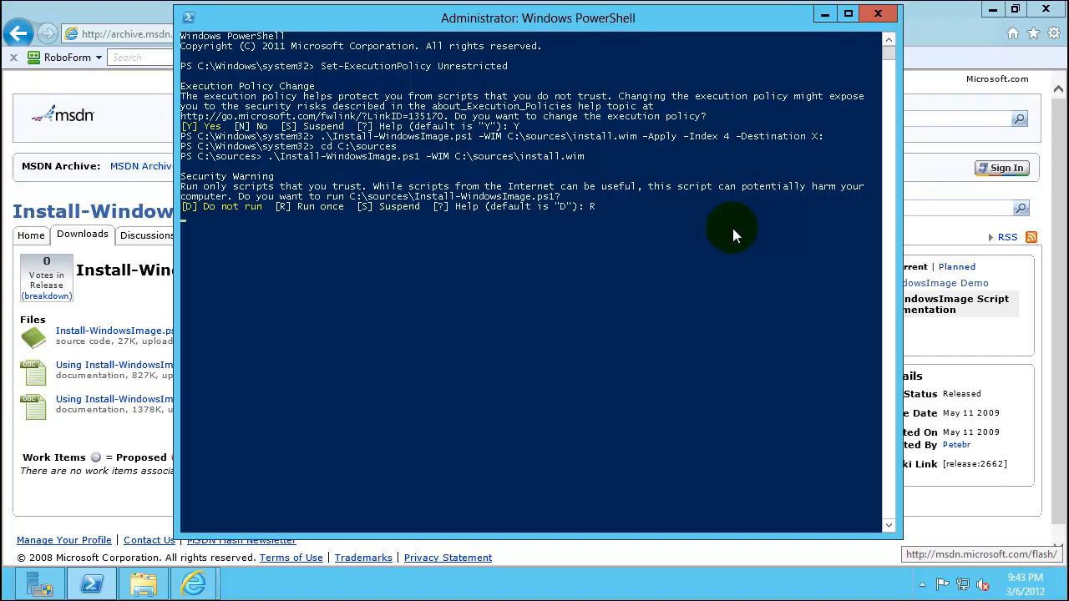
key("Return")
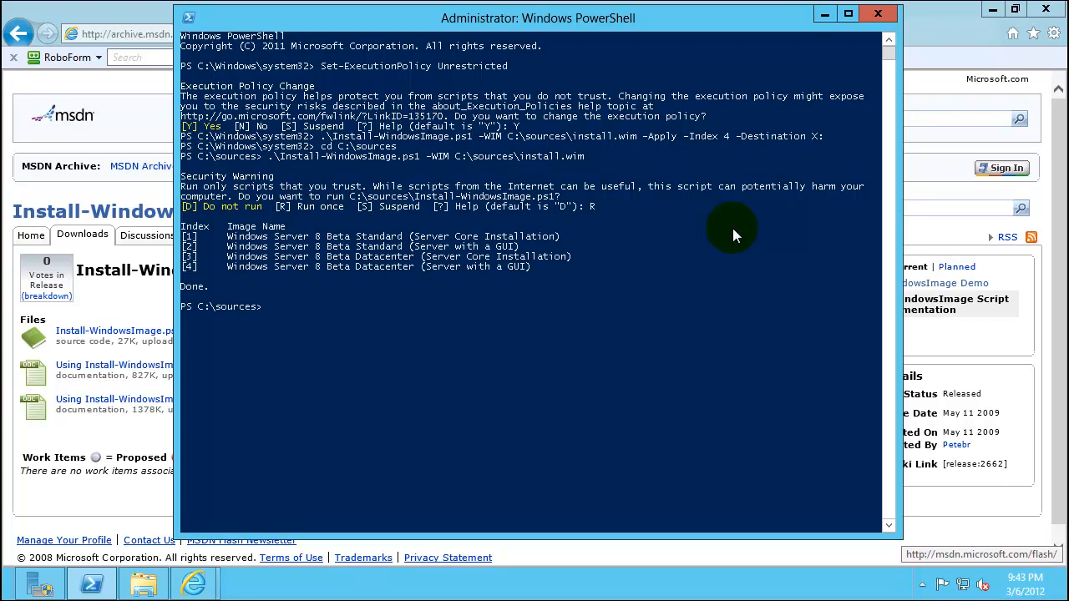
mouse_move(533, 172)
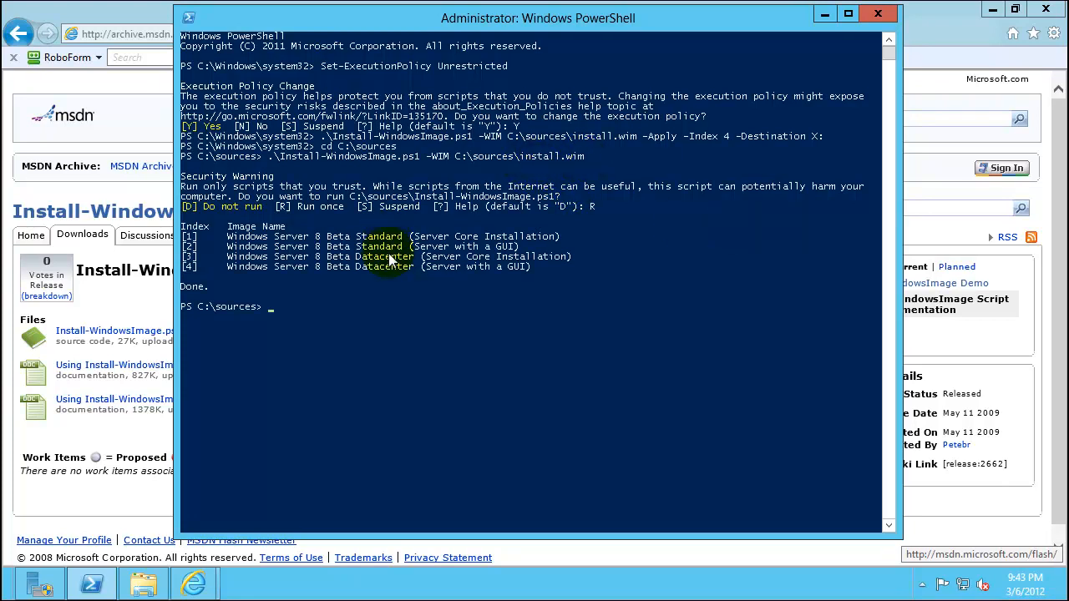
mouse_move(187, 237)
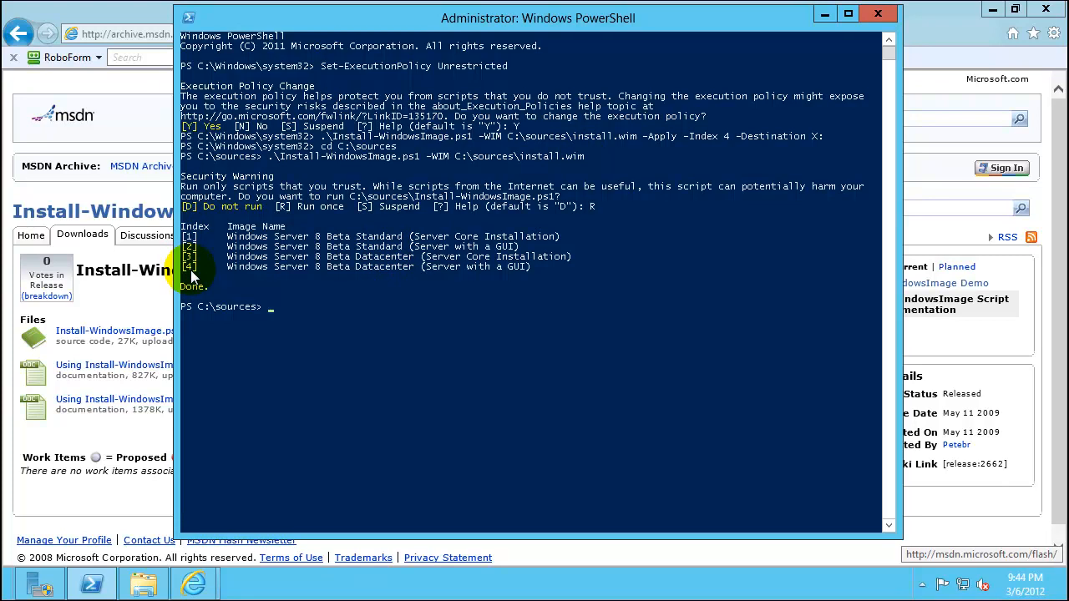
mouse_move(393, 321)
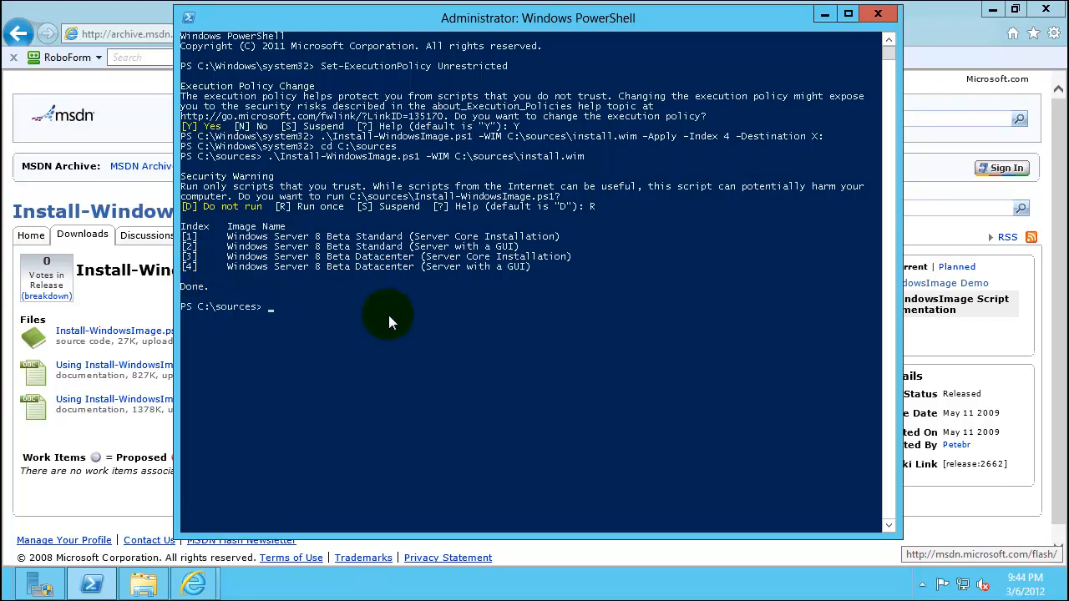
mouse_move(371, 277)
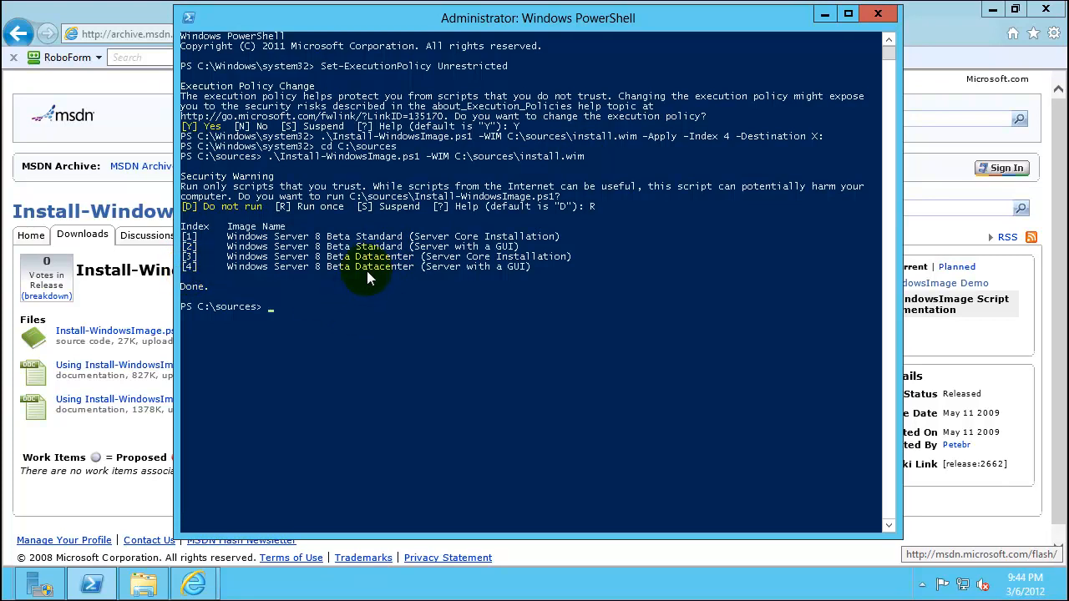
mouse_move(738, 157)
type(".\\Install-WindowsImage.ps1 -WIM C:\\sources\\install.wim -Apply -Index 4 -Destination X:")
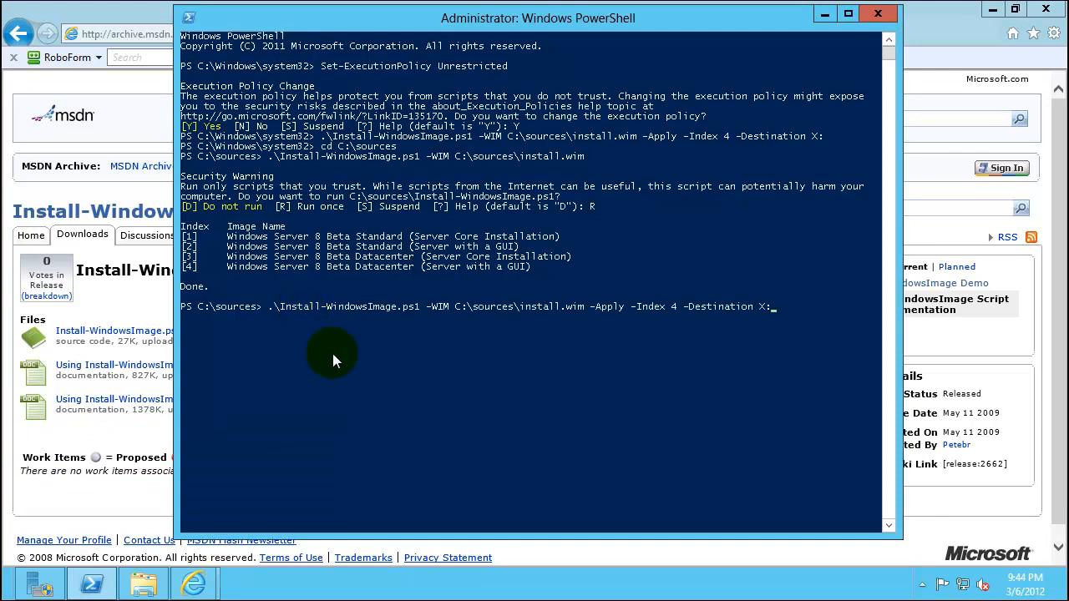
mouse_move(441, 351)
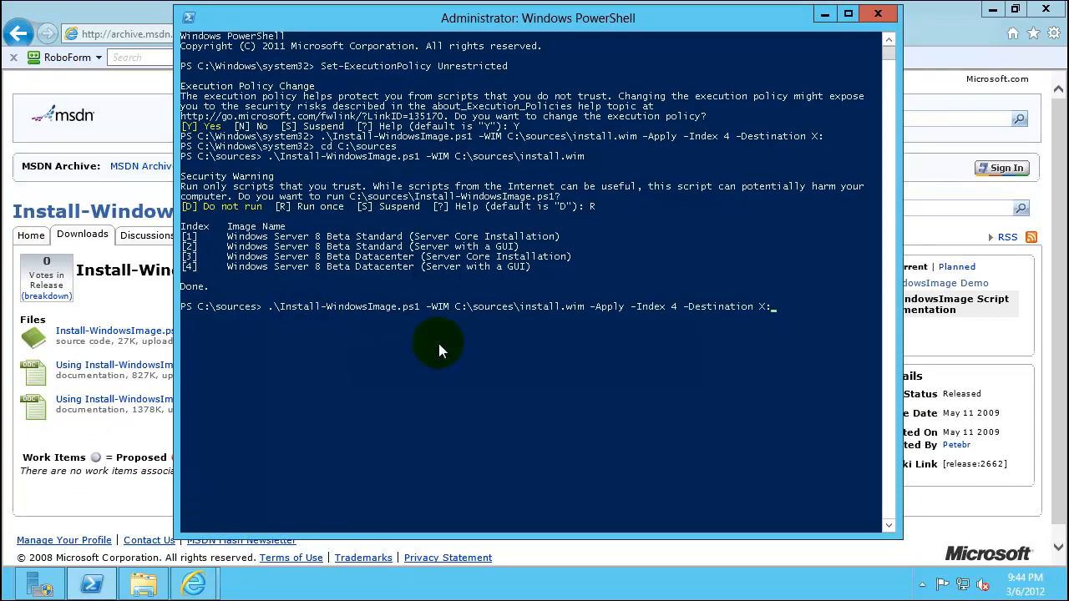
mouse_move(307, 269)
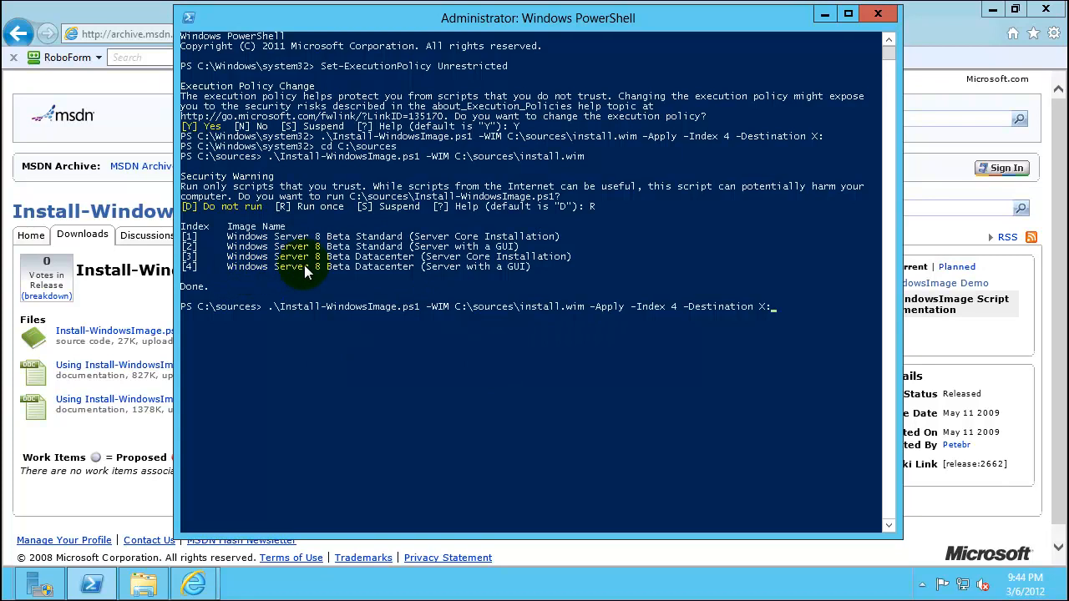
mouse_move(521, 274)
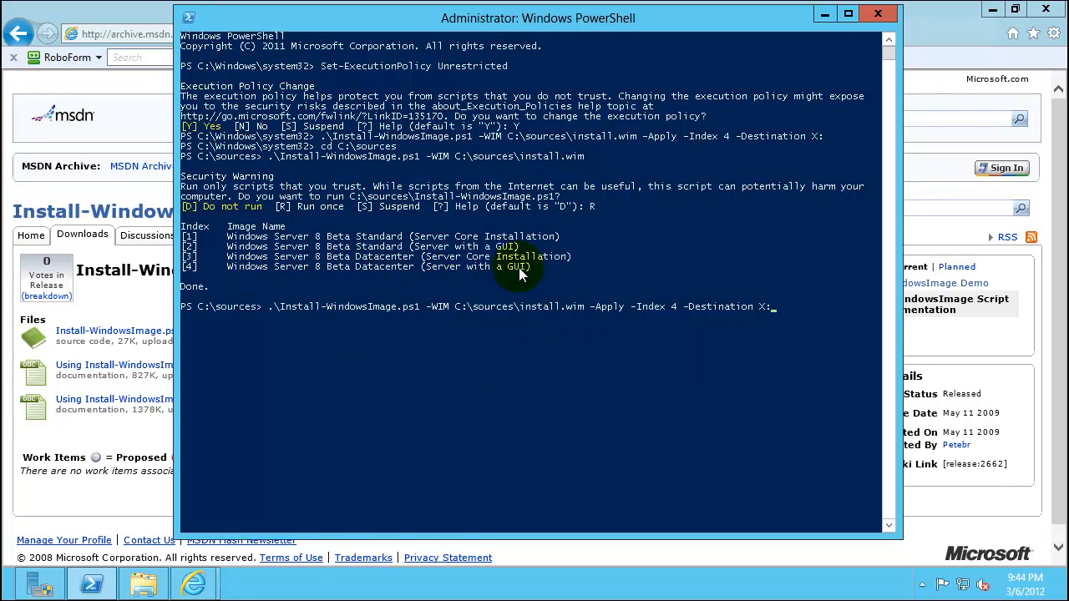
mouse_move(745, 326)
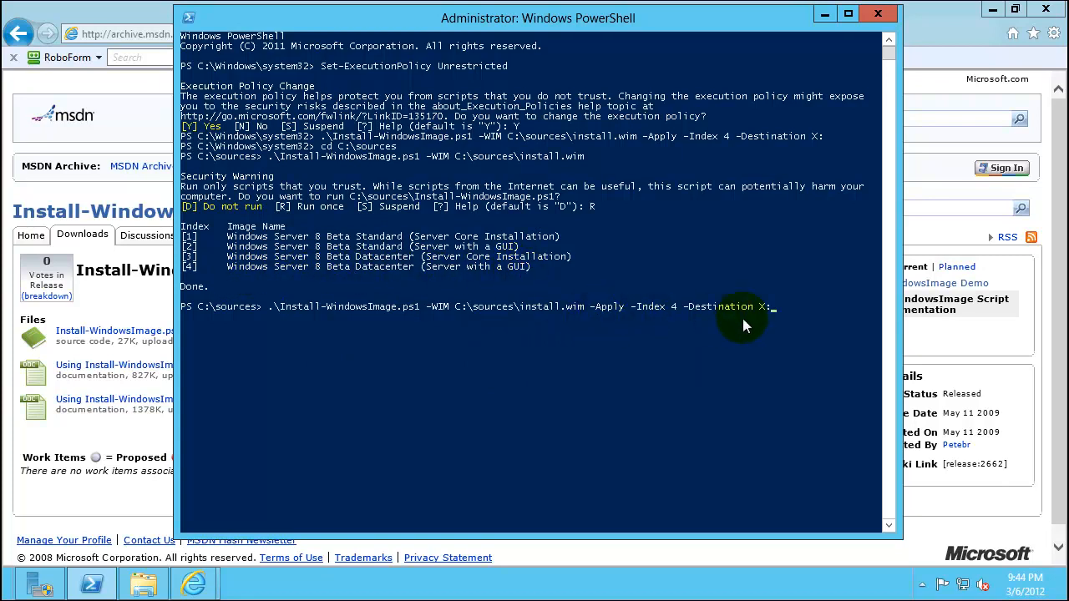
mouse_move(775, 361)
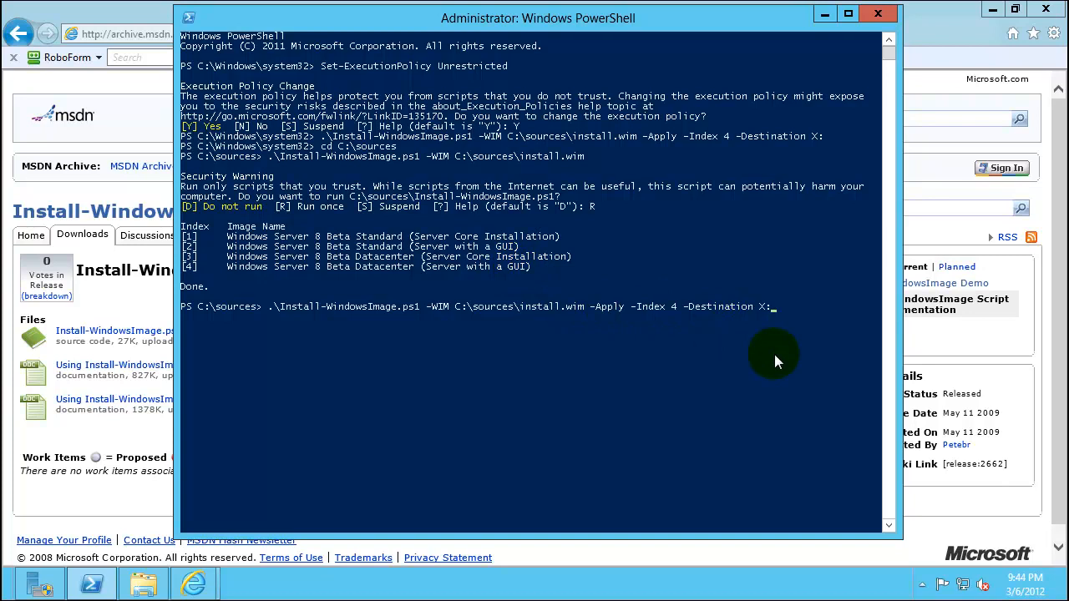
Apply image 4, Windows Server 8 Beta Datacenter with a GUI, from install.wim to drive X:.
key("Return")
type("R")
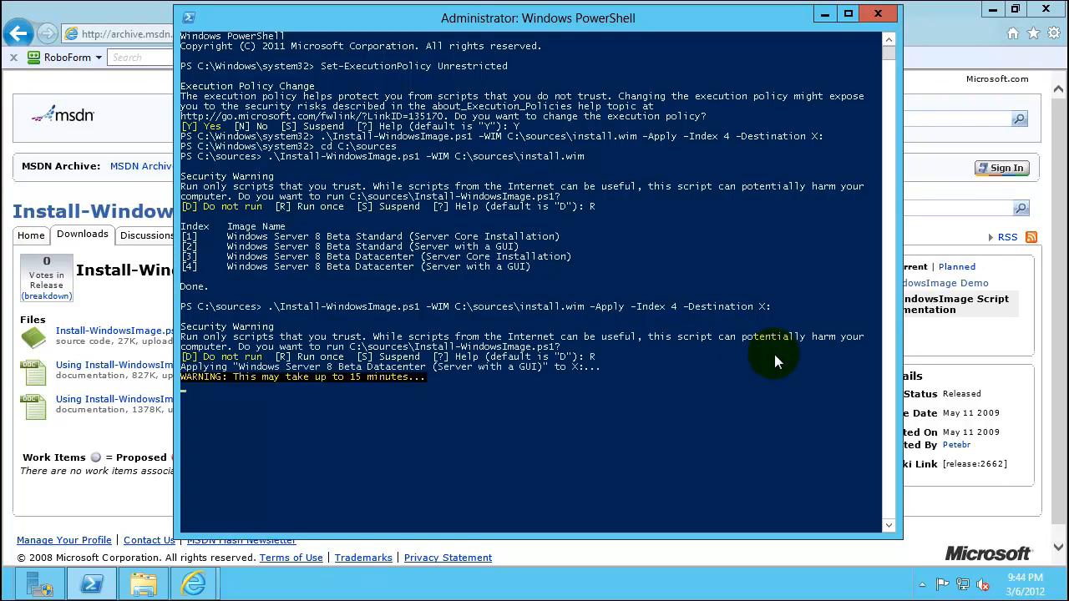
mouse_move(306, 376)
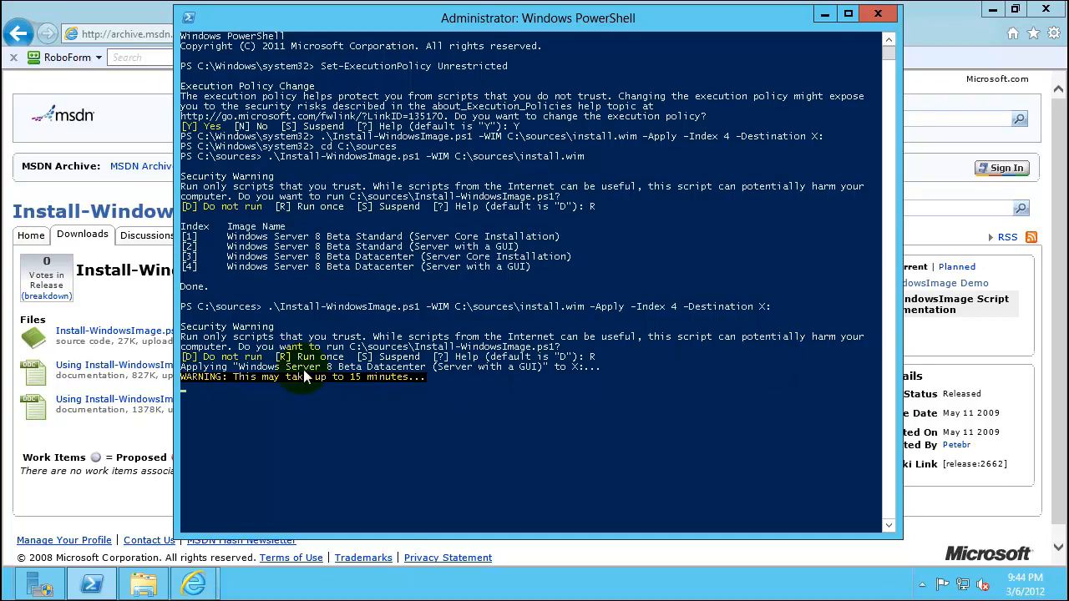
mouse_move(448, 397)
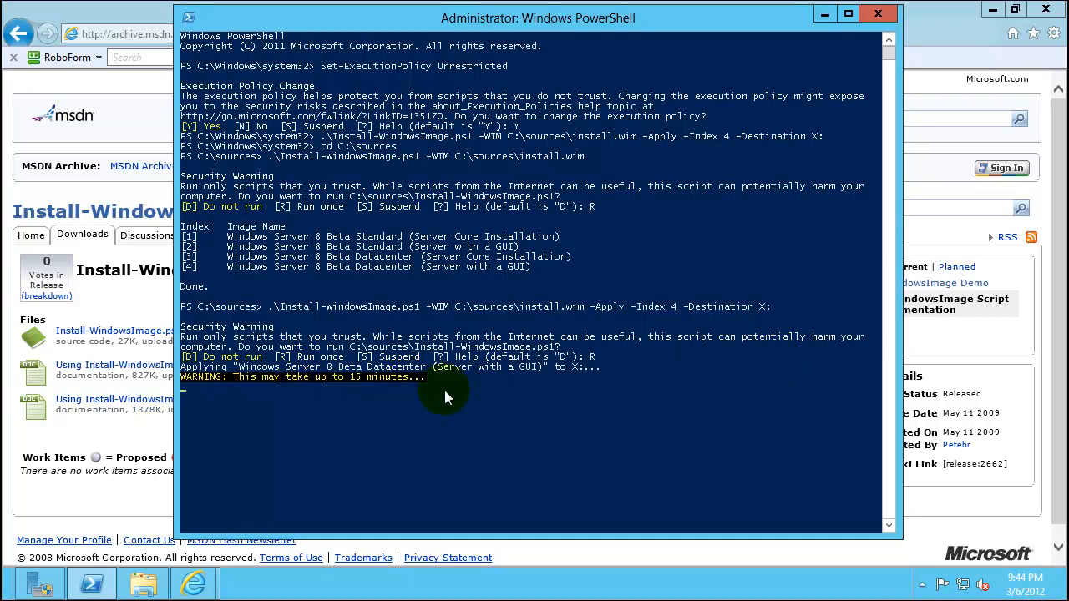
mouse_move(368, 401)
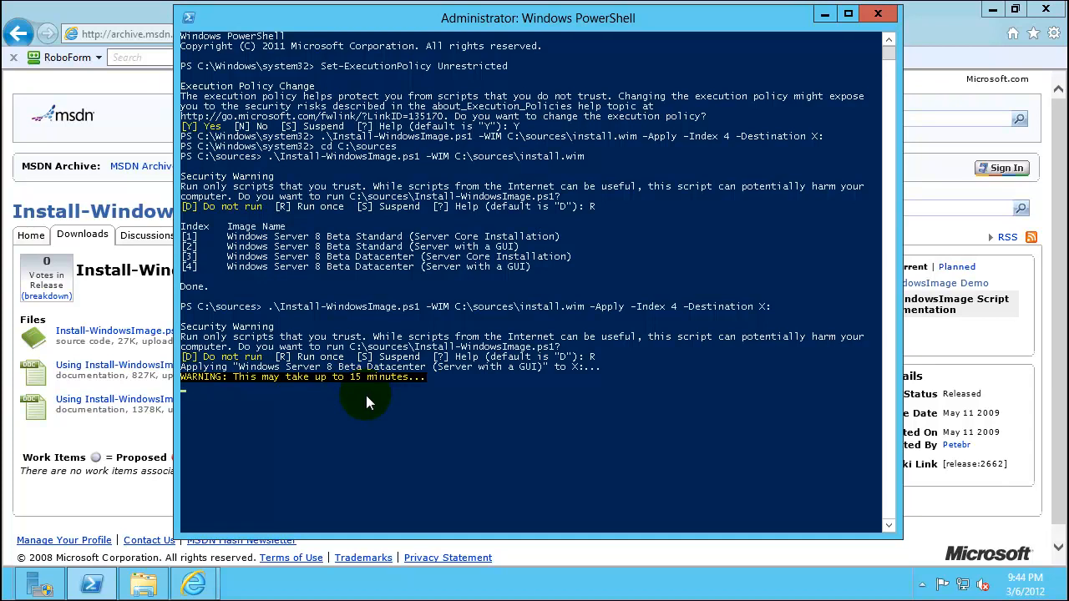
mouse_move(755, 10)
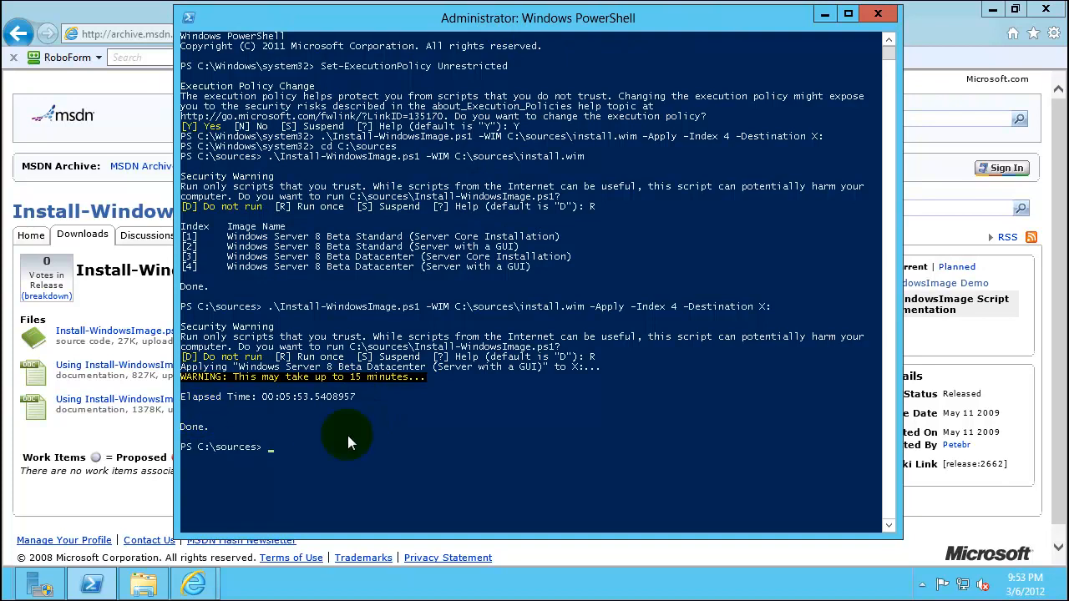
mouse_move(360, 410)
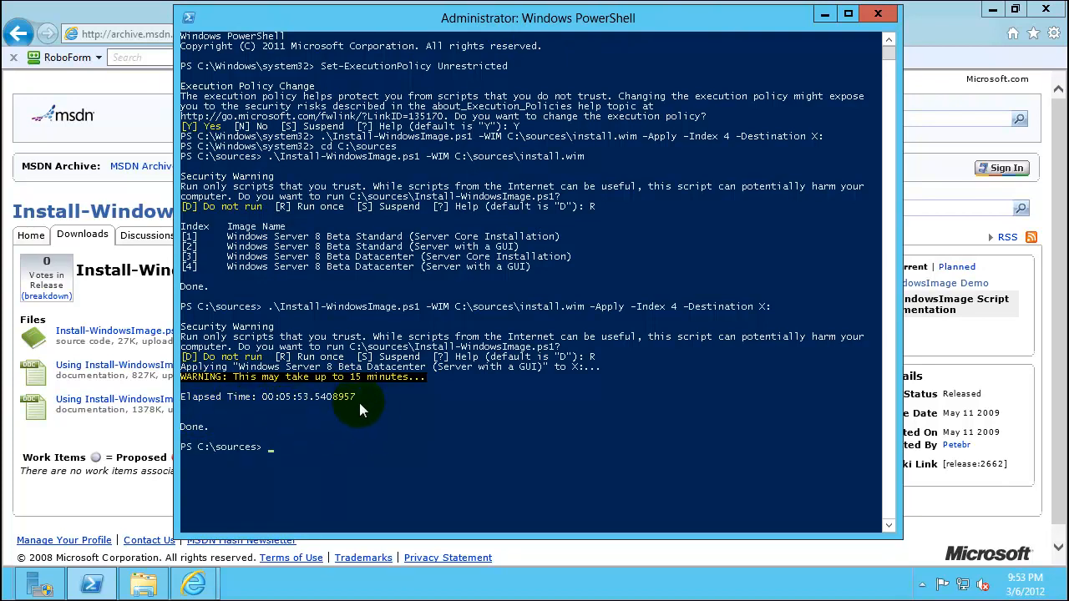
mouse_move(687, 280)
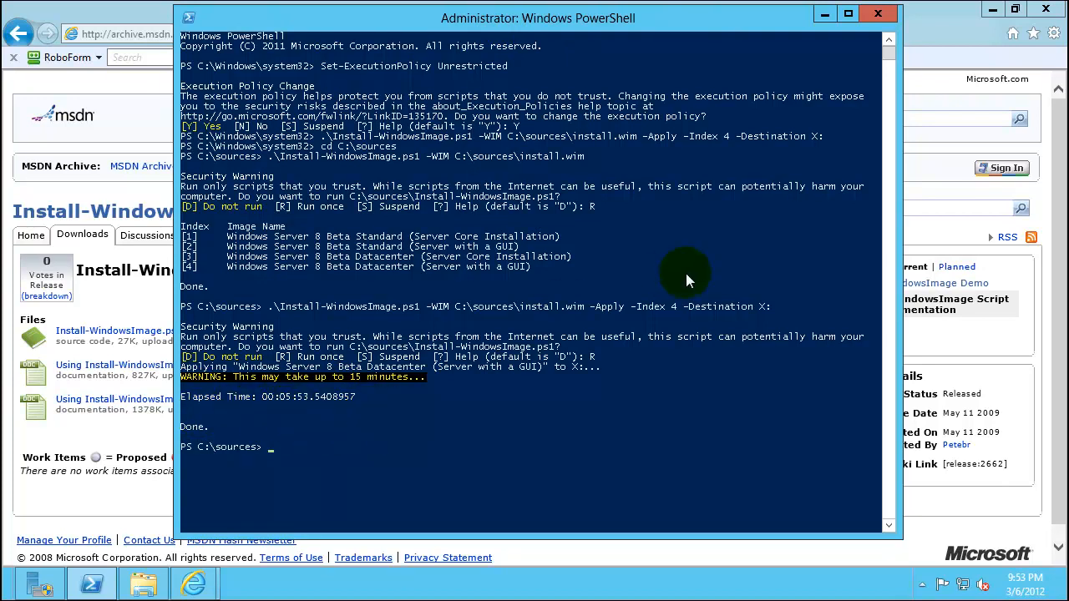
mouse_move(999, 14)
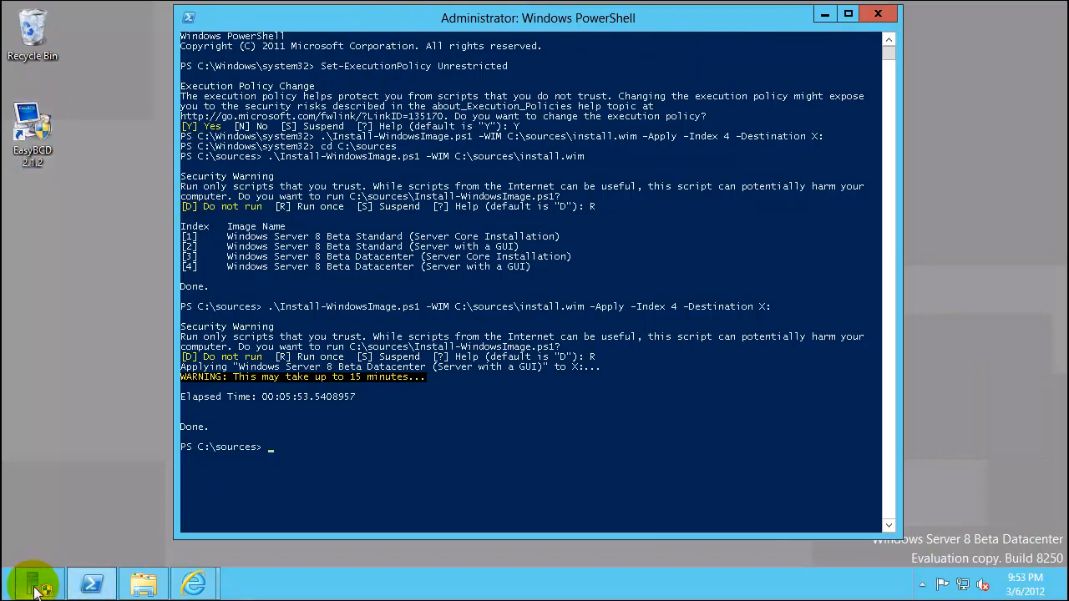
Bring up Server Manager and its Tools list of administrative tools.
left_click(38, 583)
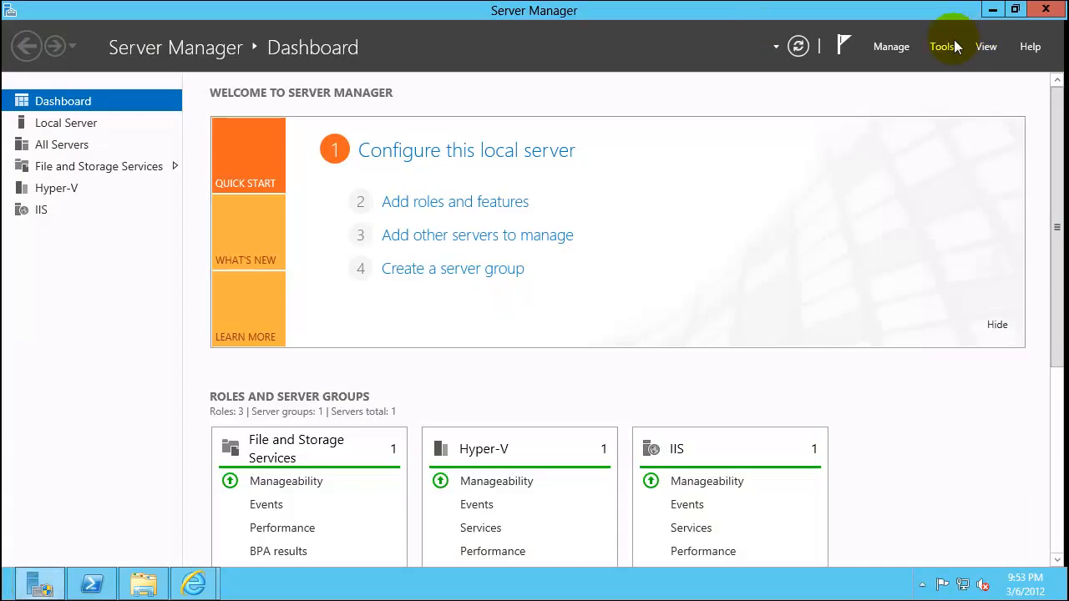
left_click(943, 46)
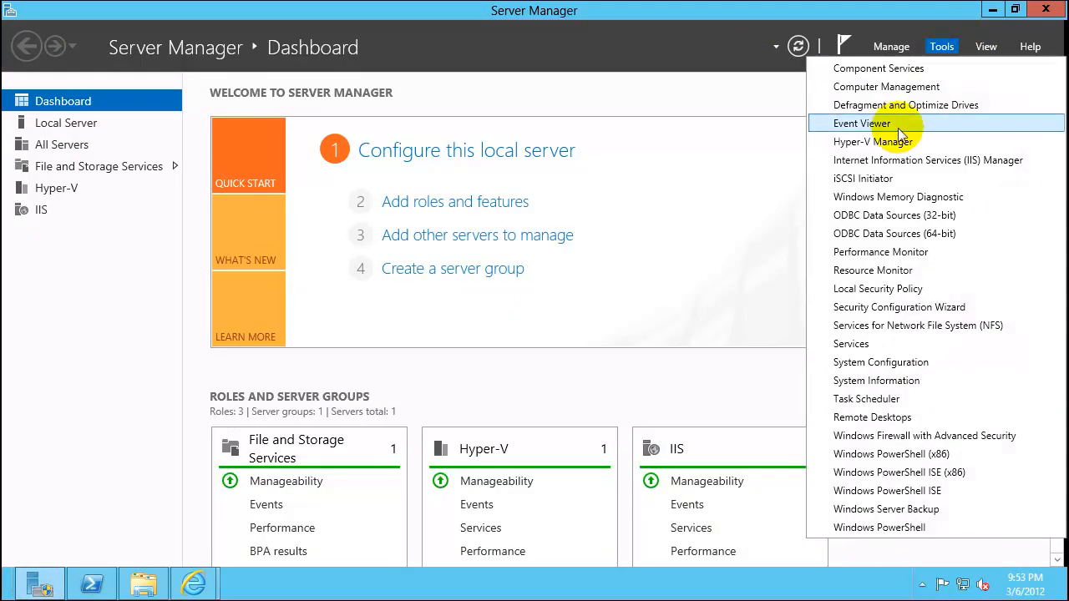
mouse_move(882, 164)
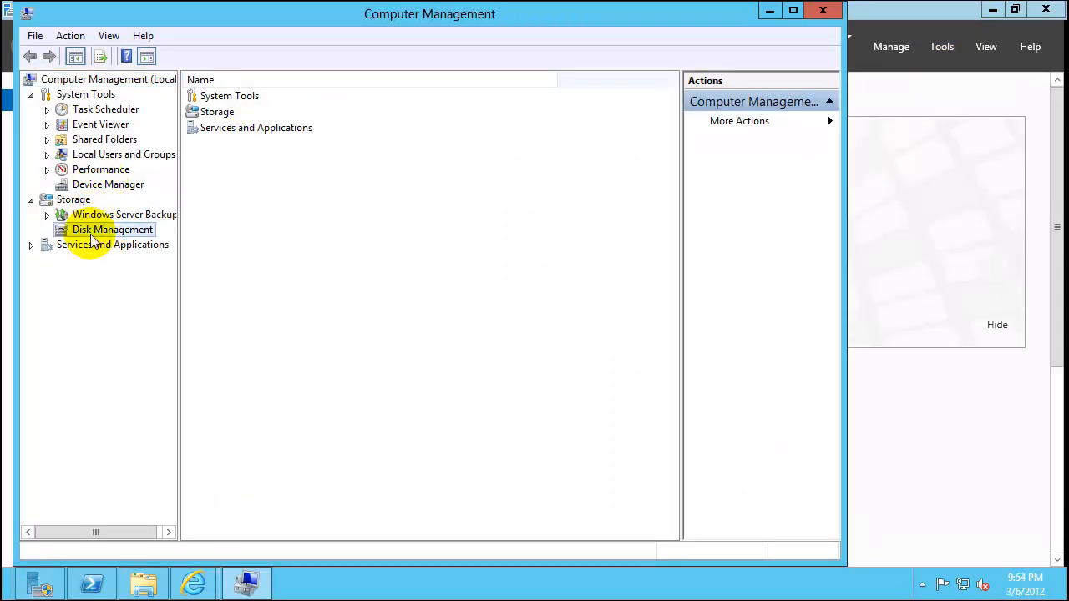
In Disk Management, detach the 25 GB W8SrvVHDx virtual disk (Disk 1, X:) and confirm.
left_click(114, 231)
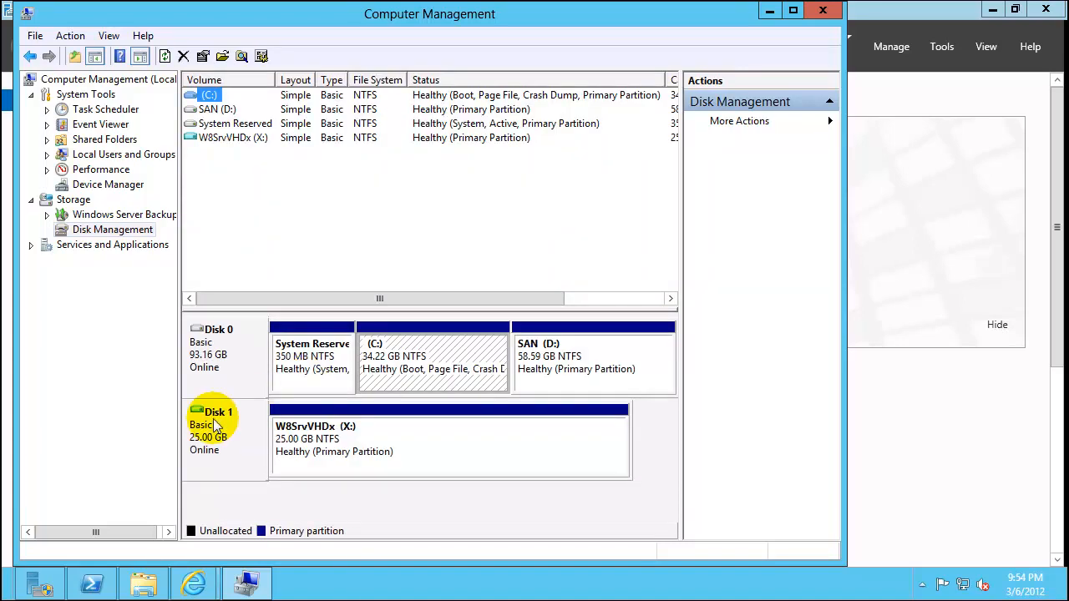
right_click(214, 424)
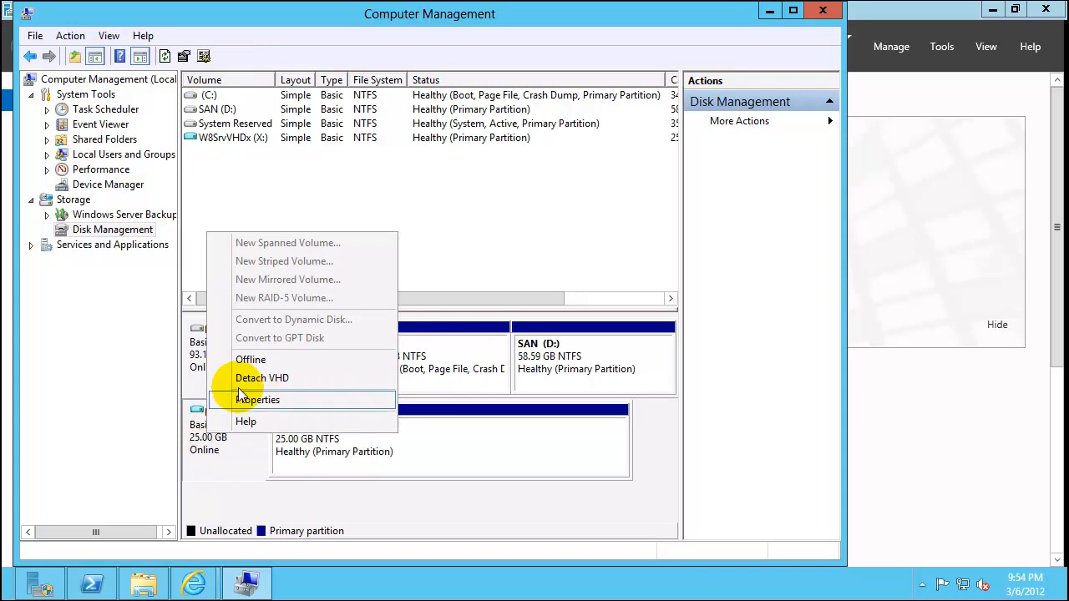
mouse_move(263, 377)
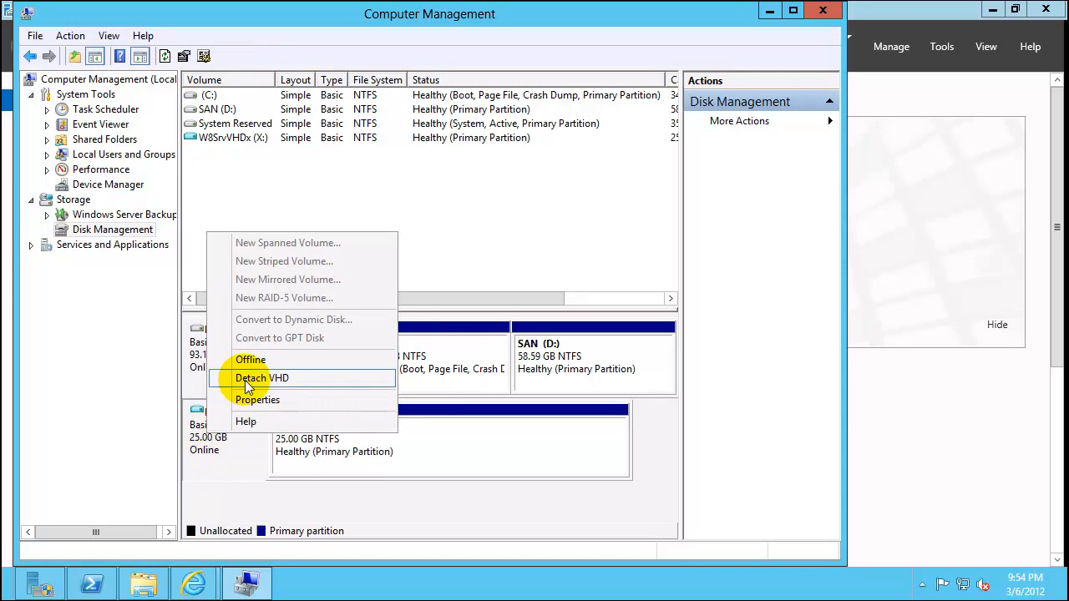
left_click(260, 377)
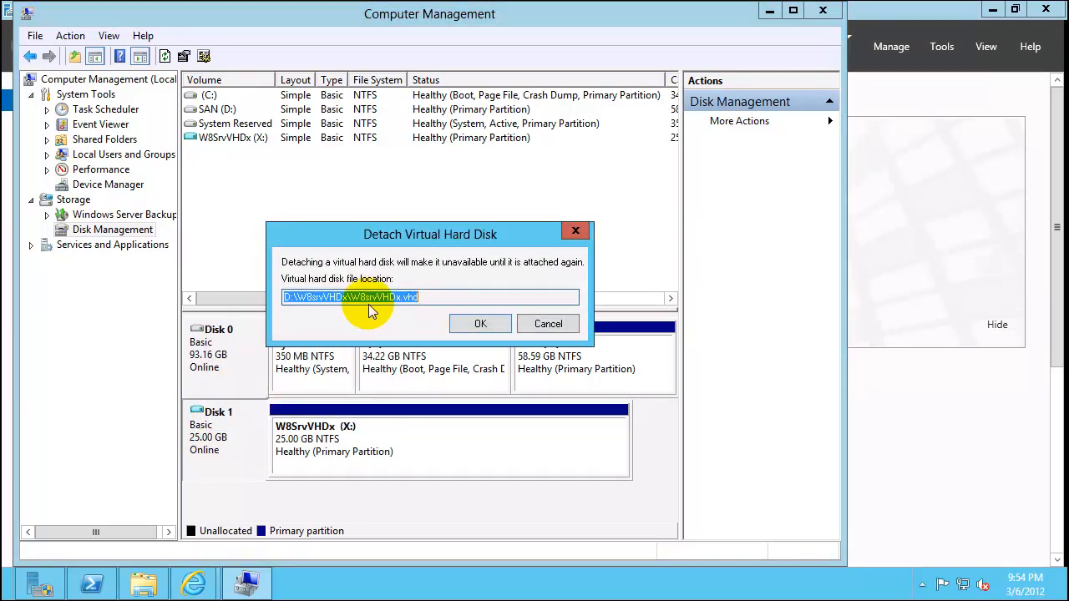
mouse_move(281, 302)
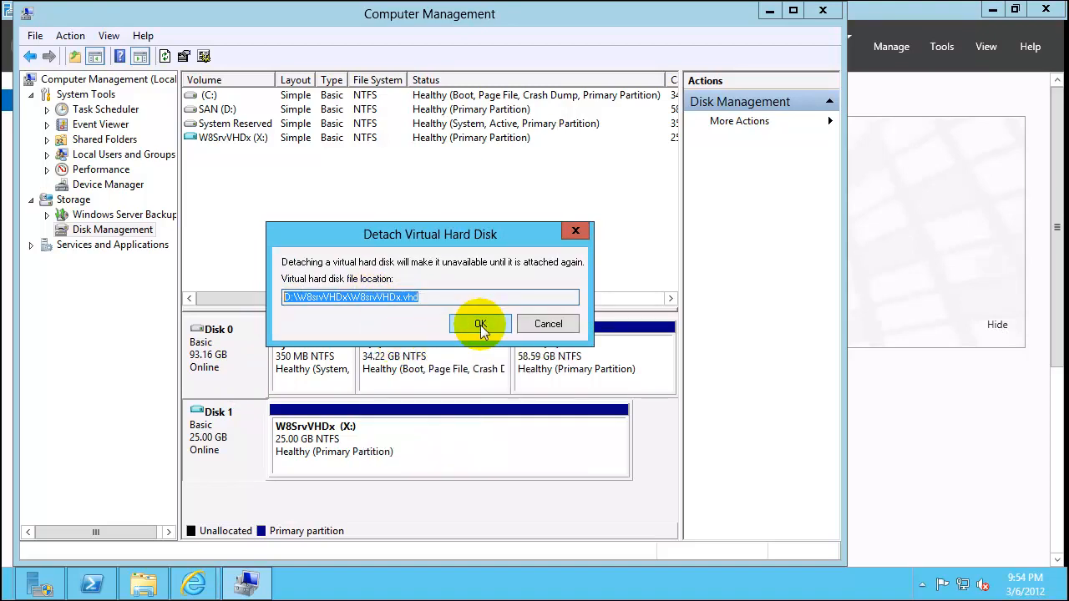
left_click(481, 324)
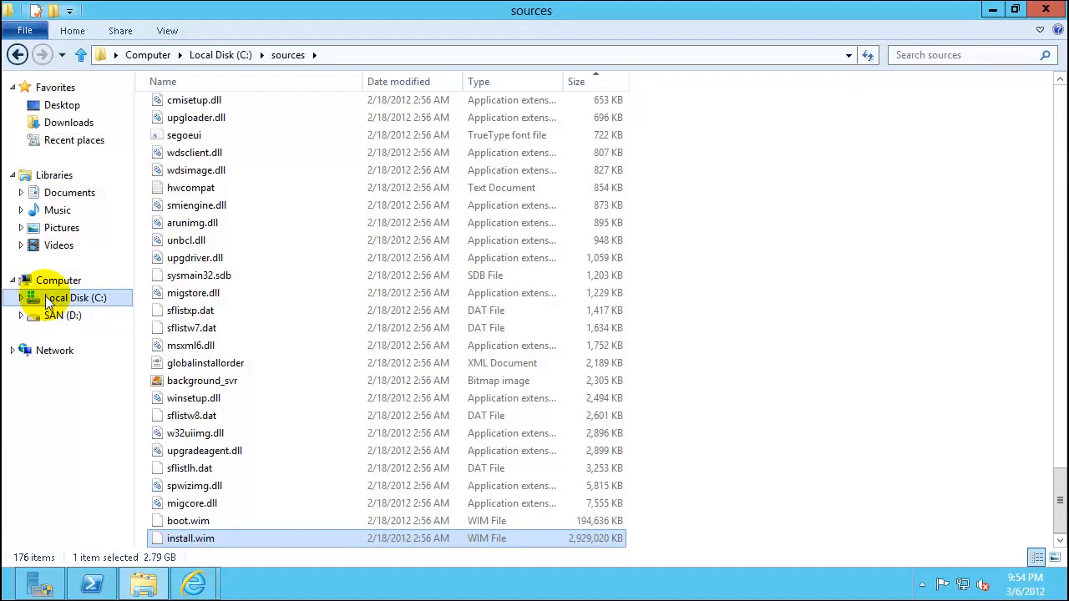
Go from C:\sources to the top of Local Disk (C:) in the navigation pane.
left_click(77, 333)
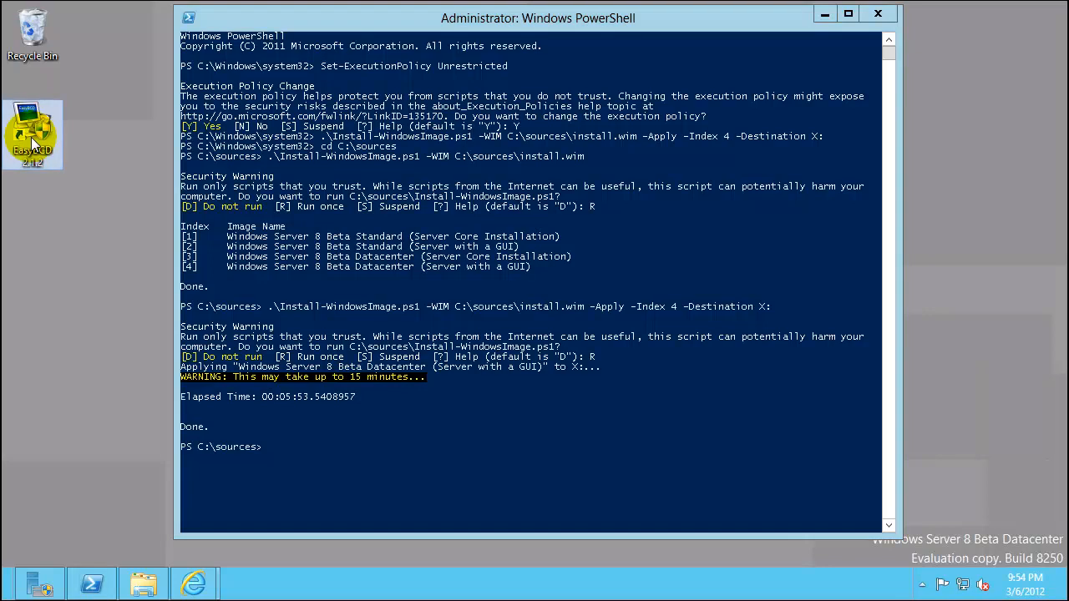
mouse_move(638, 333)
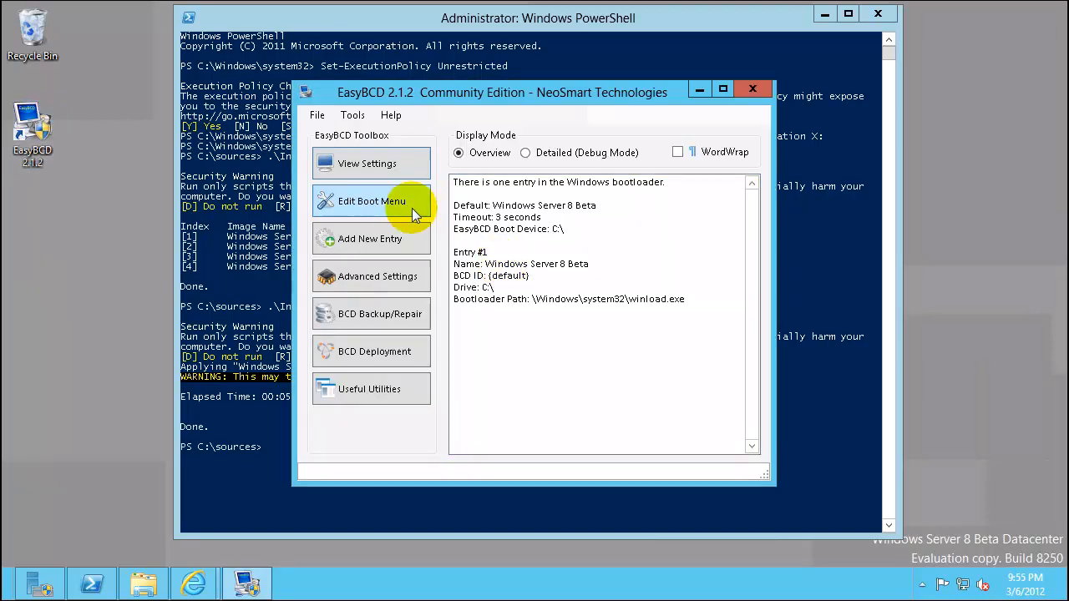
mouse_move(684, 349)
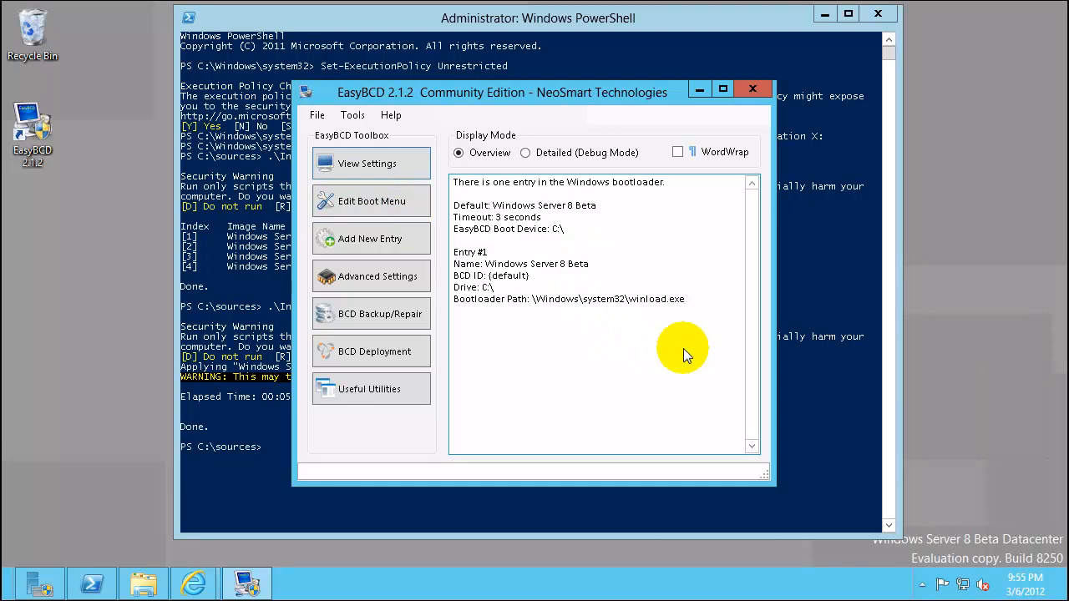
mouse_move(381, 314)
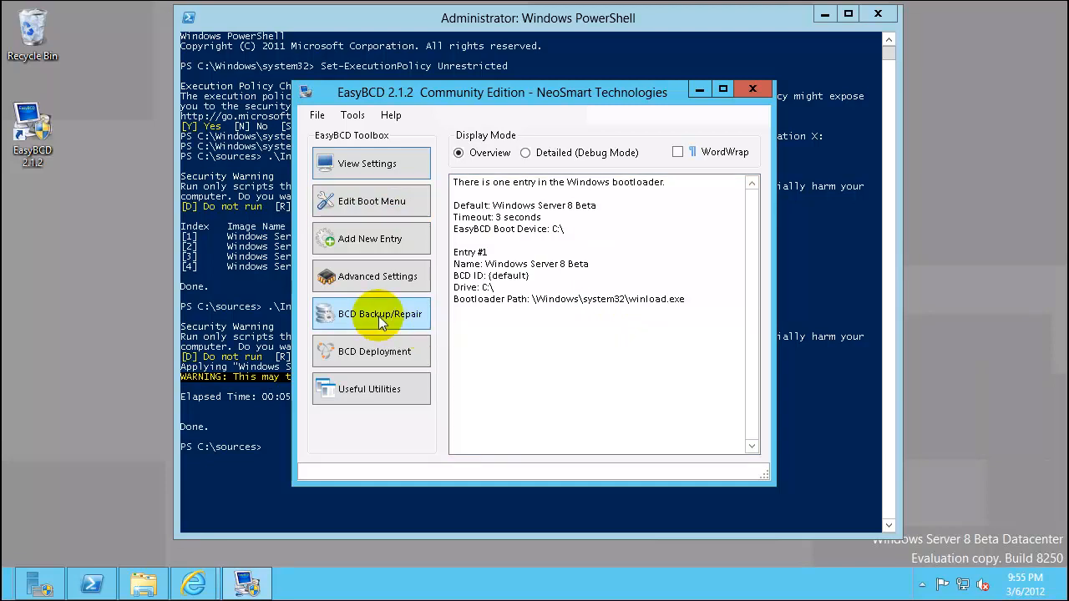
Back up the current bootloader settings to D:\EasyBCD_orig.bcd on the SAN drive.
left_click(381, 314)
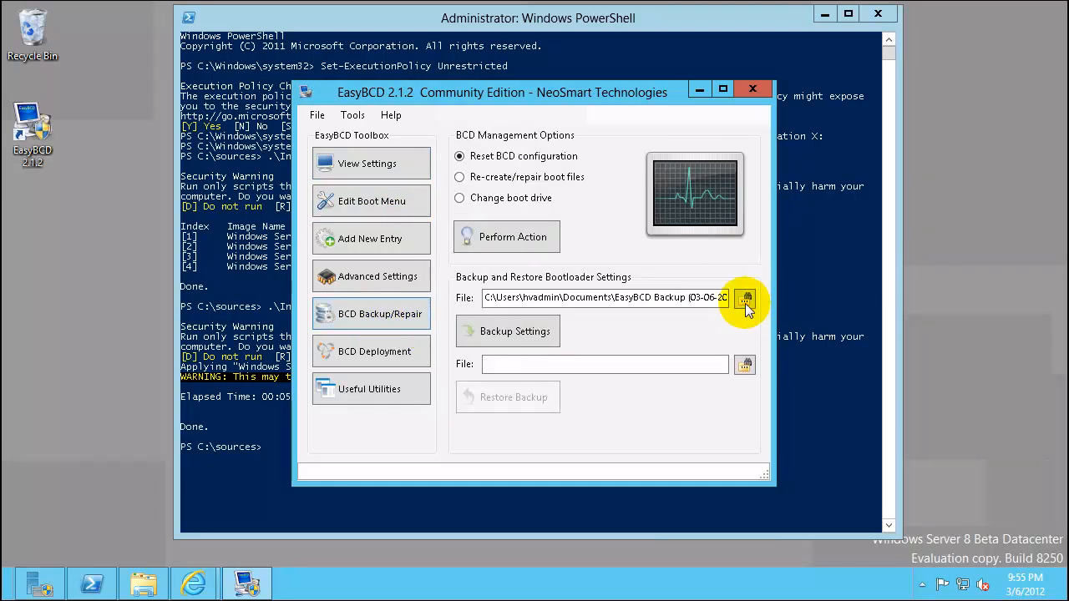
left_click(745, 297)
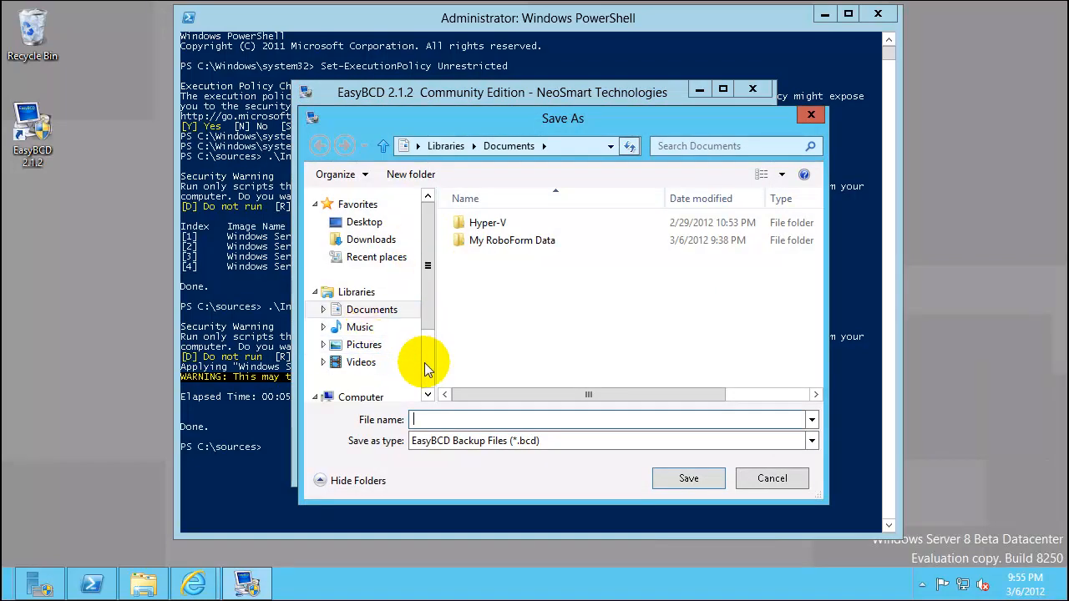
left_click(364, 319)
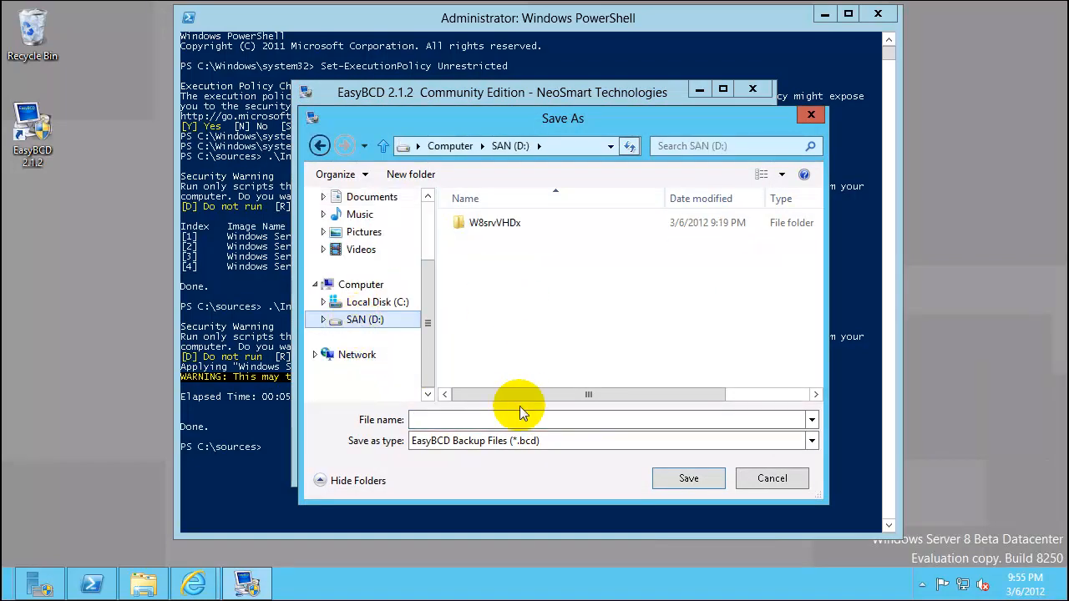
type("E")
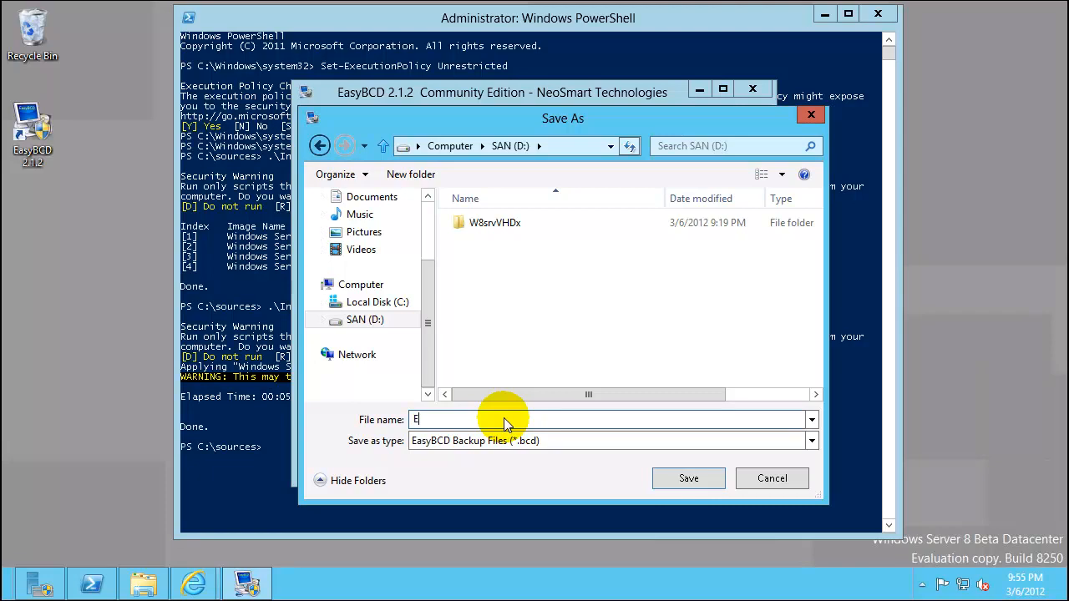
left_click(688, 478)
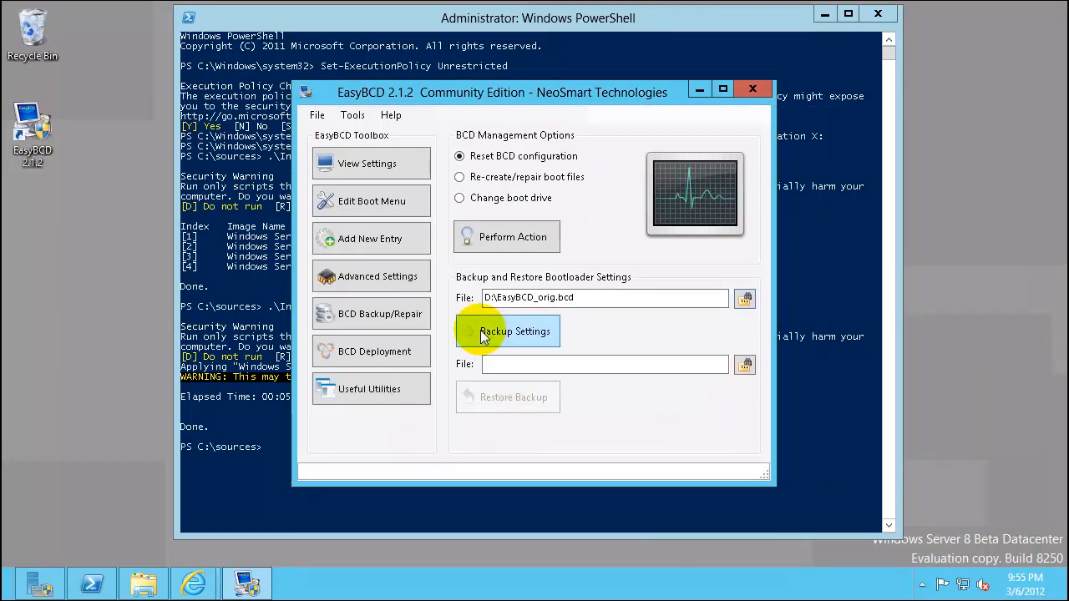
left_click(515, 331)
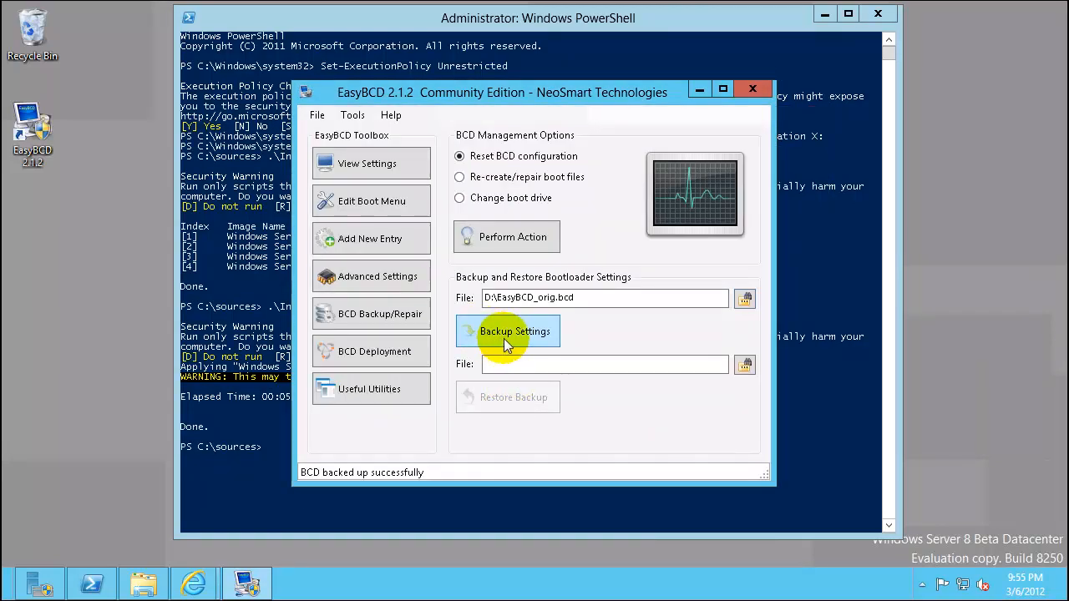
mouse_move(615, 298)
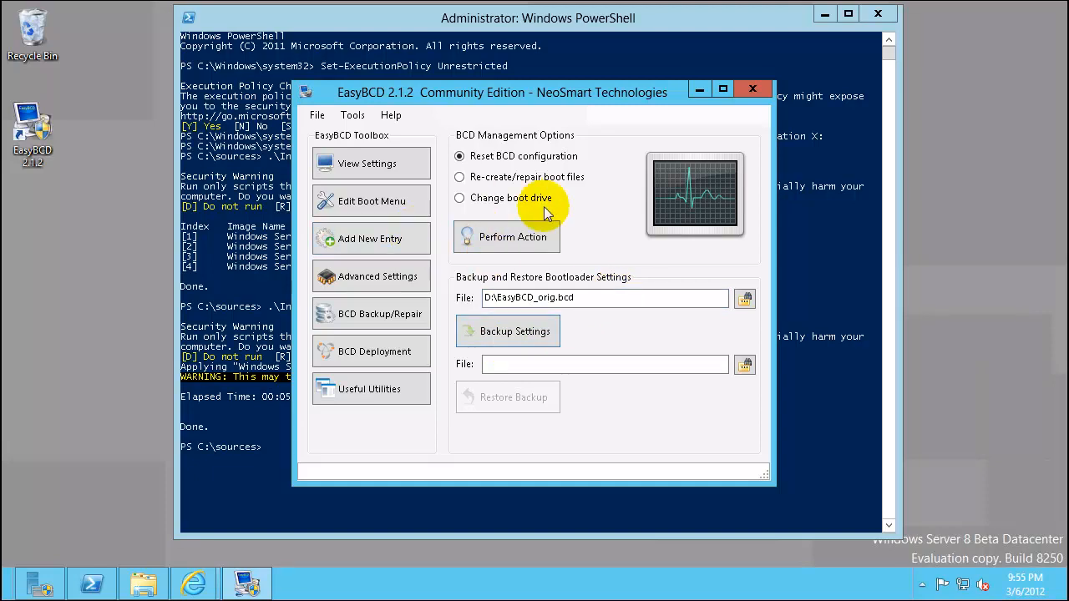
mouse_move(371, 200)
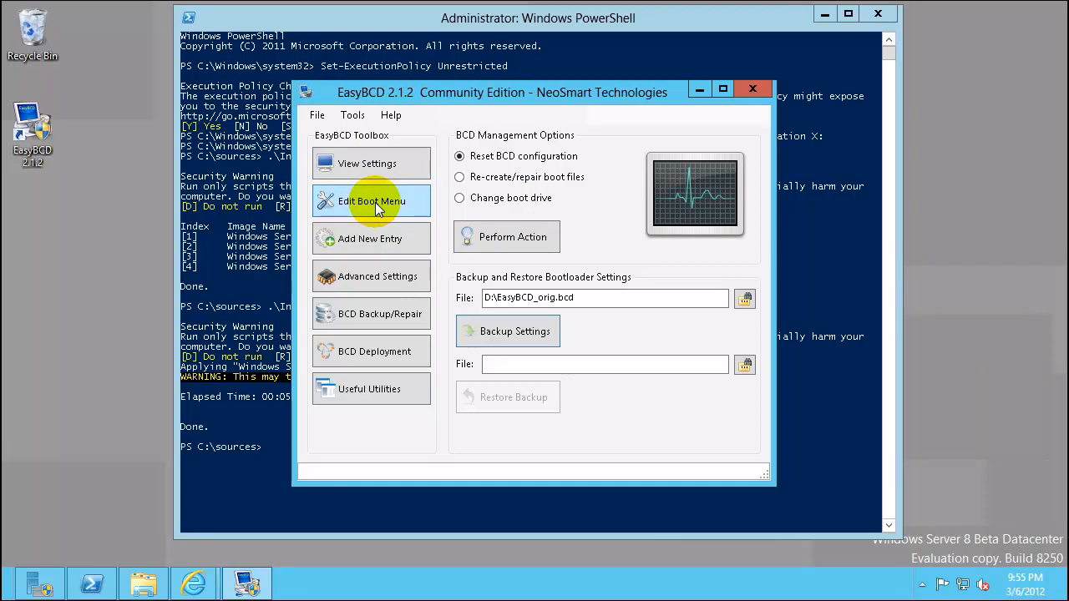
Show the boot menu editor with the single default Windows Server 8 Beta entry and 3-second timeout.
left_click(371, 200)
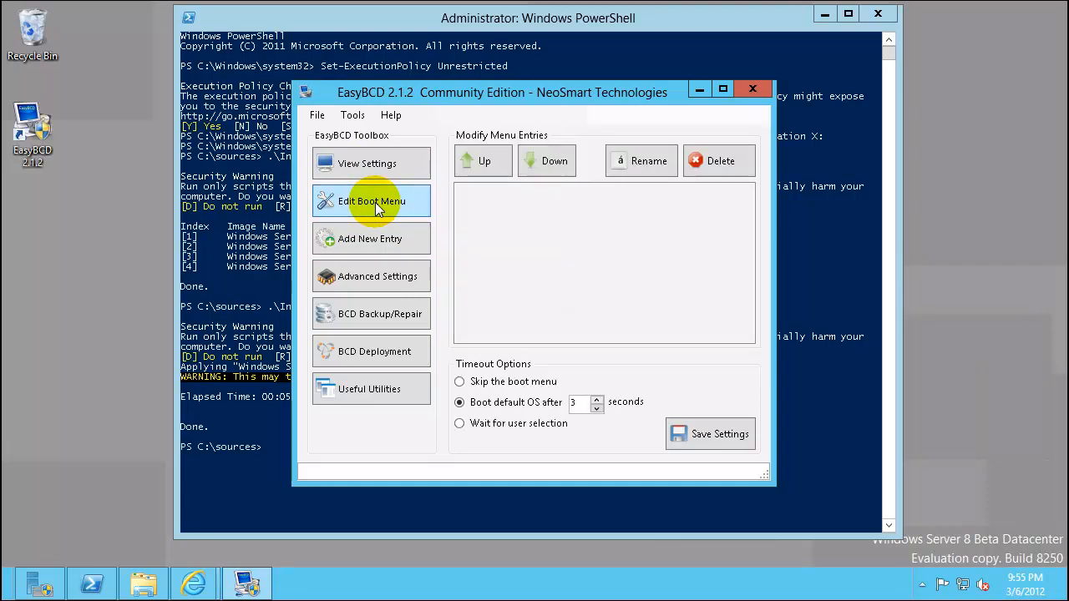
left_click(371, 200)
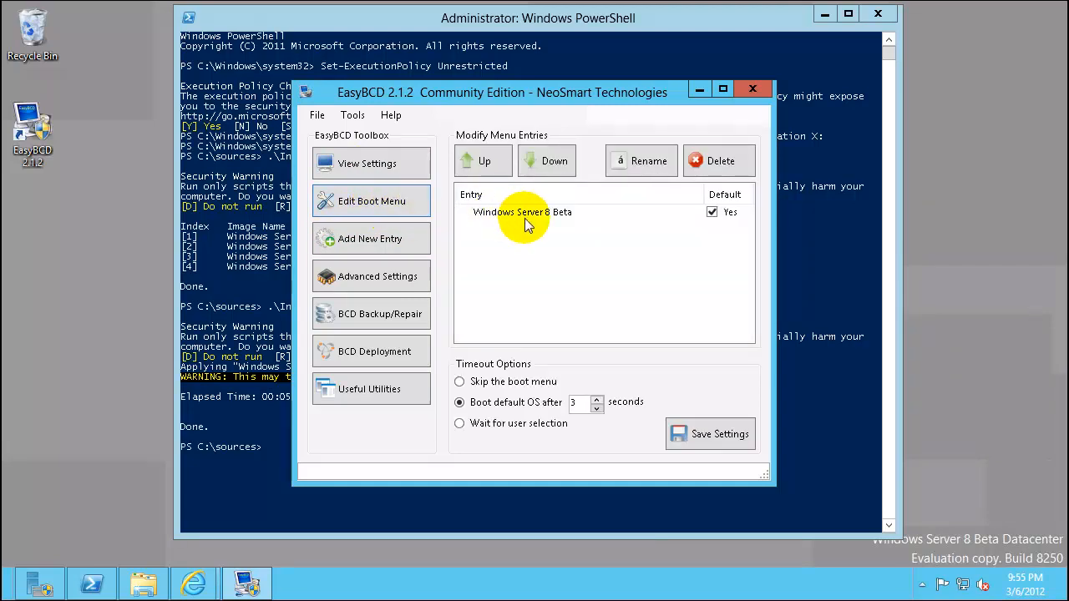
mouse_move(722, 225)
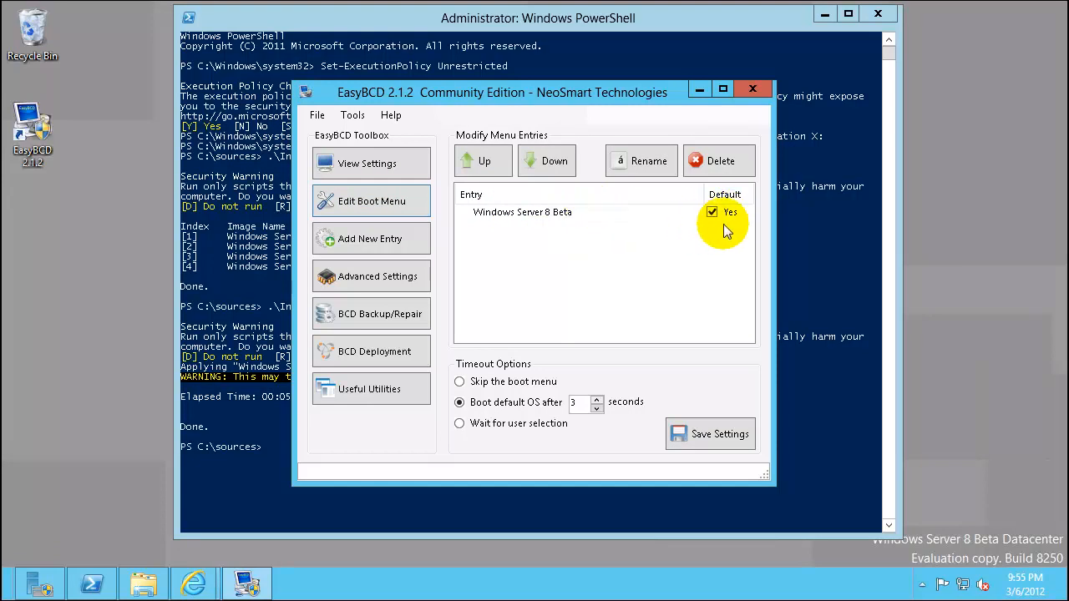
mouse_move(370, 277)
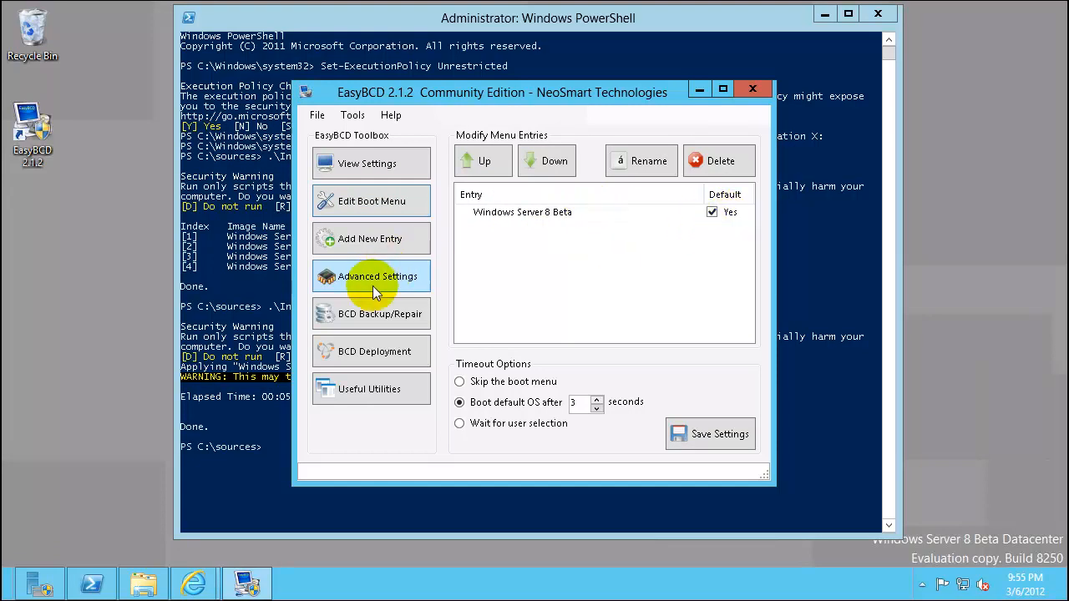
mouse_move(381, 242)
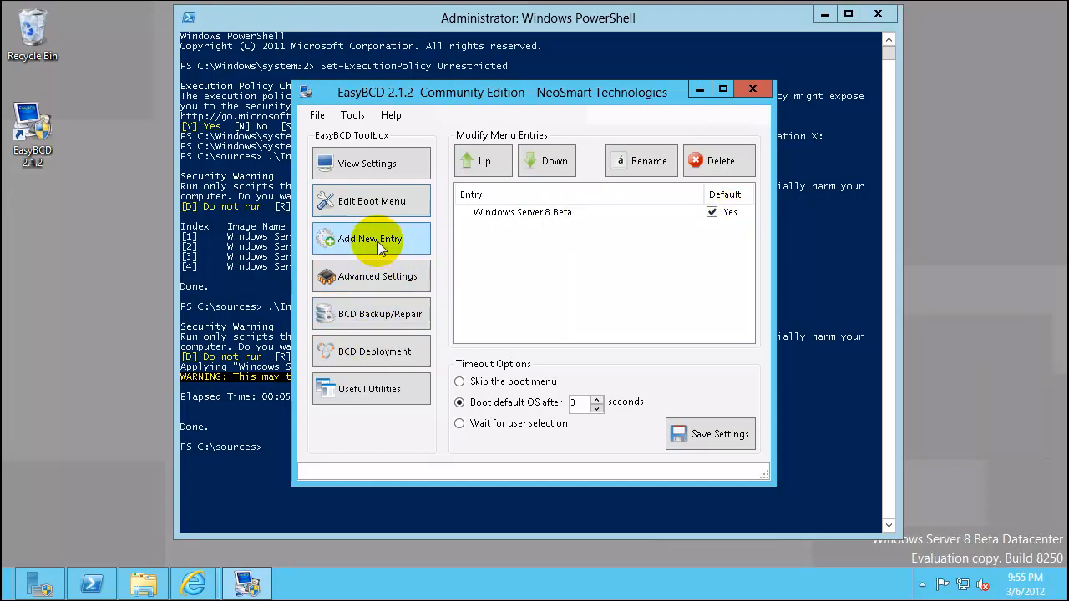
Add a Microsoft VHD boot entry named W8srvVHDx pointing at the W8srvVHDx.vhd file.
left_click(371, 237)
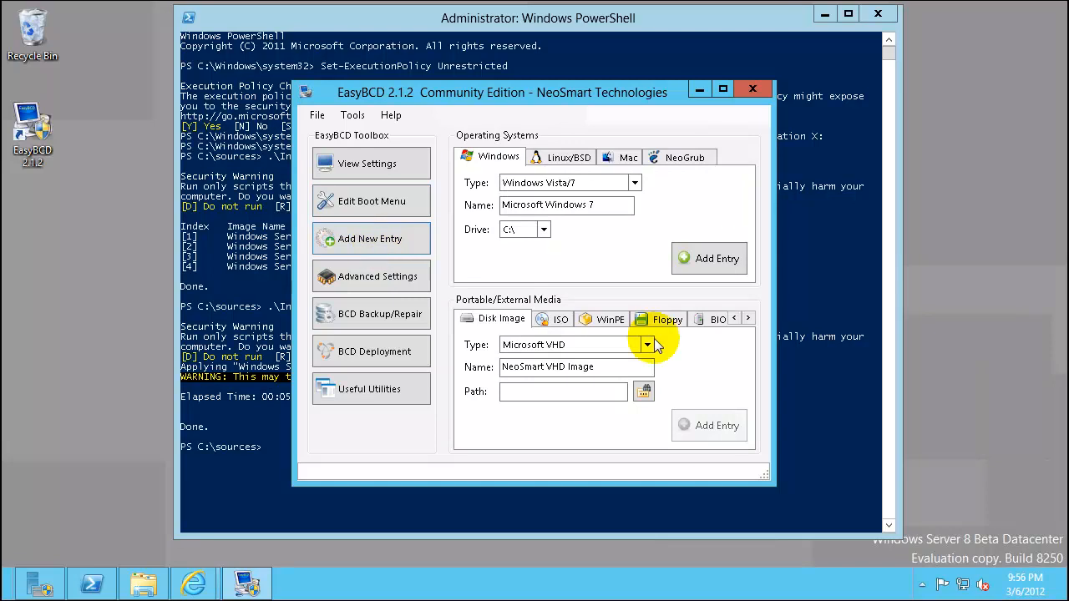
mouse_move(588, 349)
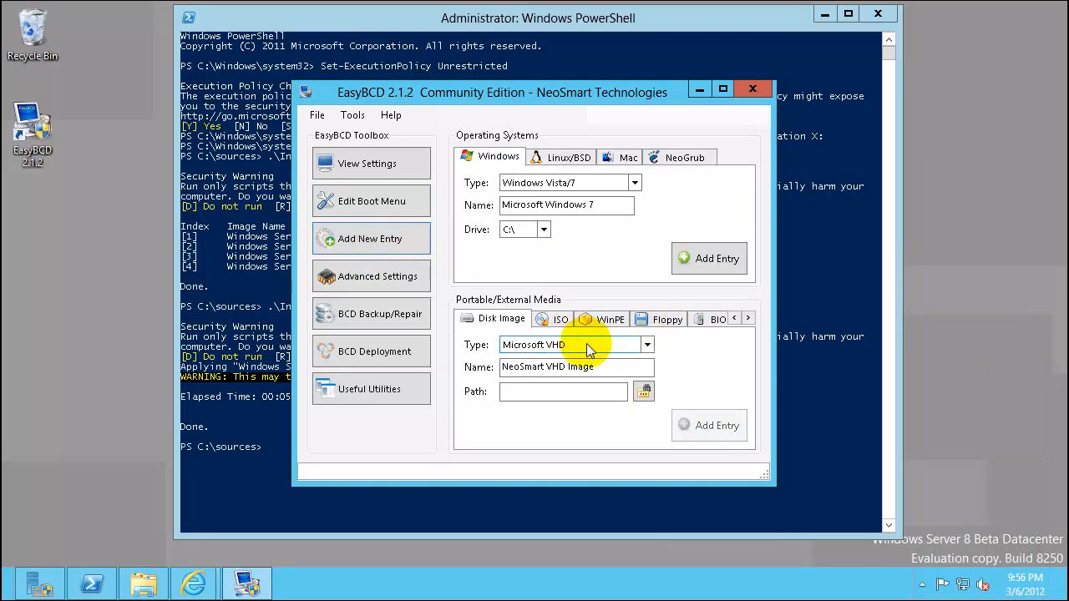
mouse_move(605, 371)
type("D:\\W8srvVHDx\\W8srvVHDx.vhd")
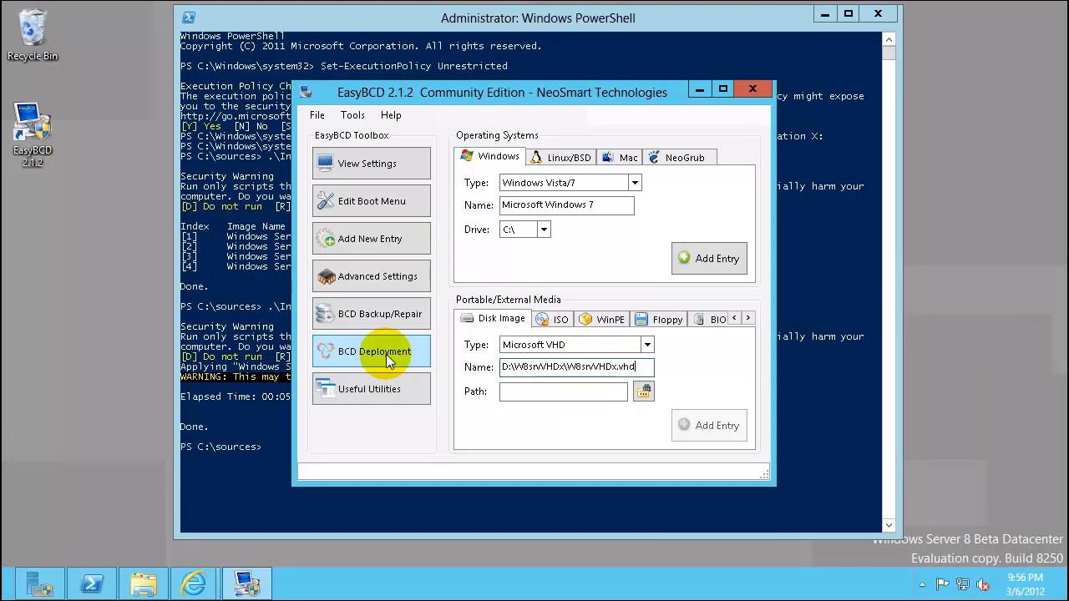
double_click(625, 368)
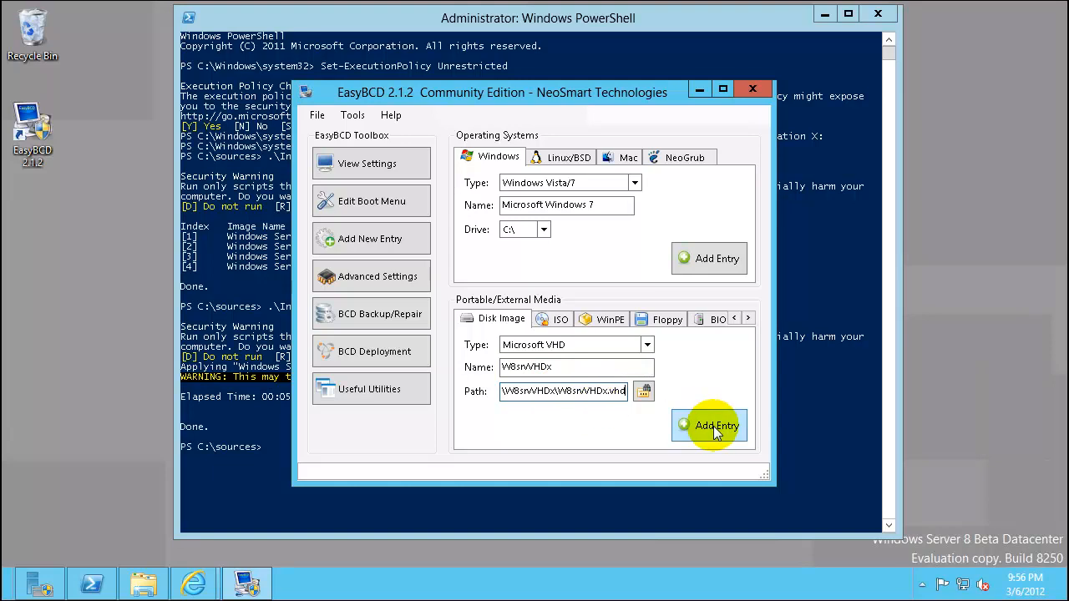
left_click(708, 426)
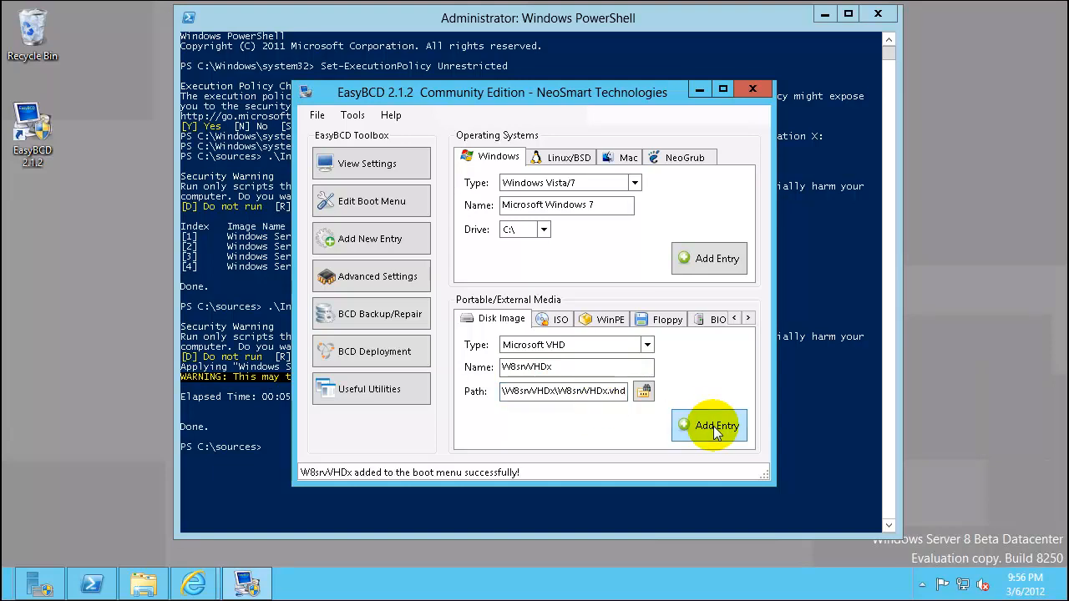
mouse_move(371, 484)
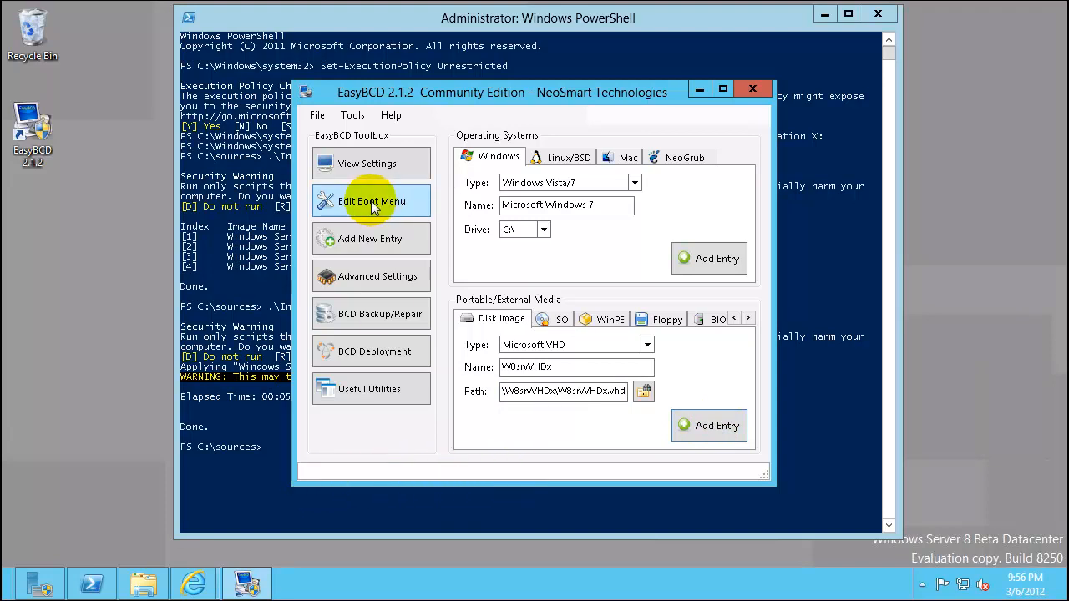
Make W8srvVHDx the default boot entry with a 9-second timeout and save the bootloader settings.
left_click(371, 201)
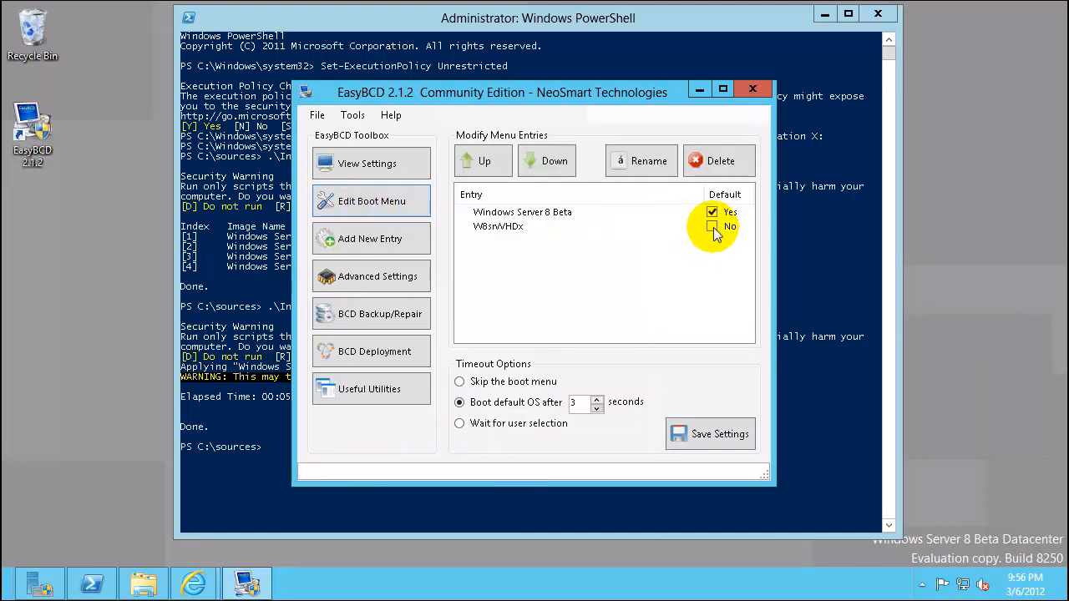
left_click(711, 227)
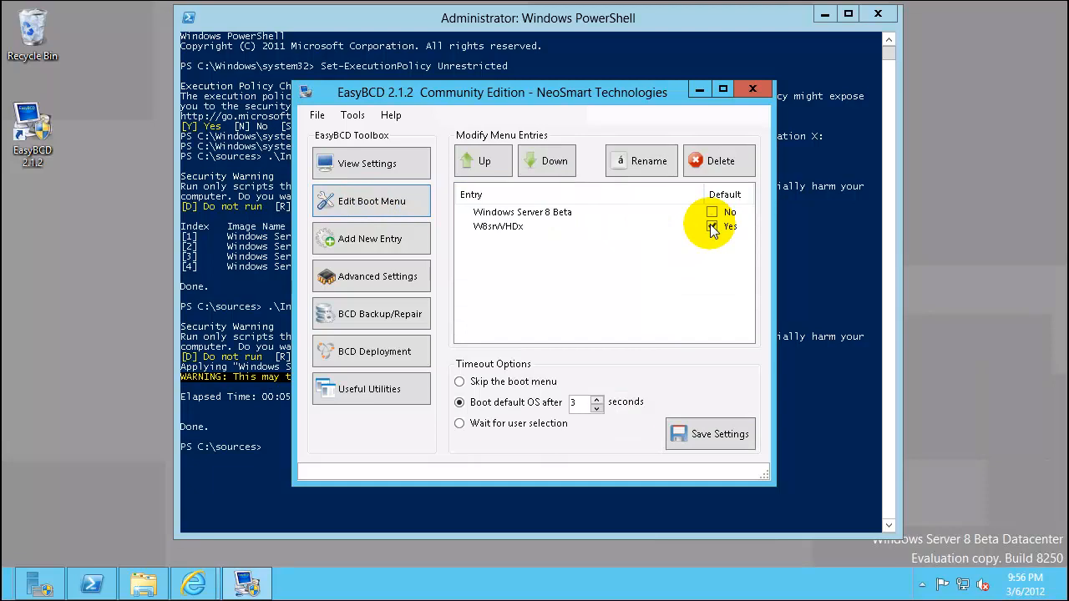
left_click(712, 227)
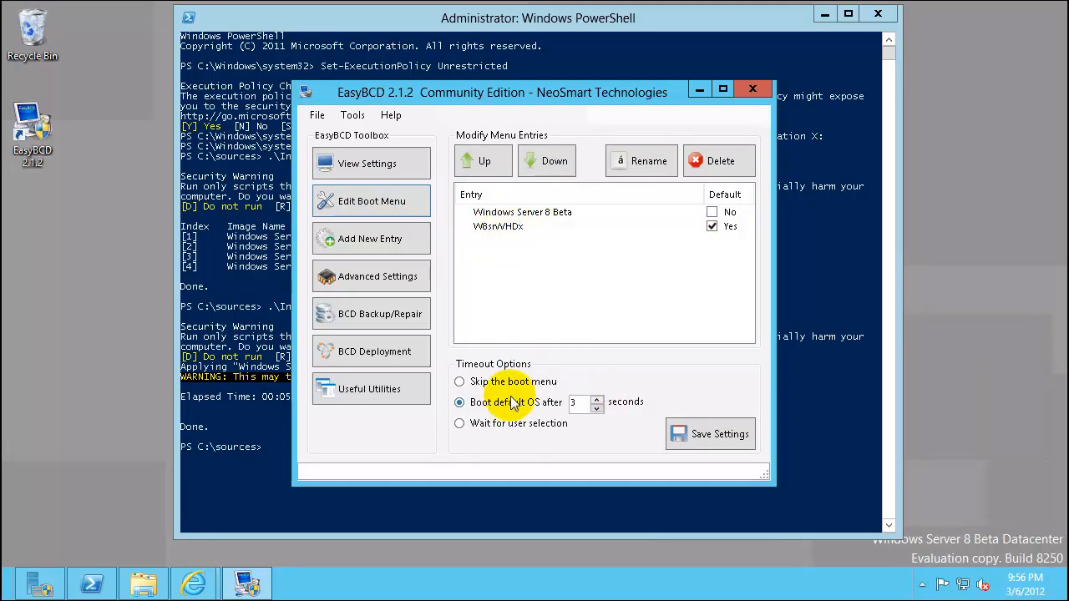
mouse_move(585, 408)
type("9")
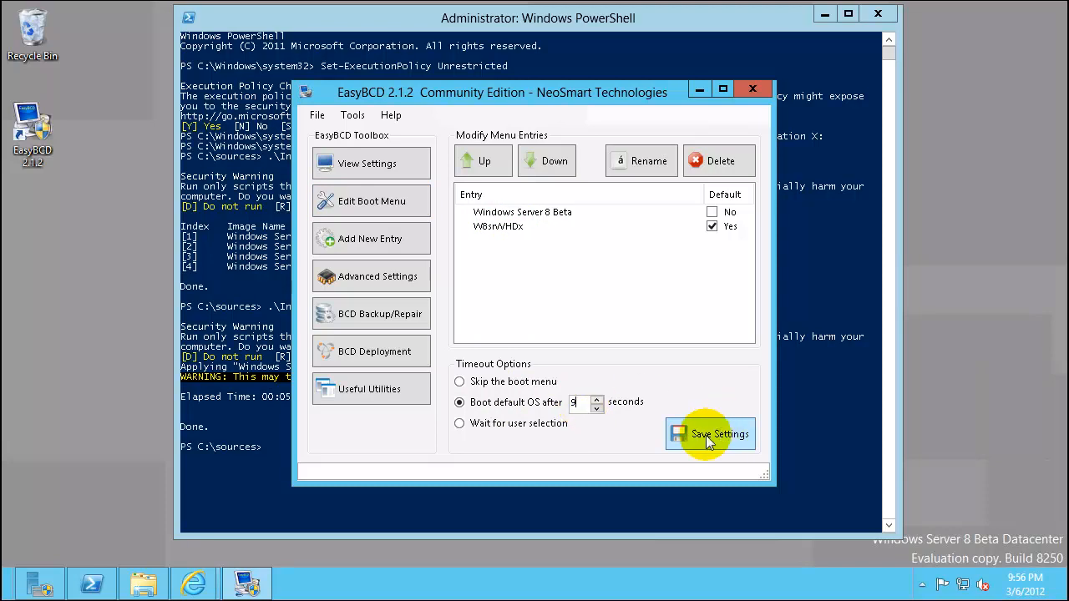
left_click(710, 434)
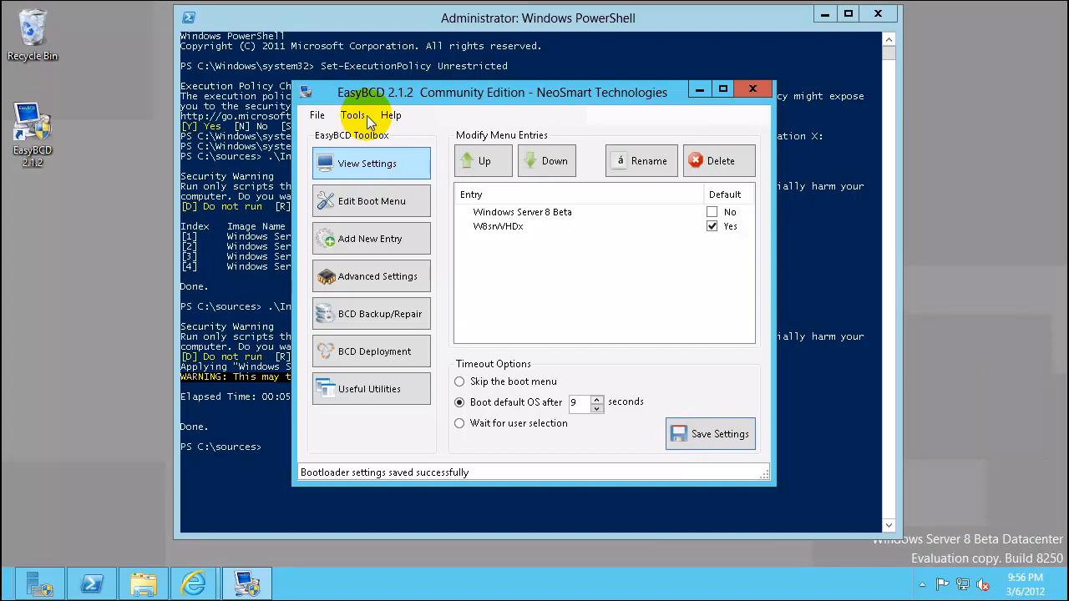
left_click(353, 113)
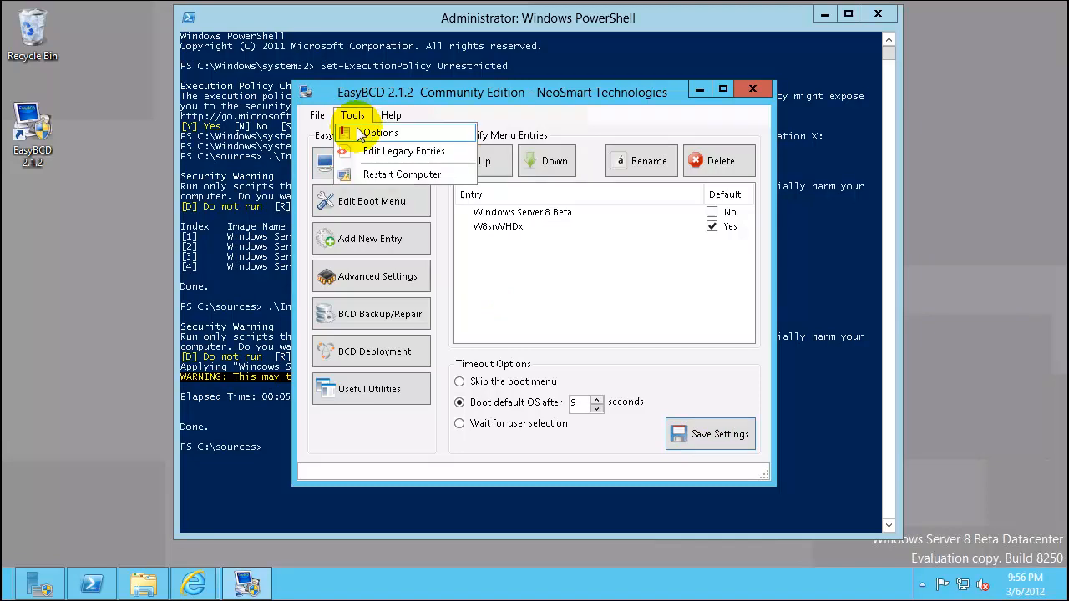
mouse_move(401, 174)
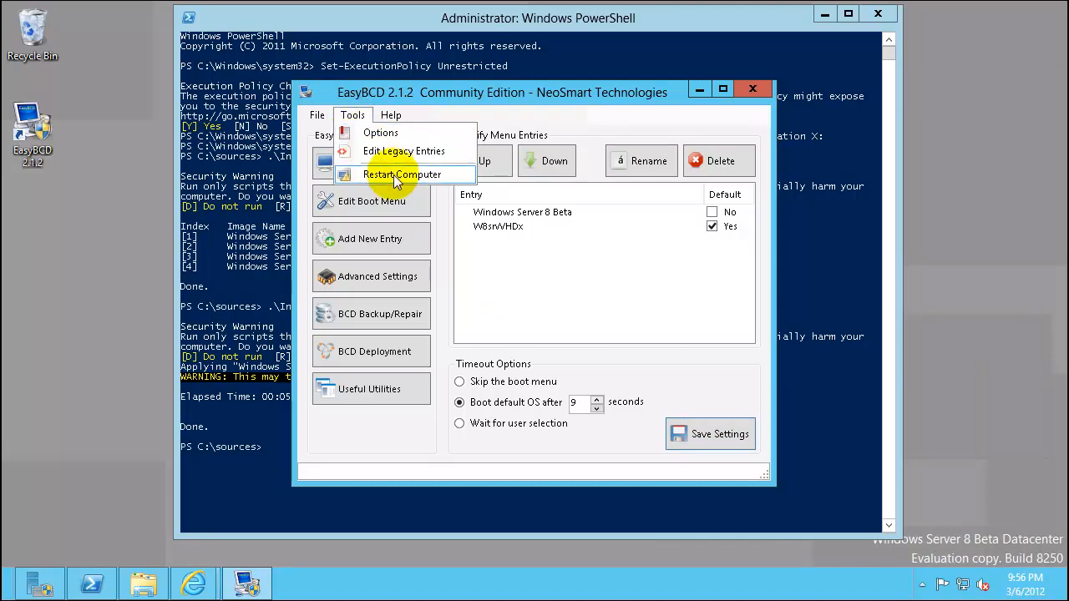